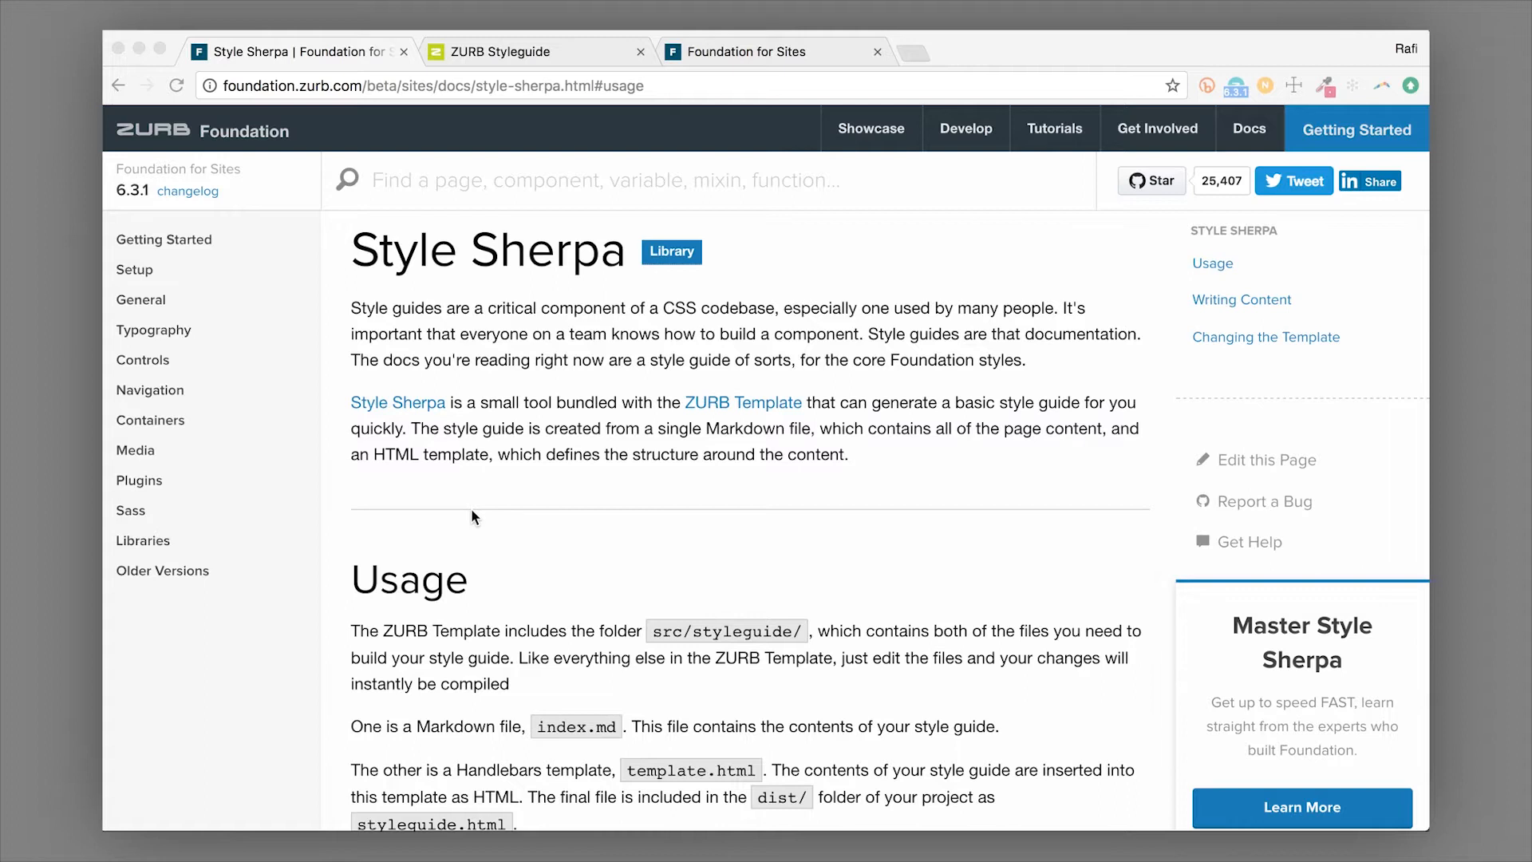
mouse_move(360, 264)
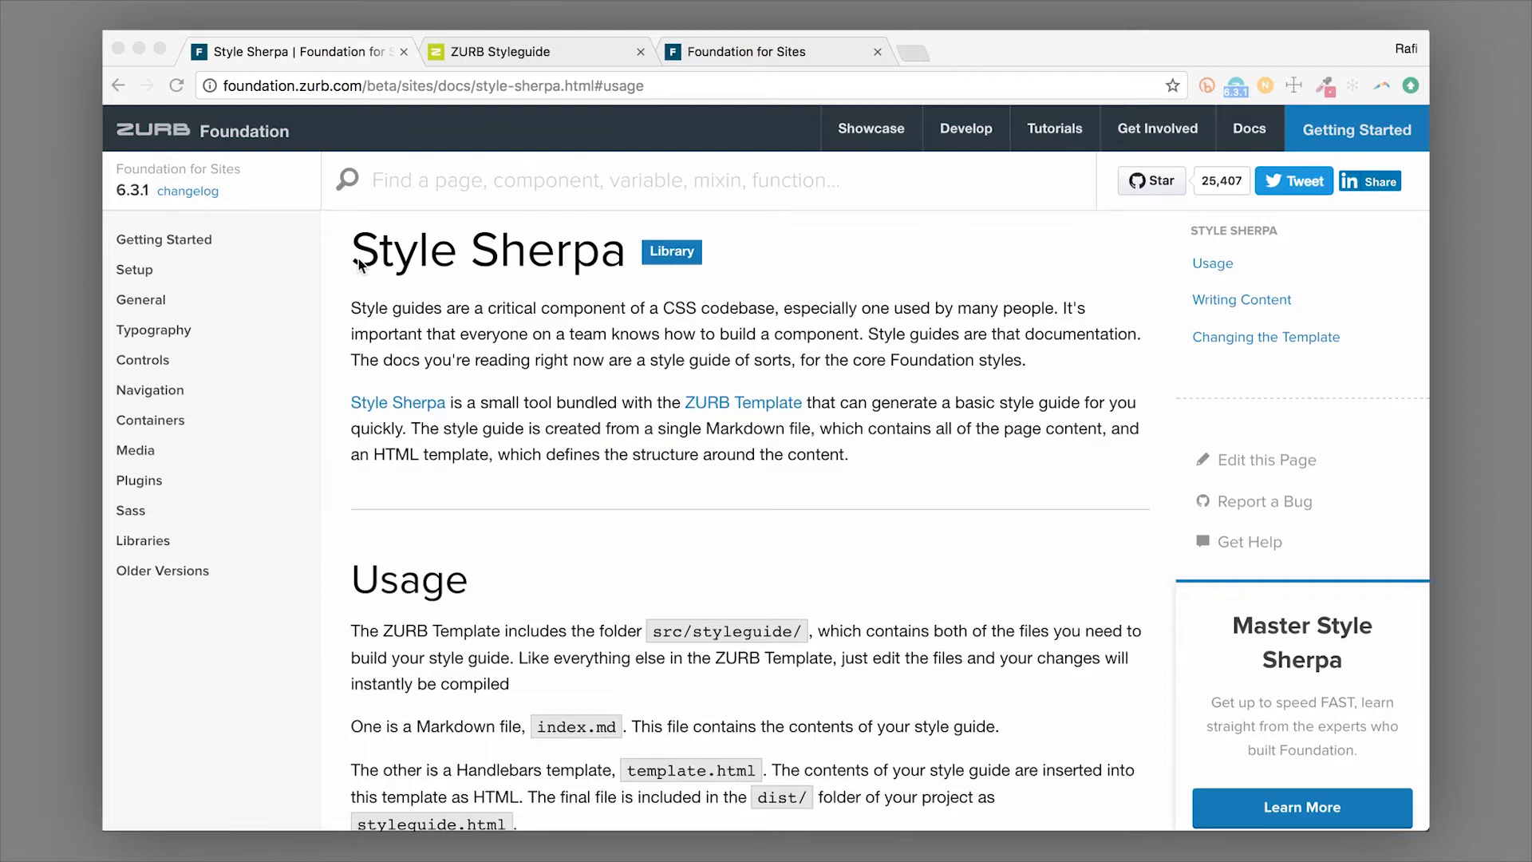
mouse_move(728, 296)
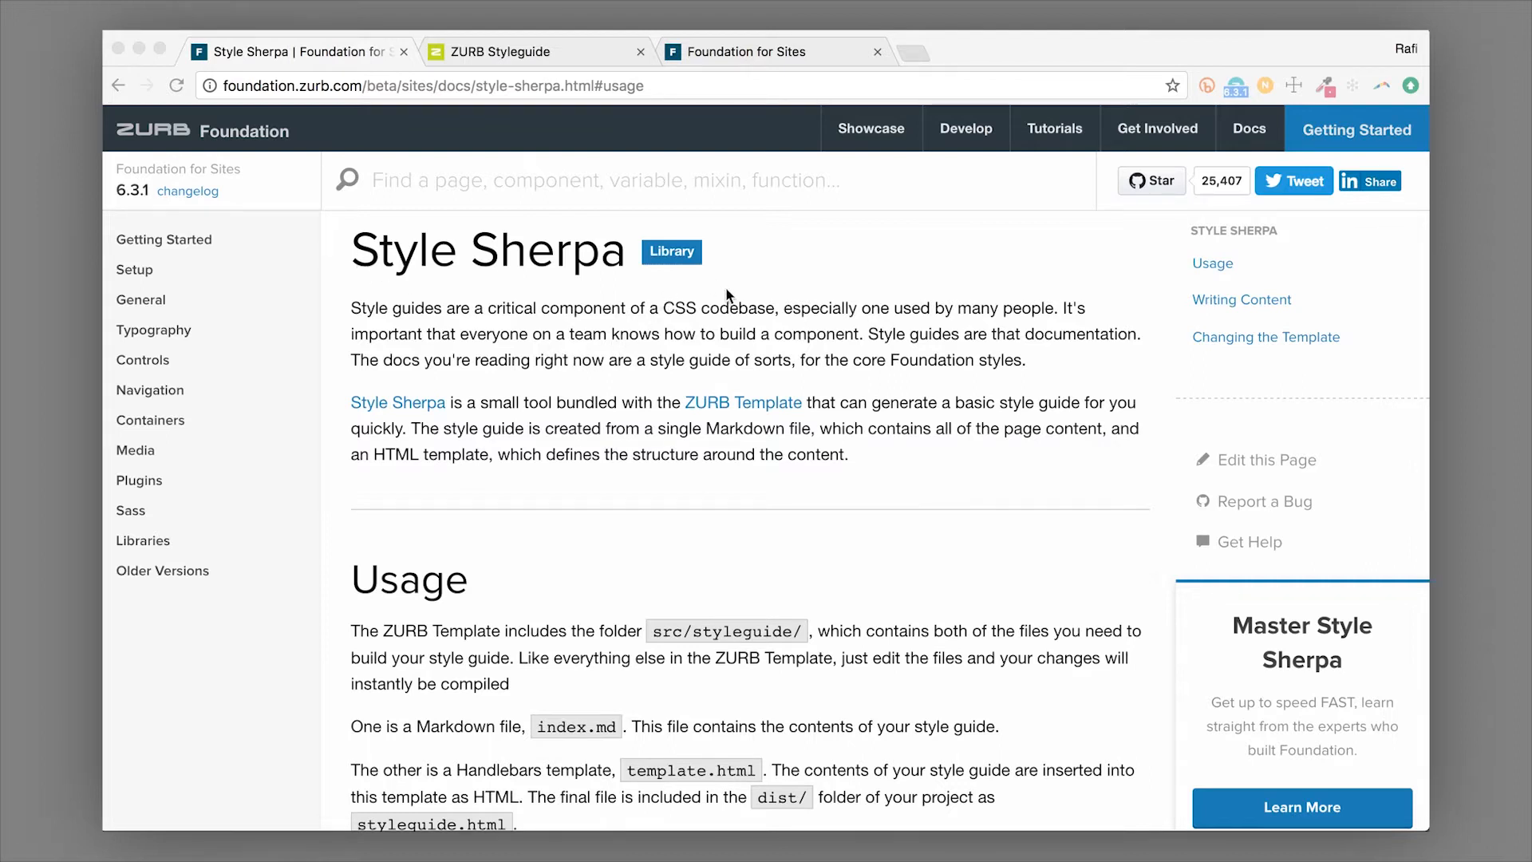
mouse_move(800, 265)
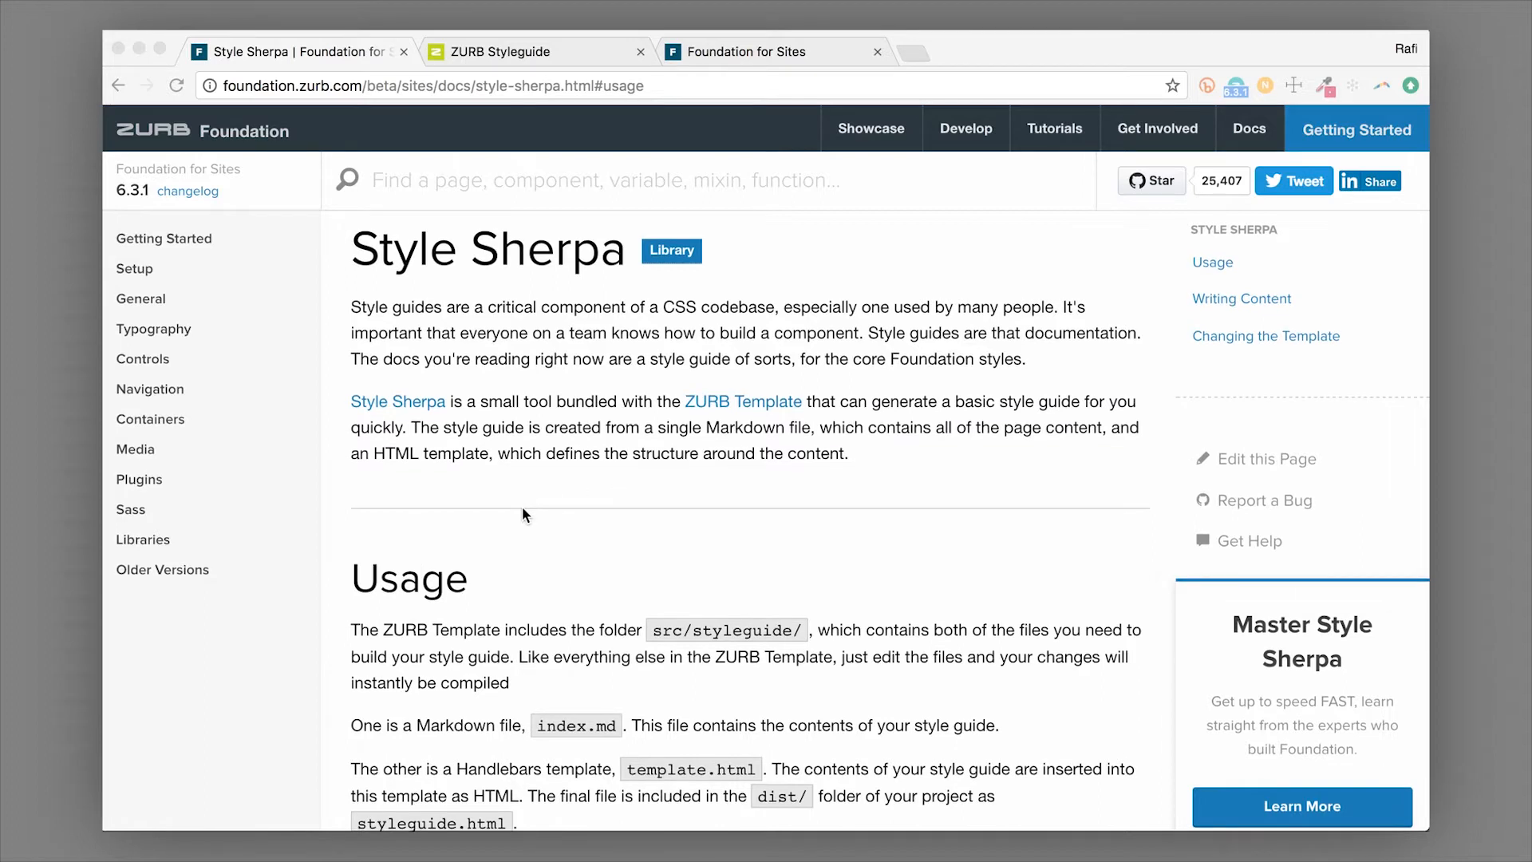
Step: Switch to the ZURB Styleguide tab and scroll through its Colors and Typography sections
scroll("down", 3)
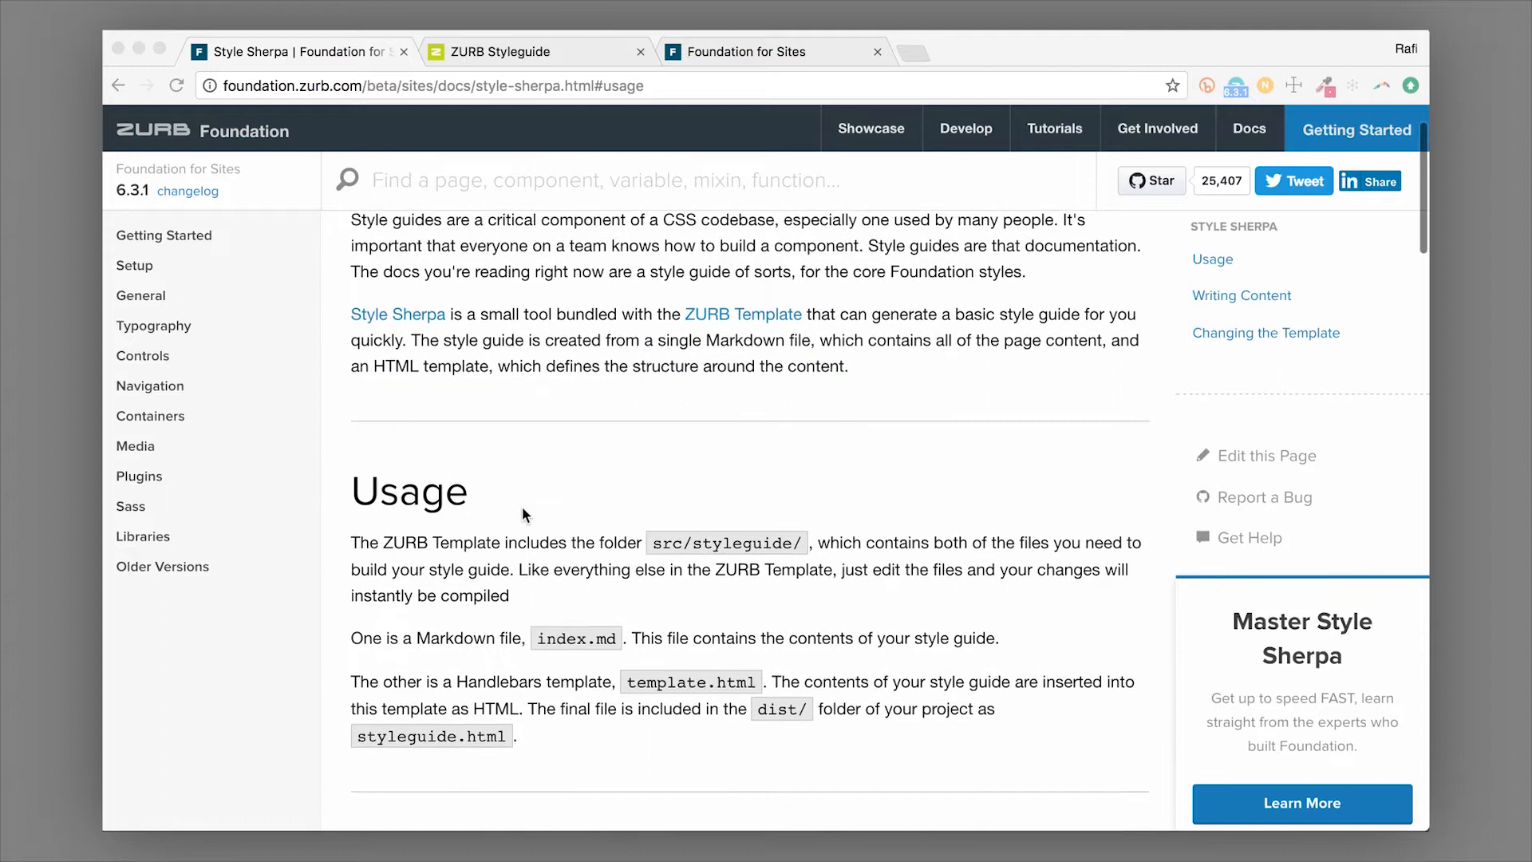
scroll("up", 3)
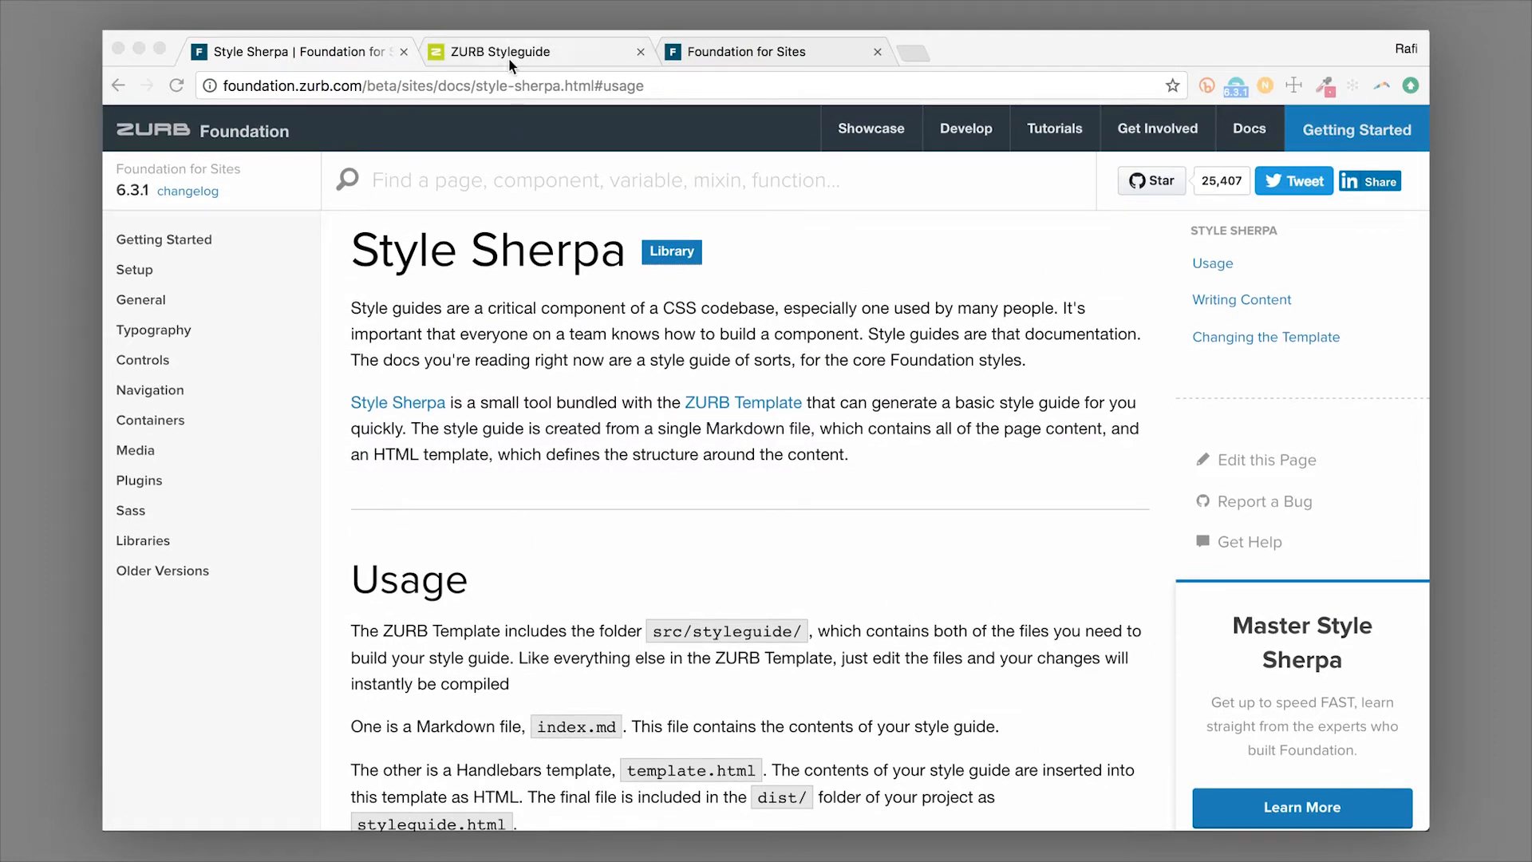
left_click(535, 52)
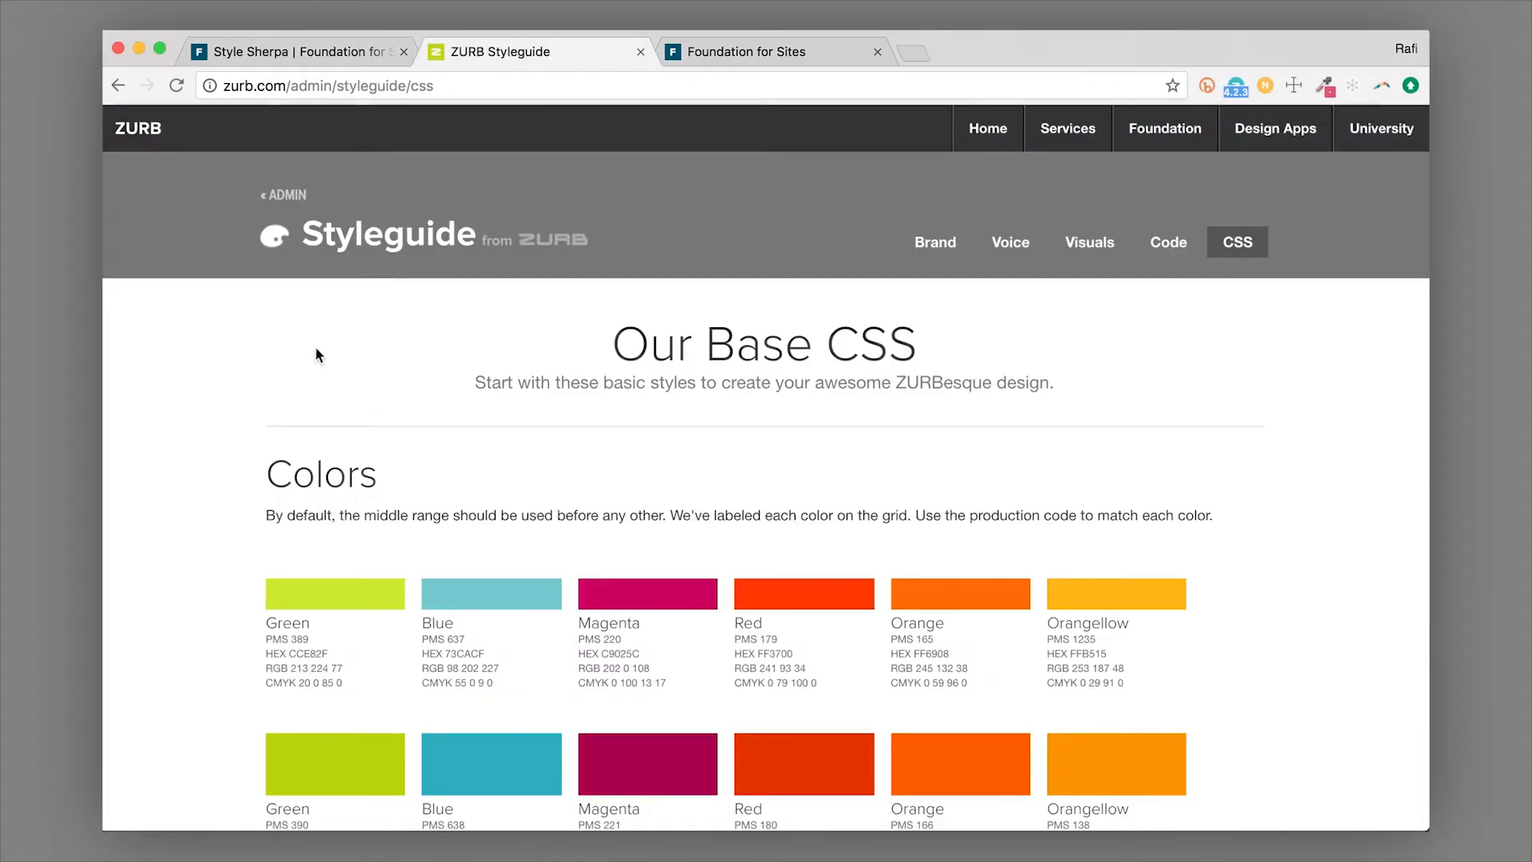
mouse_move(153, 501)
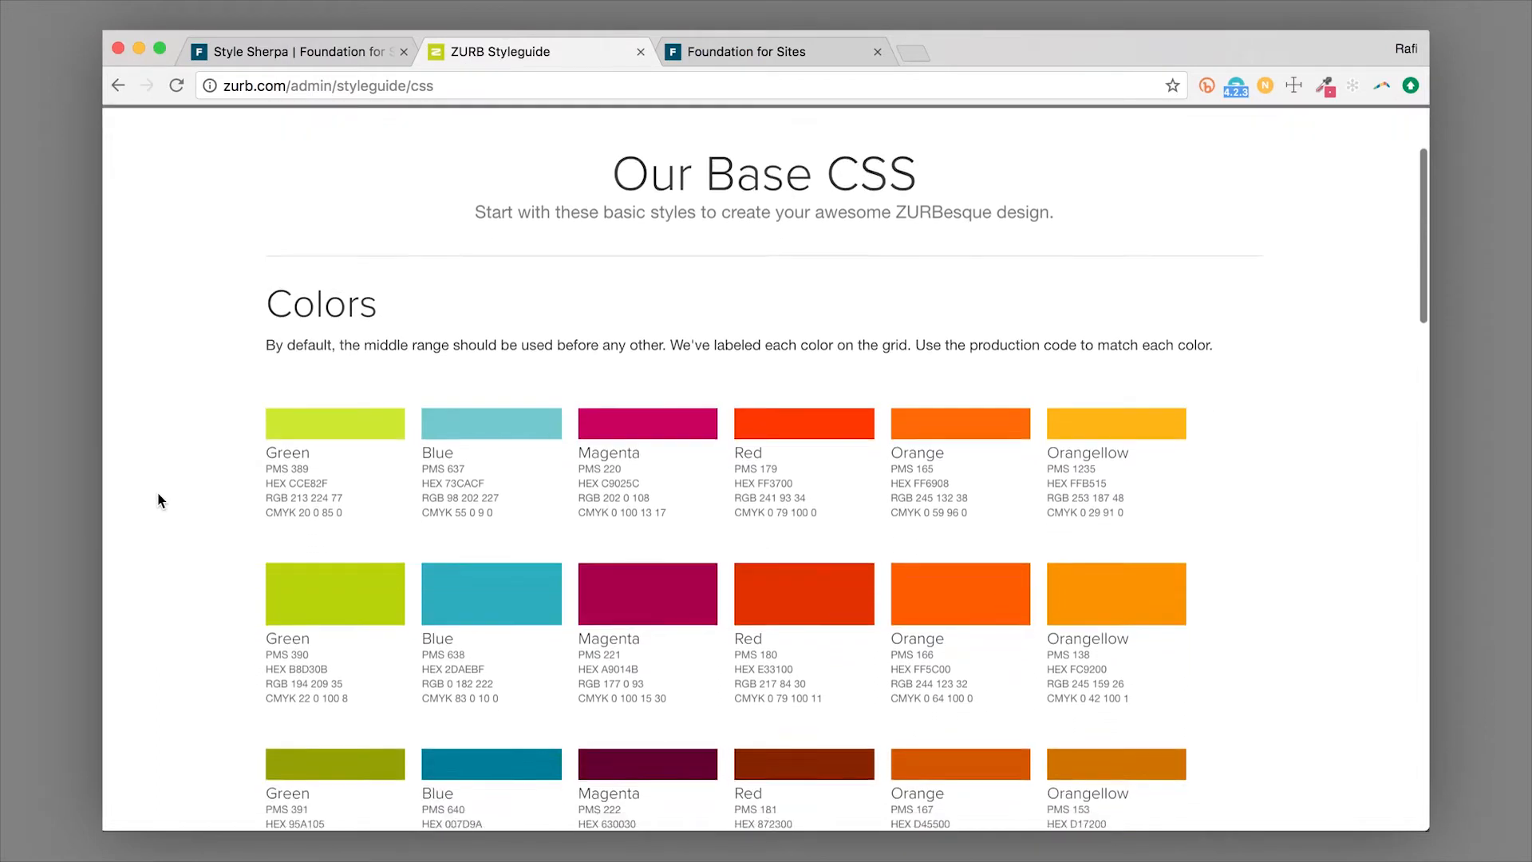
scroll("down", 3)
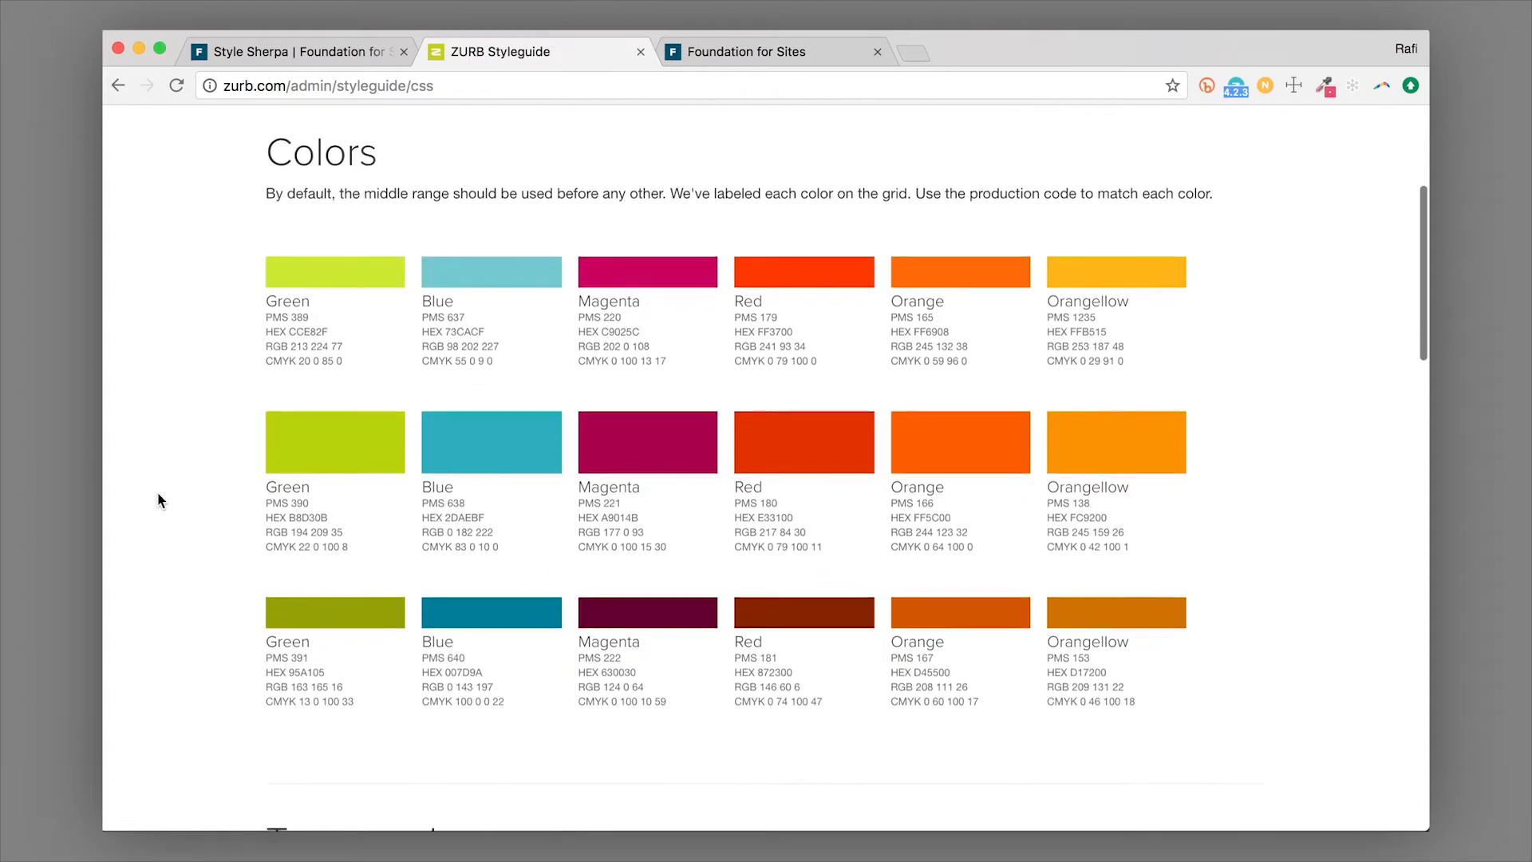
scroll("down", 3)
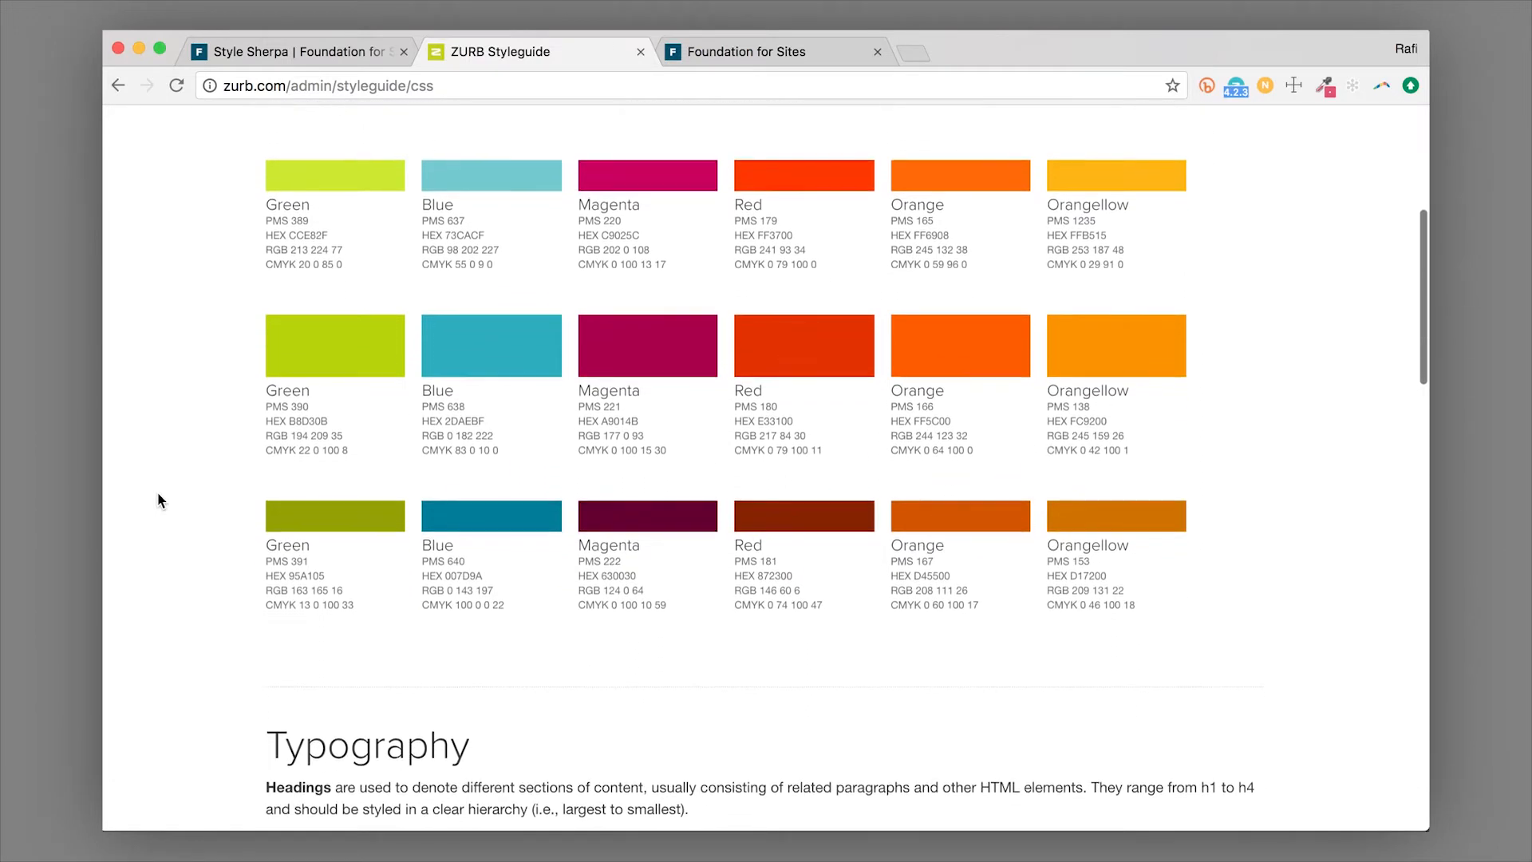
scroll("down", 3)
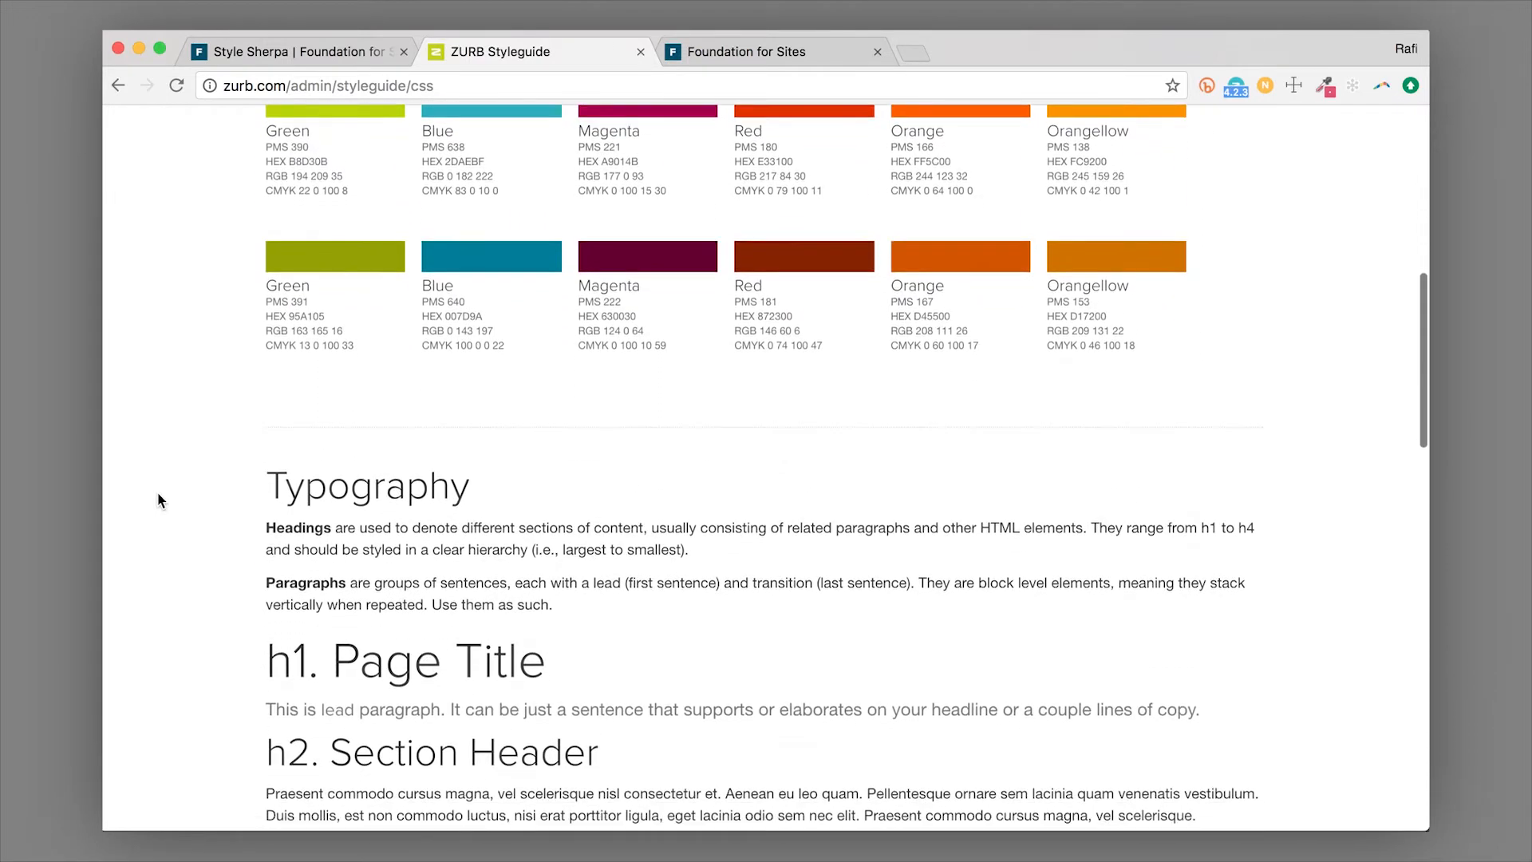
scroll("down", 3)
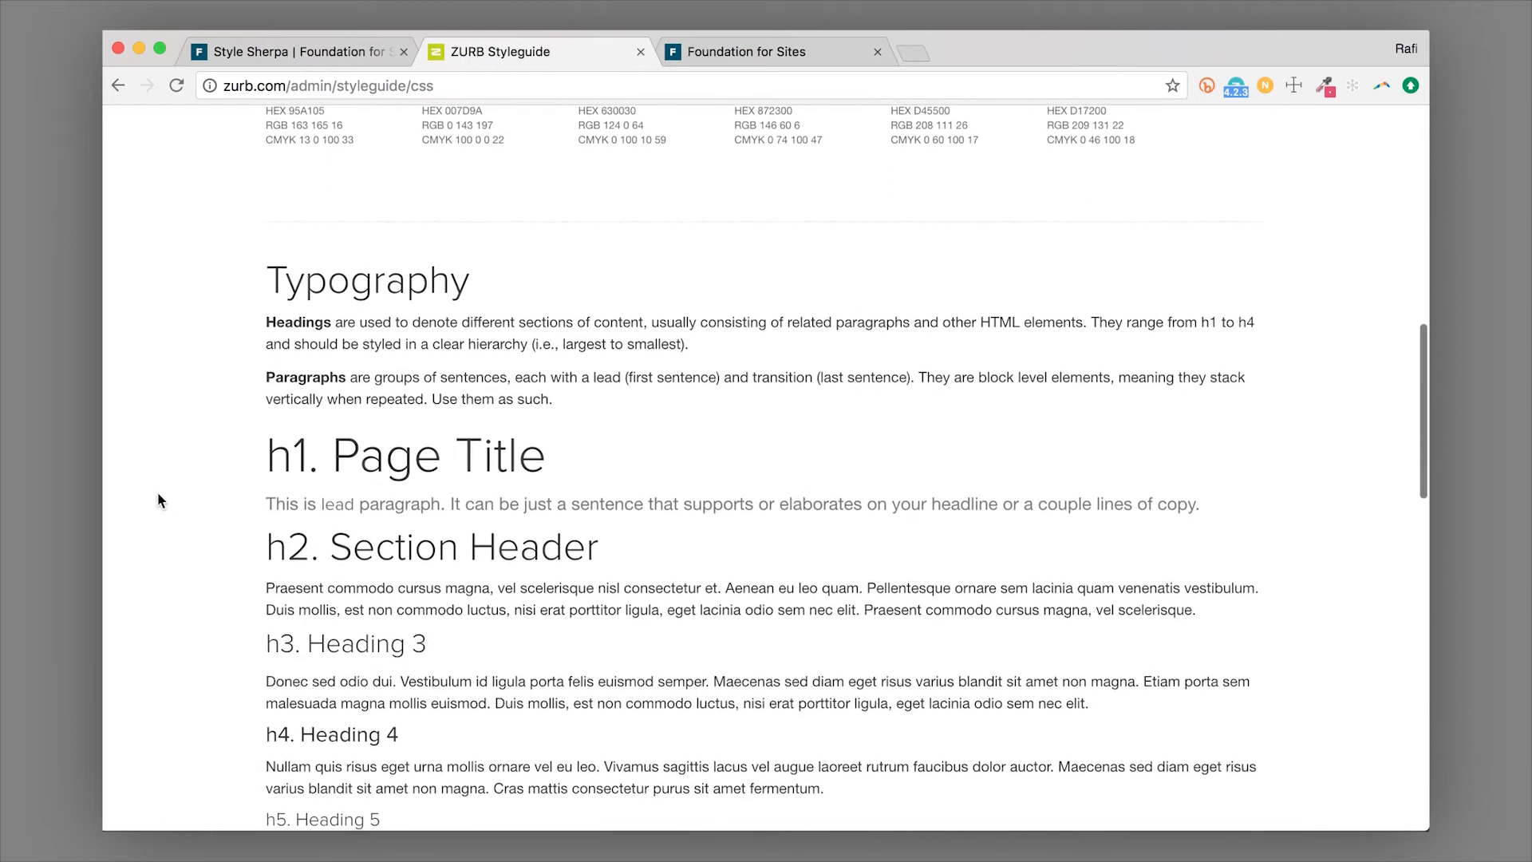
scroll("down", 3)
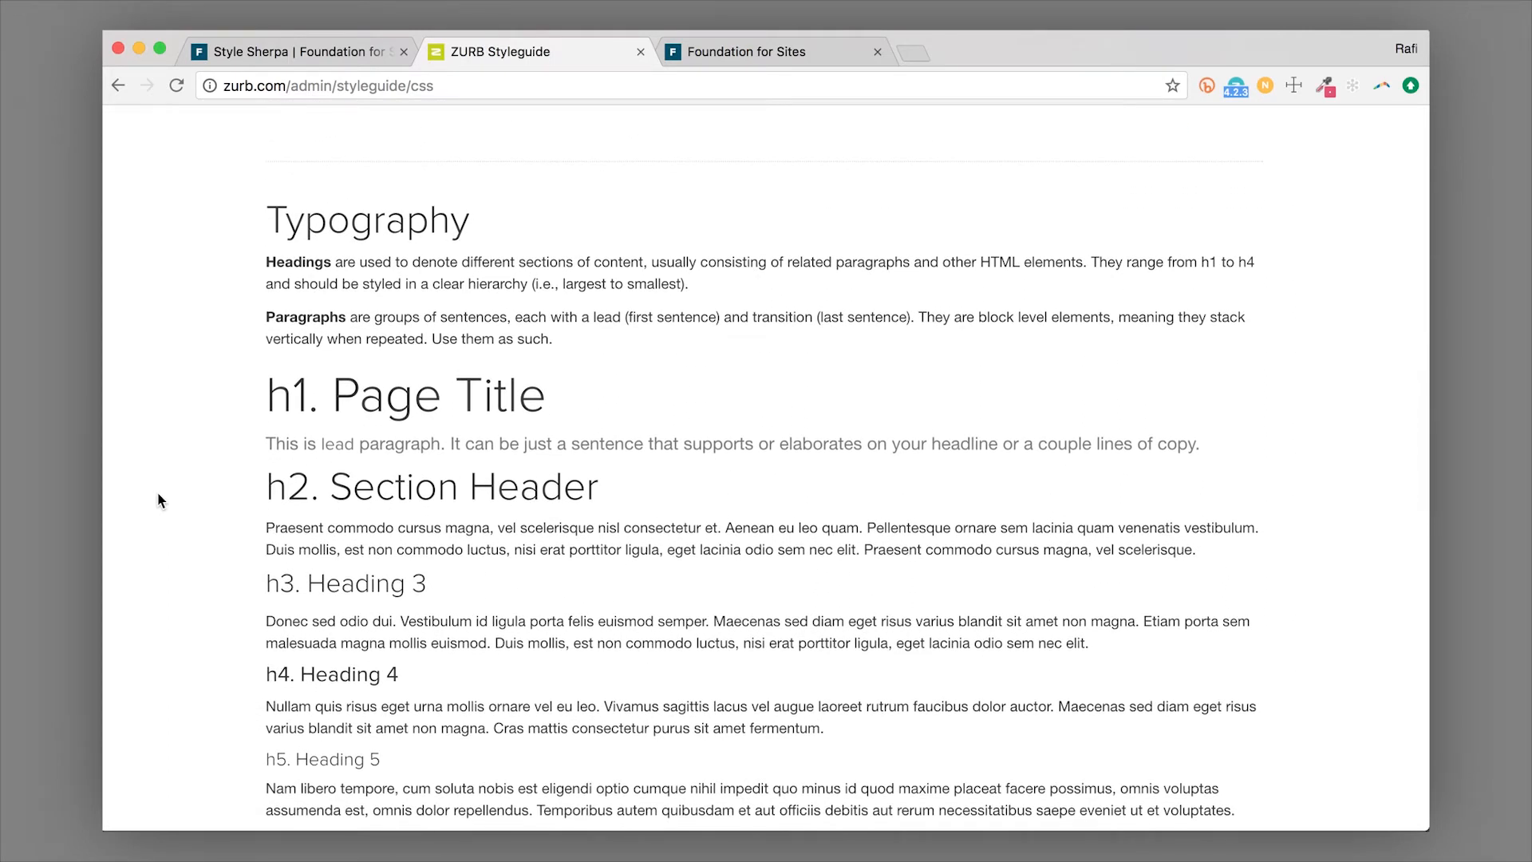
scroll("down", 3)
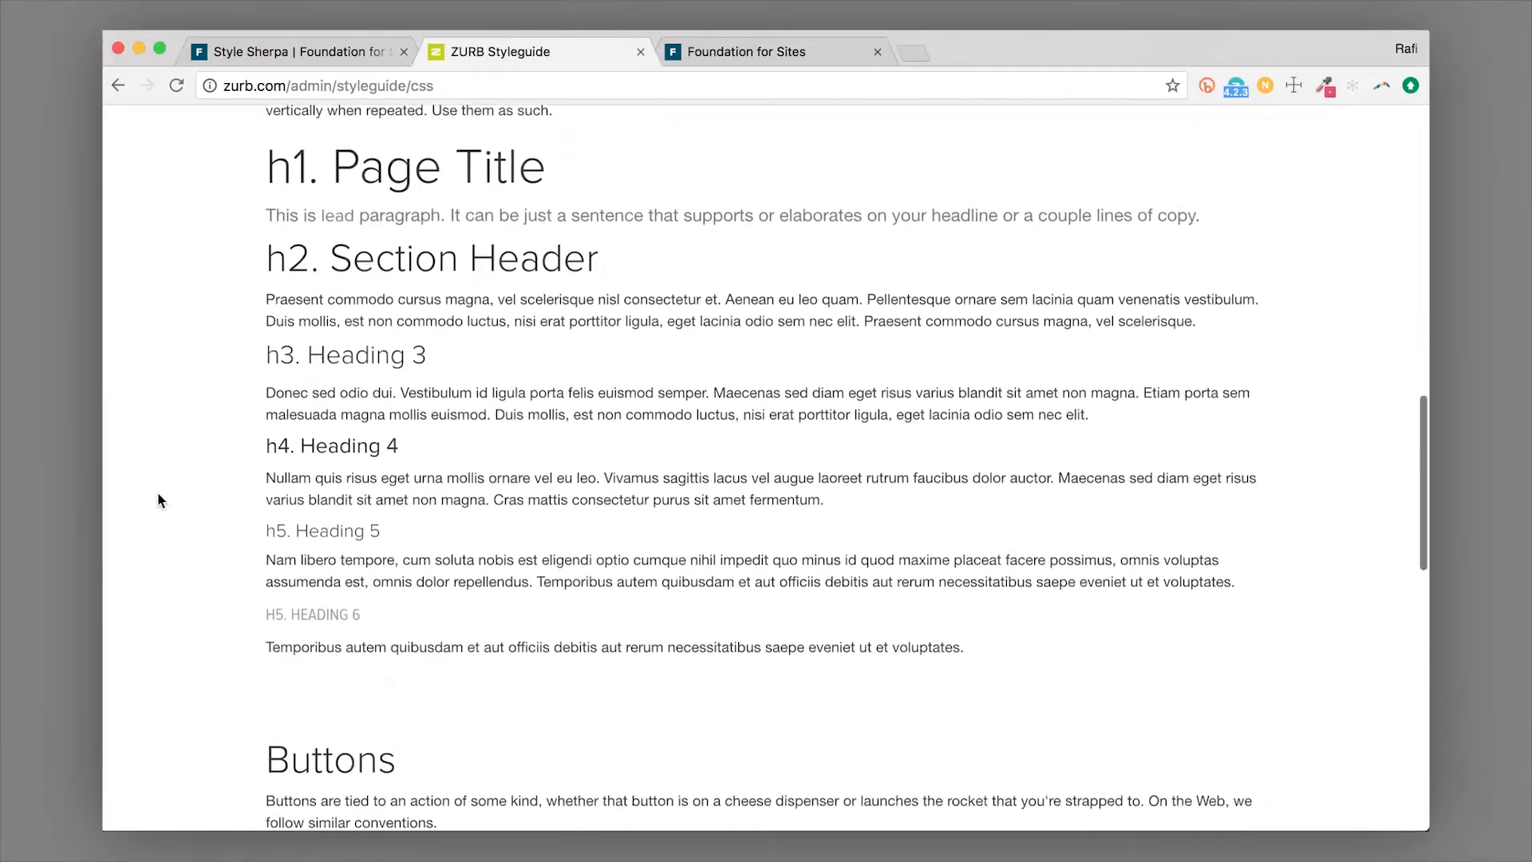
scroll("down", 3)
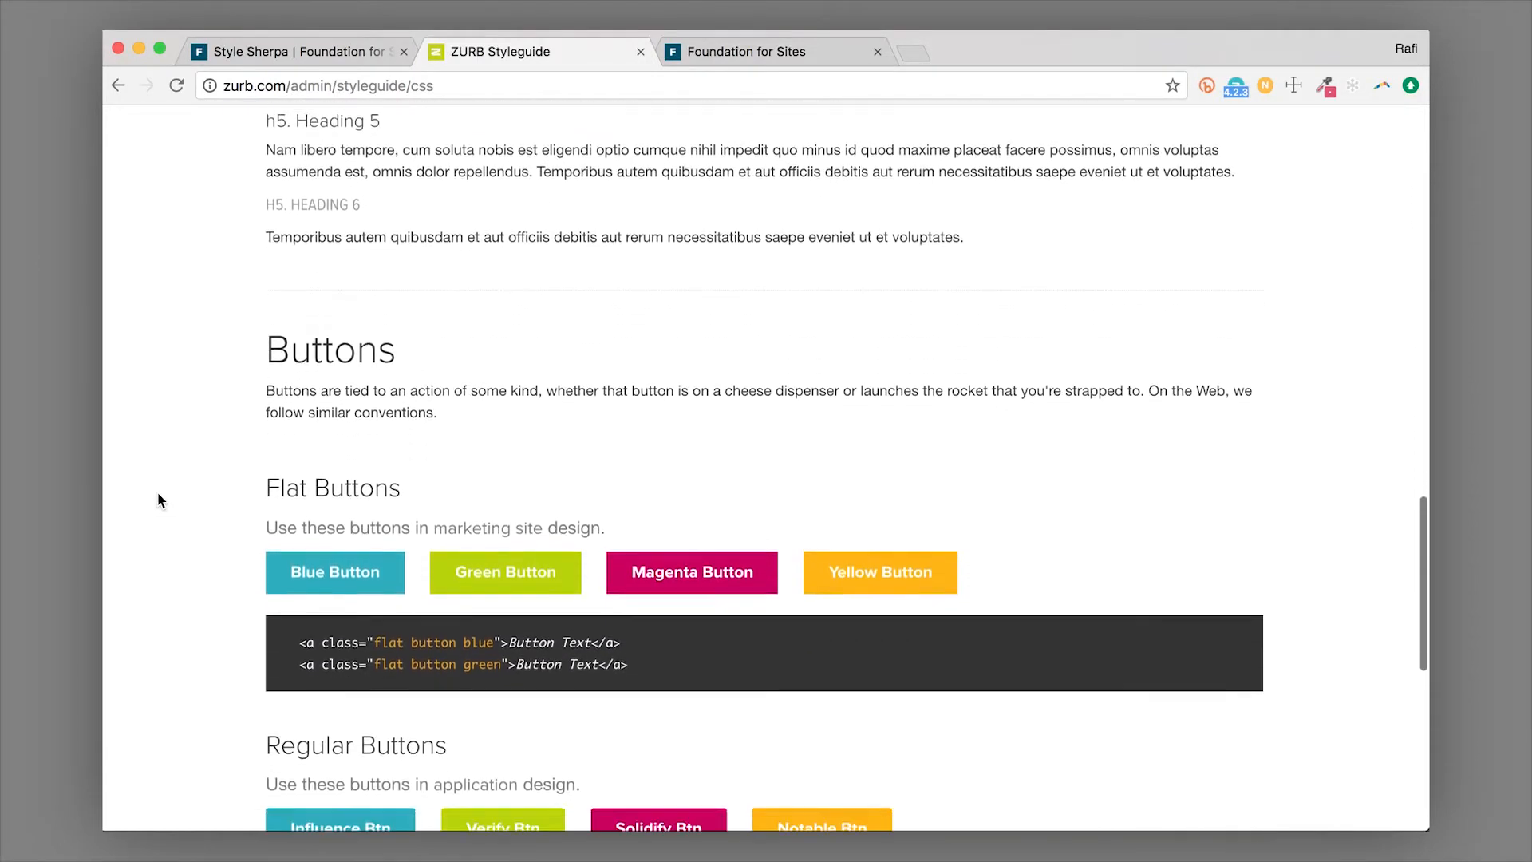
scroll("down", 3)
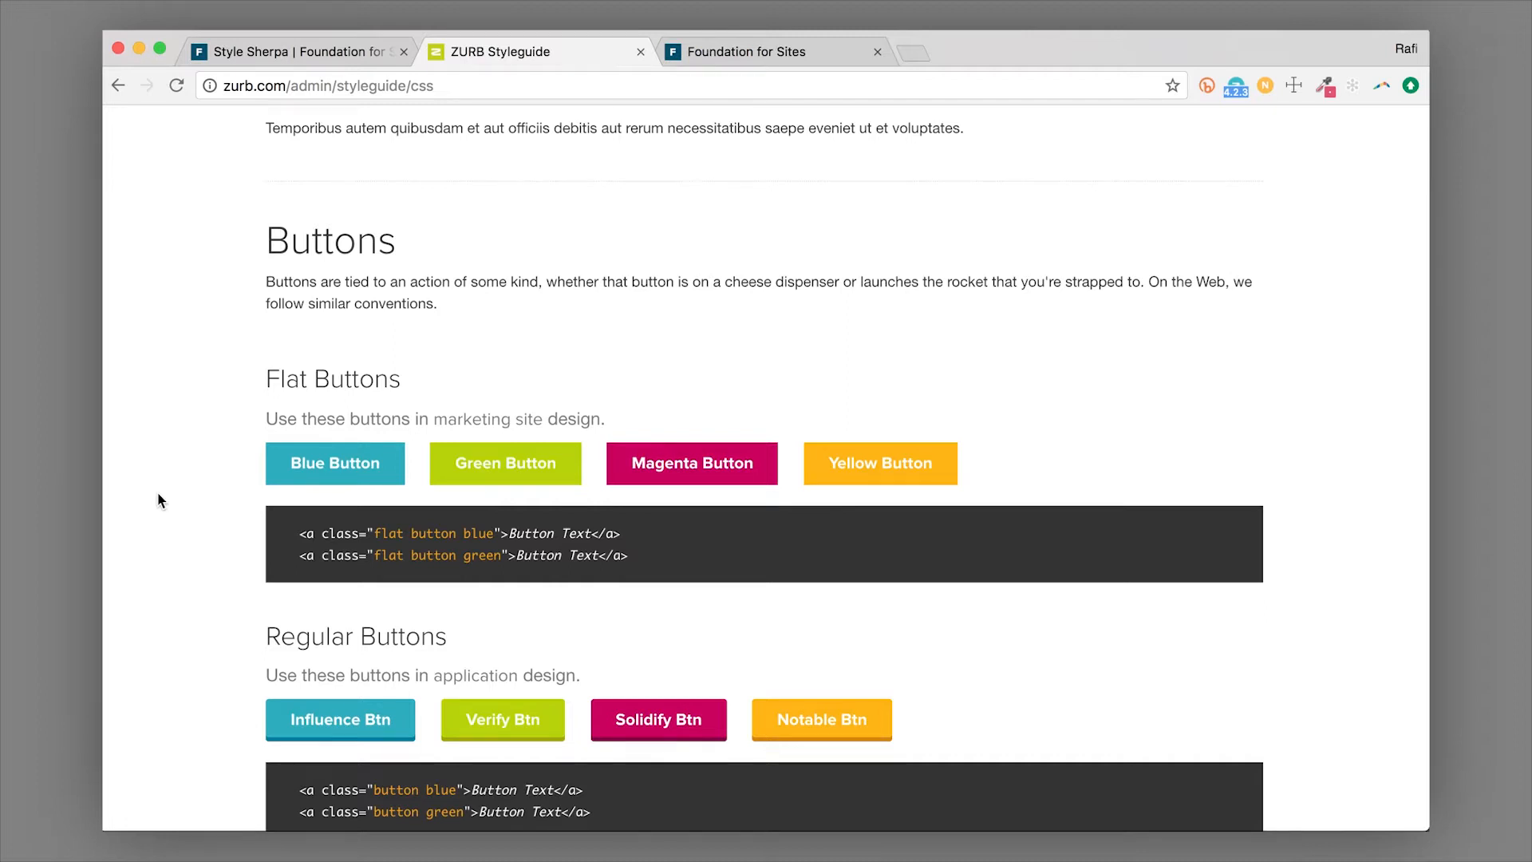
Step: Scroll down to the Buttons section, then back up to Base CSS at the top
scroll("down", 3)
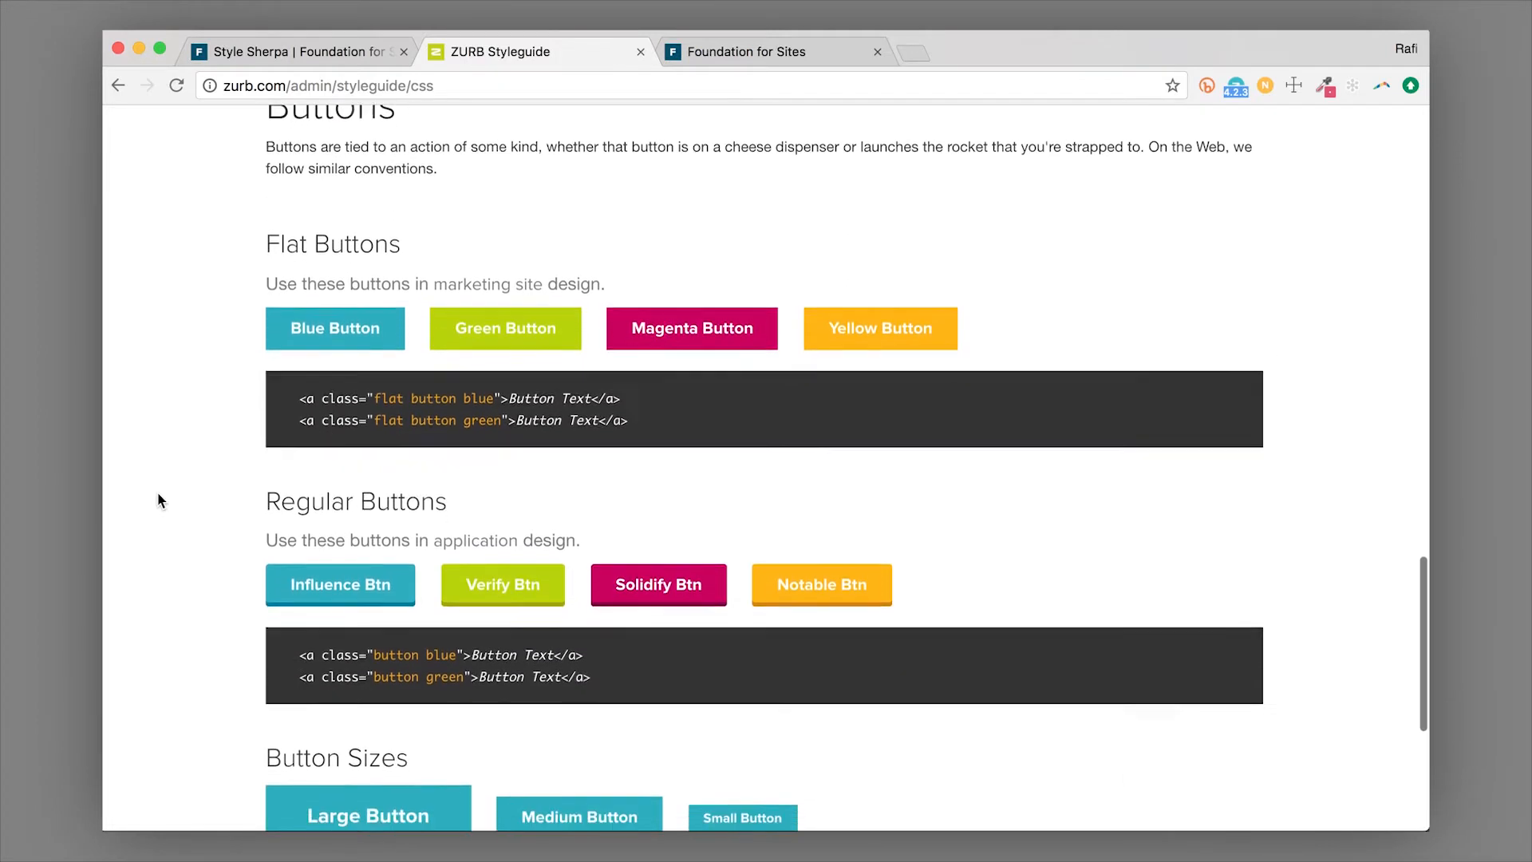
scroll("down", 3)
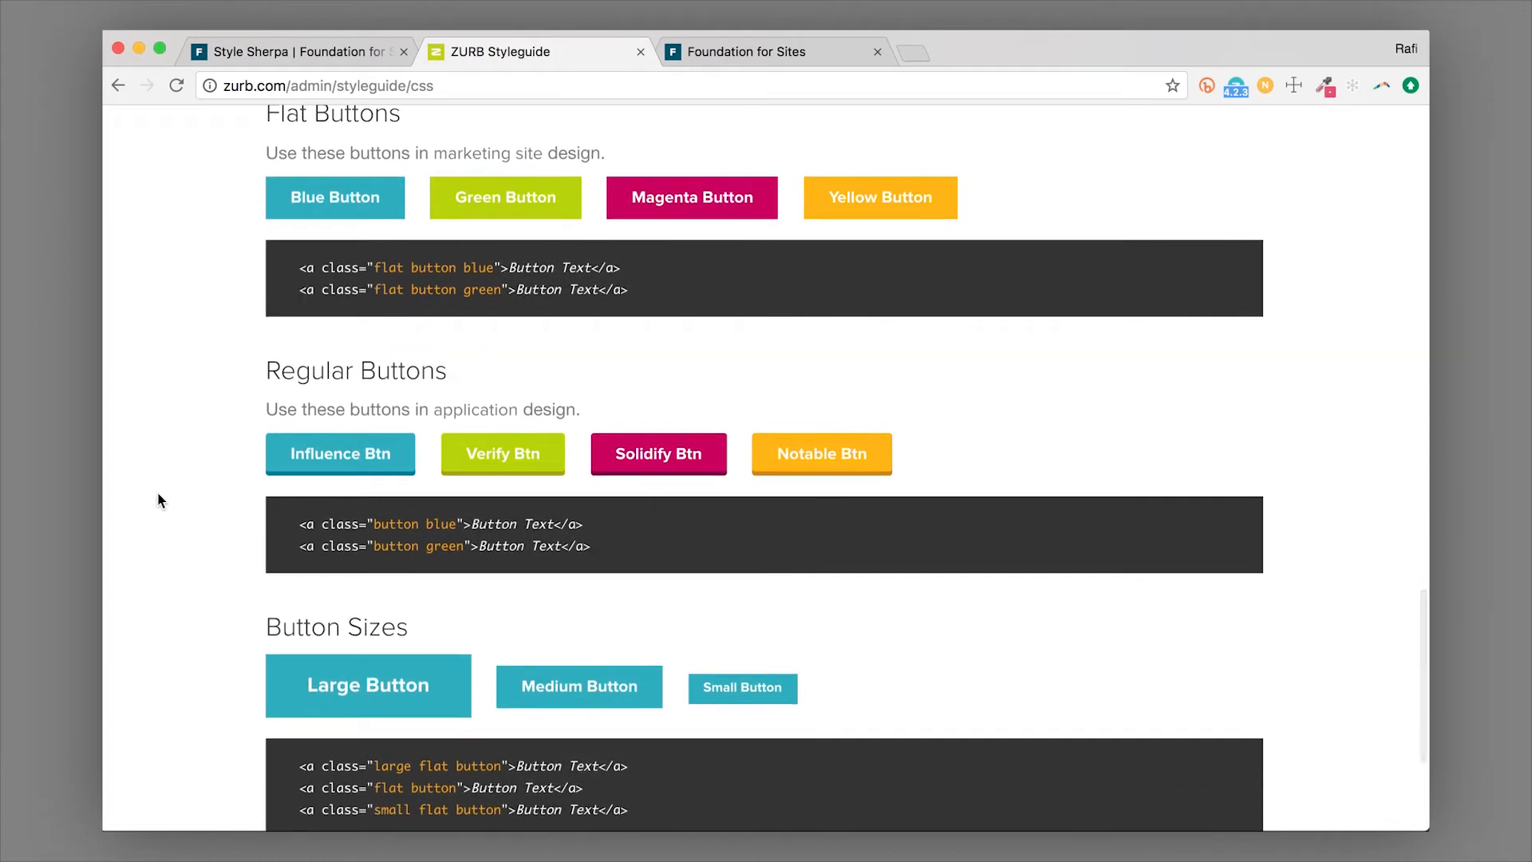
scroll("up", 3)
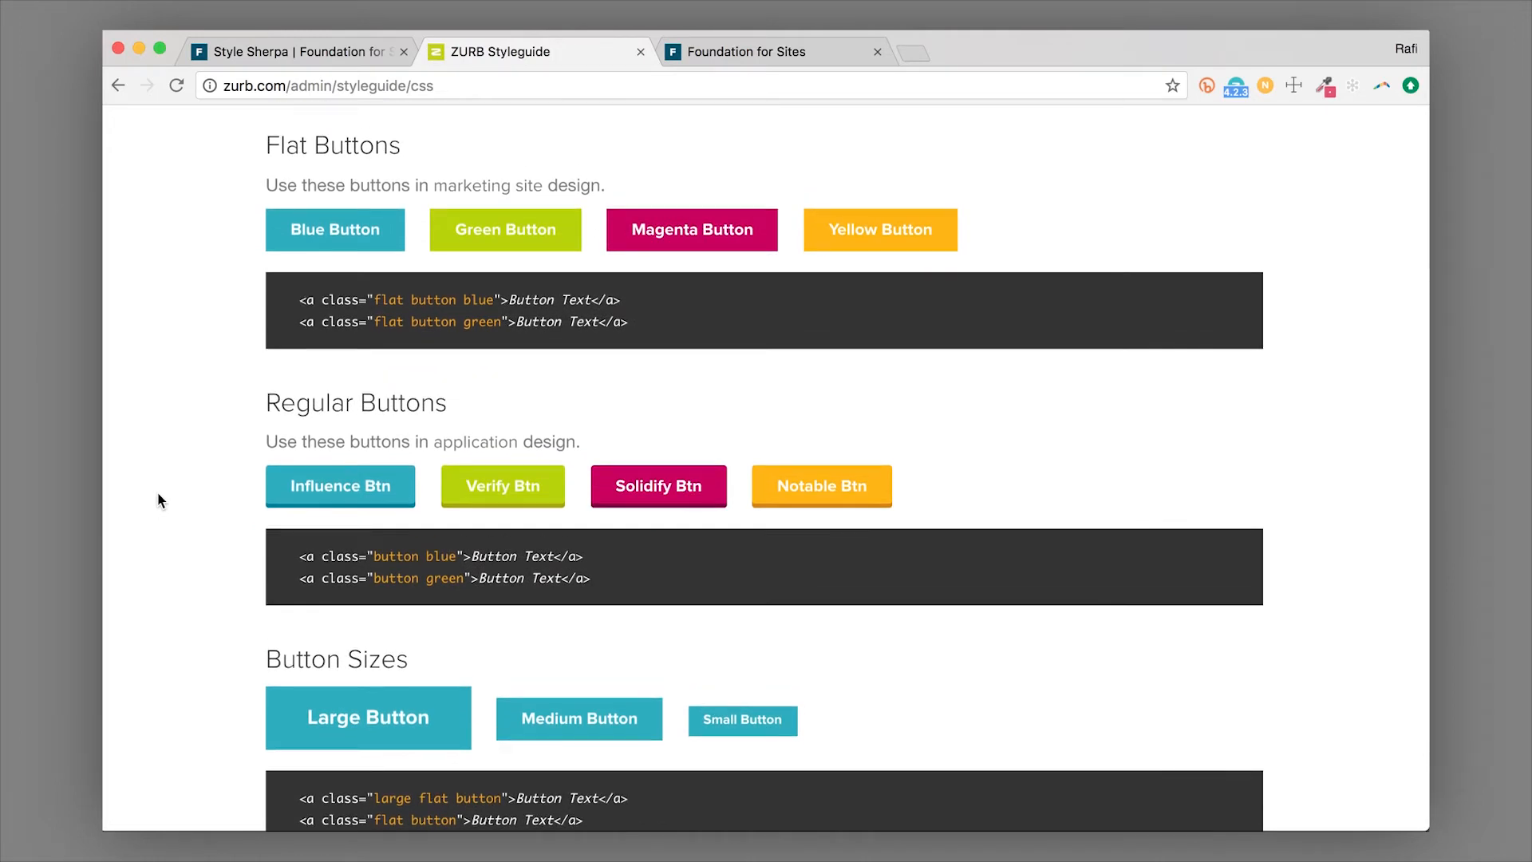
scroll("up", 3)
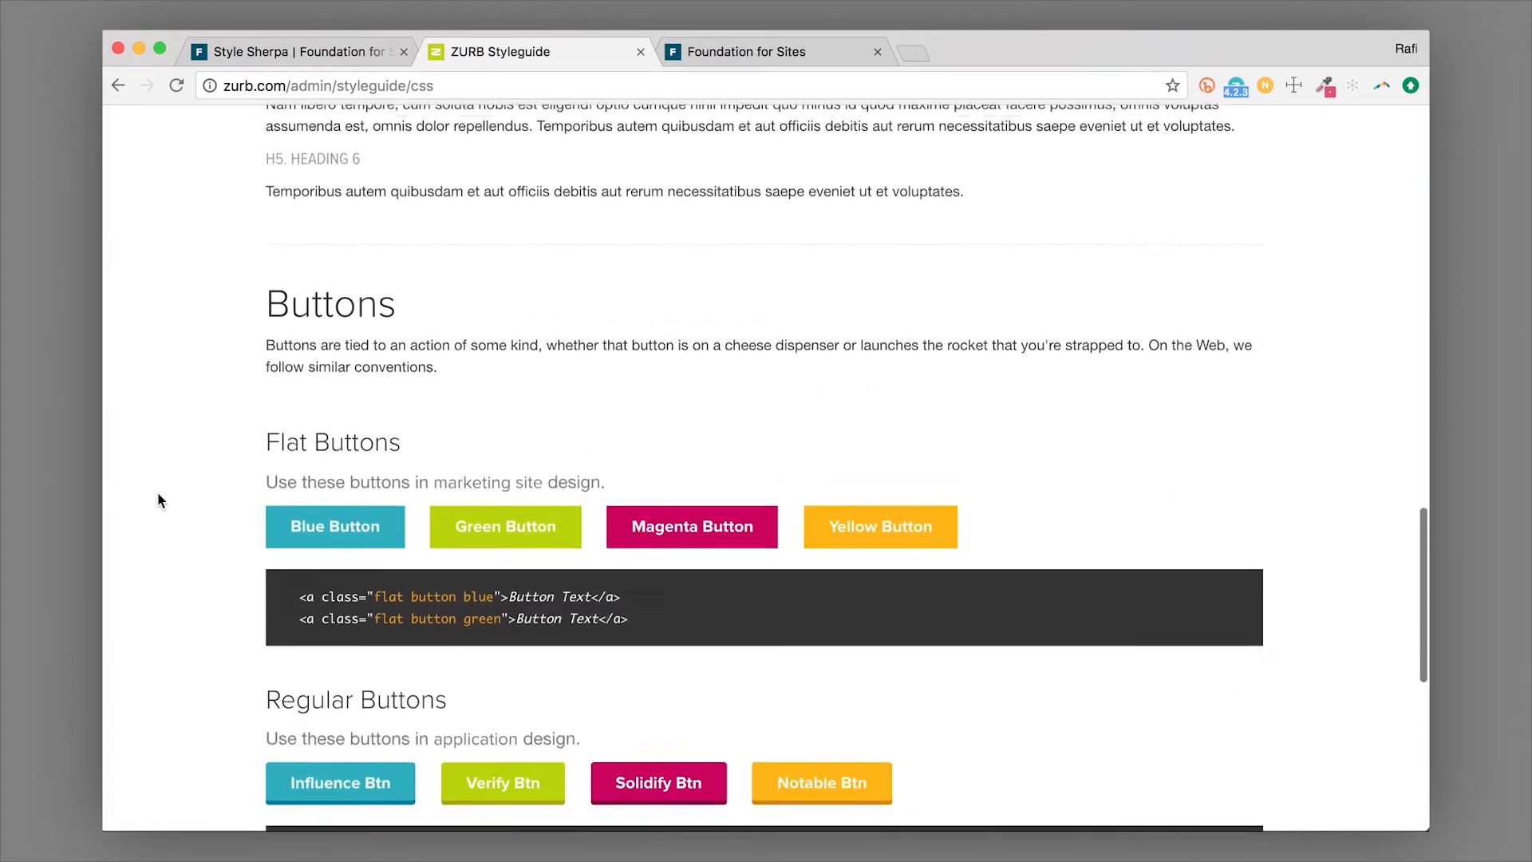
scroll("up", 3)
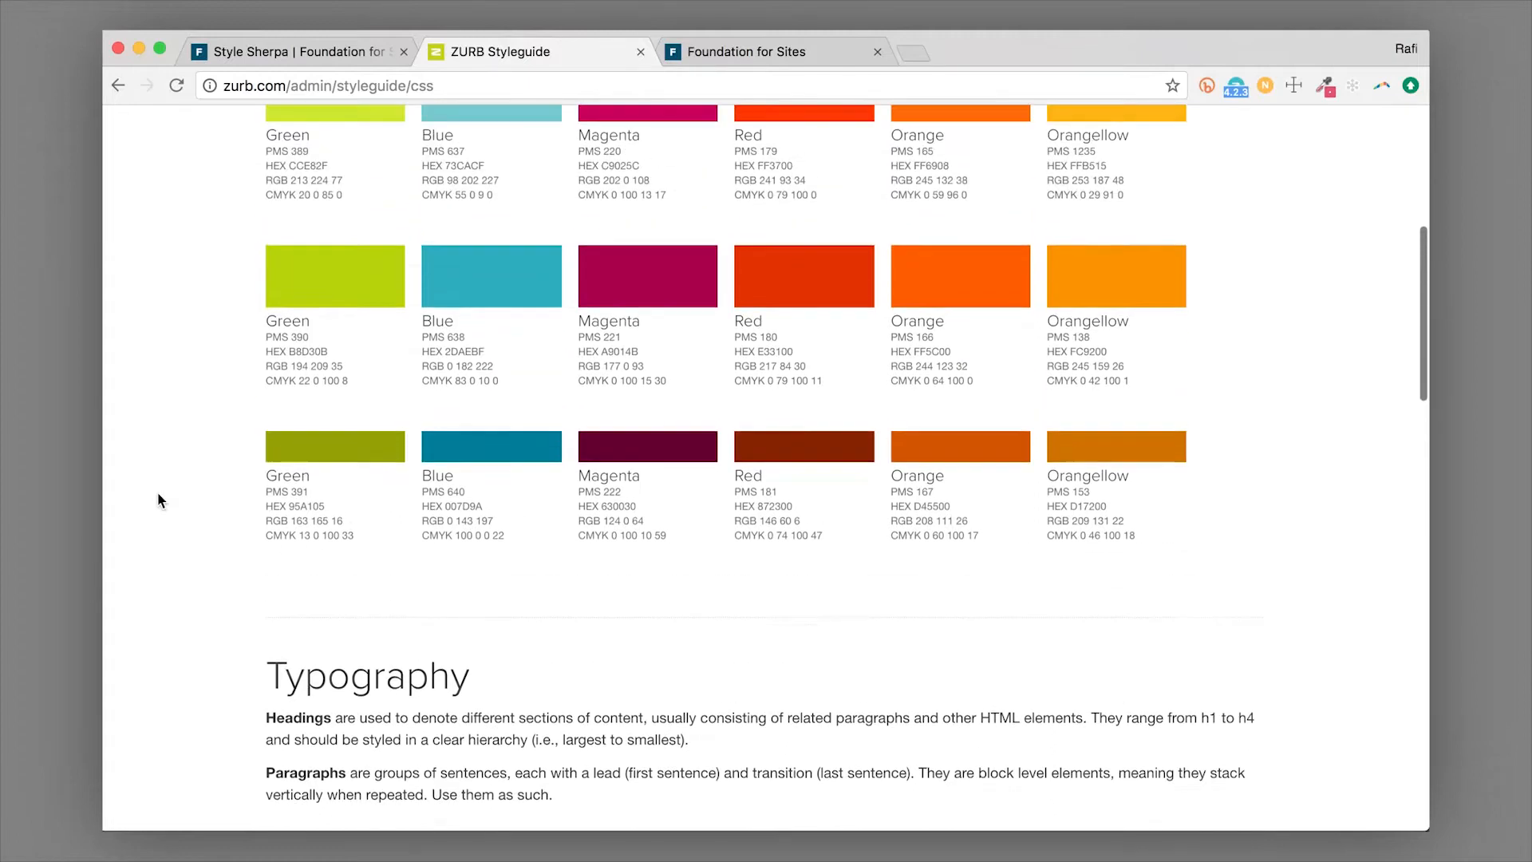
scroll("up", 3)
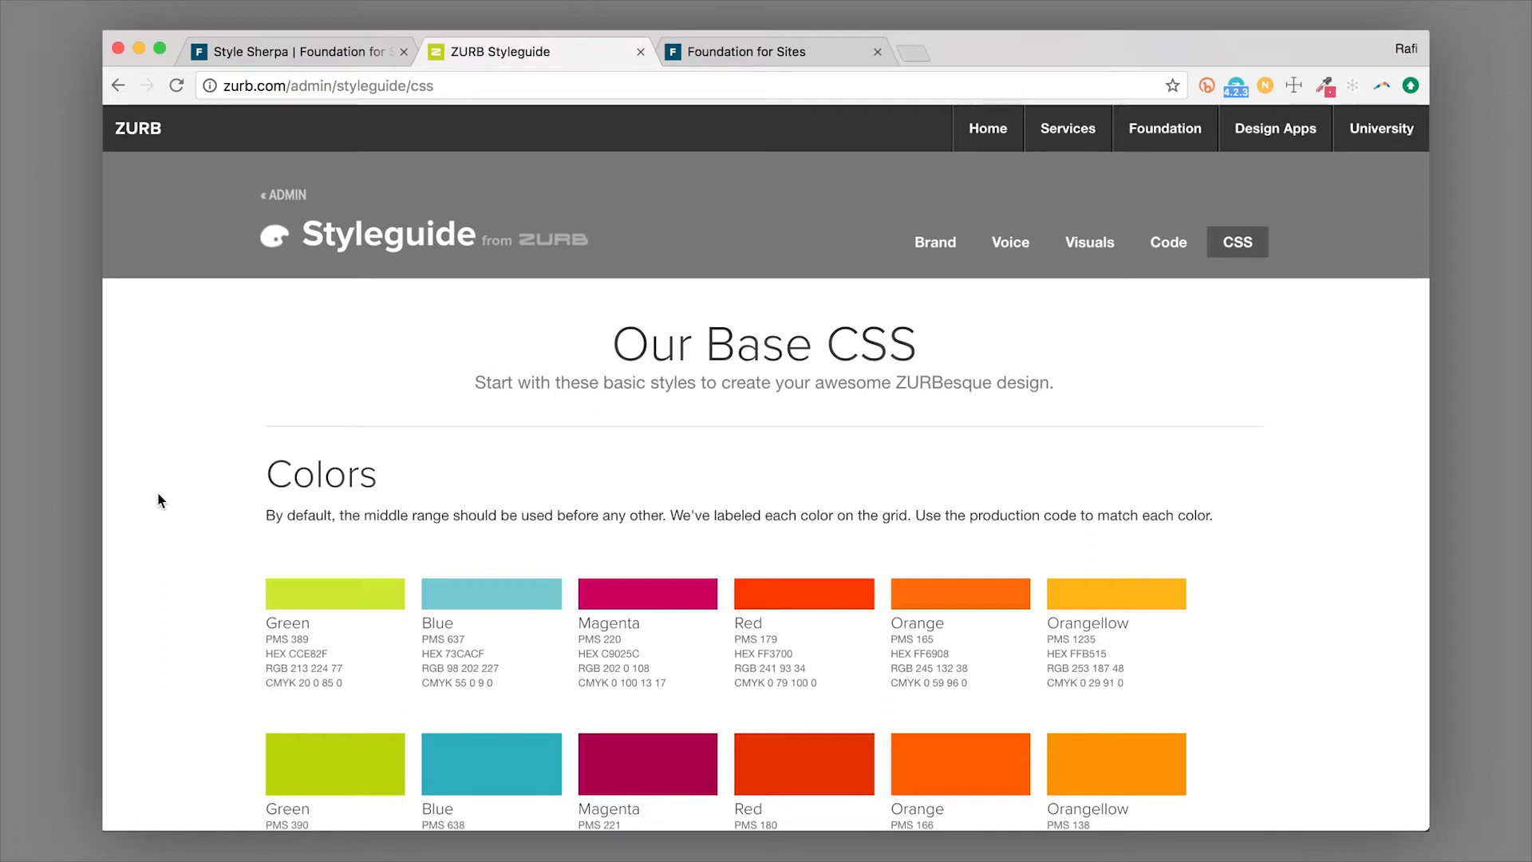
mouse_move(187, 427)
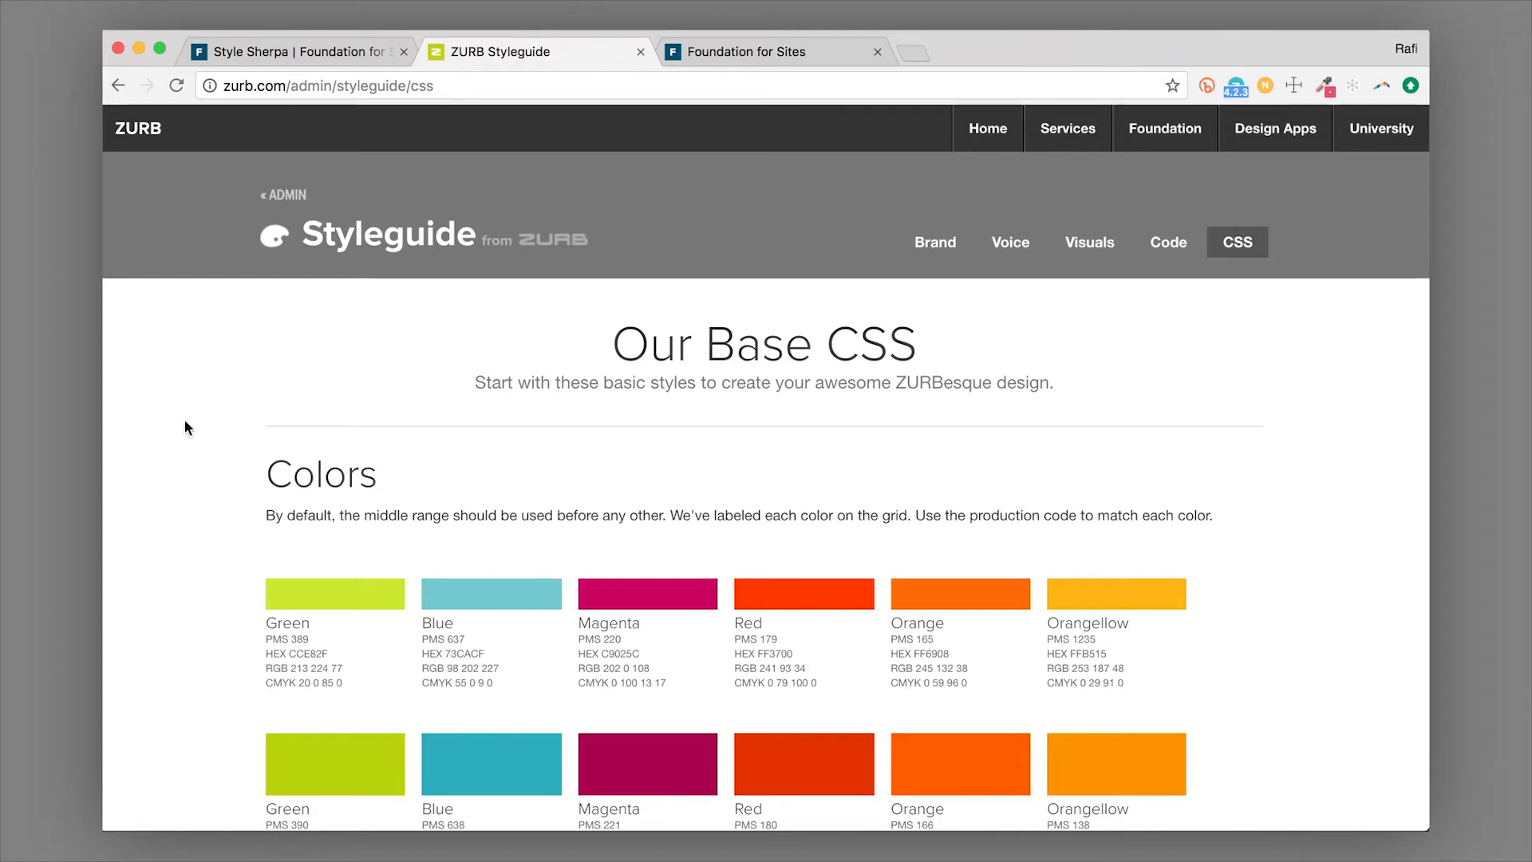
mouse_move(470, 346)
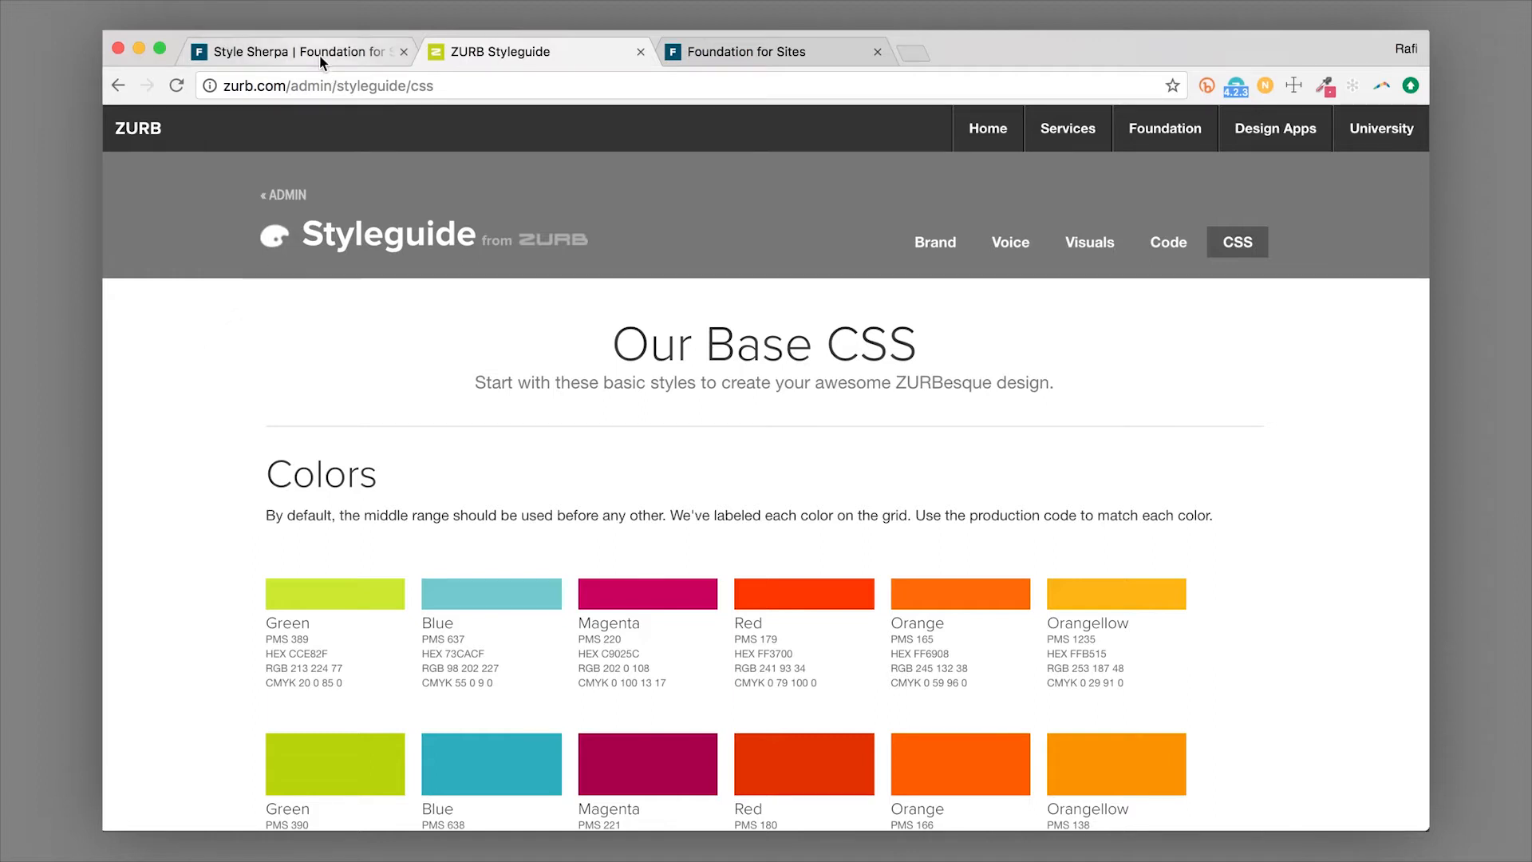
Step: Bring the 'Style Sherpa | Foundation for Sites' tab back to the front
left_click(293, 51)
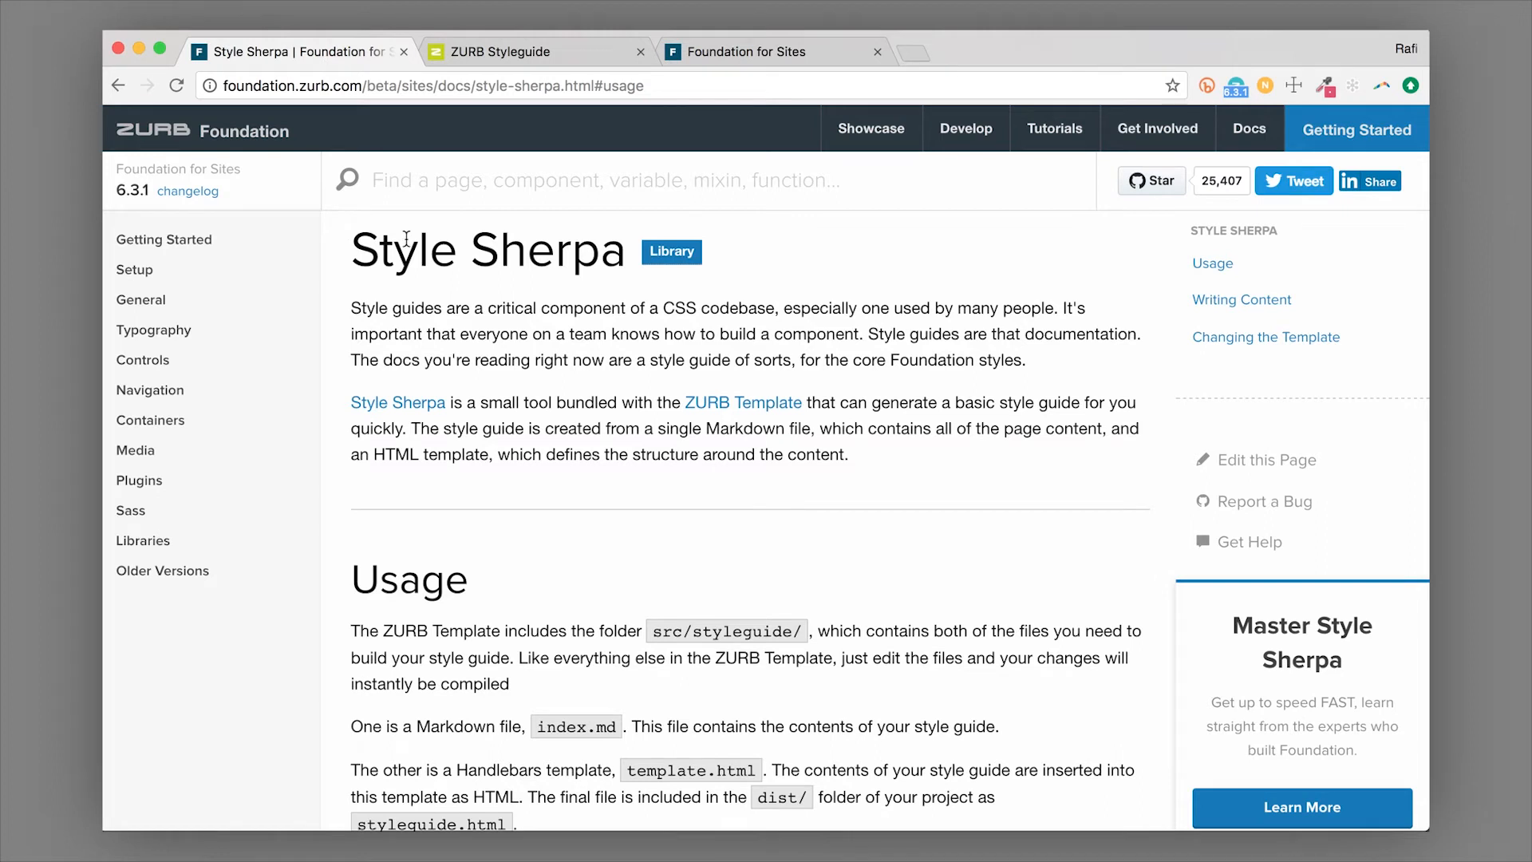
mouse_move(428, 334)
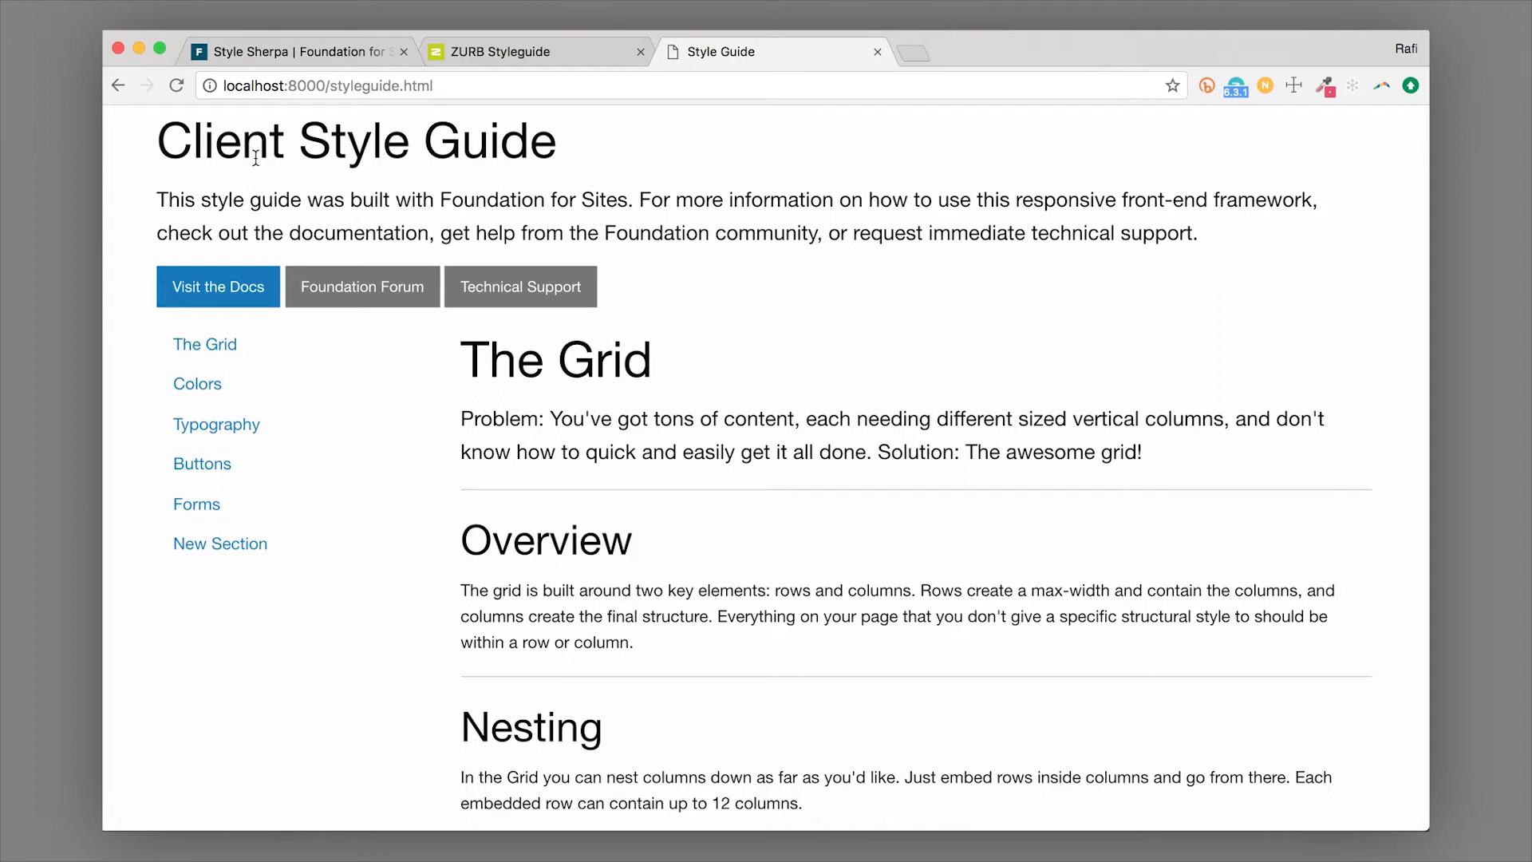
mouse_move(558, 154)
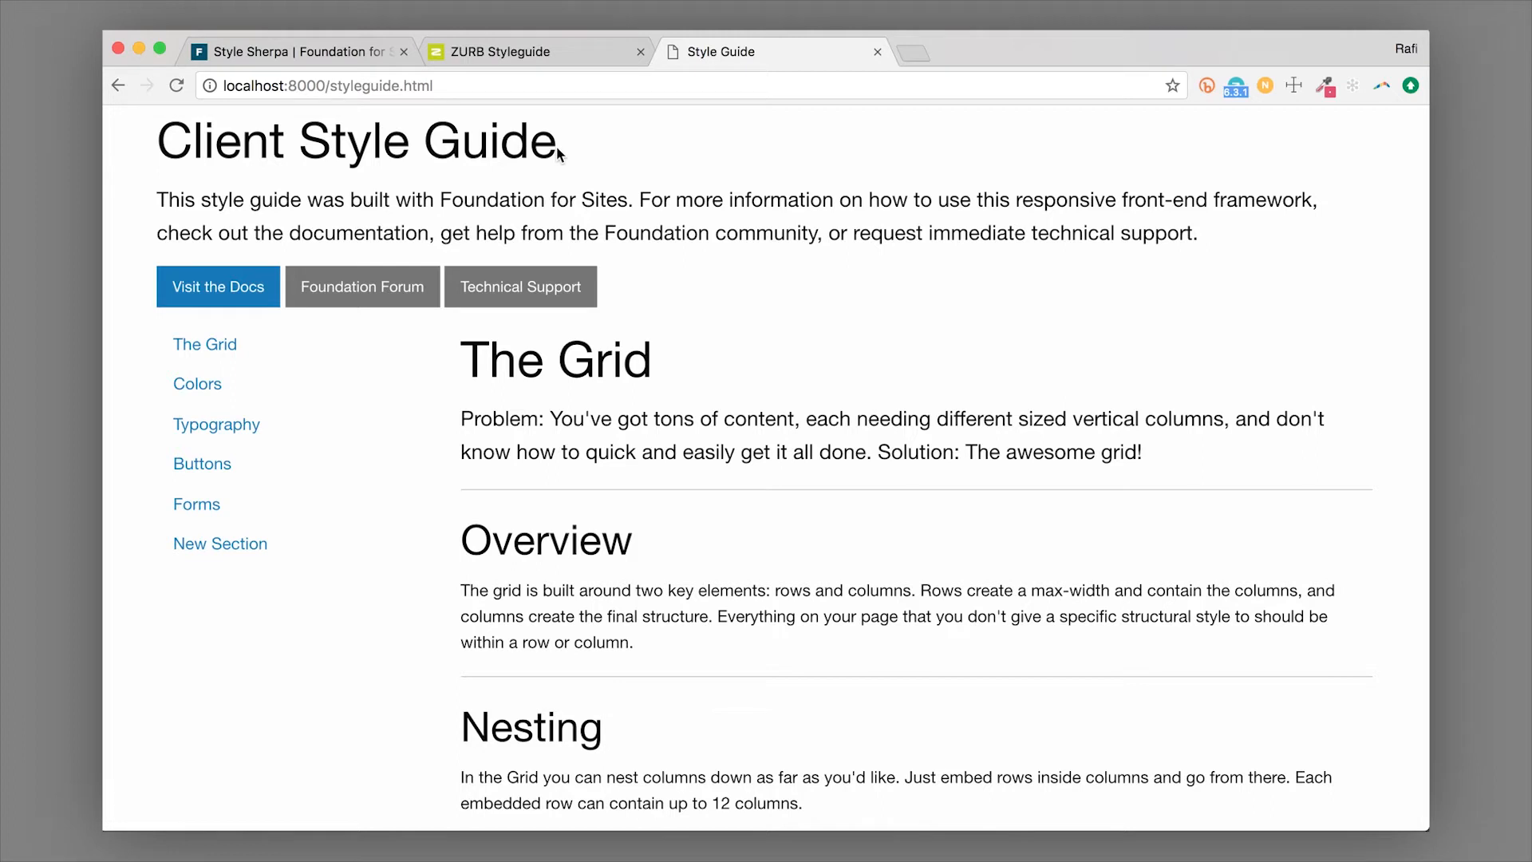
mouse_move(157, 202)
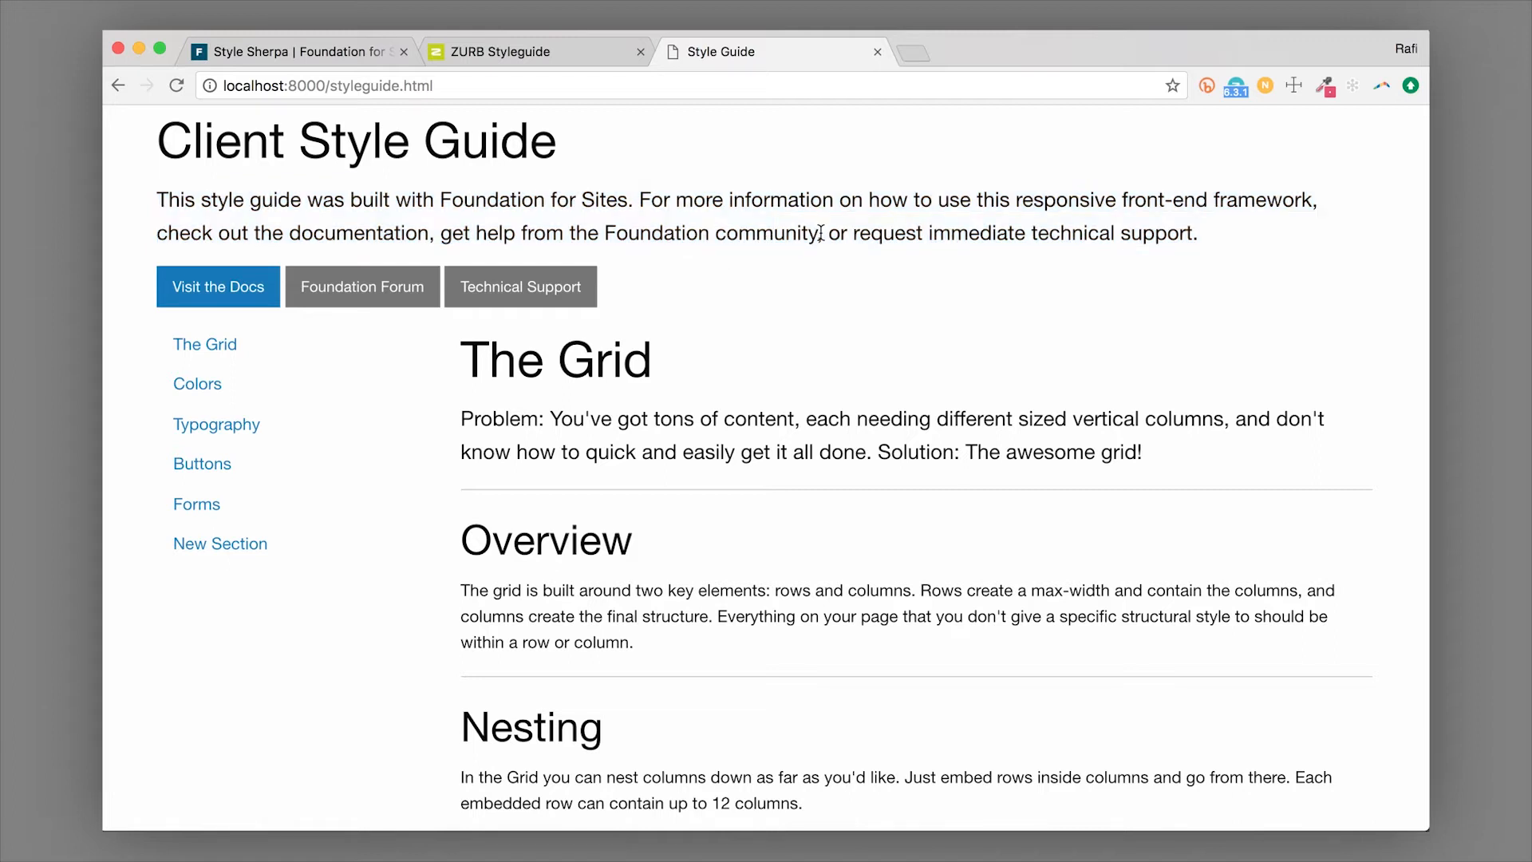
mouse_move(765, 300)
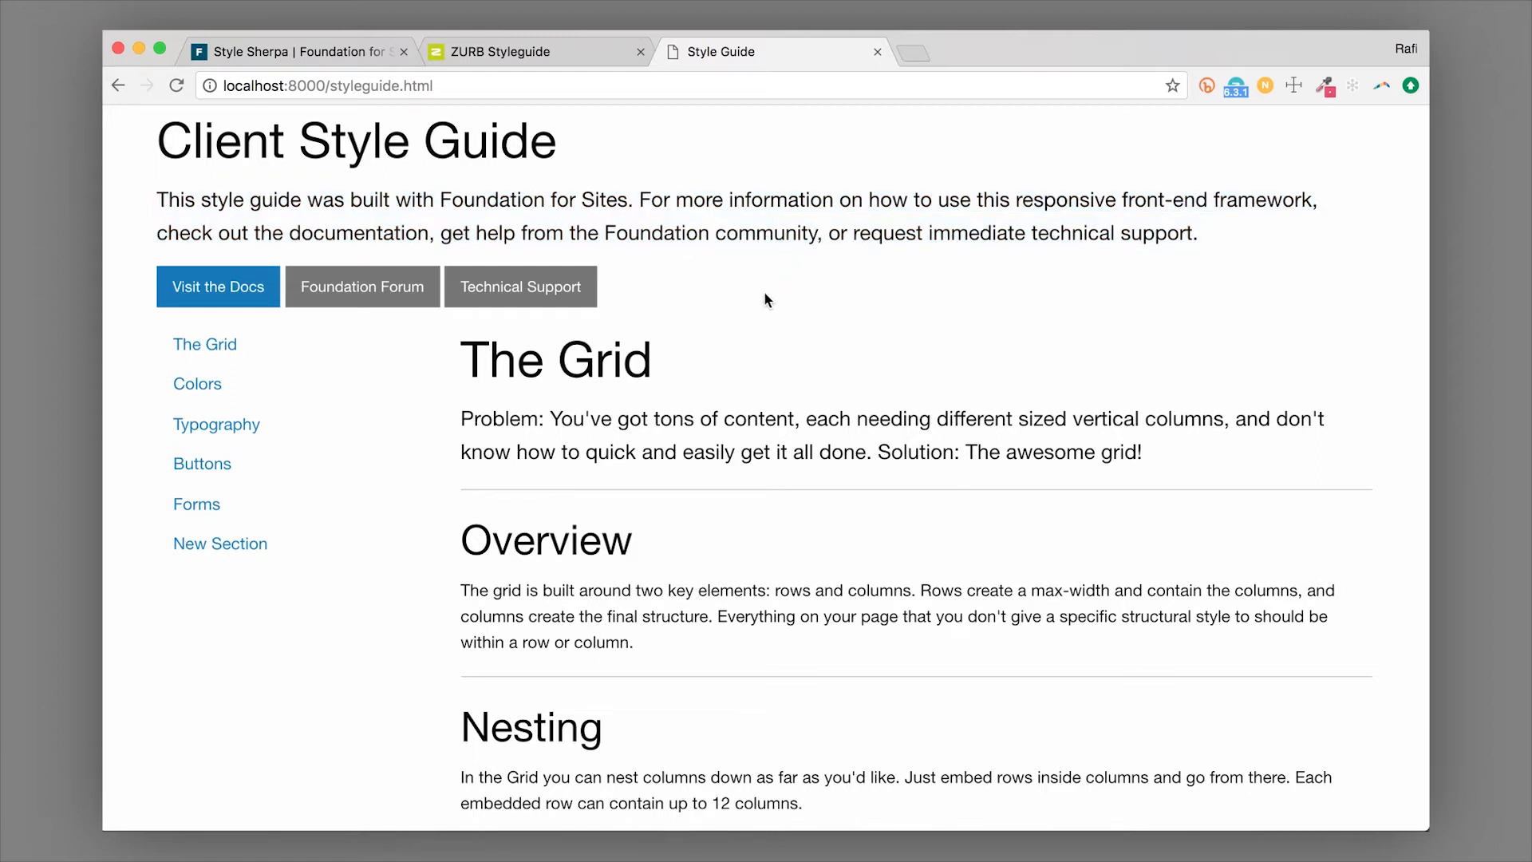
mouse_move(736, 368)
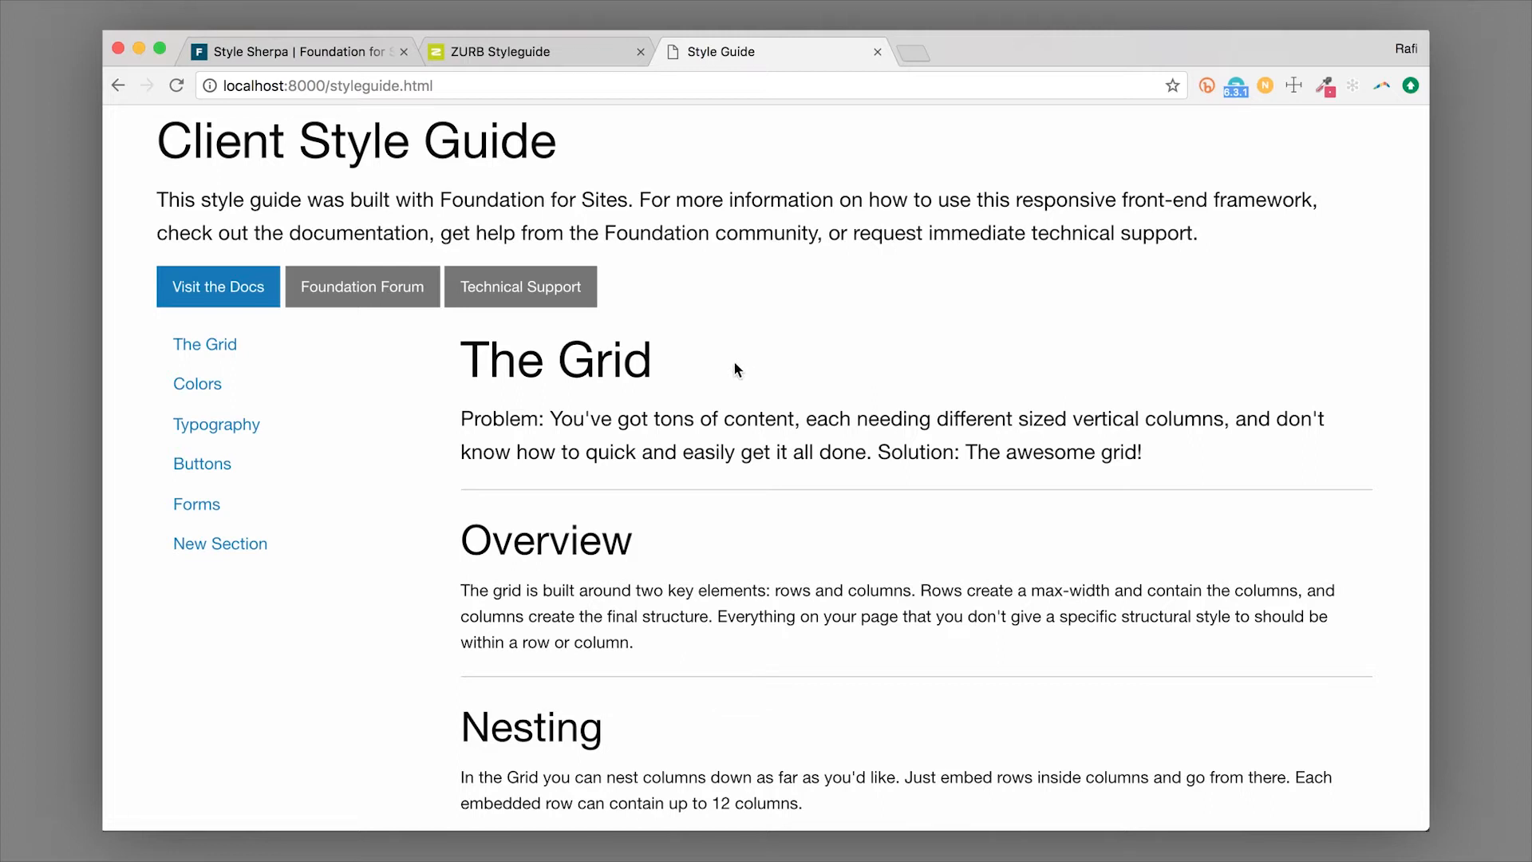
Step: Scroll through the localhost Style Guide's Grid column examples and back toward the top
scroll("down", 3)
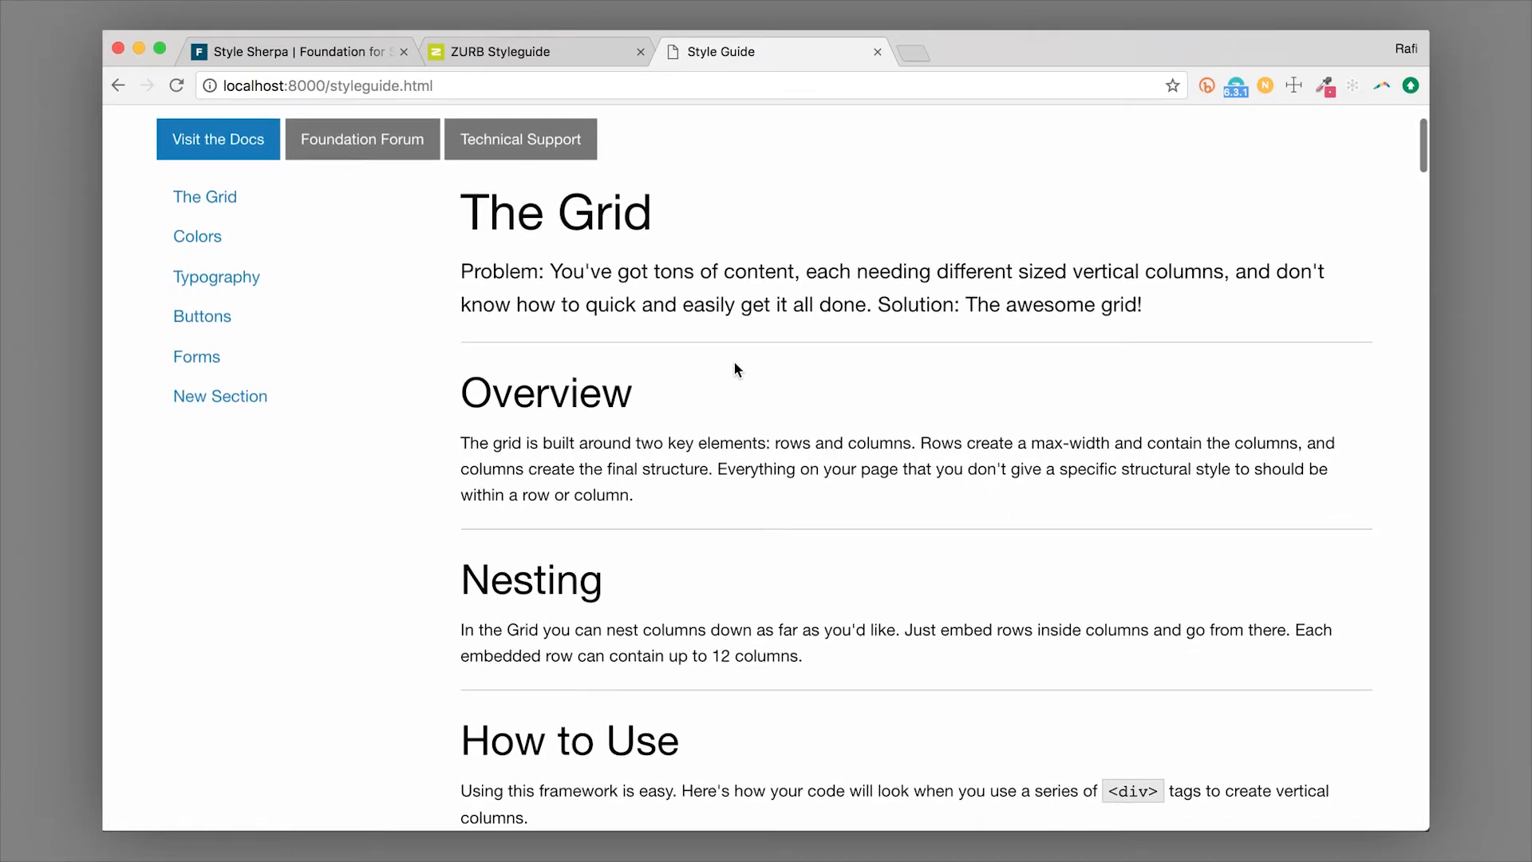
scroll("down", 3)
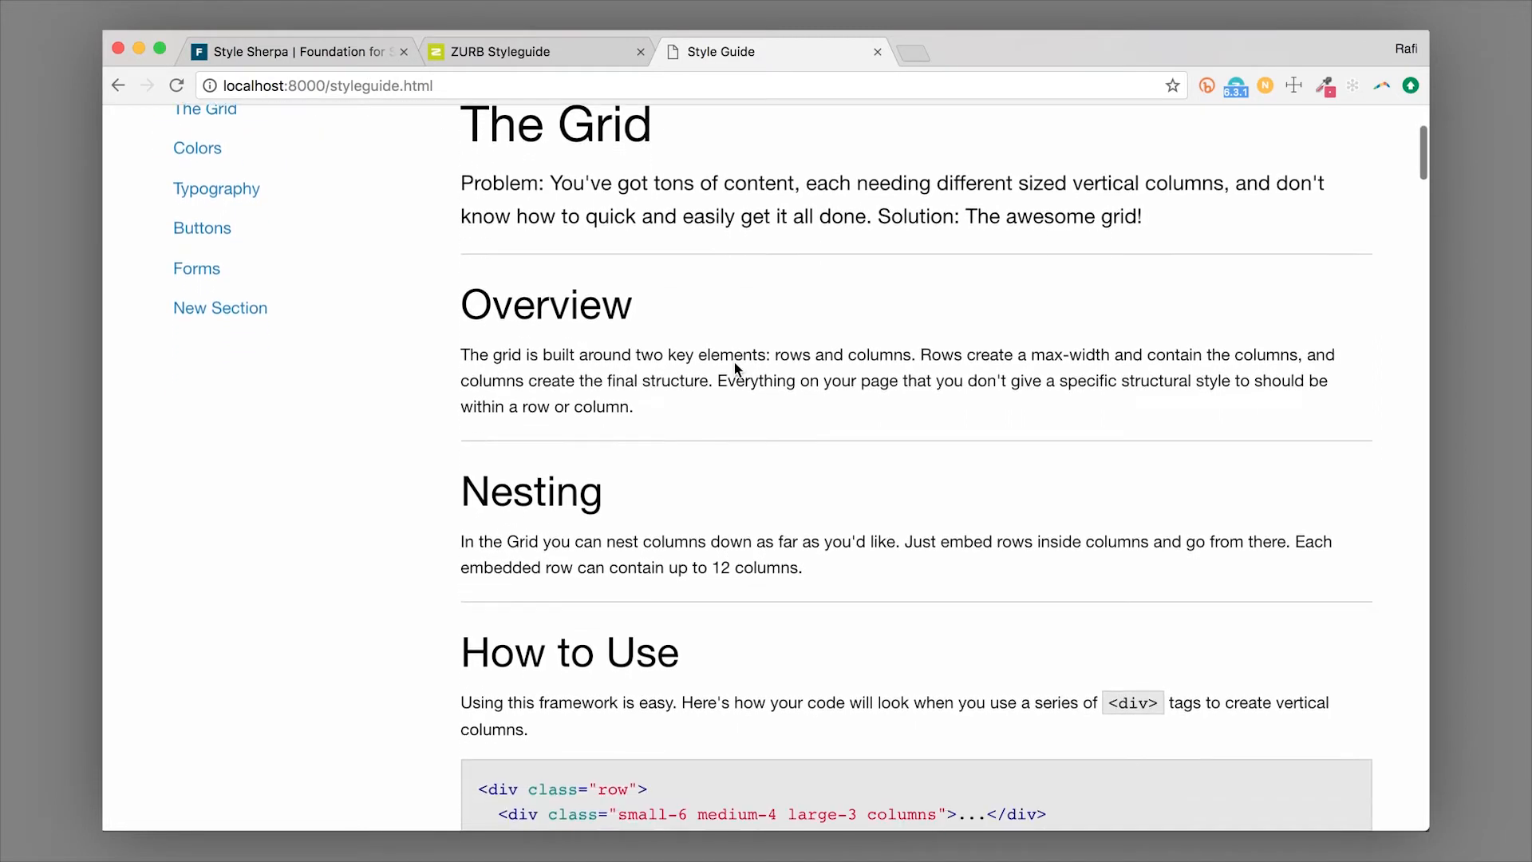
scroll("down", 3)
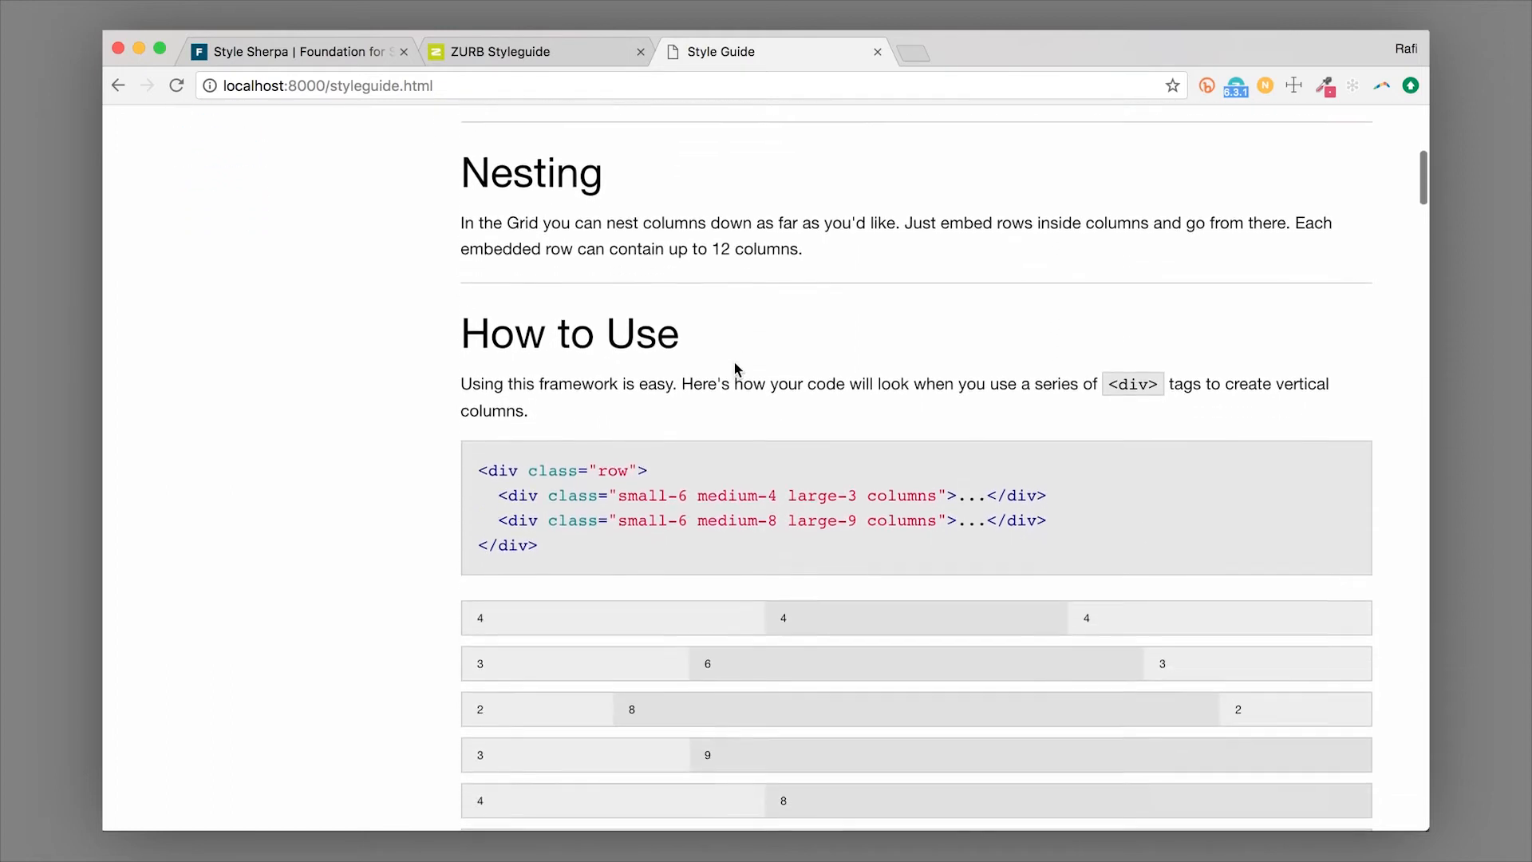
scroll("down", 3)
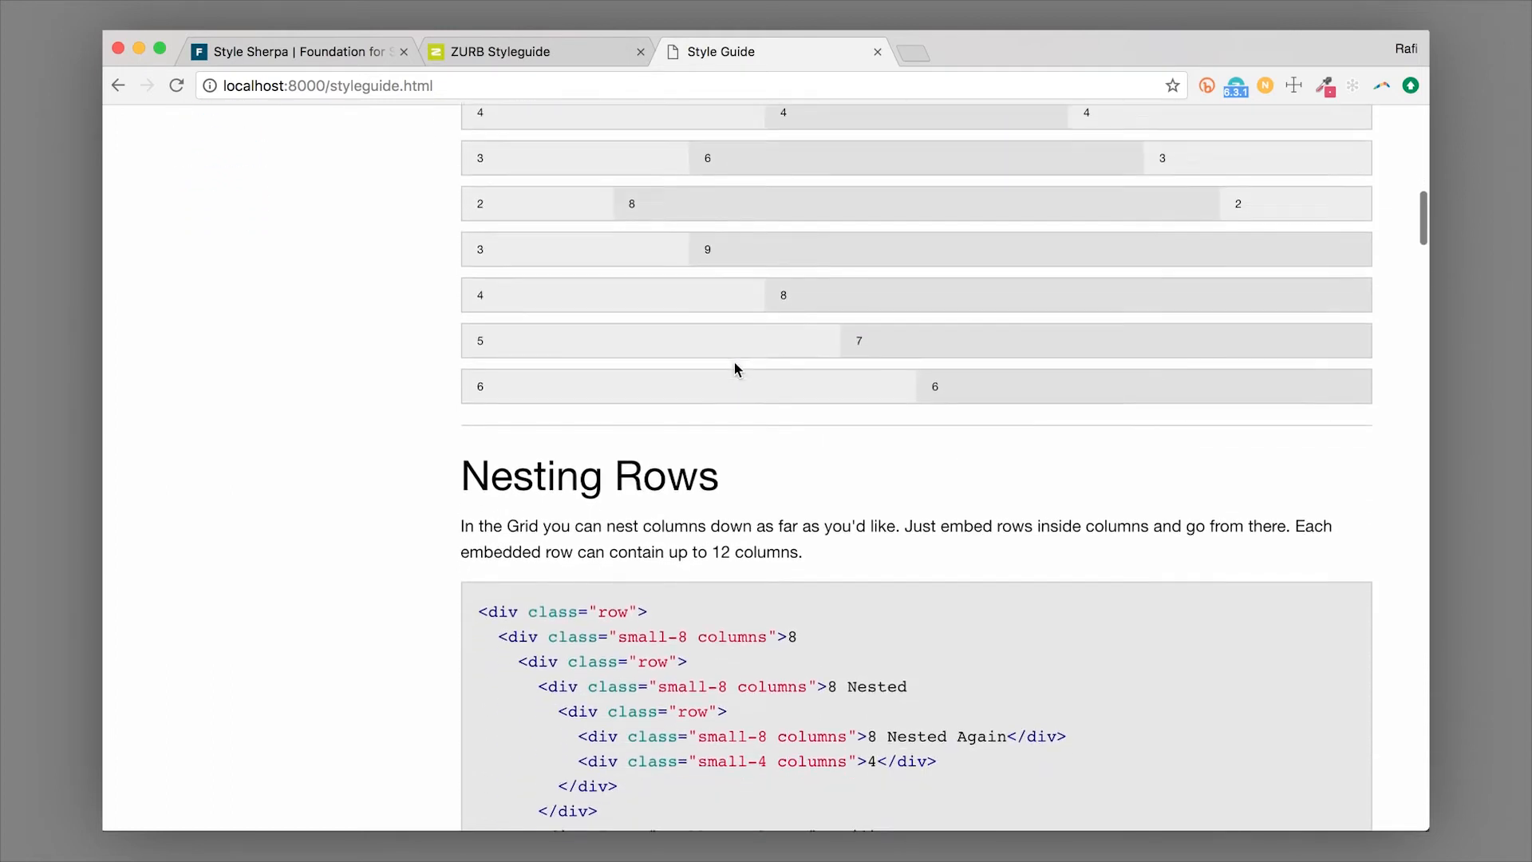
scroll("up", 3)
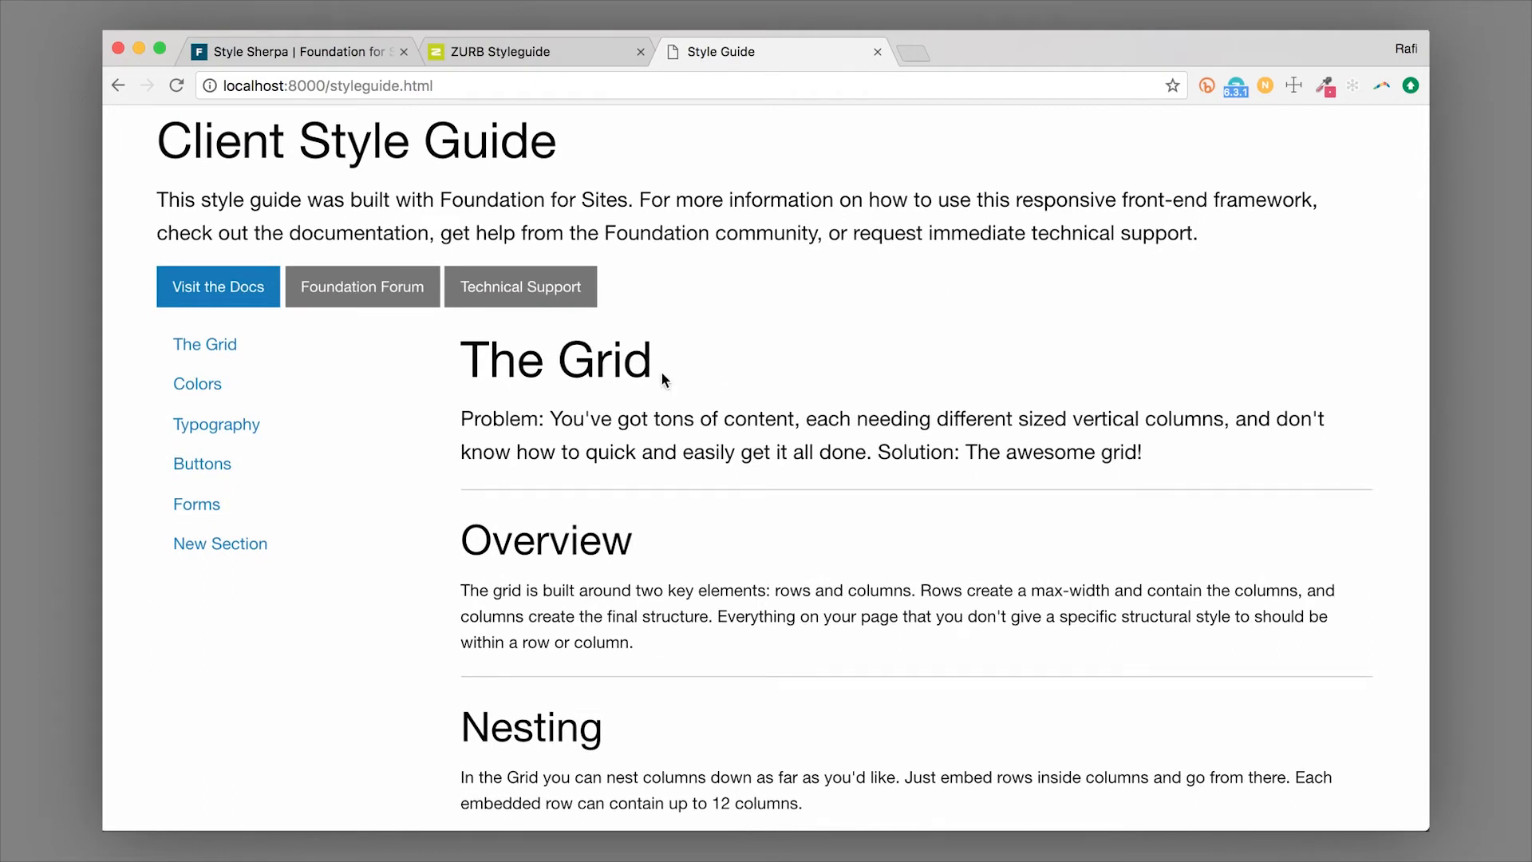
mouse_move(197, 383)
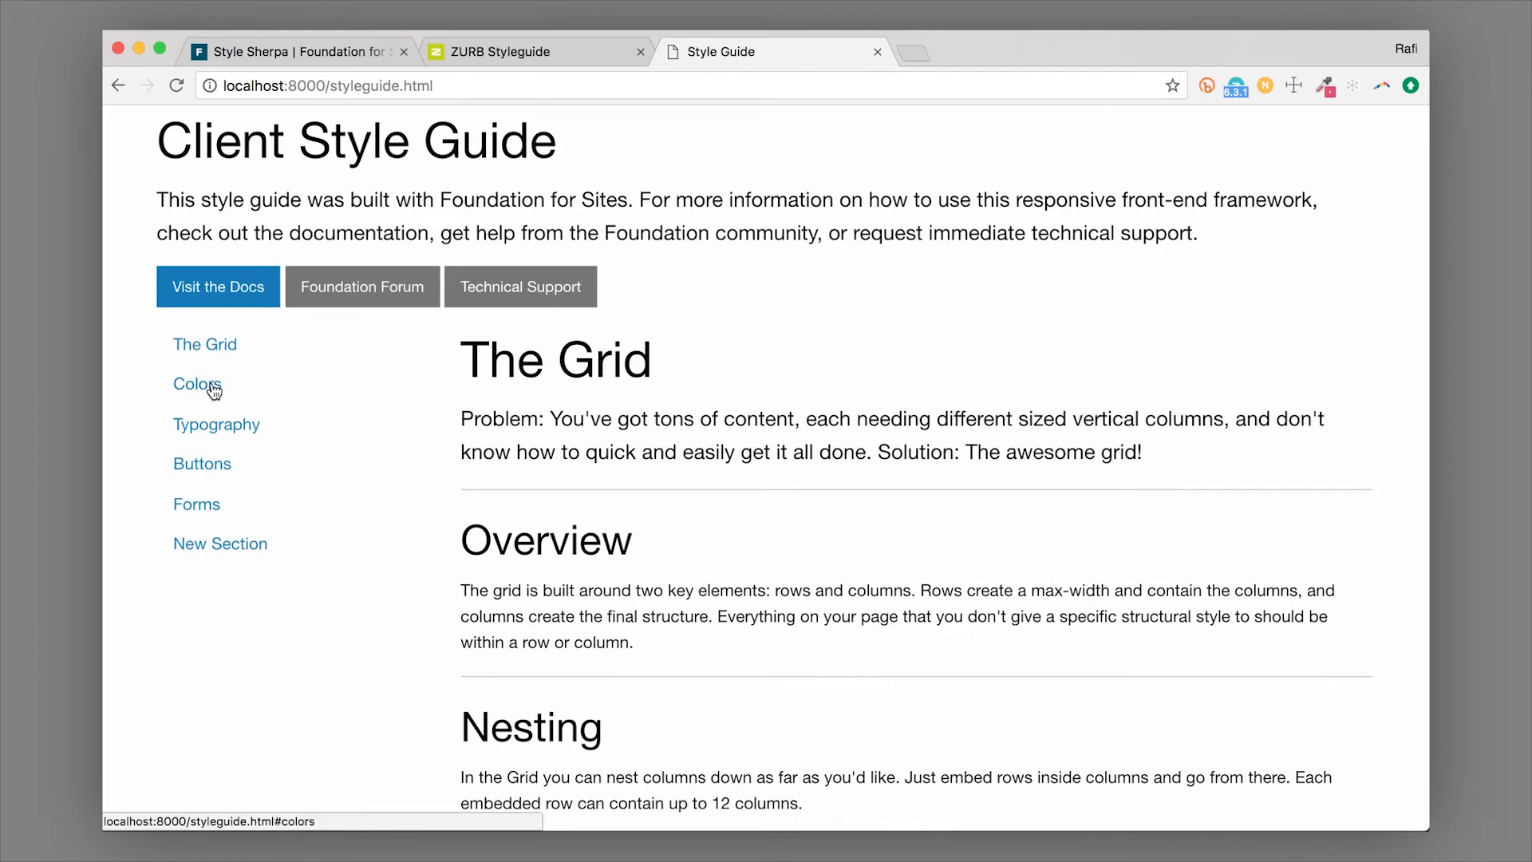
left_click(197, 384)
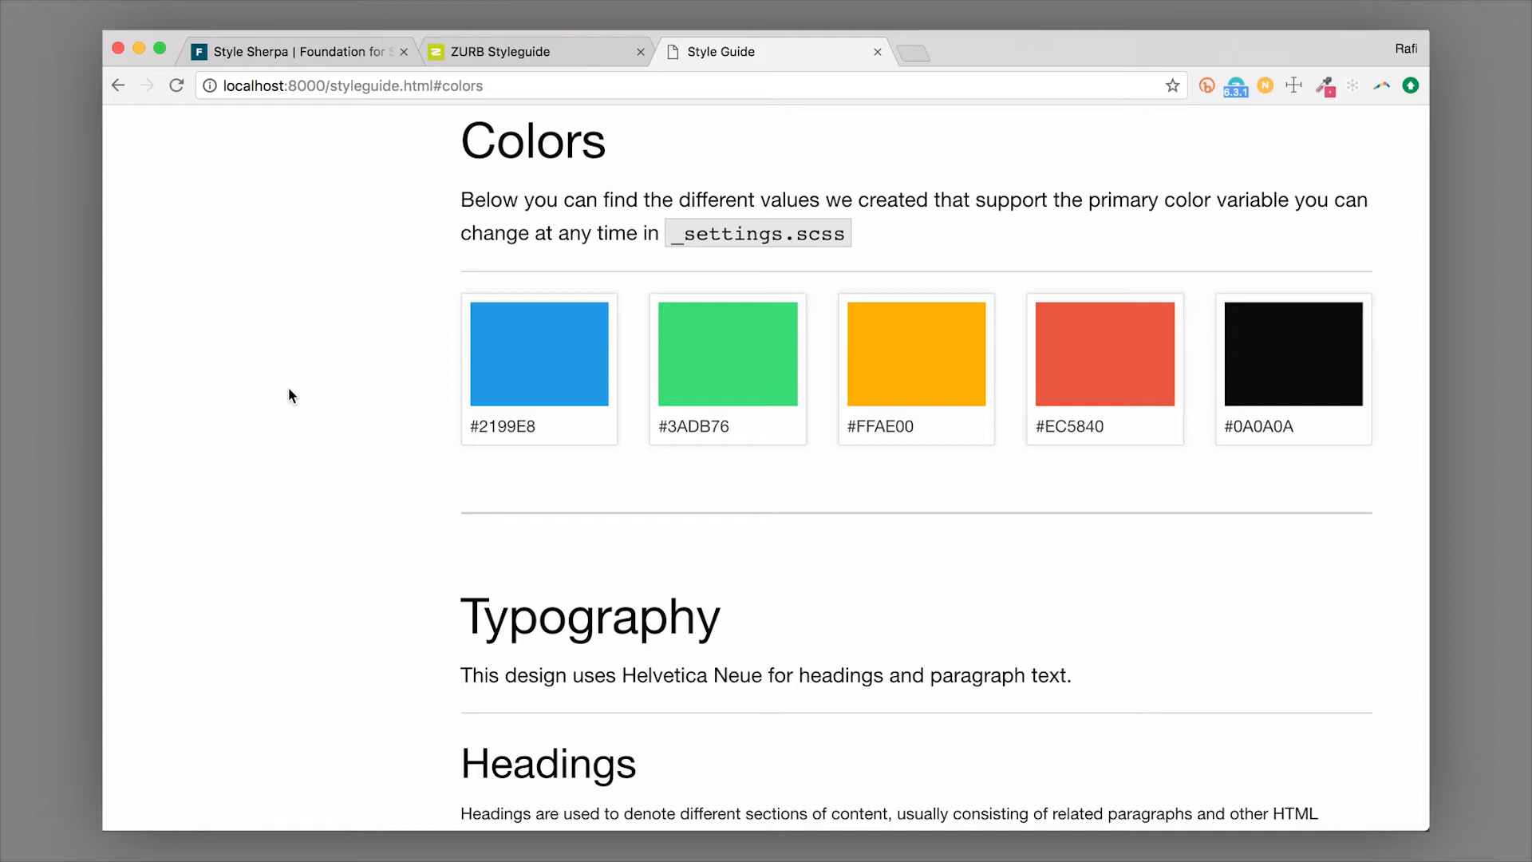
scroll("down", 3)
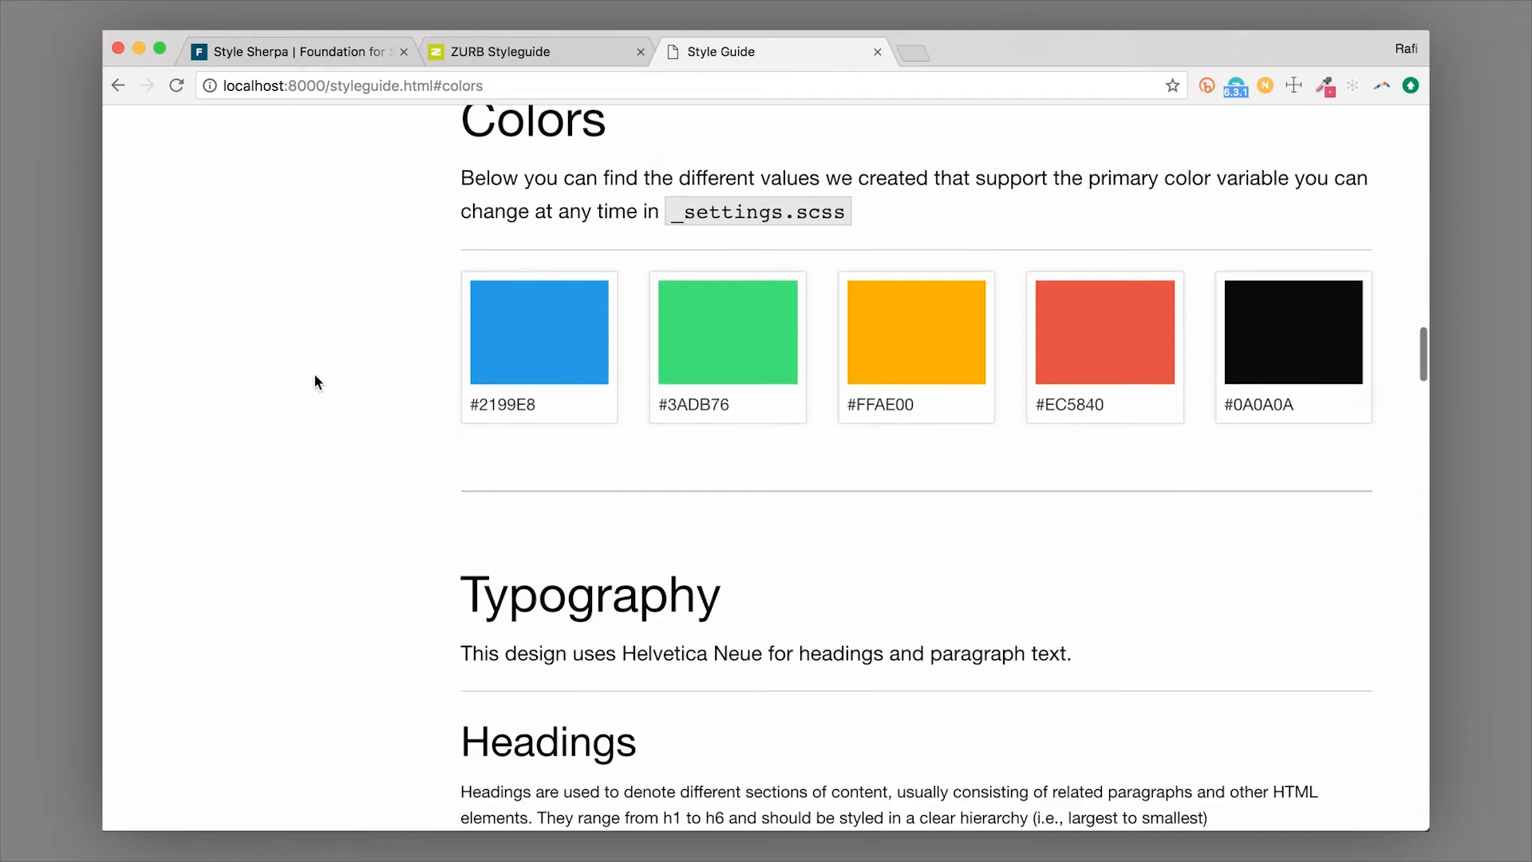
scroll("down", 3)
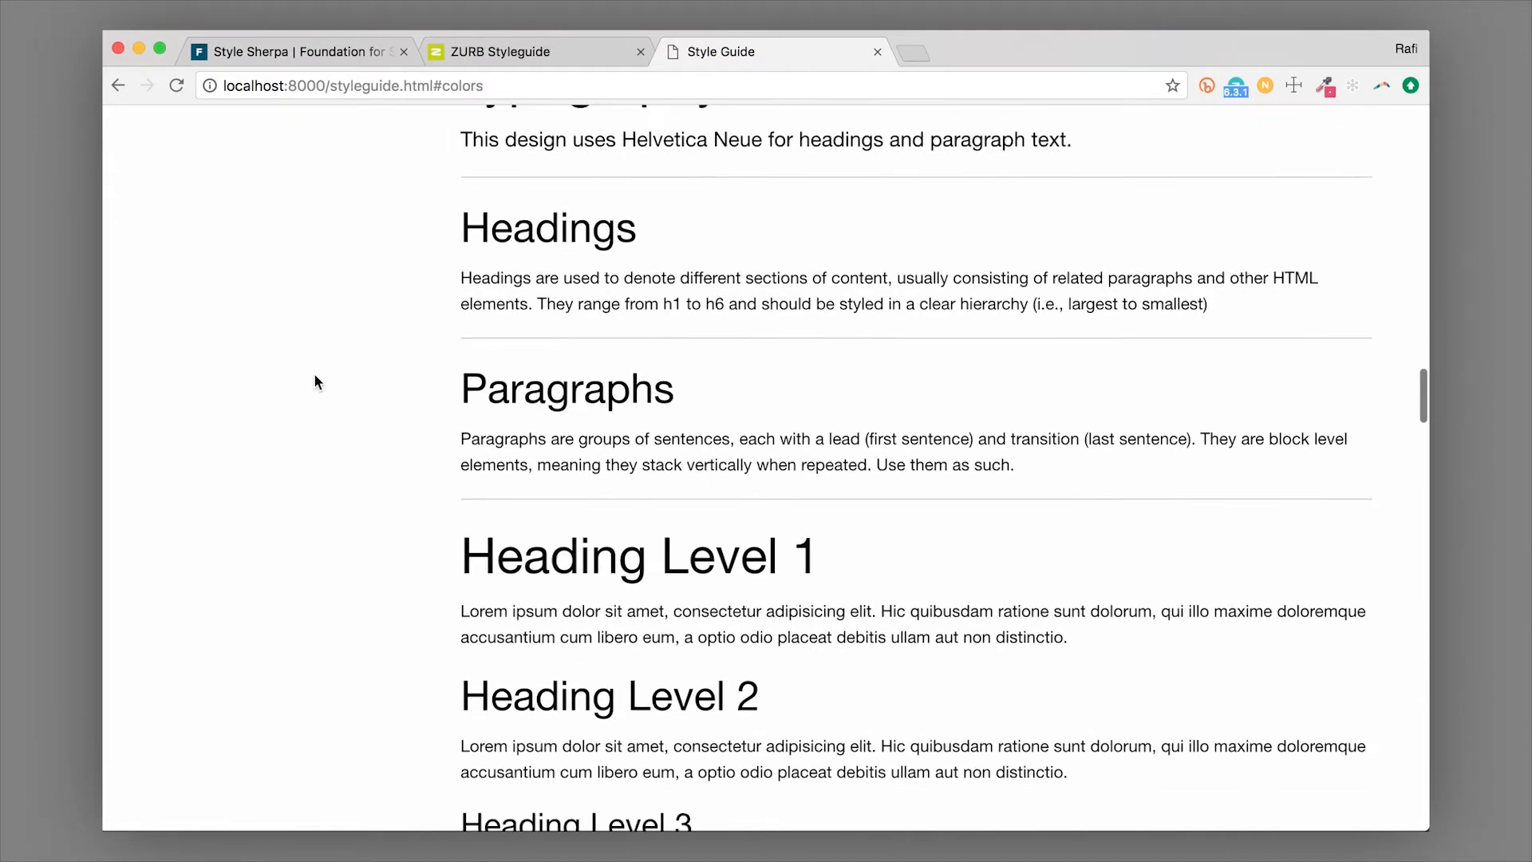
scroll("down", 3)
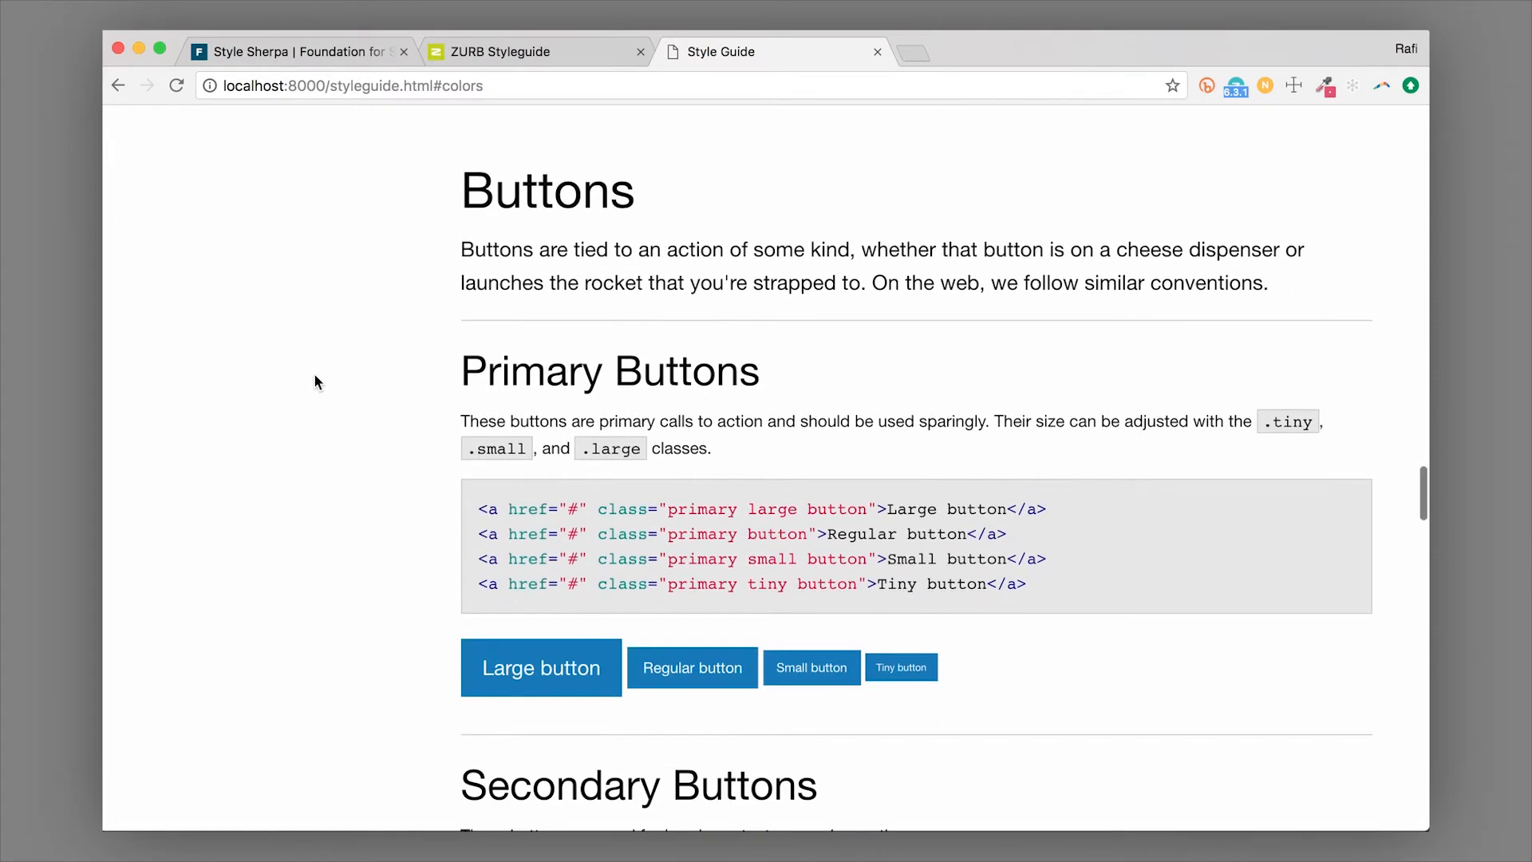
scroll("up", 3)
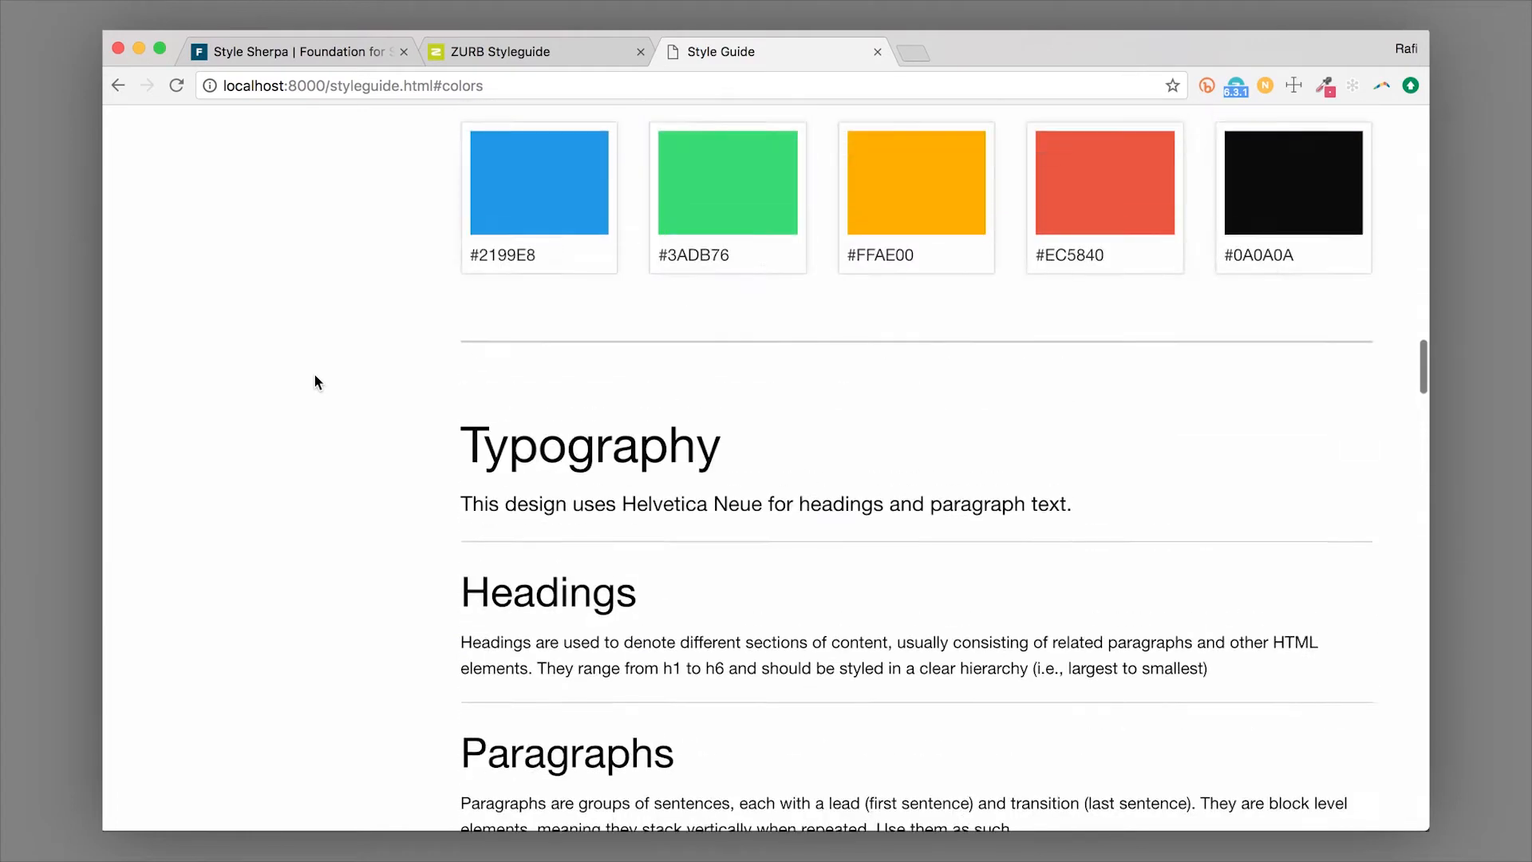
scroll("down", 3)
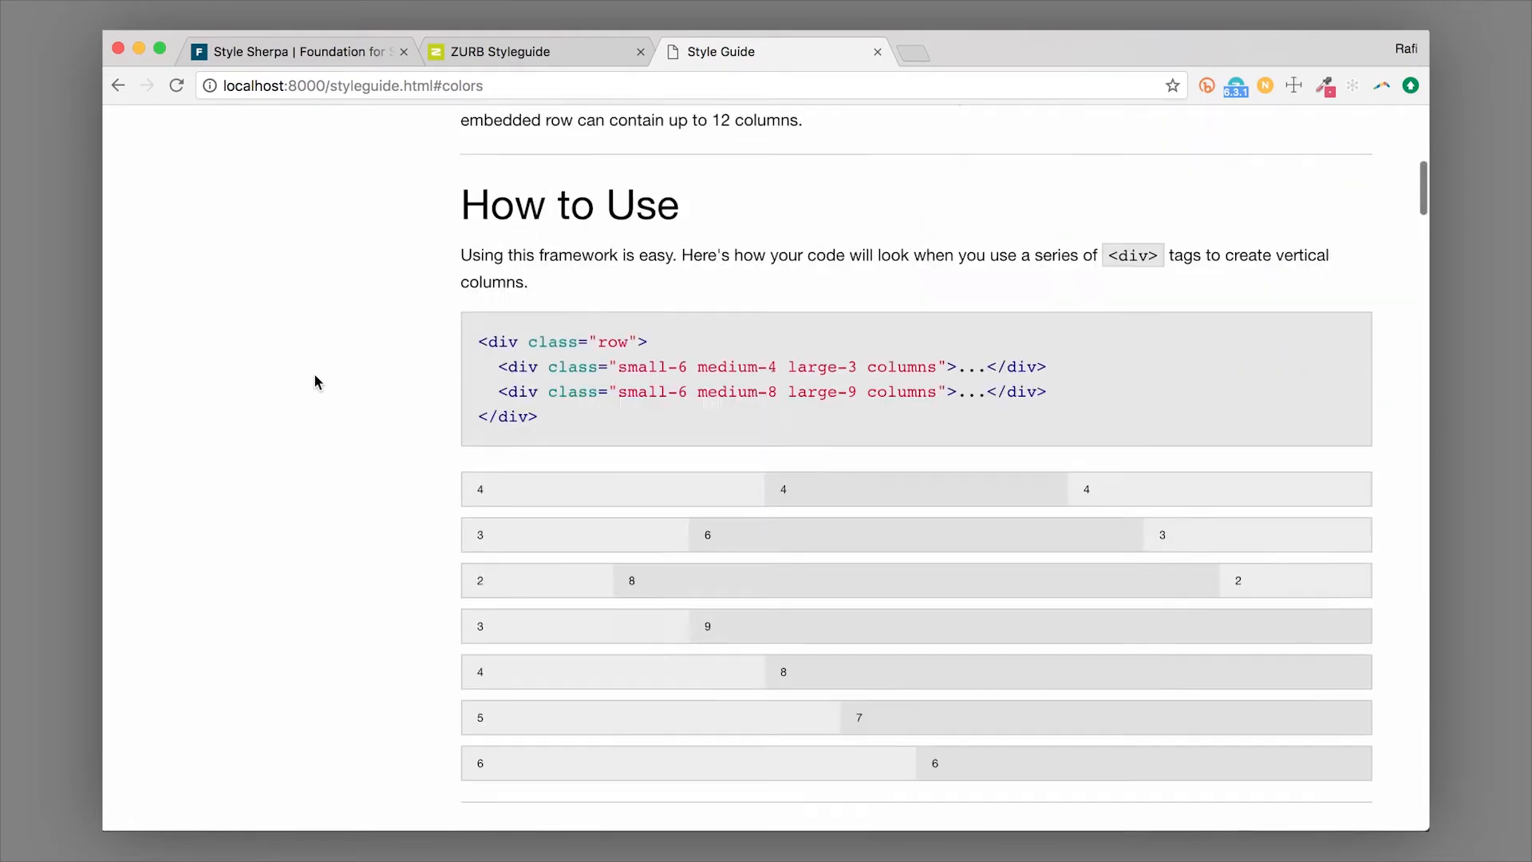
scroll("up", 3)
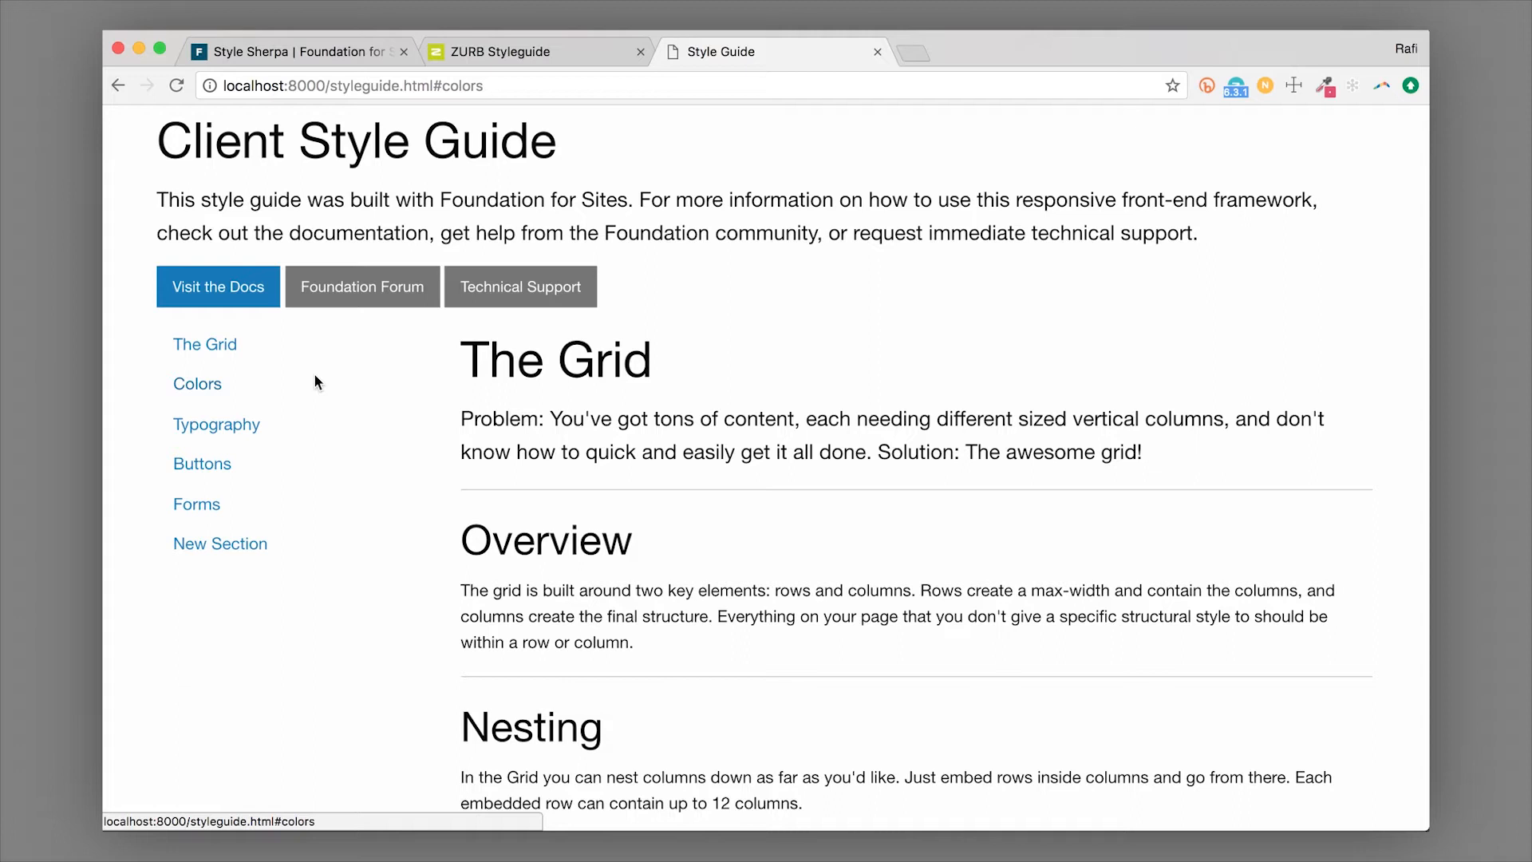
mouse_move(221, 544)
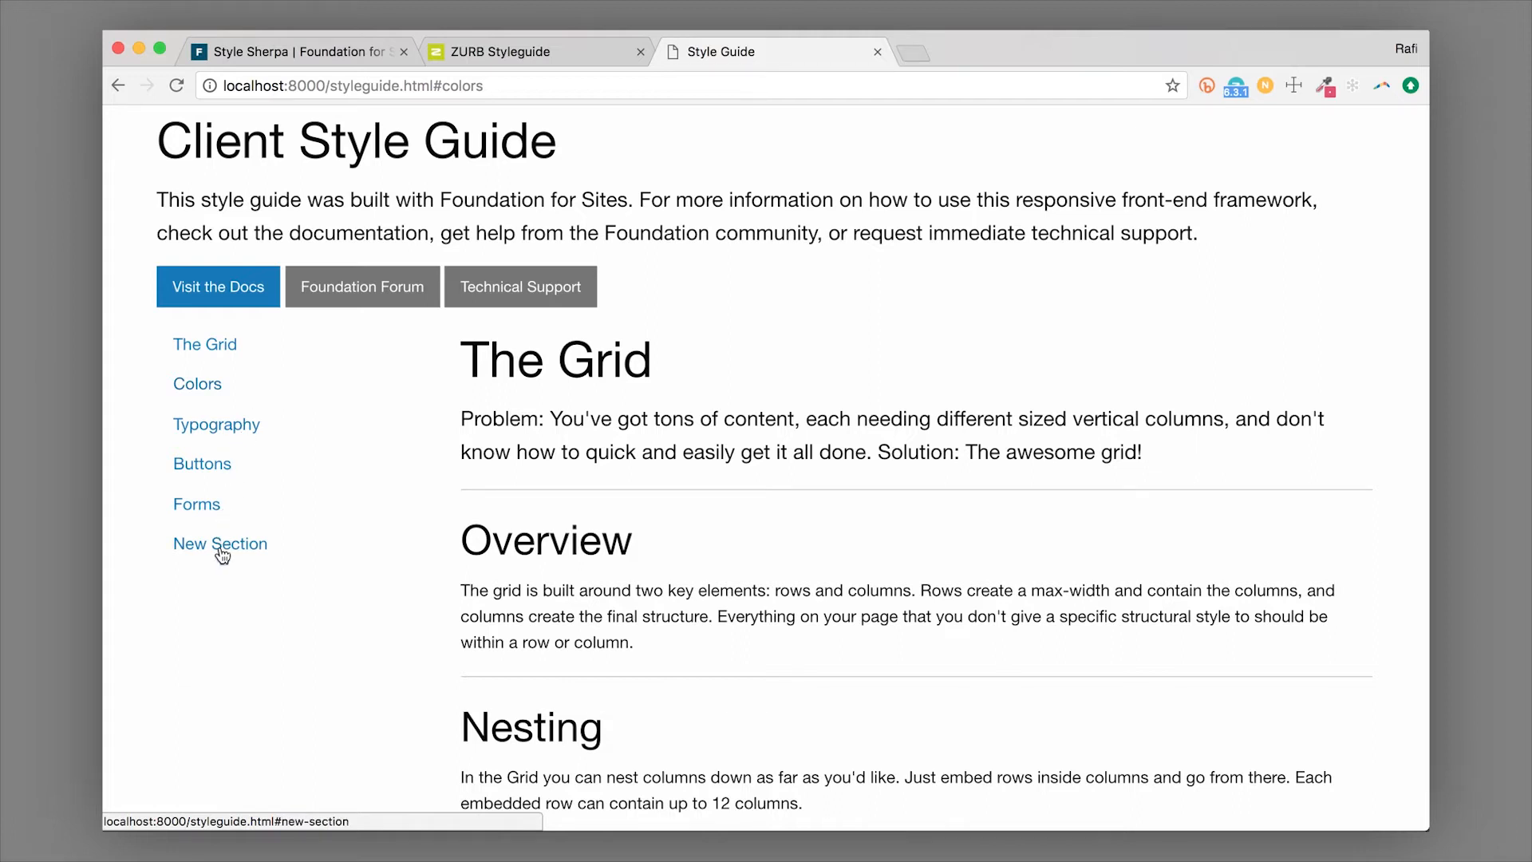
mouse_move(197, 504)
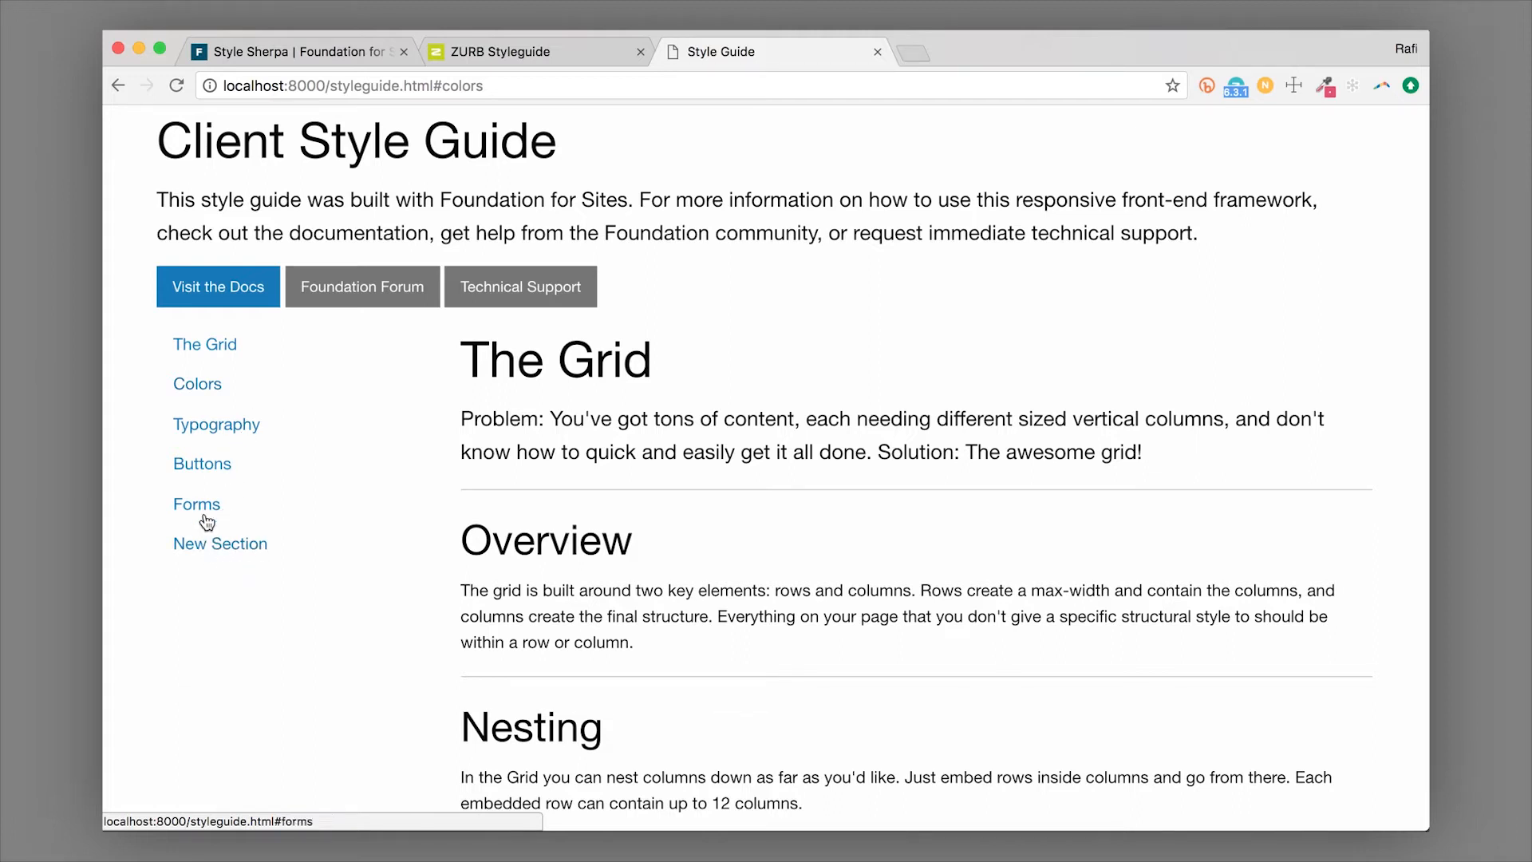
mouse_move(202, 548)
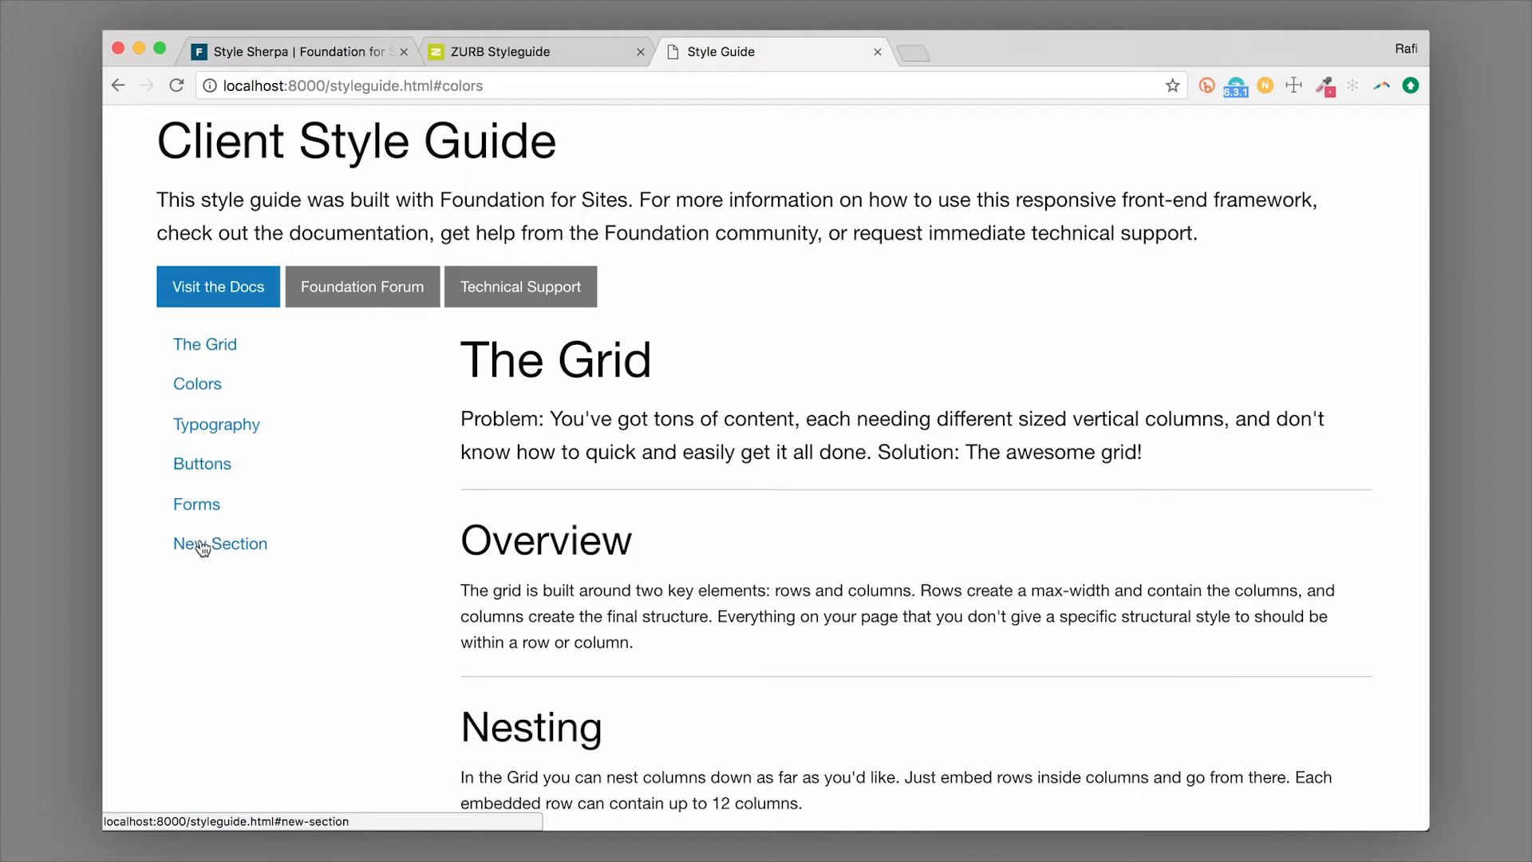
mouse_move(229, 443)
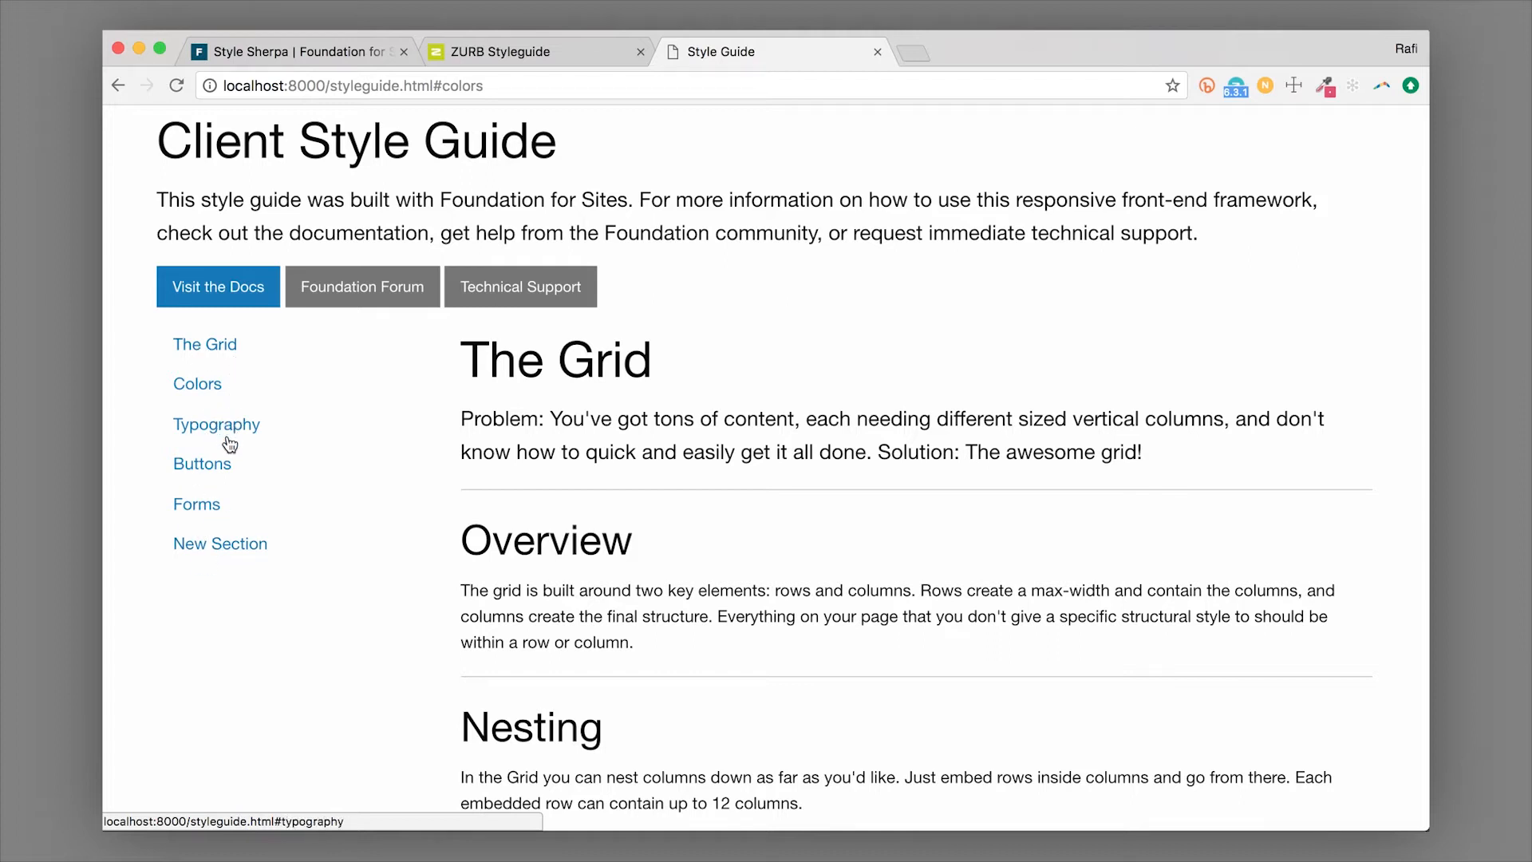
mouse_move(226, 423)
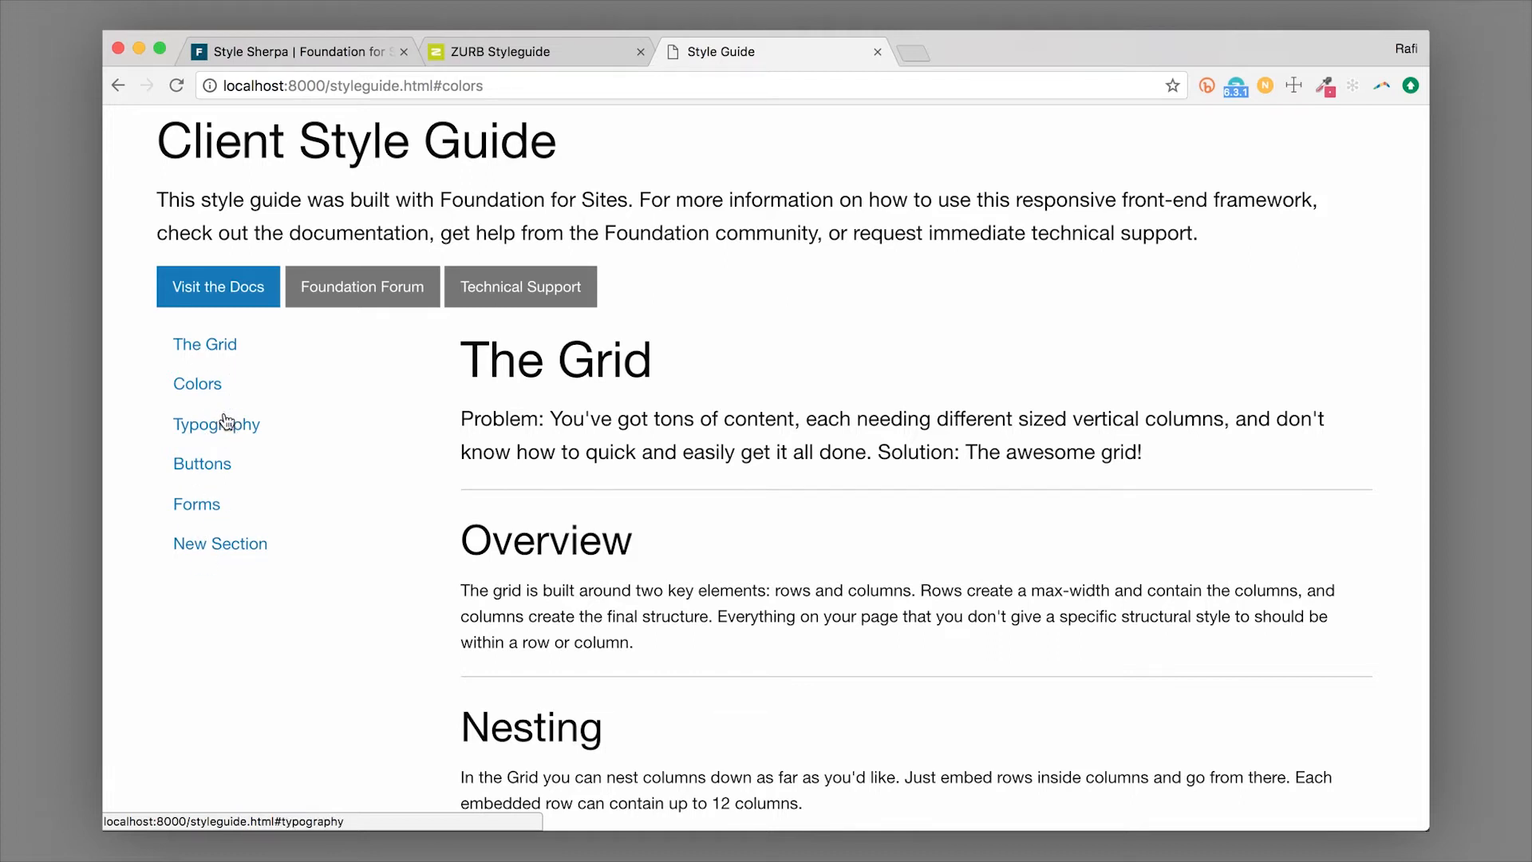
mouse_move(232, 515)
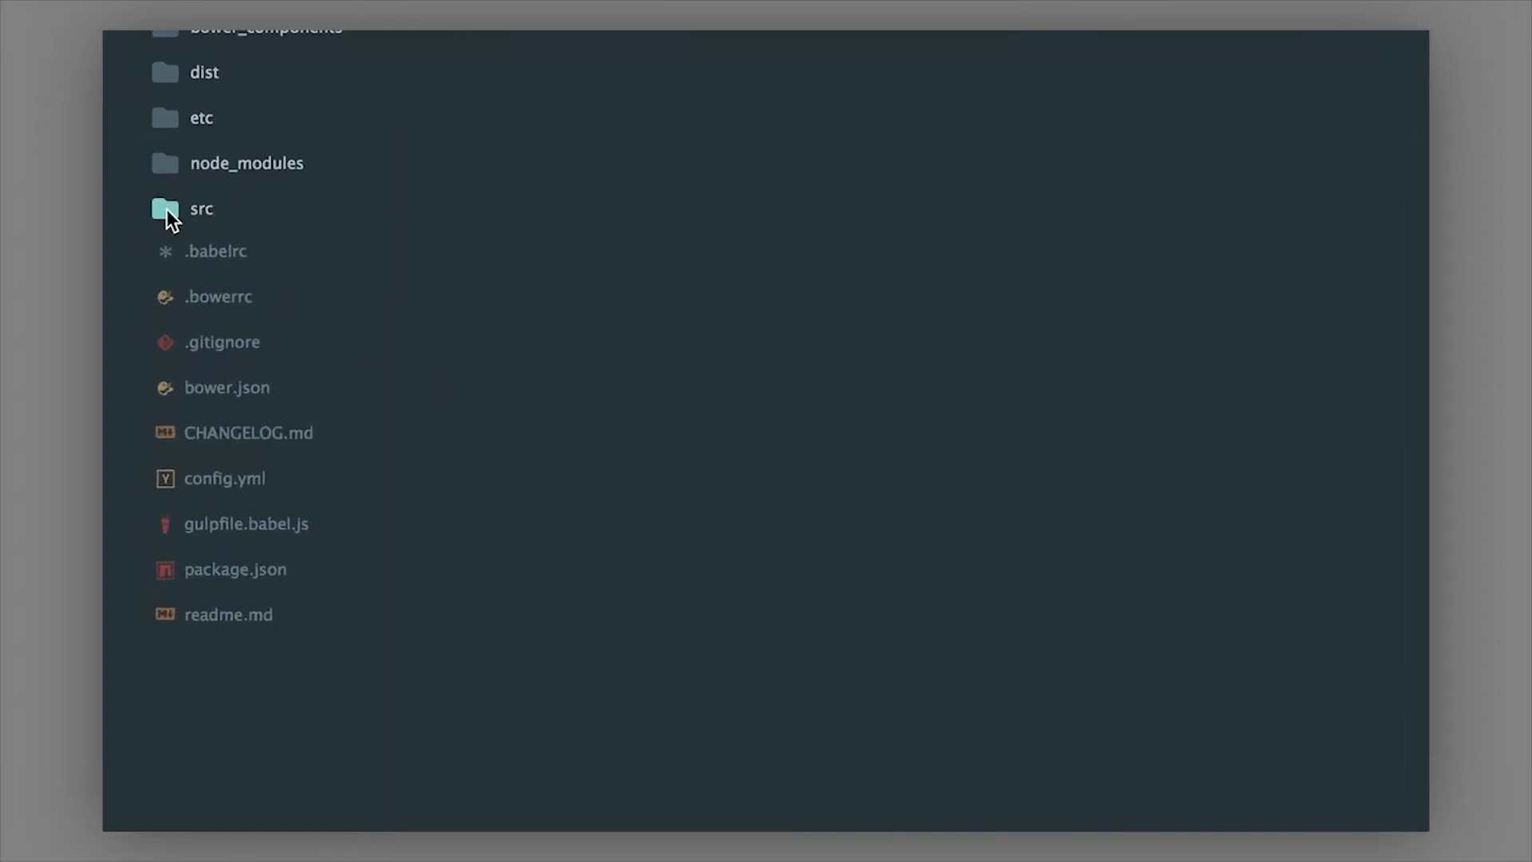
Step: Expand the src and styleguide folders in the sidebar to reveal index.md
left_click(201, 208)
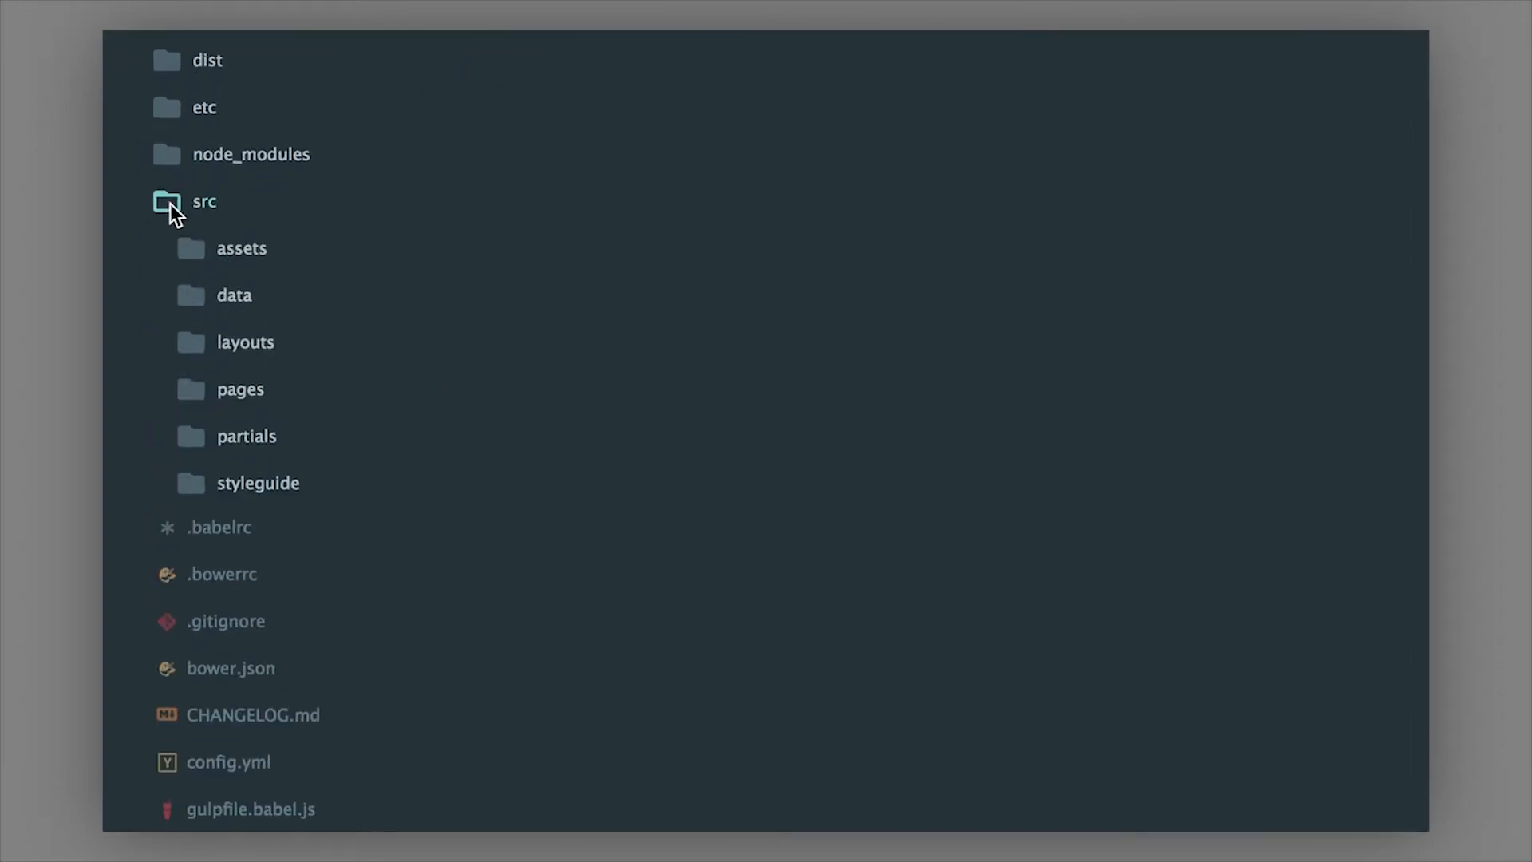
mouse_move(191, 343)
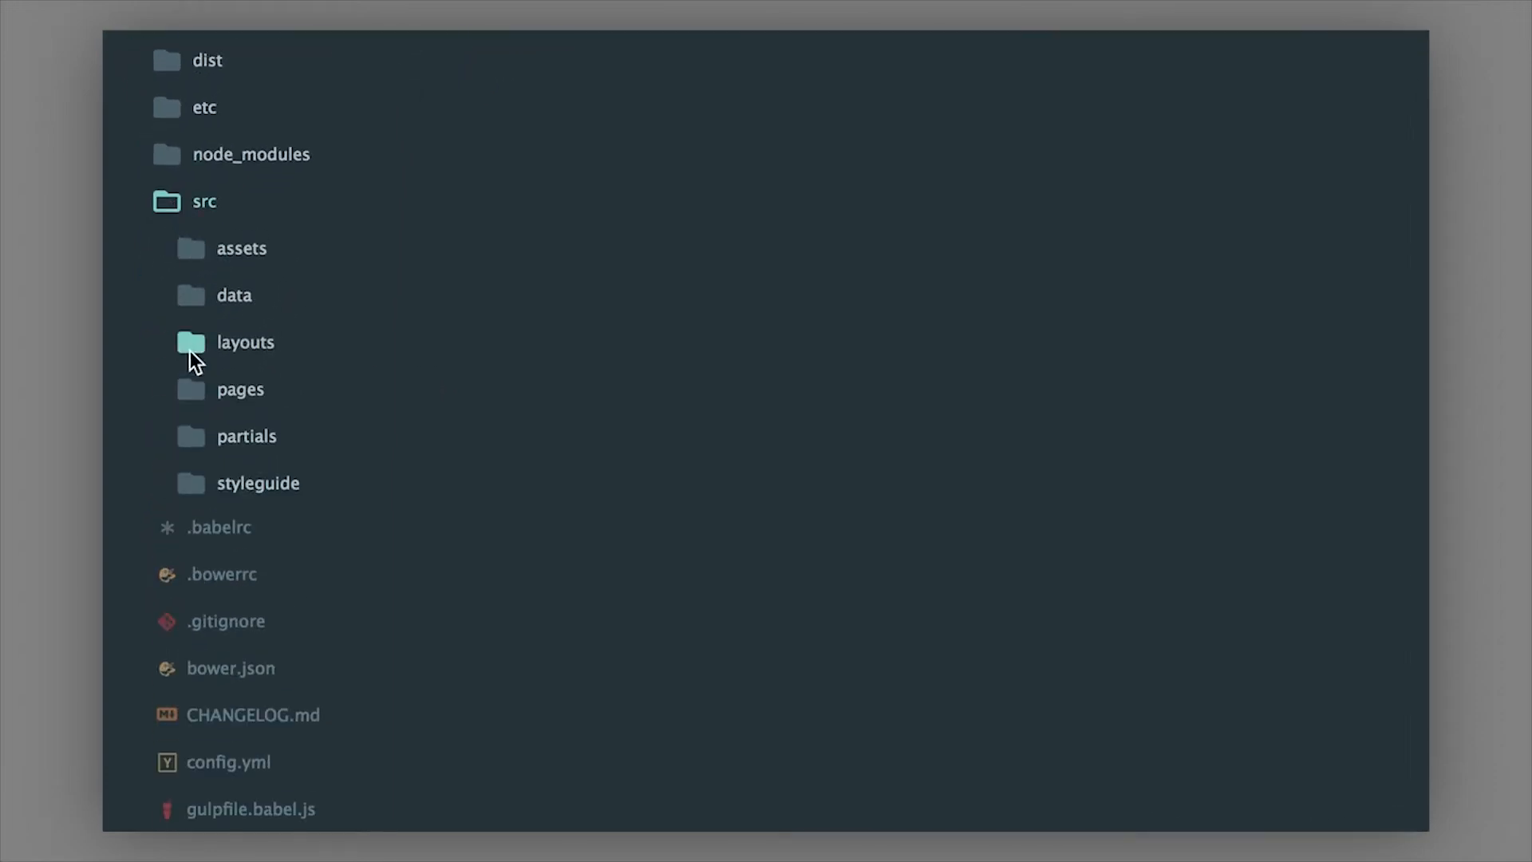
mouse_move(191, 483)
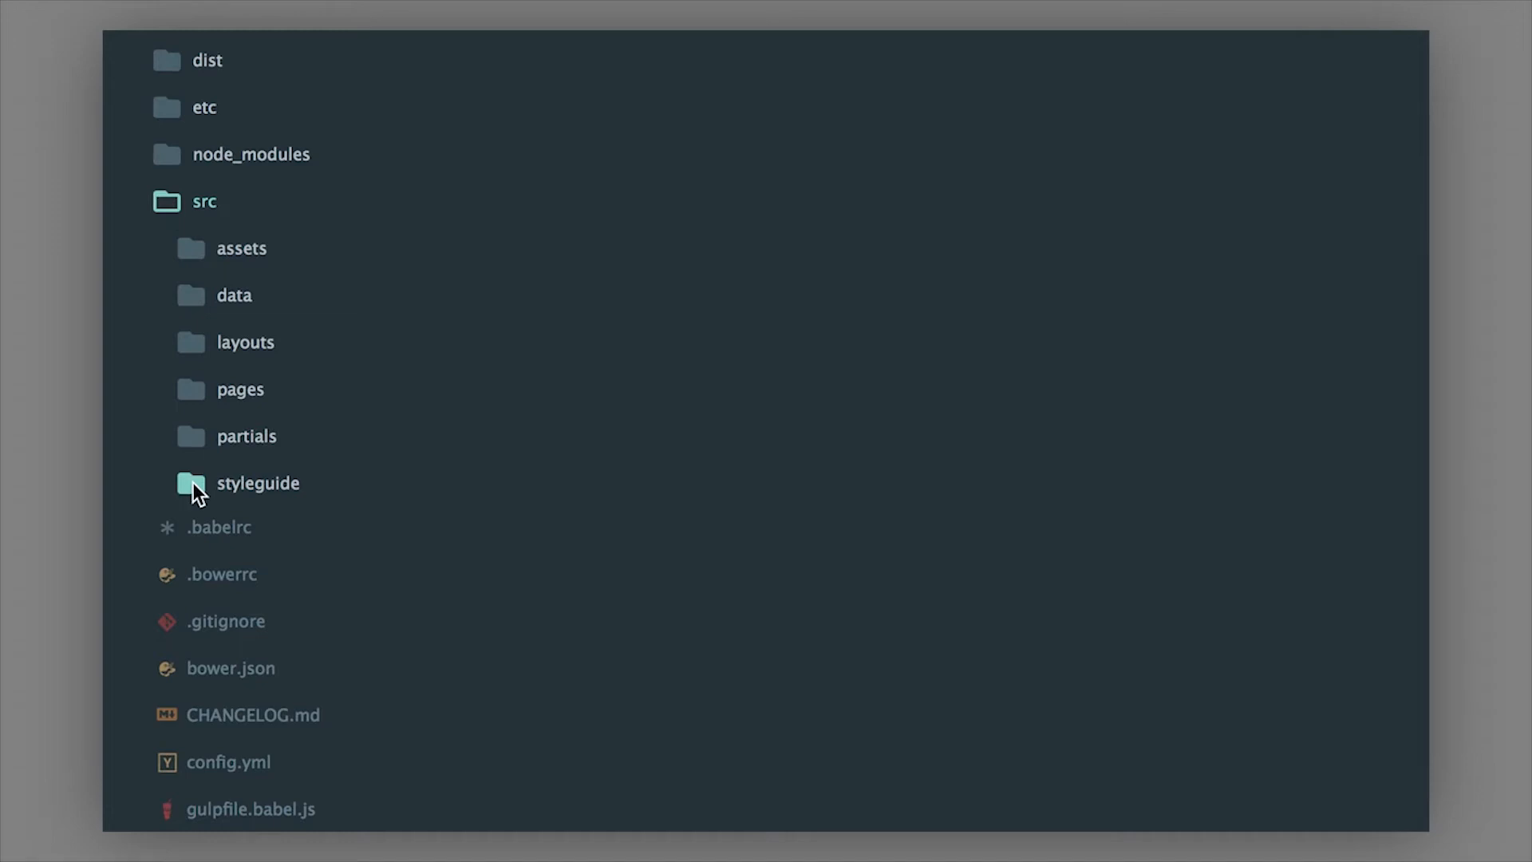
left_click(190, 483)
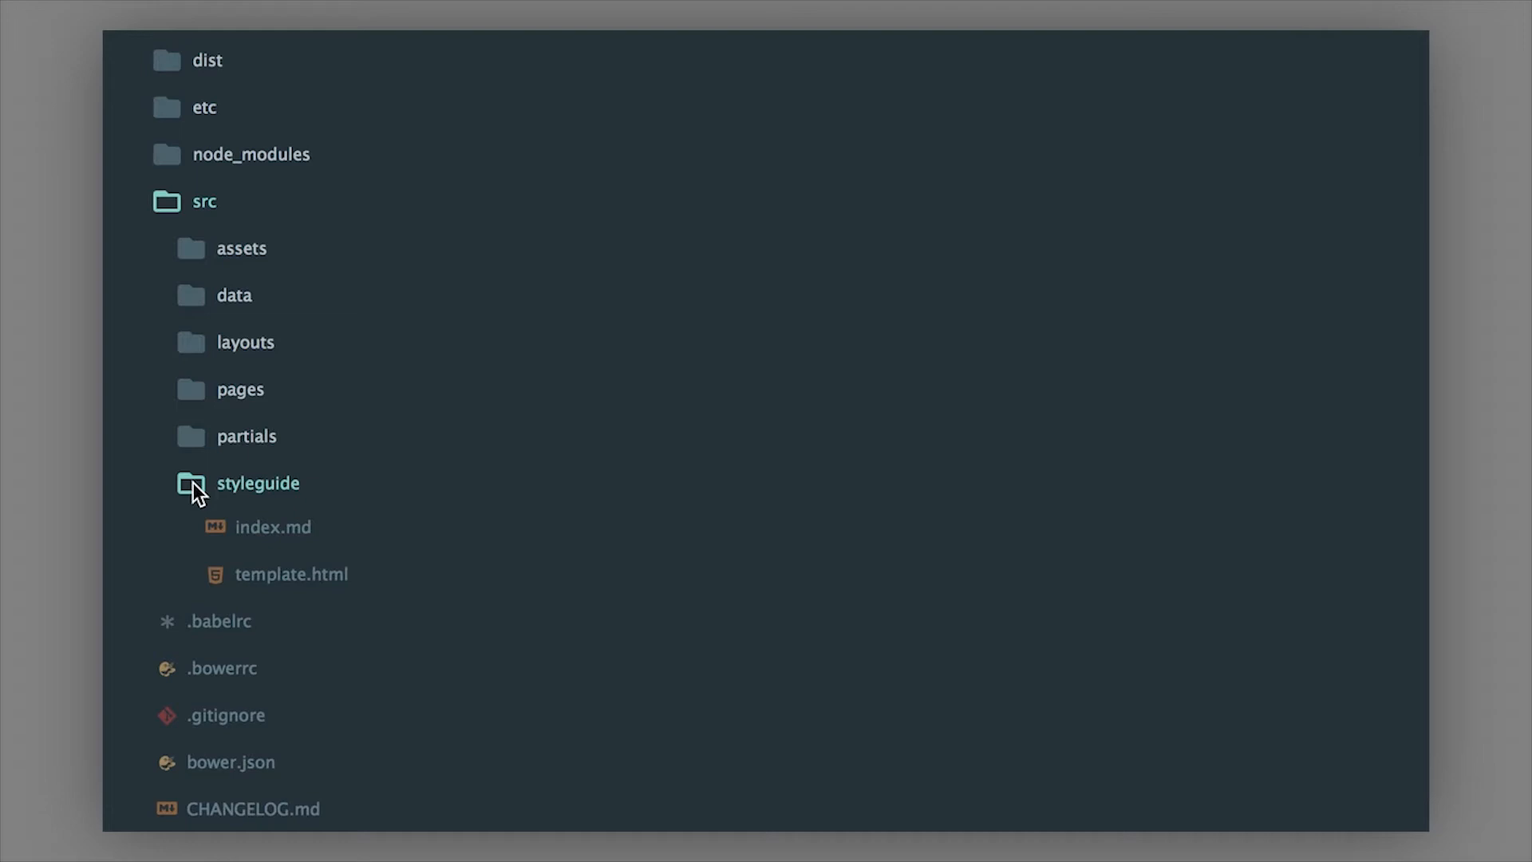
mouse_move(200, 544)
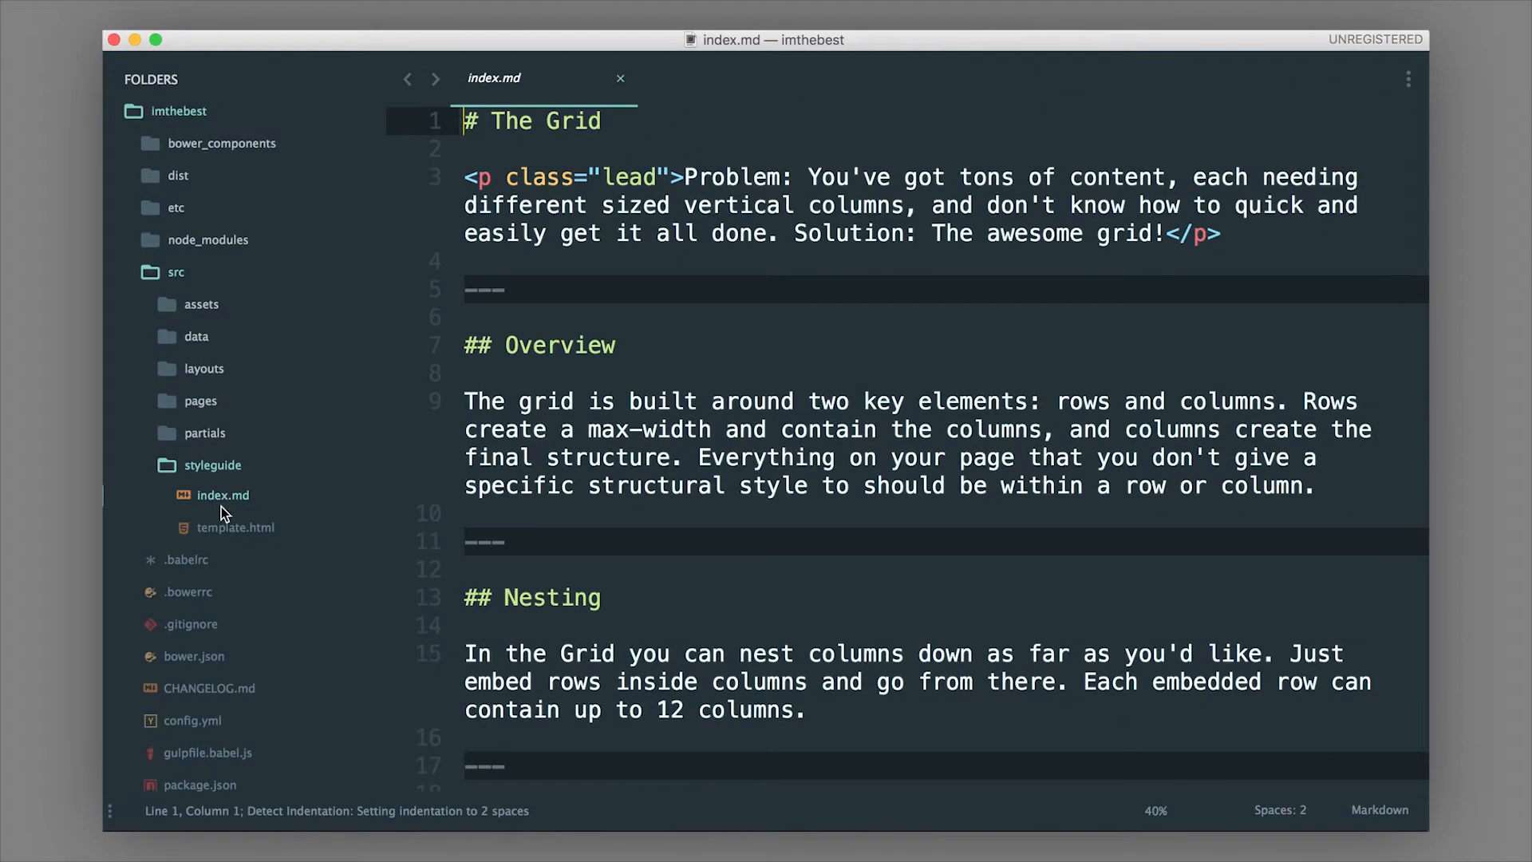
left_click(235, 527)
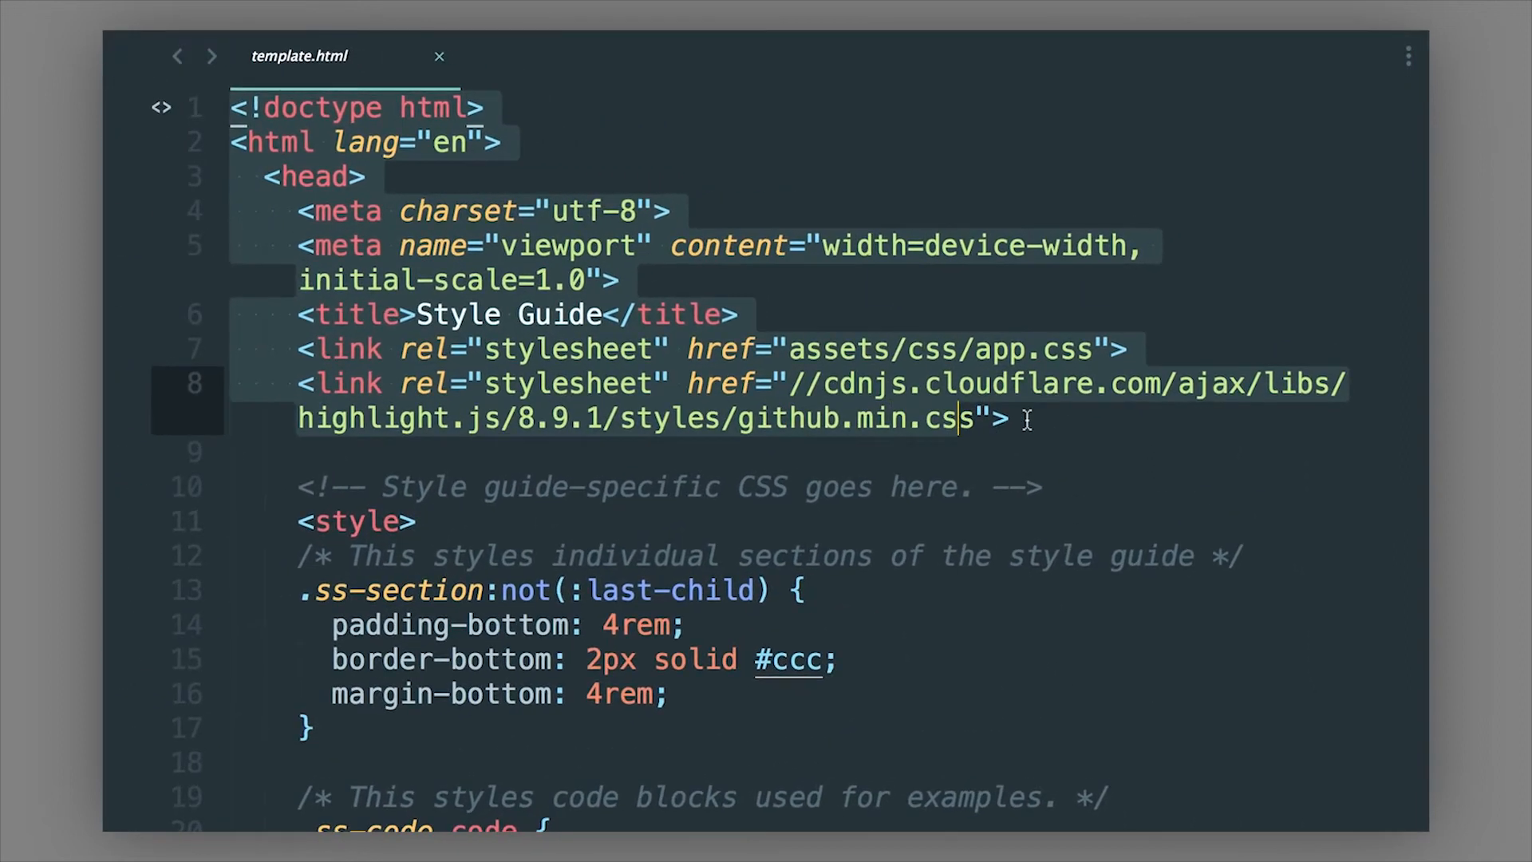
scroll("down", 3)
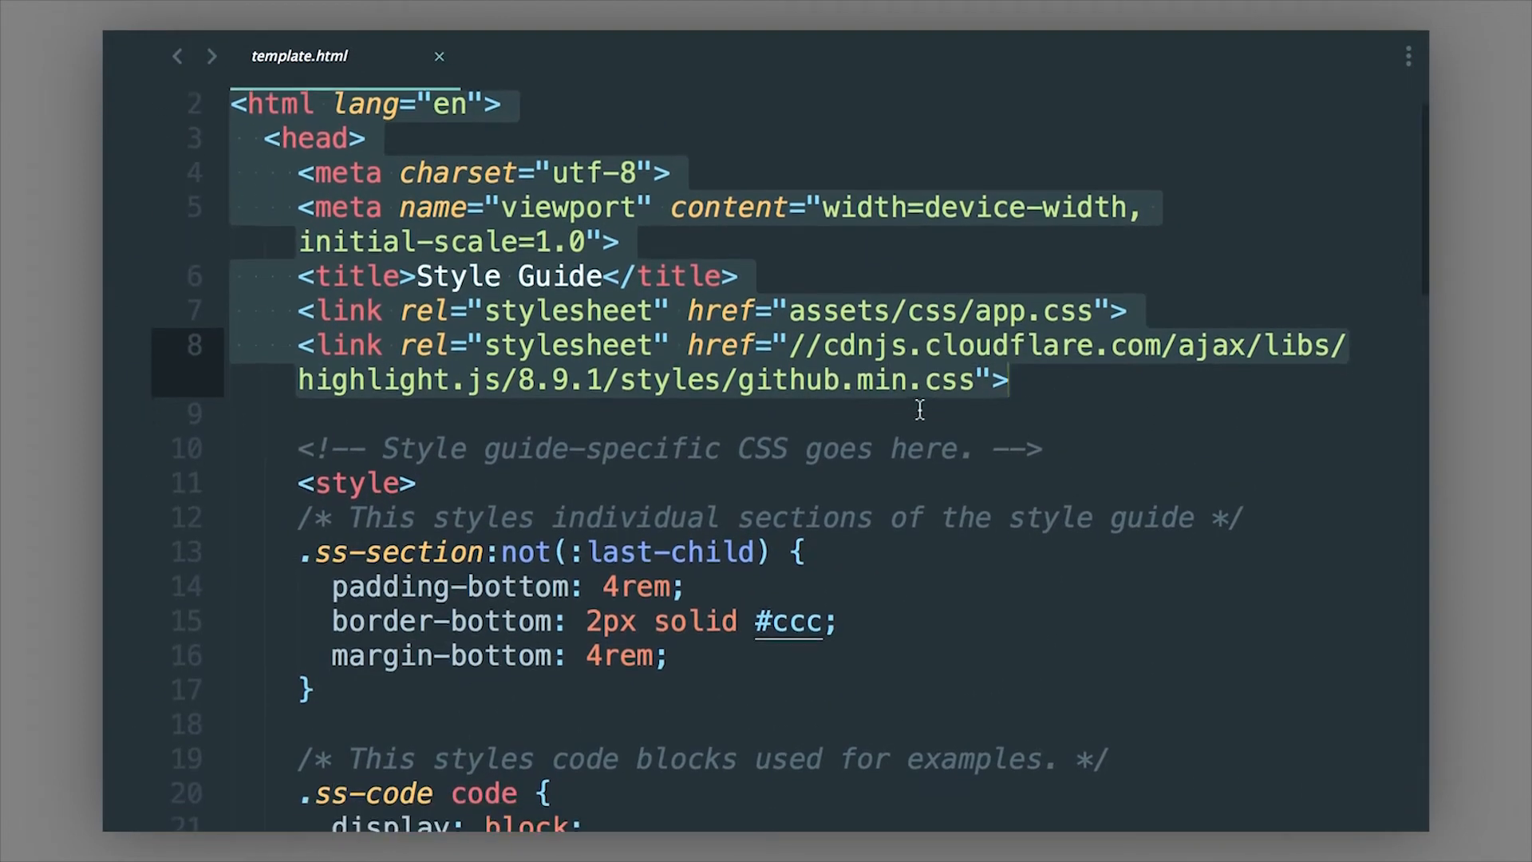
scroll("down", 3)
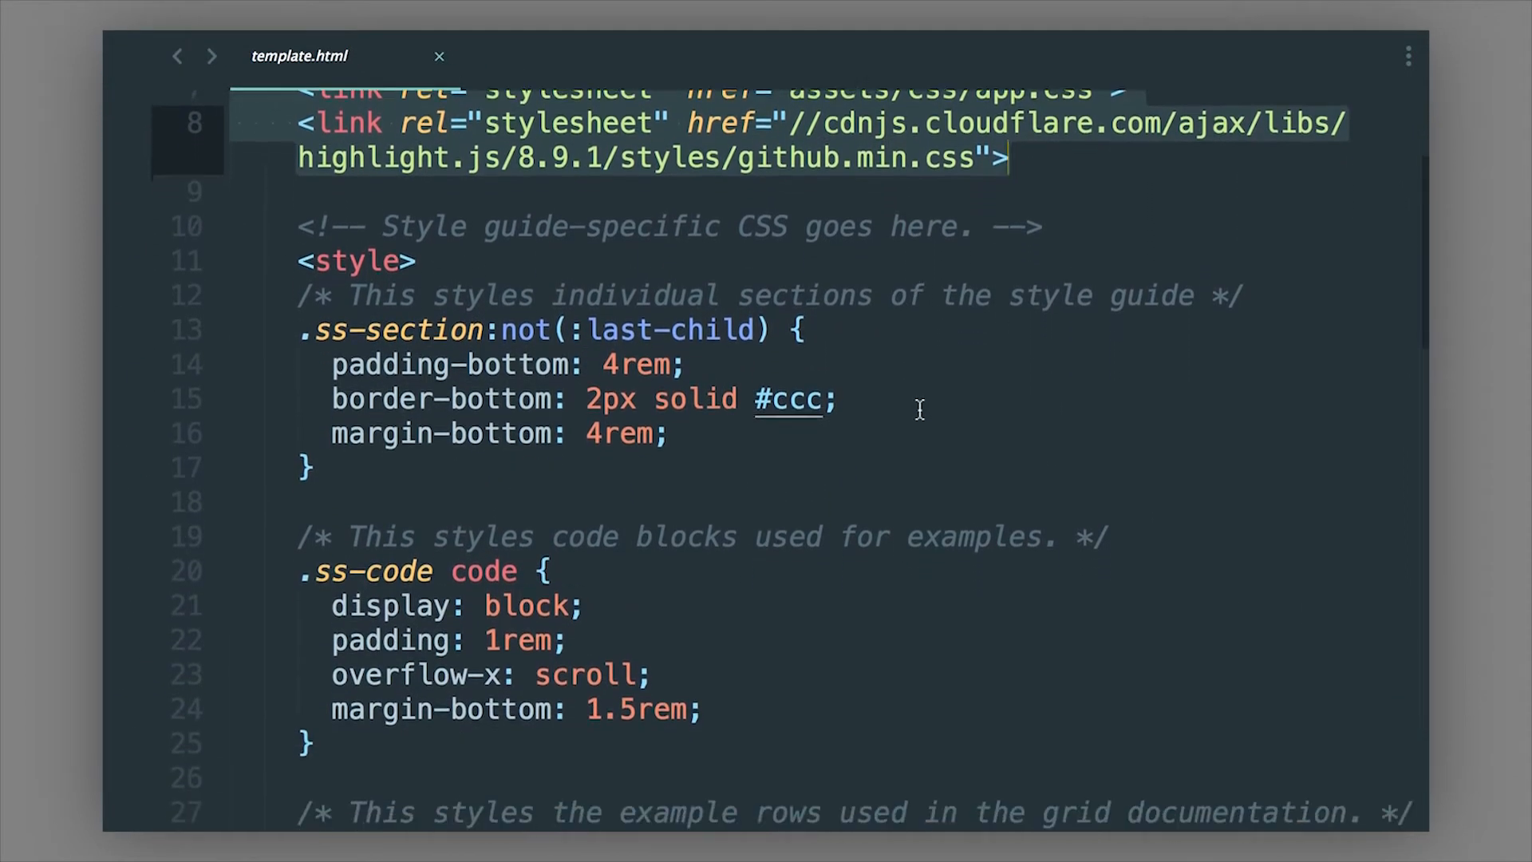
scroll("down", 3)
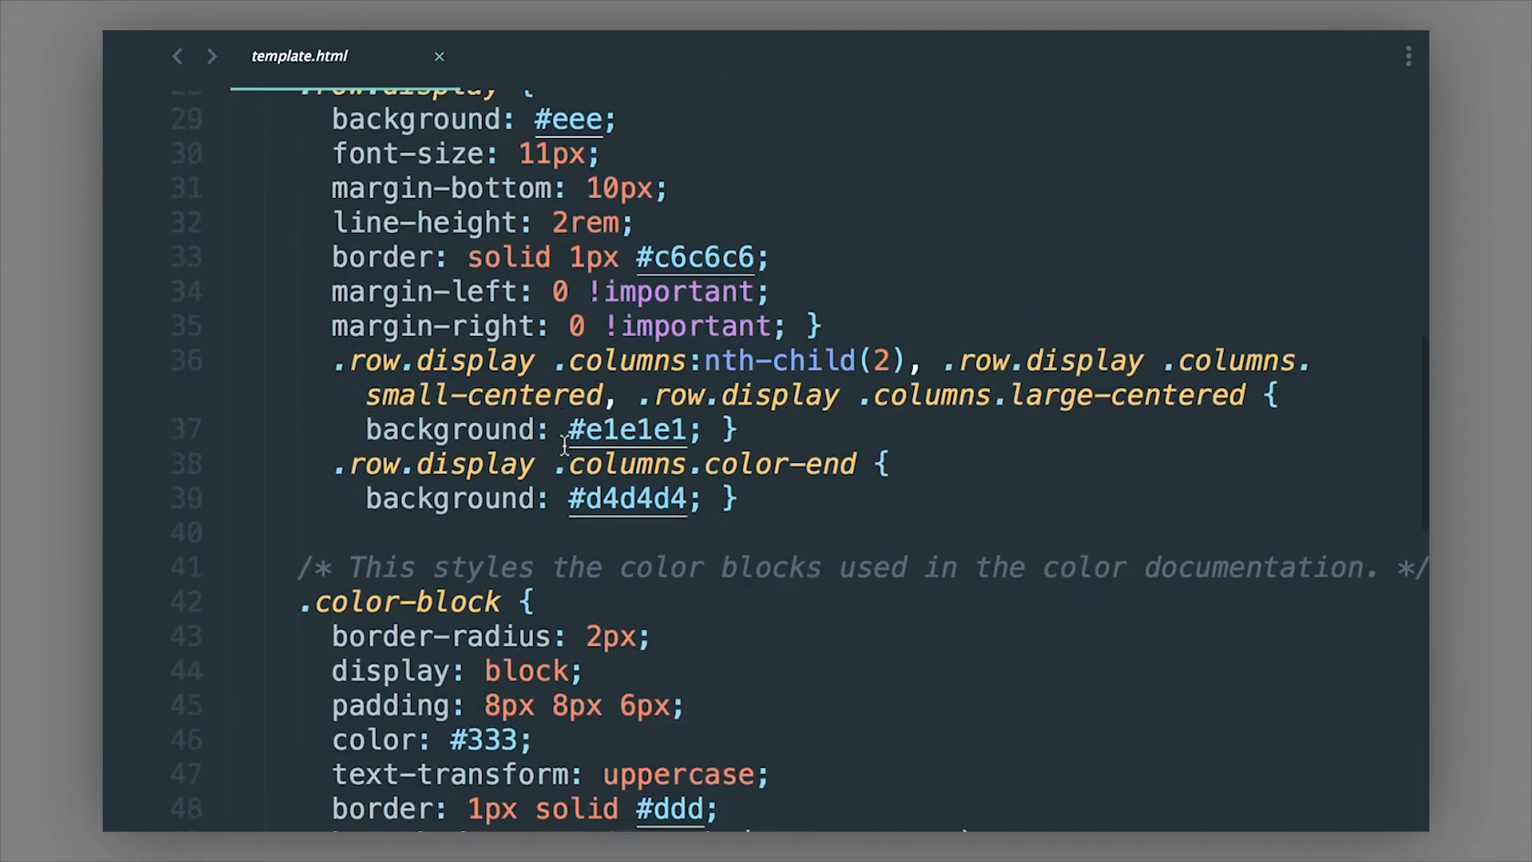
scroll("down", 3)
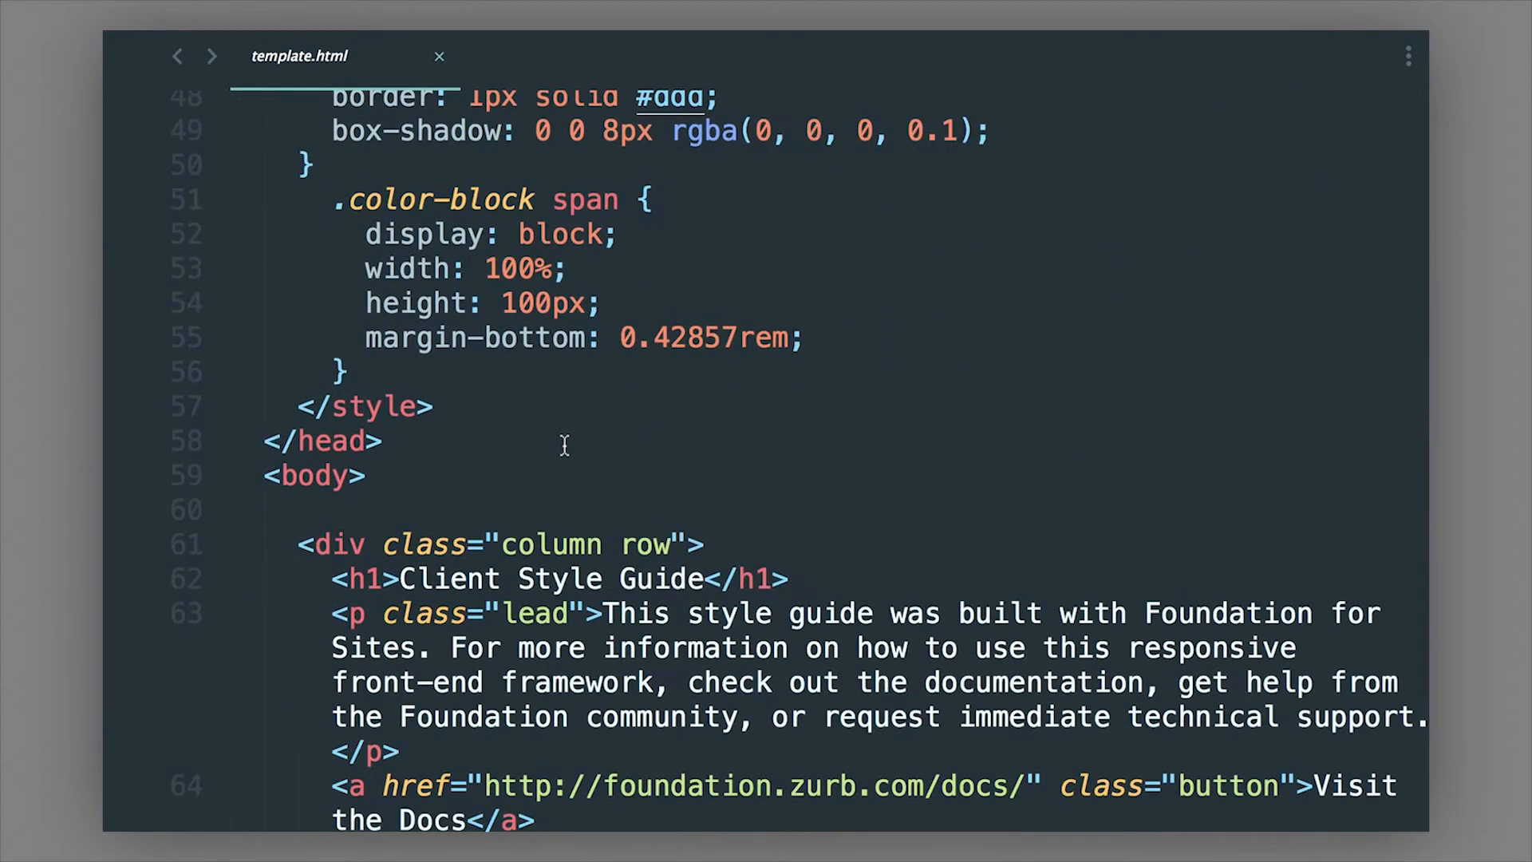
scroll("down", 3)
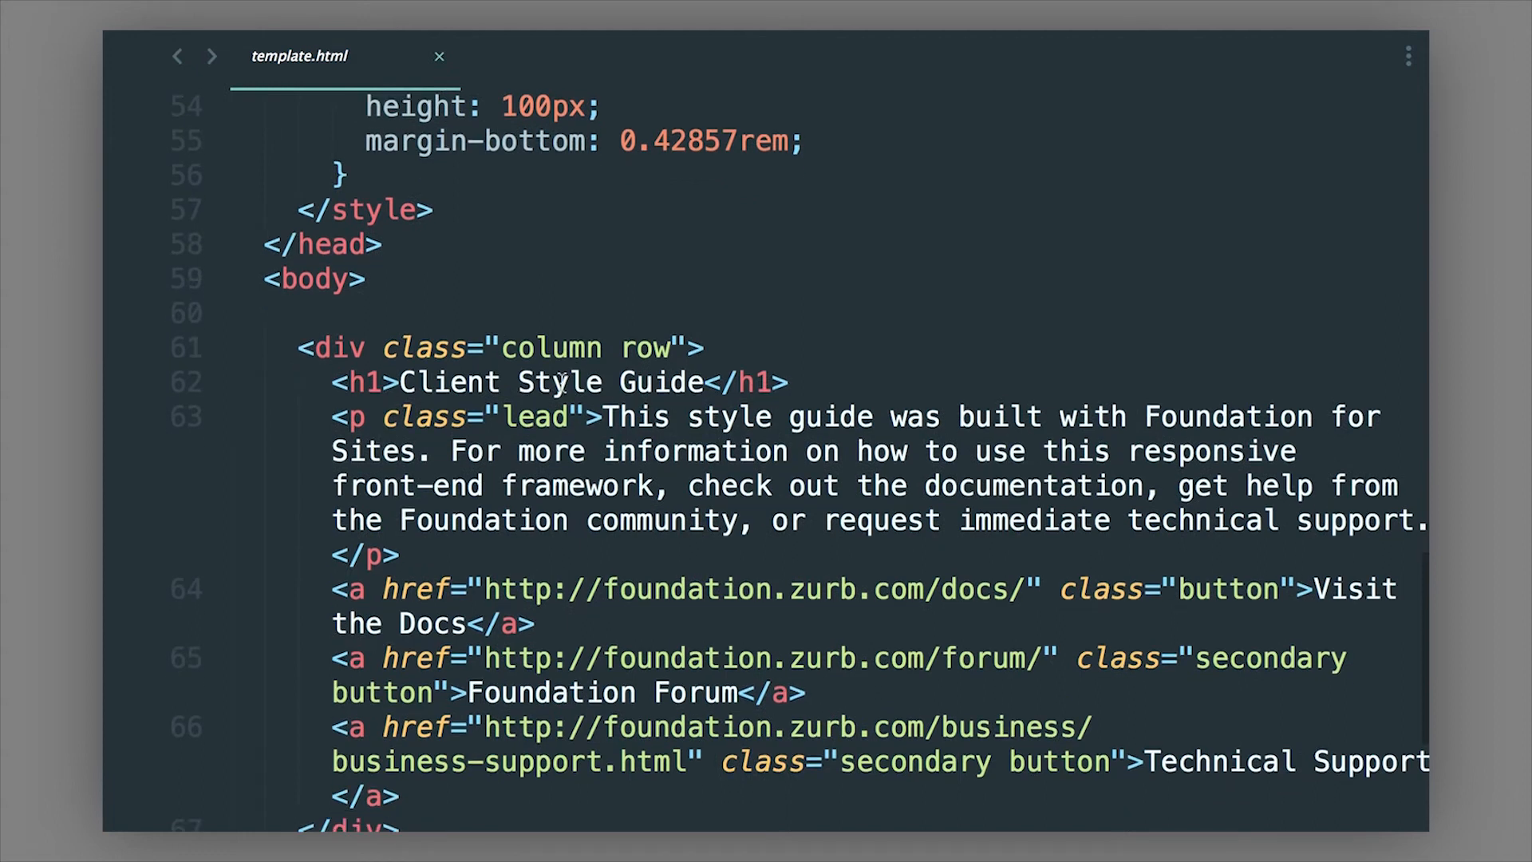
scroll("down", 3)
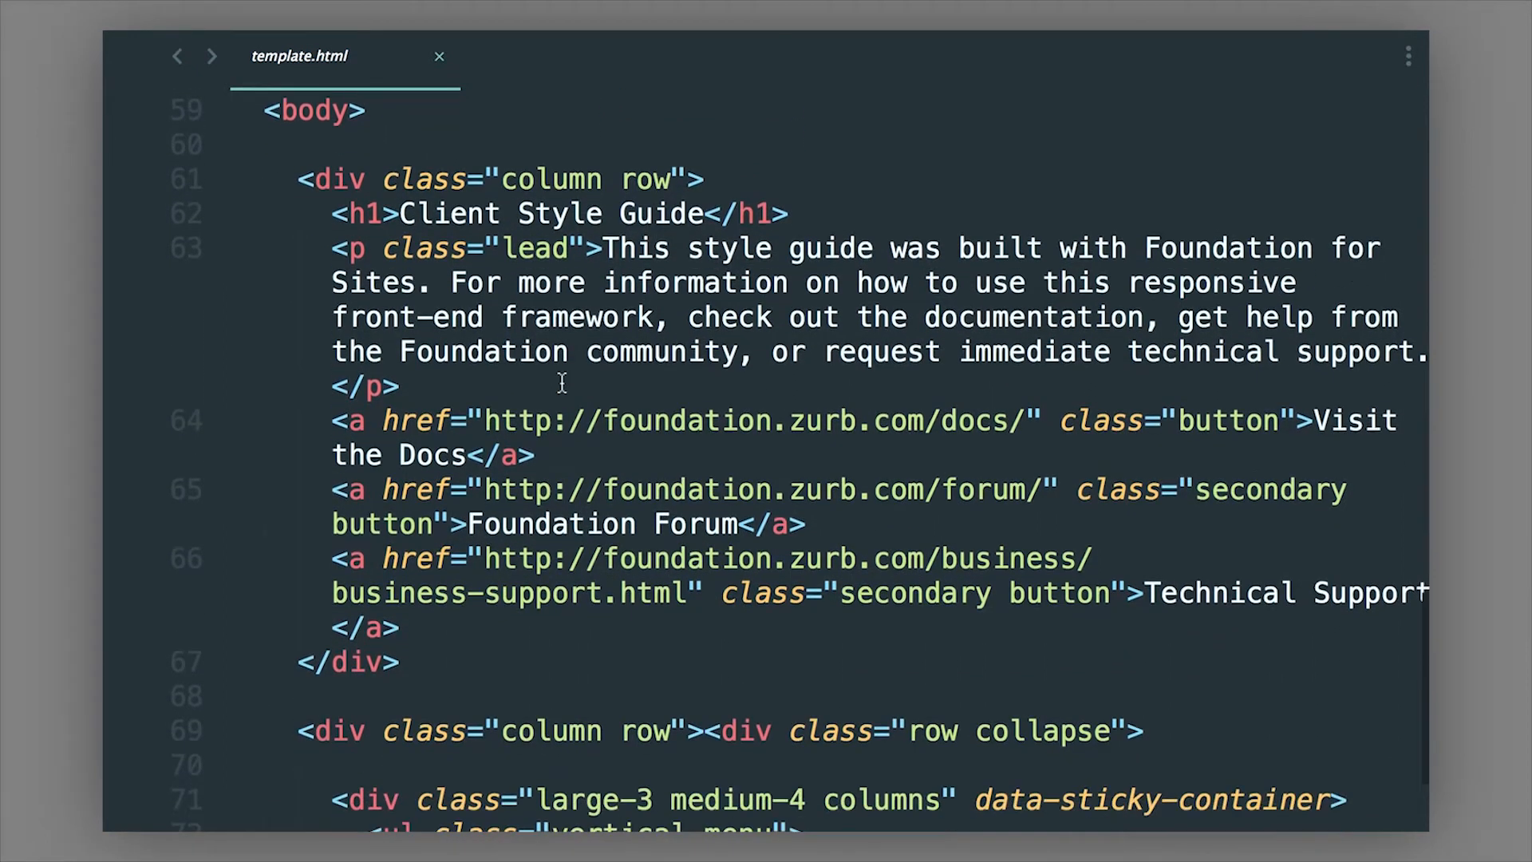
mouse_move(410, 238)
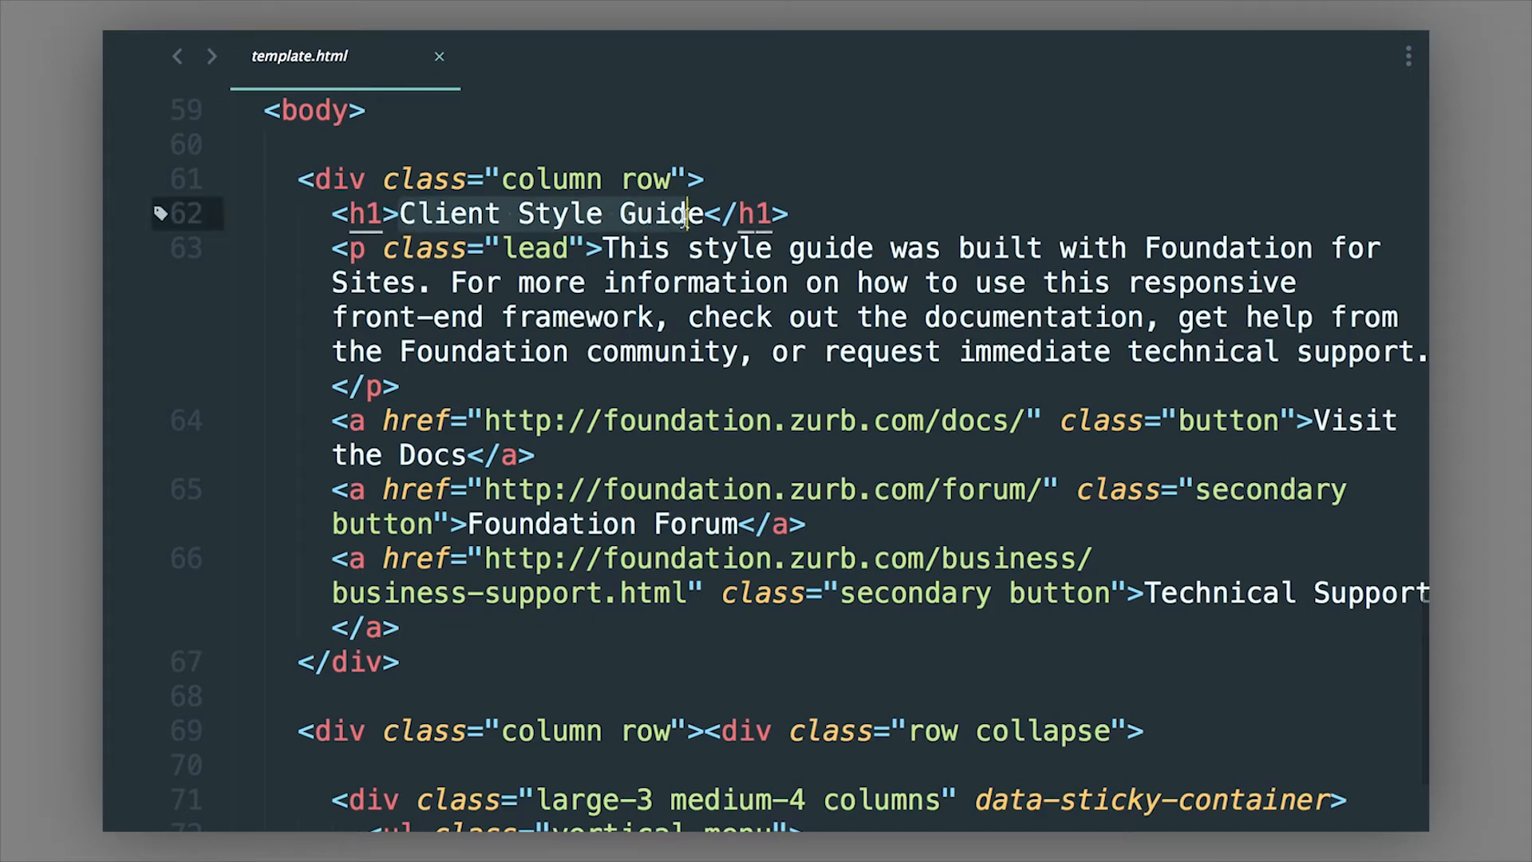
Step: Replace the h1 'Client Style Guide' with 'My Company' in template.html
type("M</h1>")
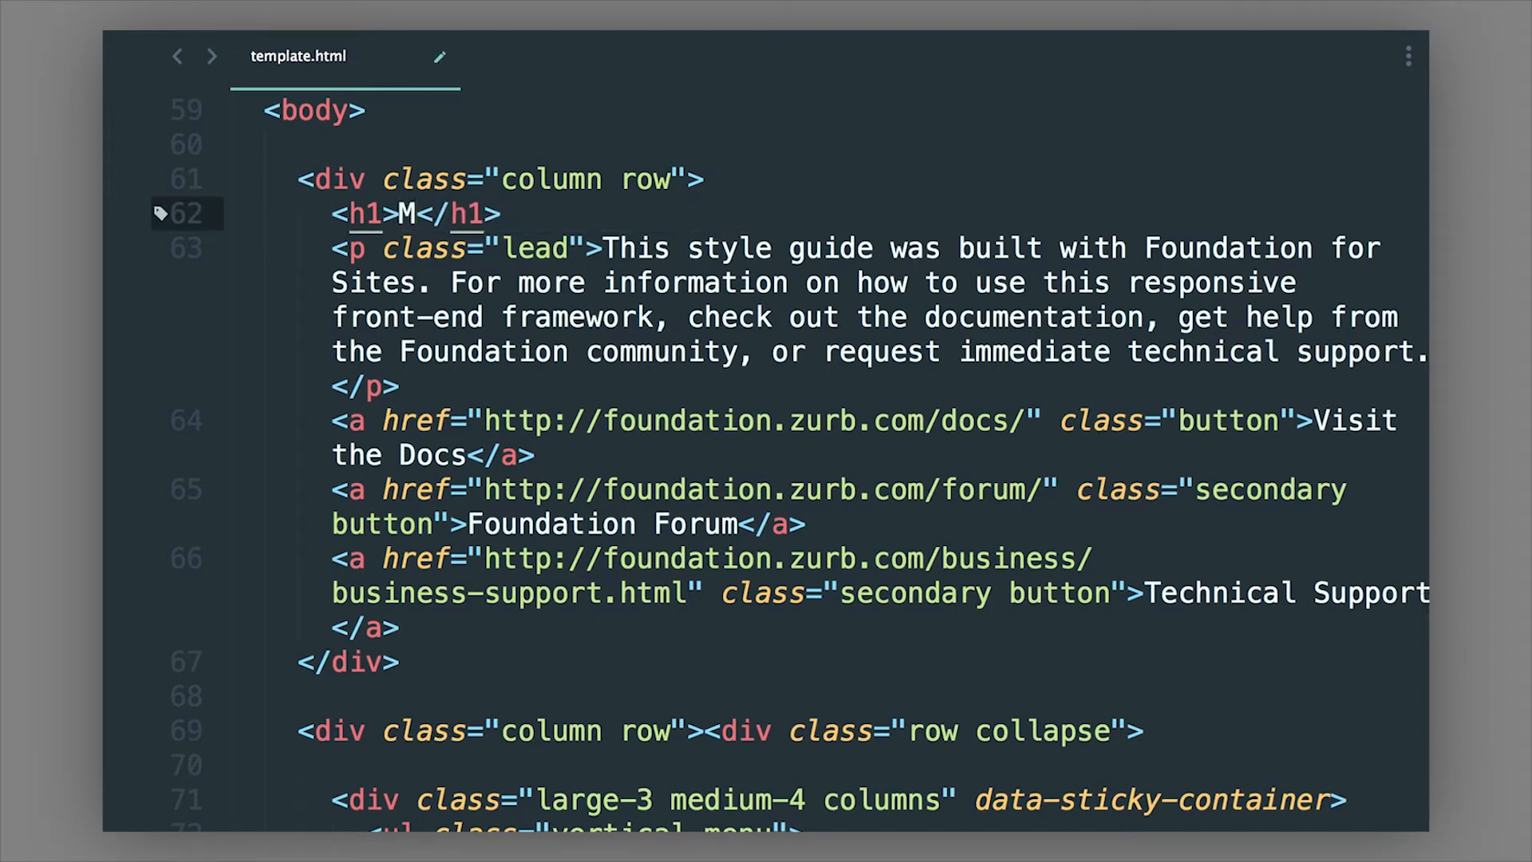
type("y Company")
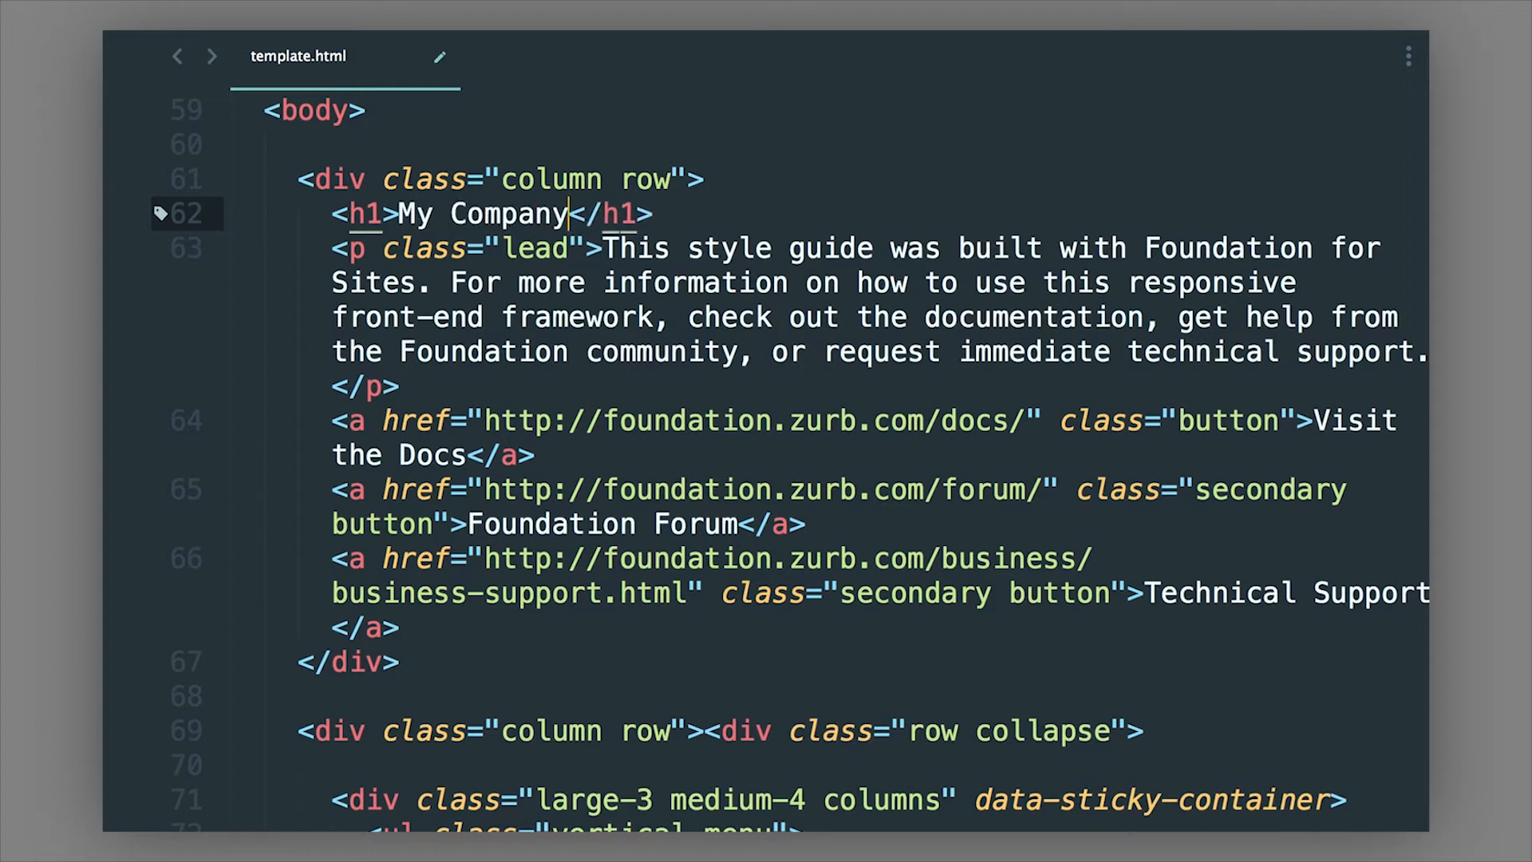
mouse_move(956, 283)
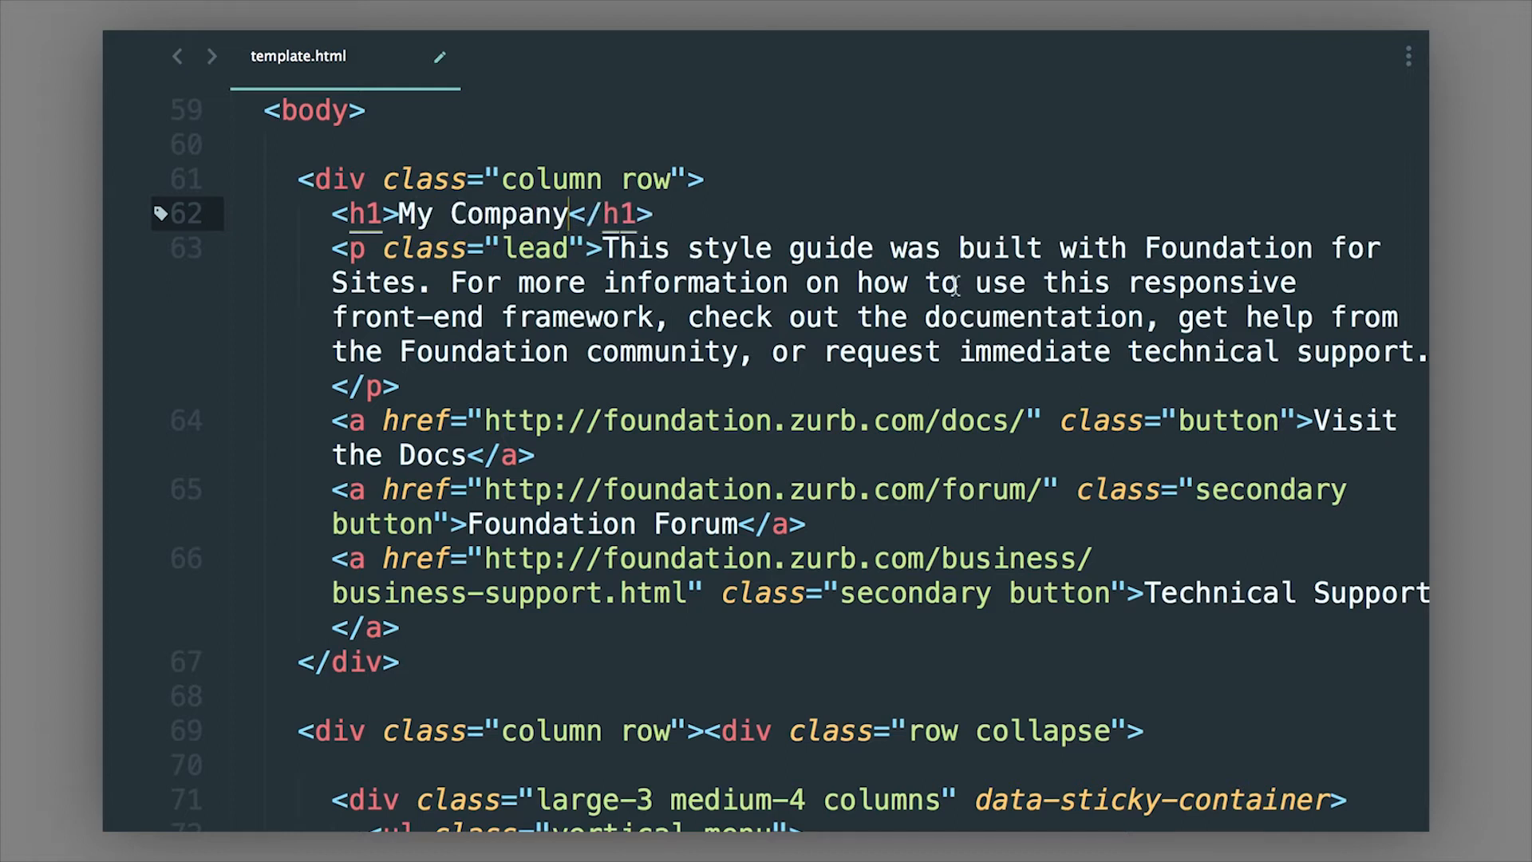
scroll("down", 3)
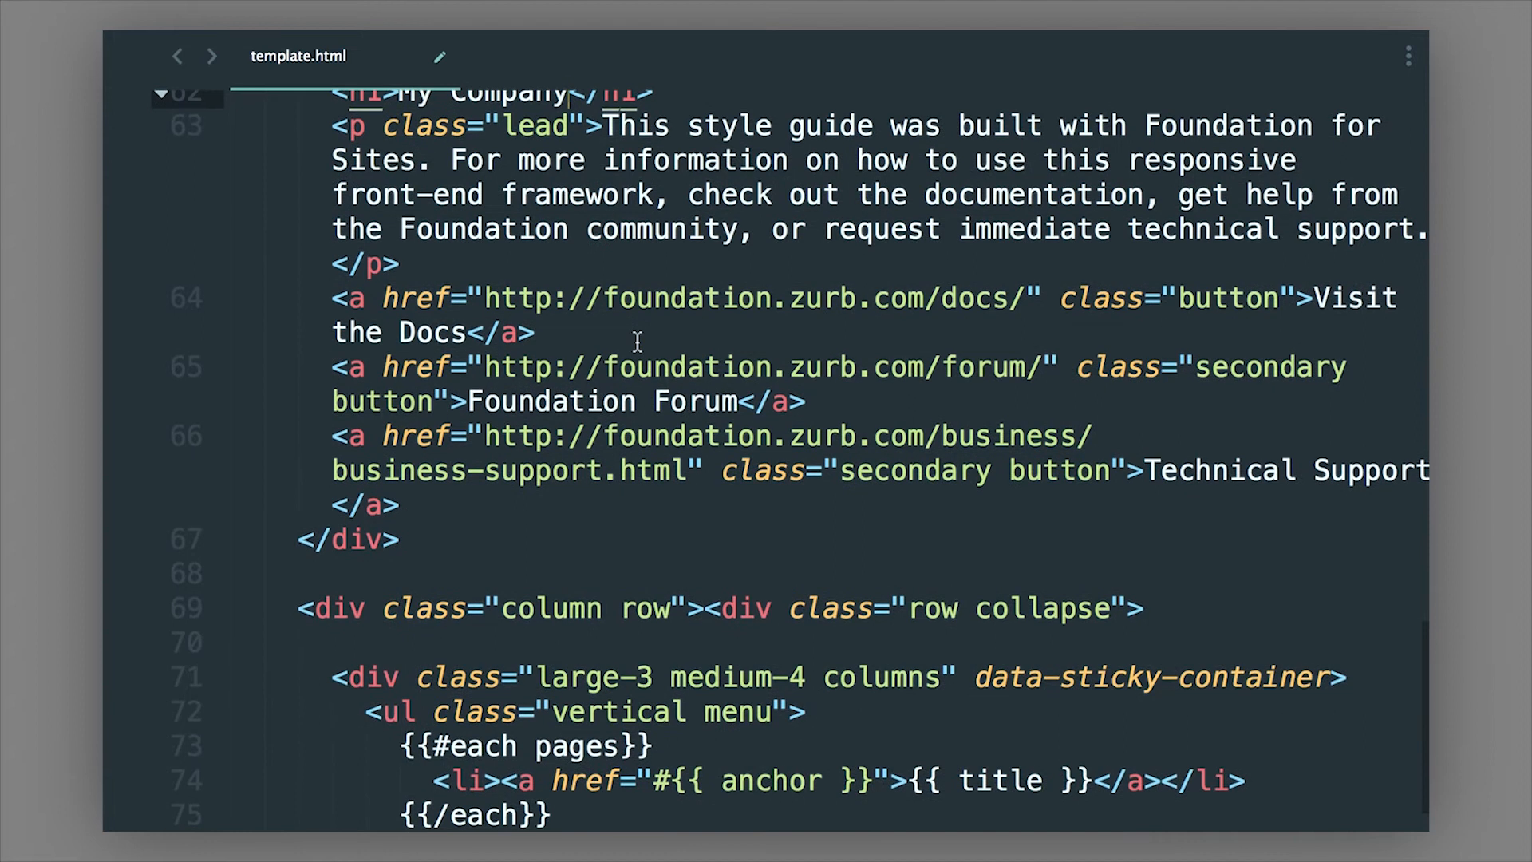
scroll("down", 3)
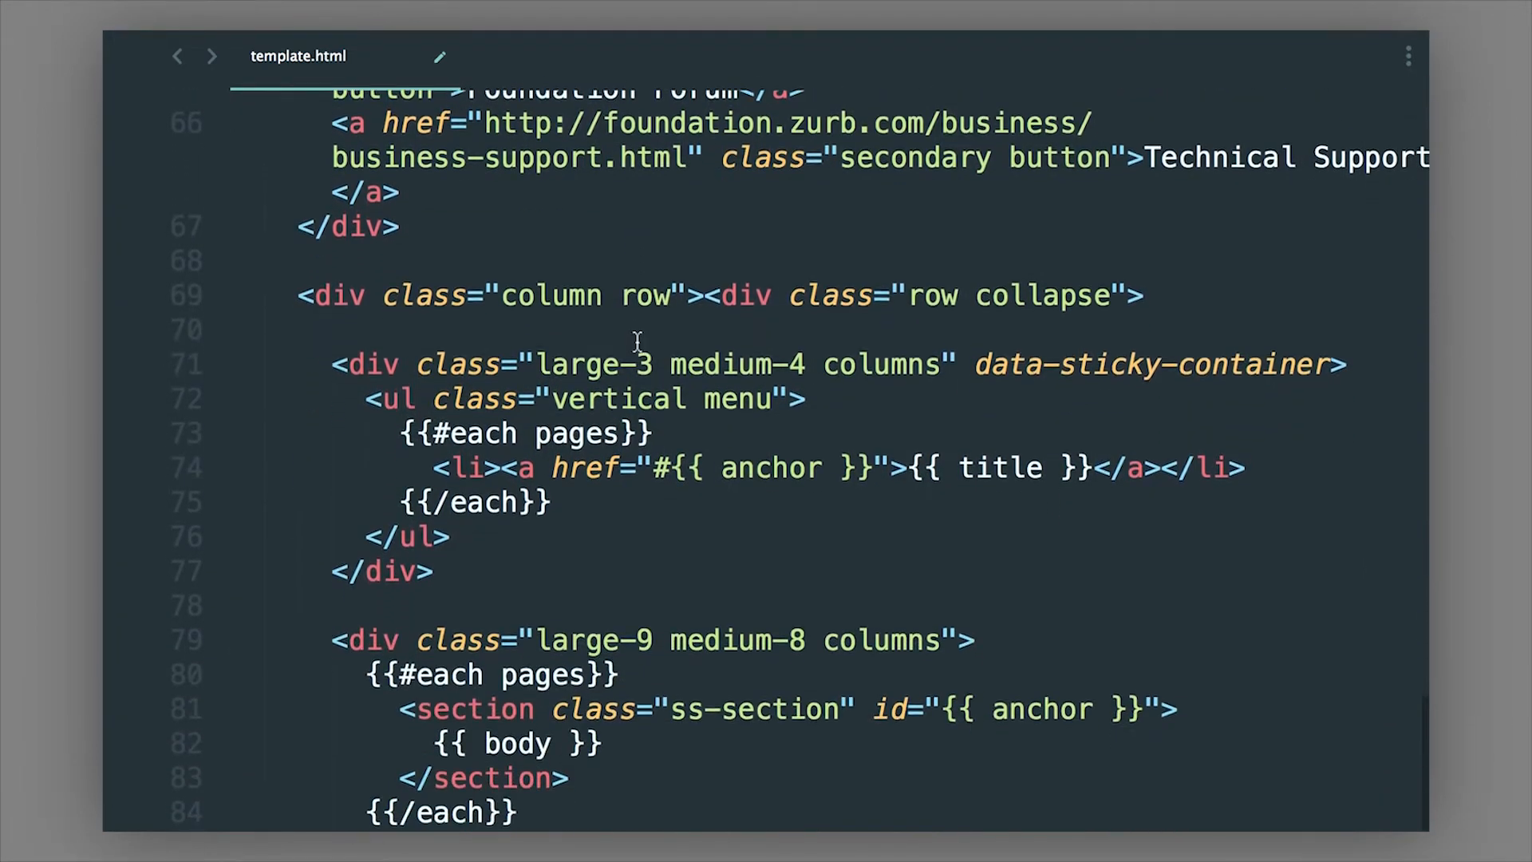
scroll("down", 3)
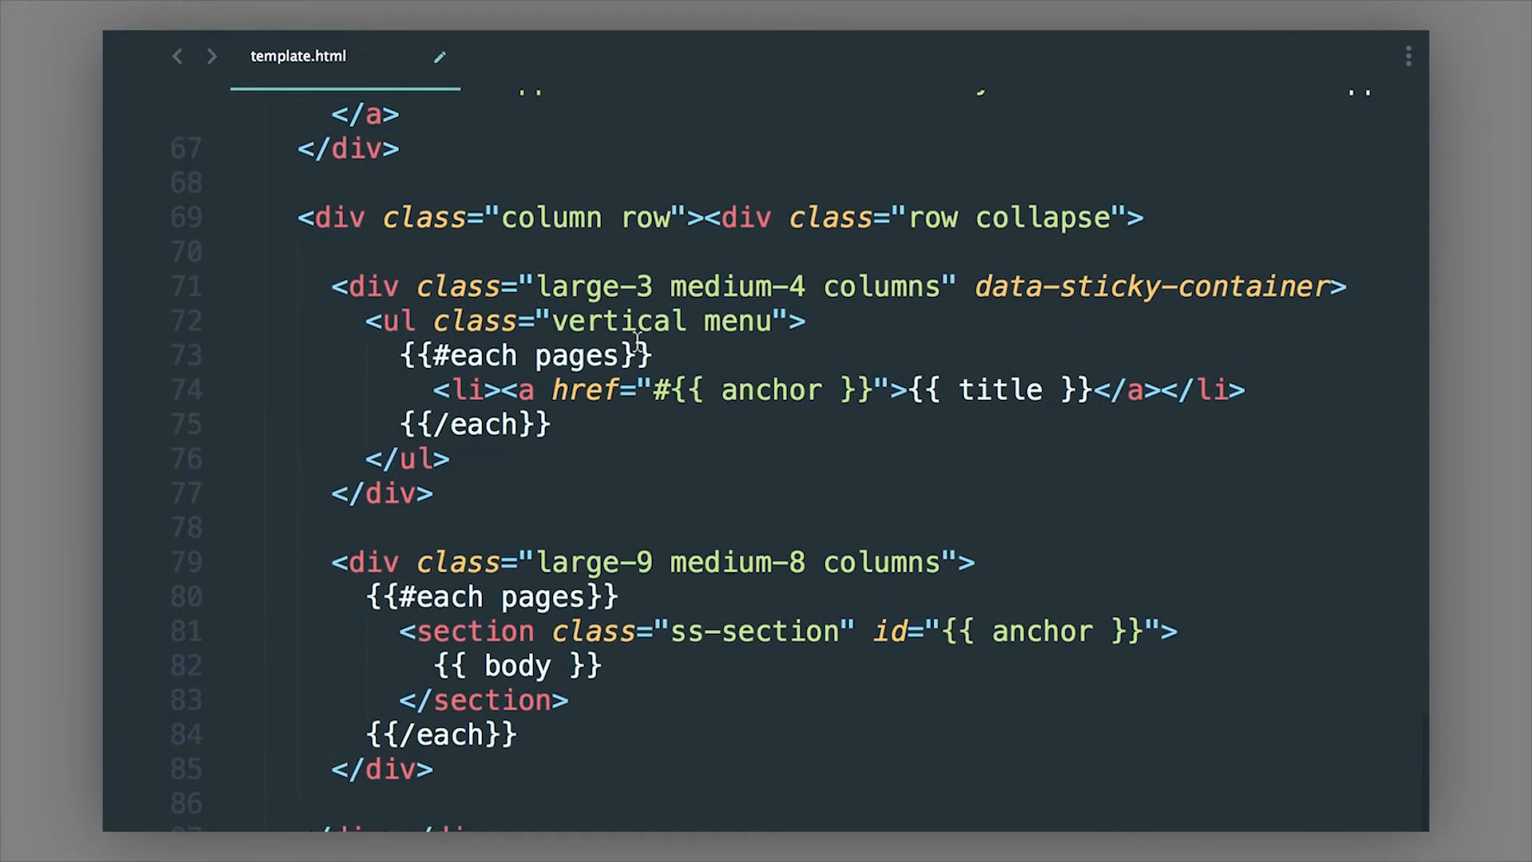
scroll("down", 3)
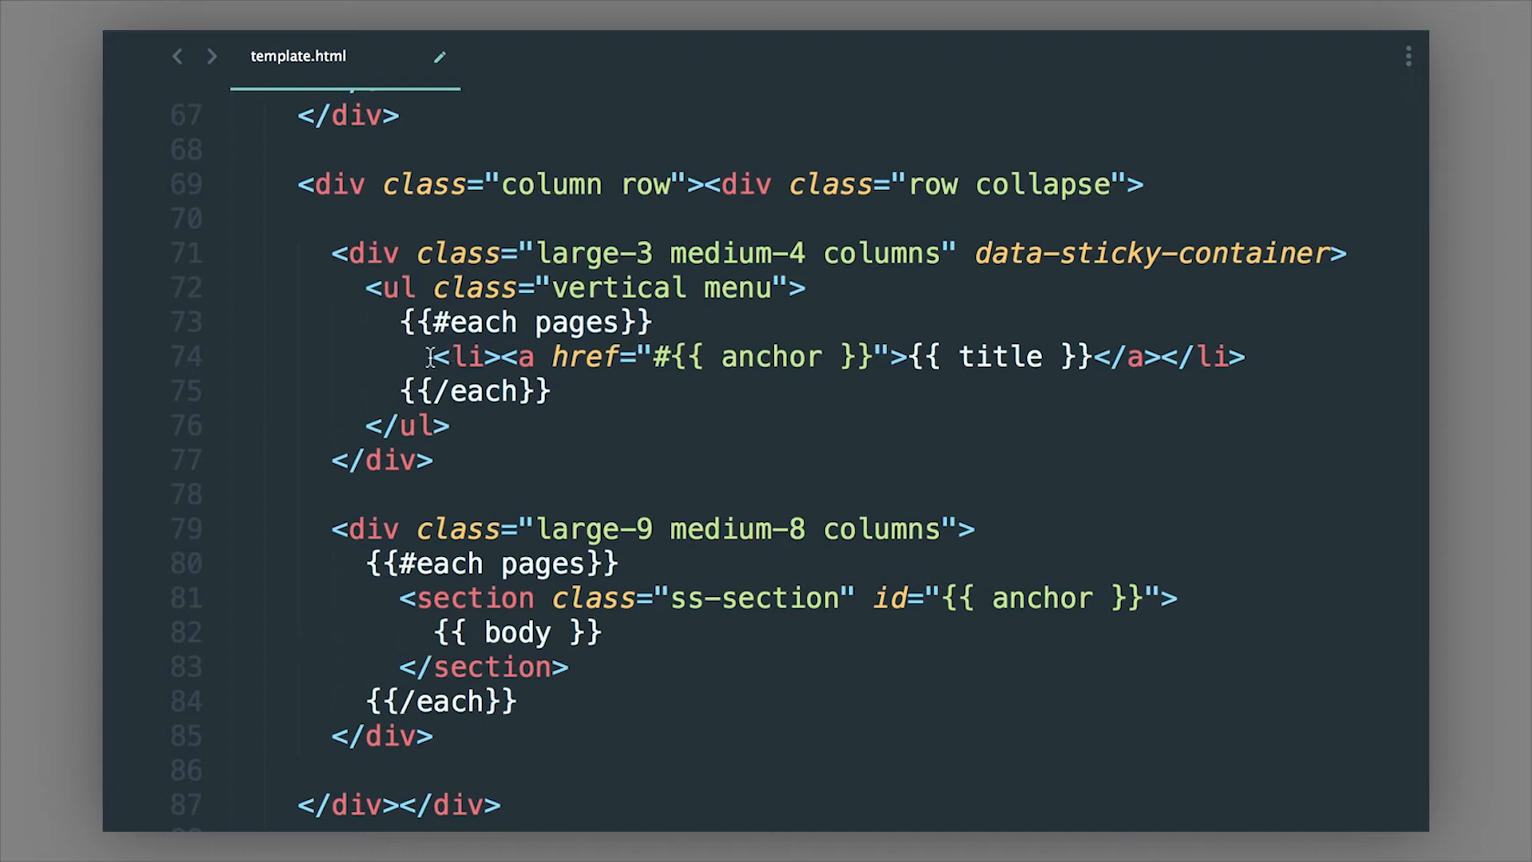
mouse_move(400, 322)
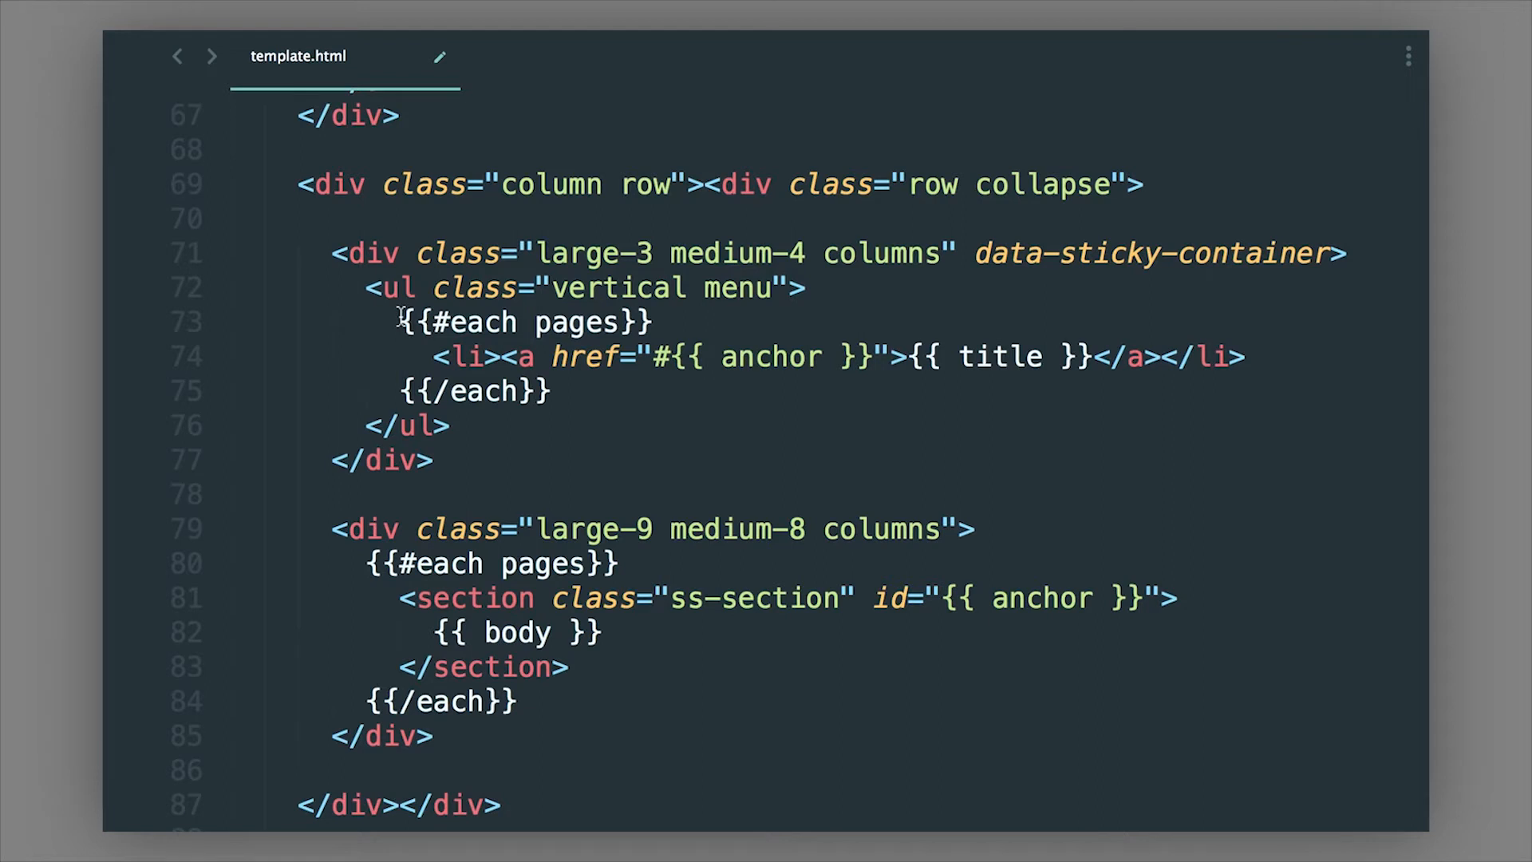
mouse_move(362, 287)
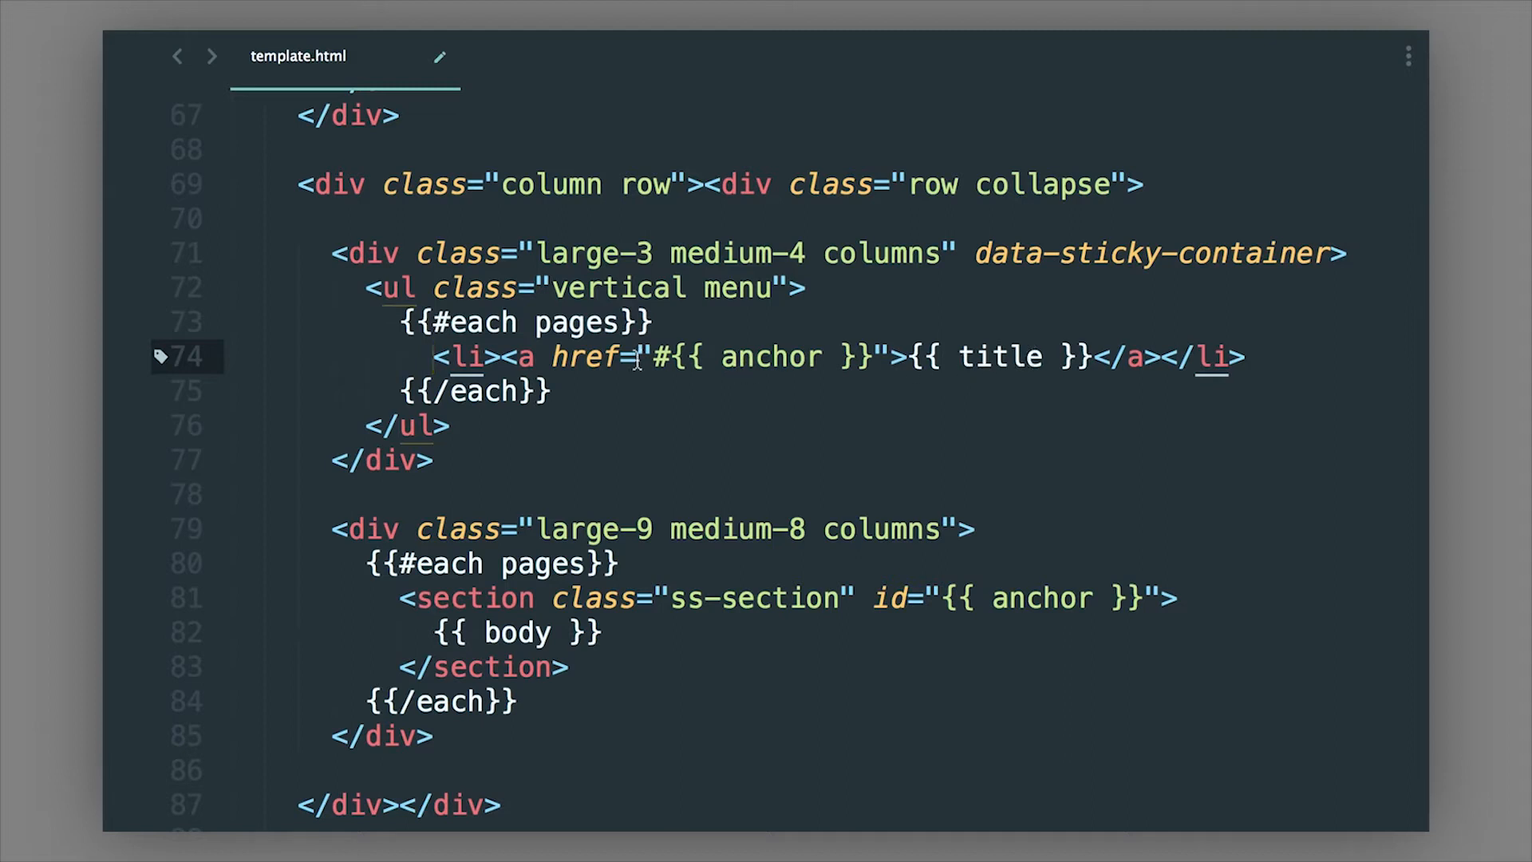
mouse_move(726, 501)
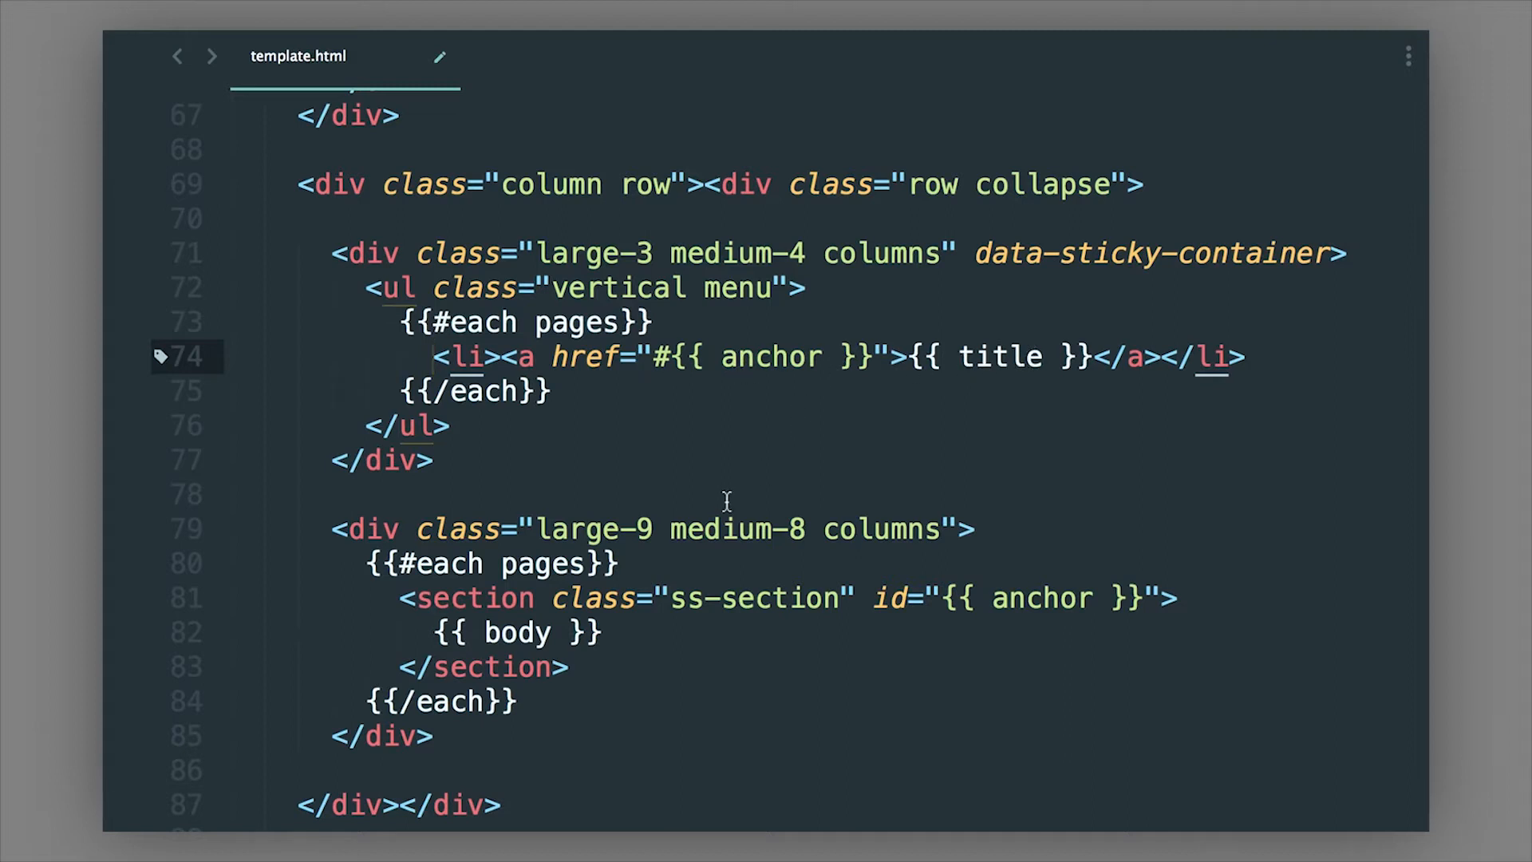
mouse_move(727, 501)
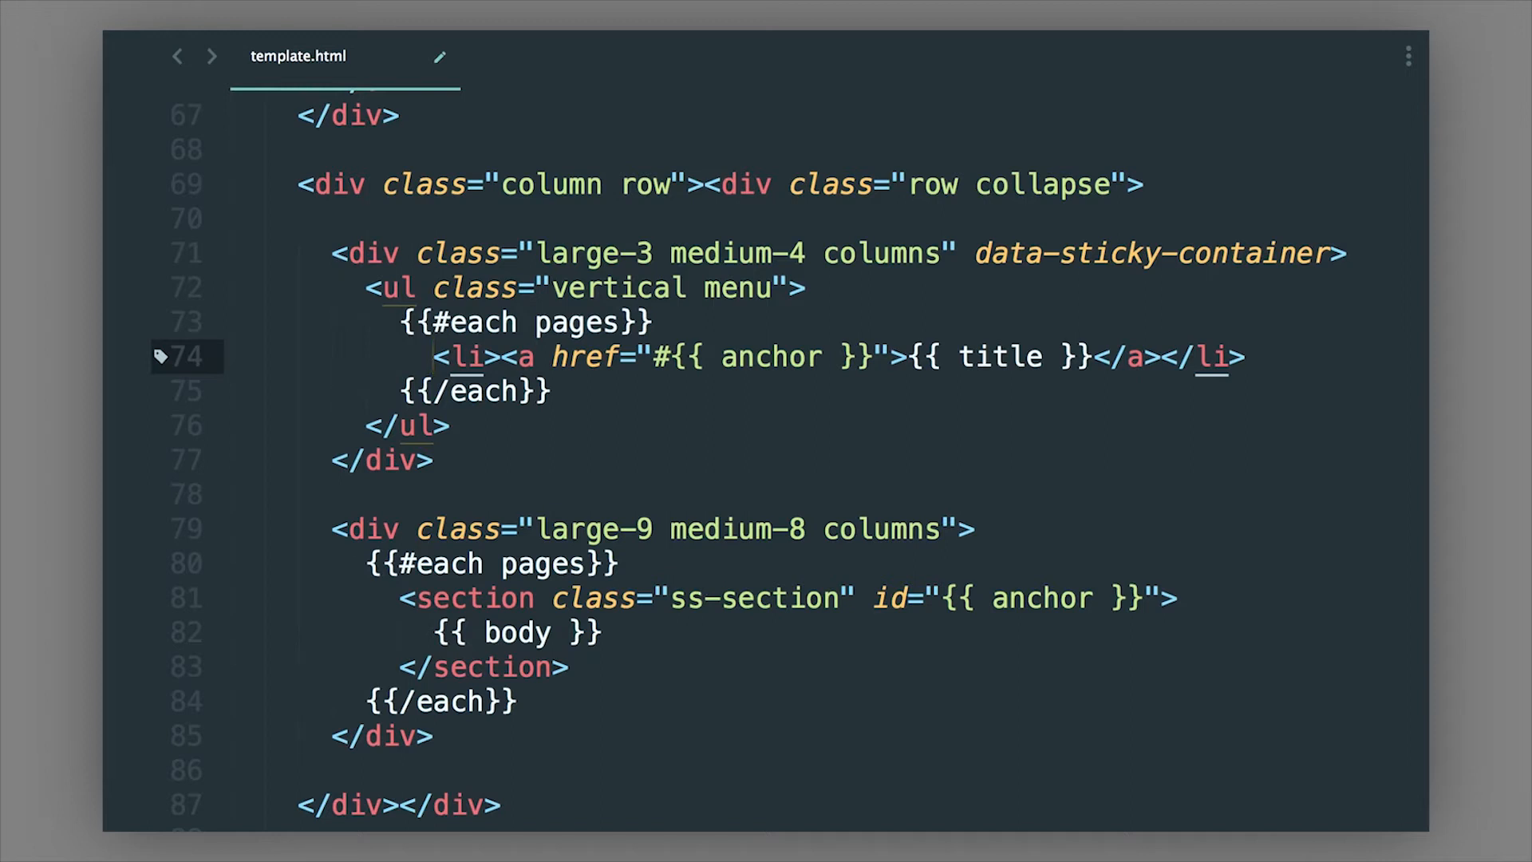
Step: Switch to the index.md tab and review The Grid, Overview and Nesting sections
left_click(514, 56)
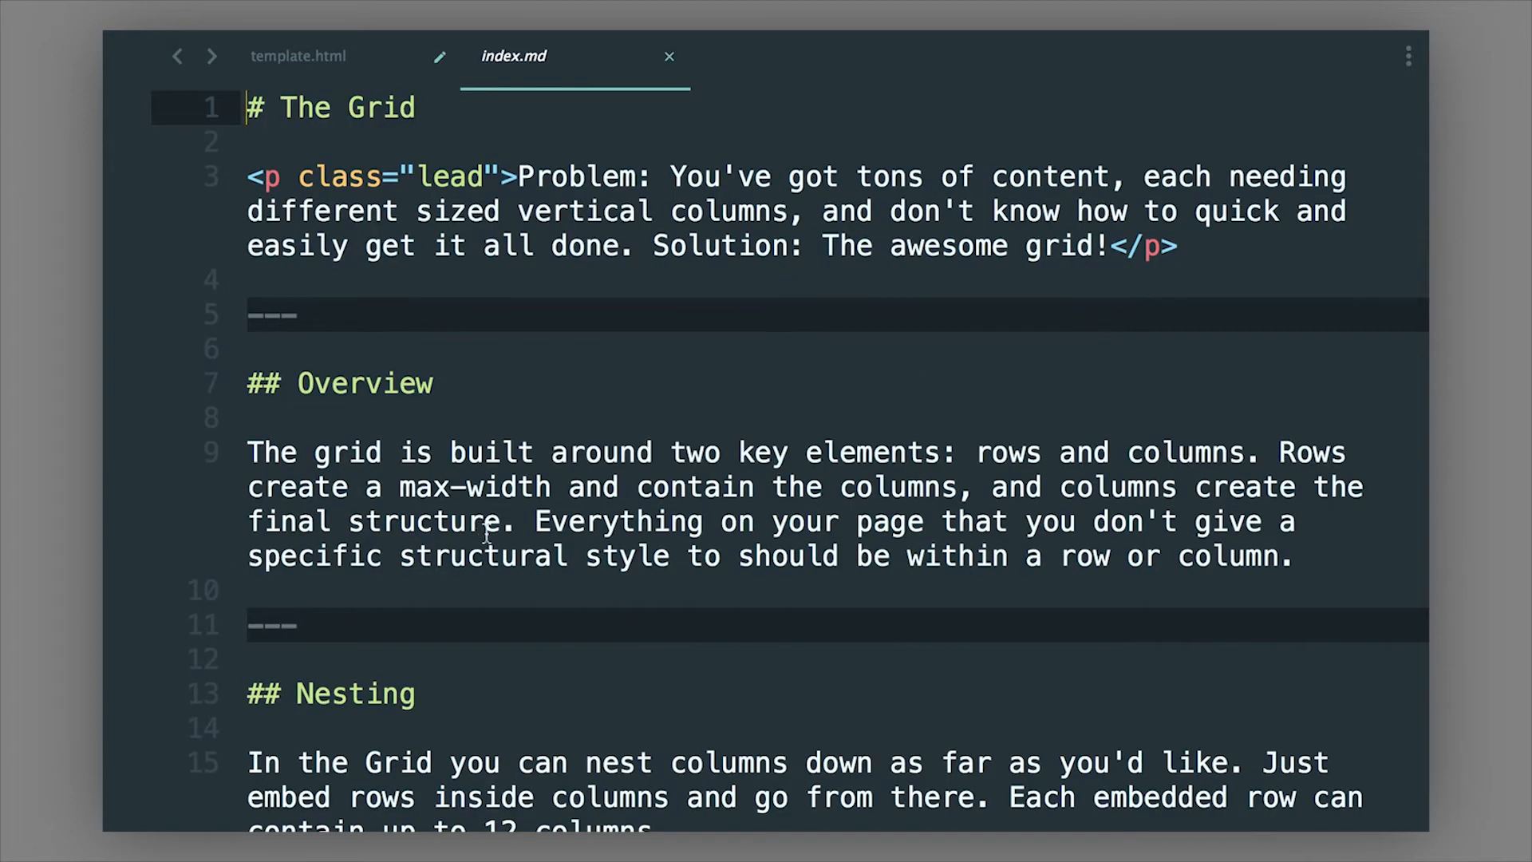
mouse_move(557, 401)
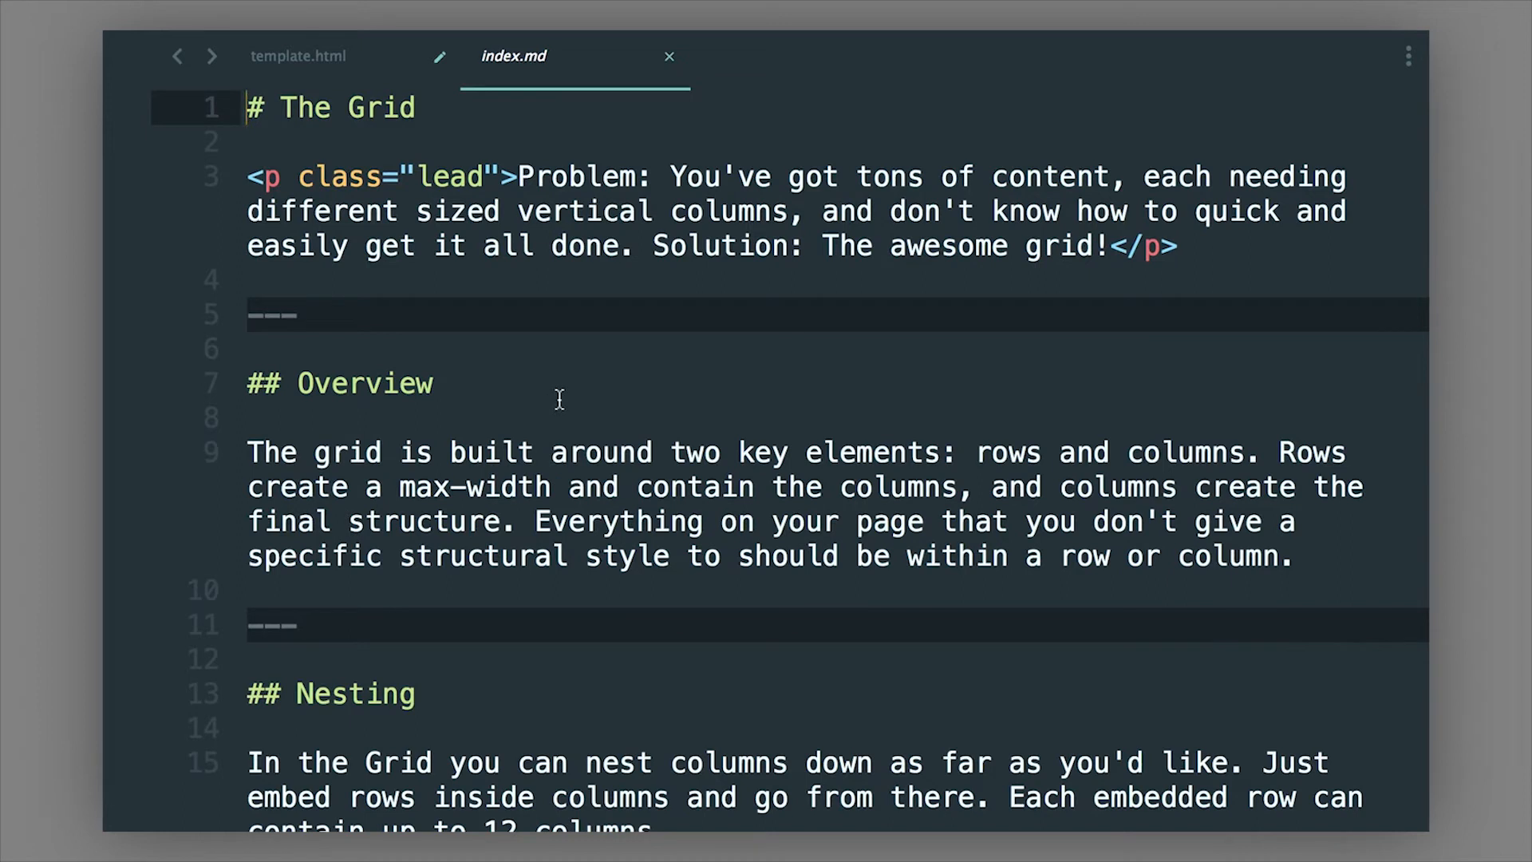
mouse_move(383, 202)
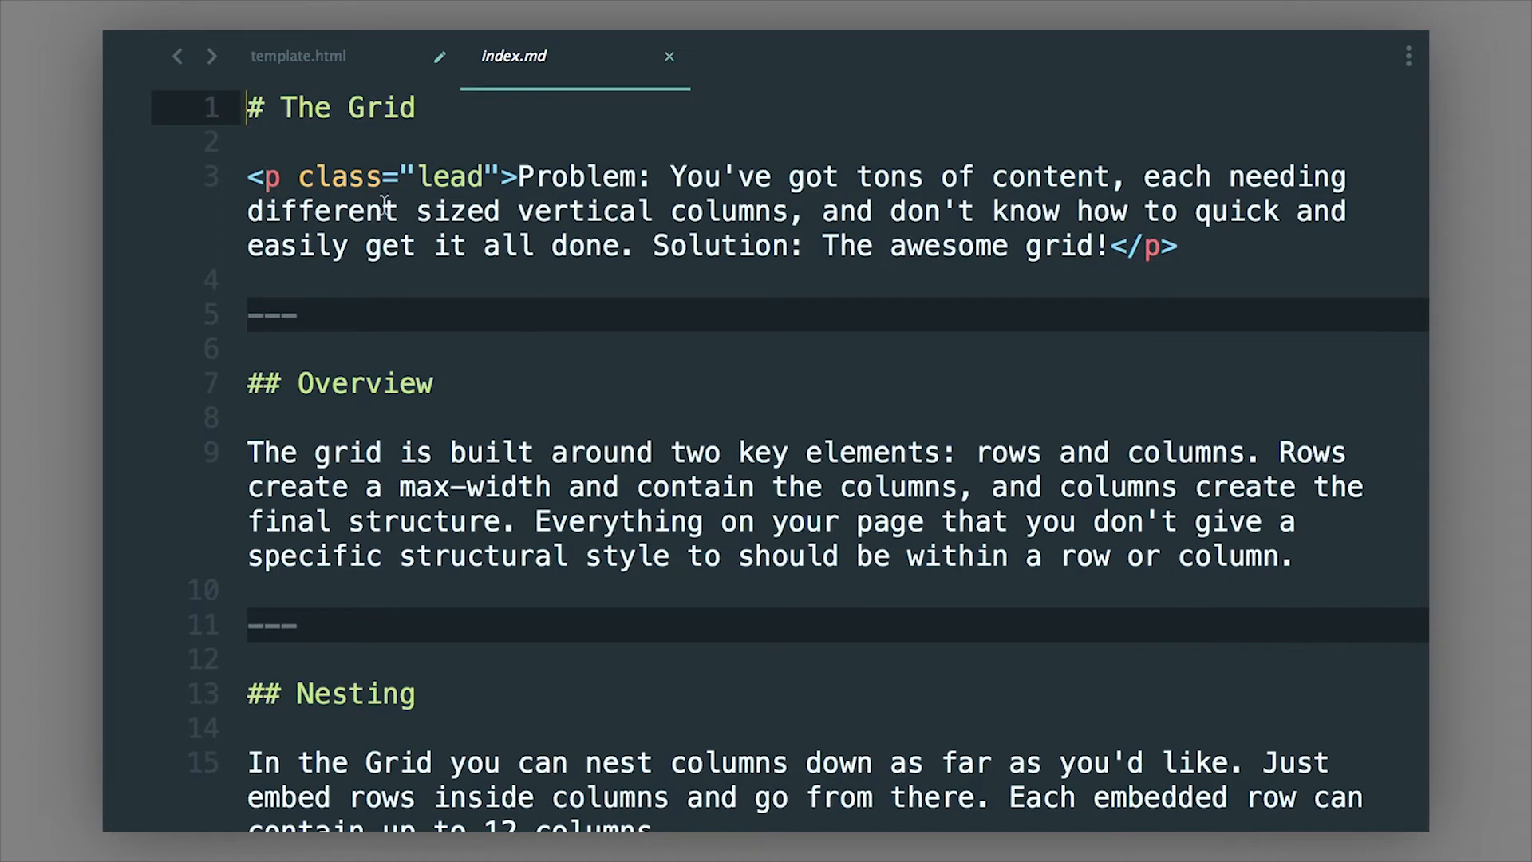
mouse_move(1180, 245)
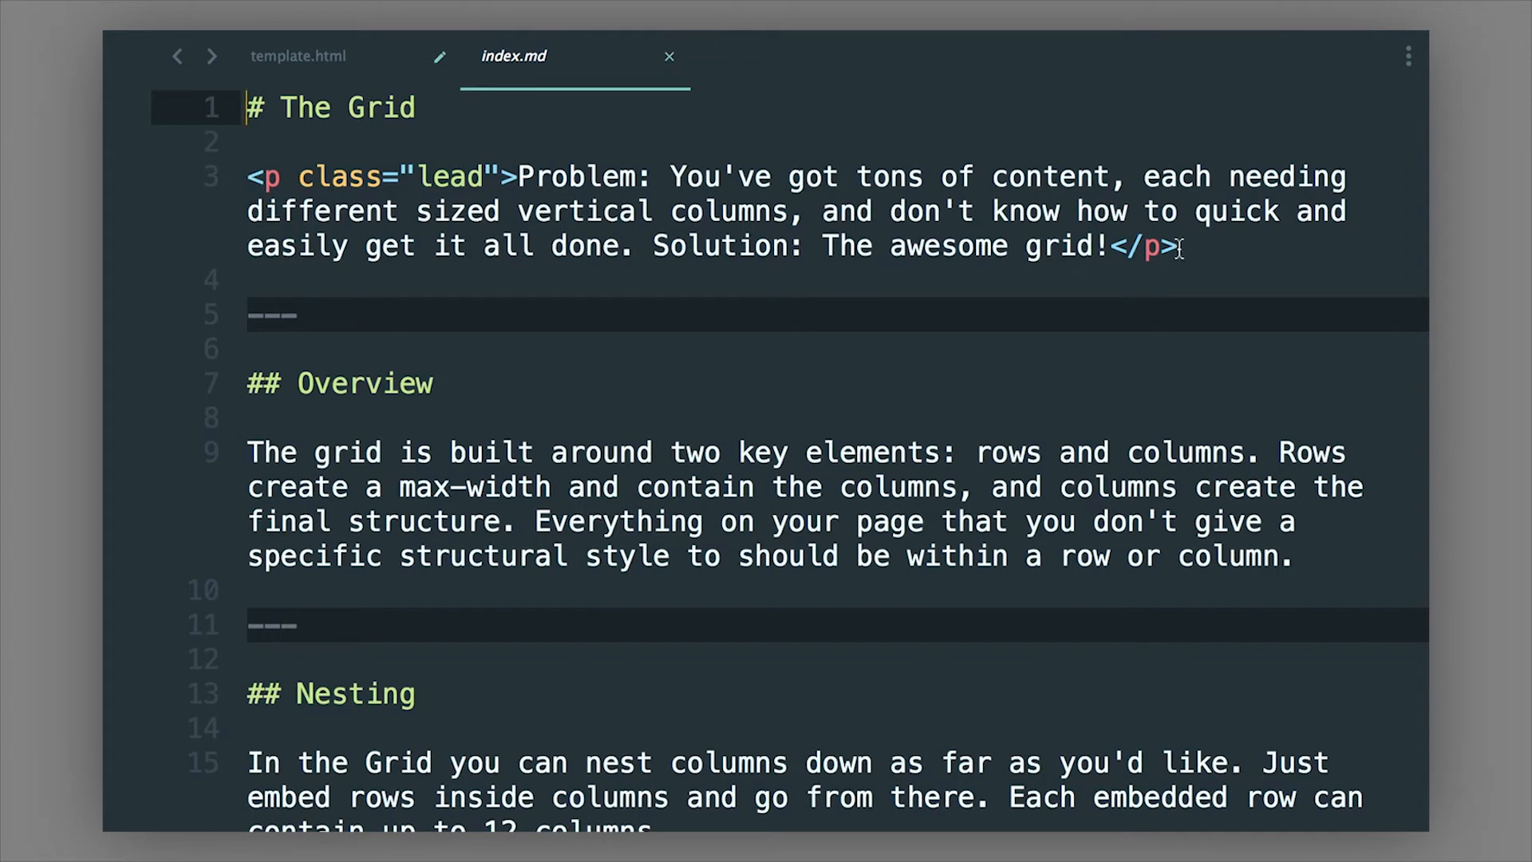
mouse_move(570, 388)
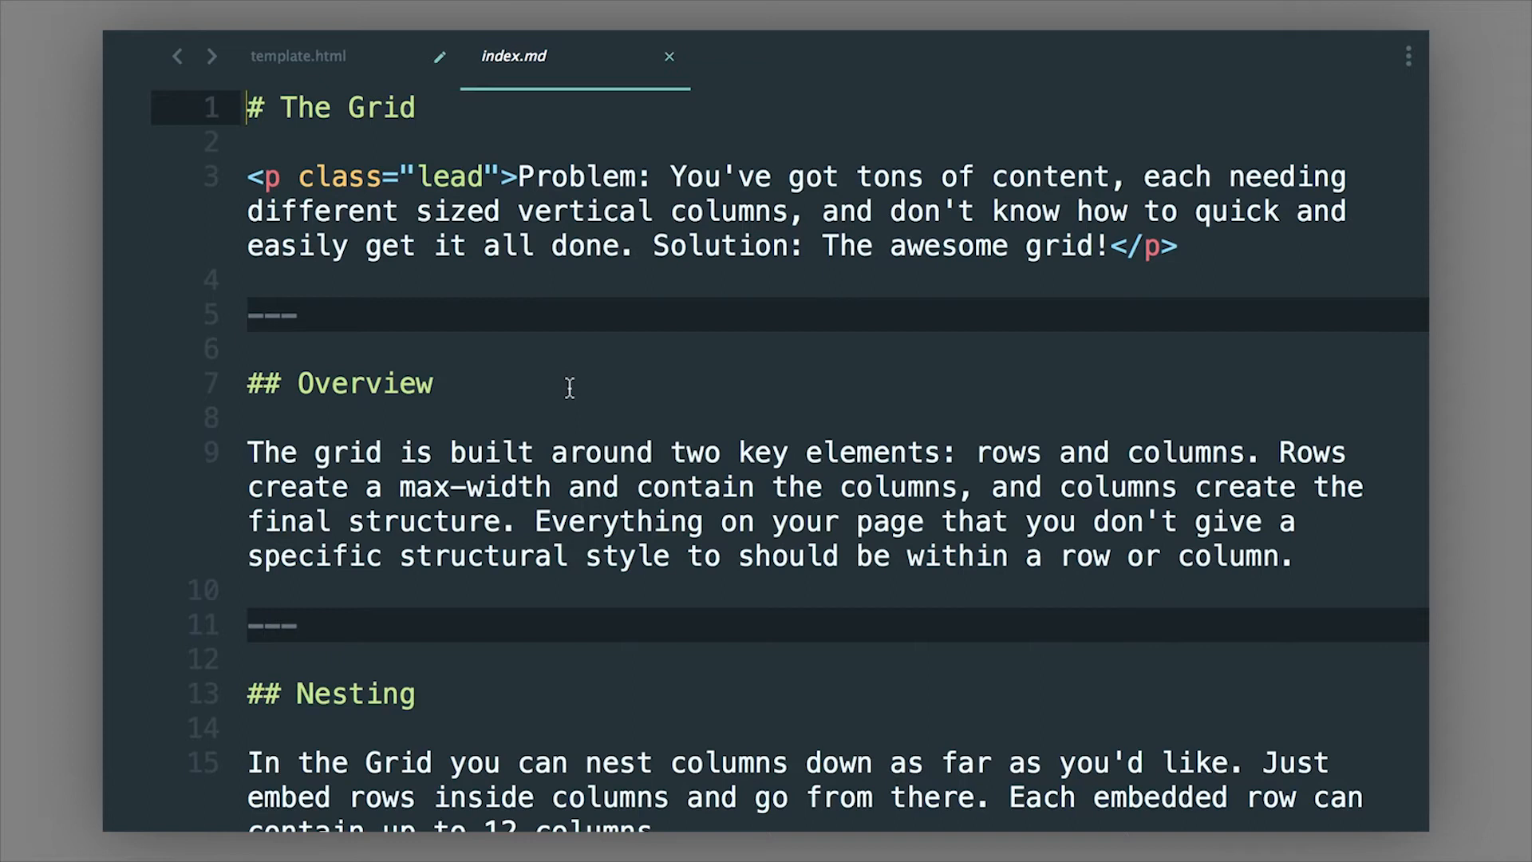
scroll("down", 3)
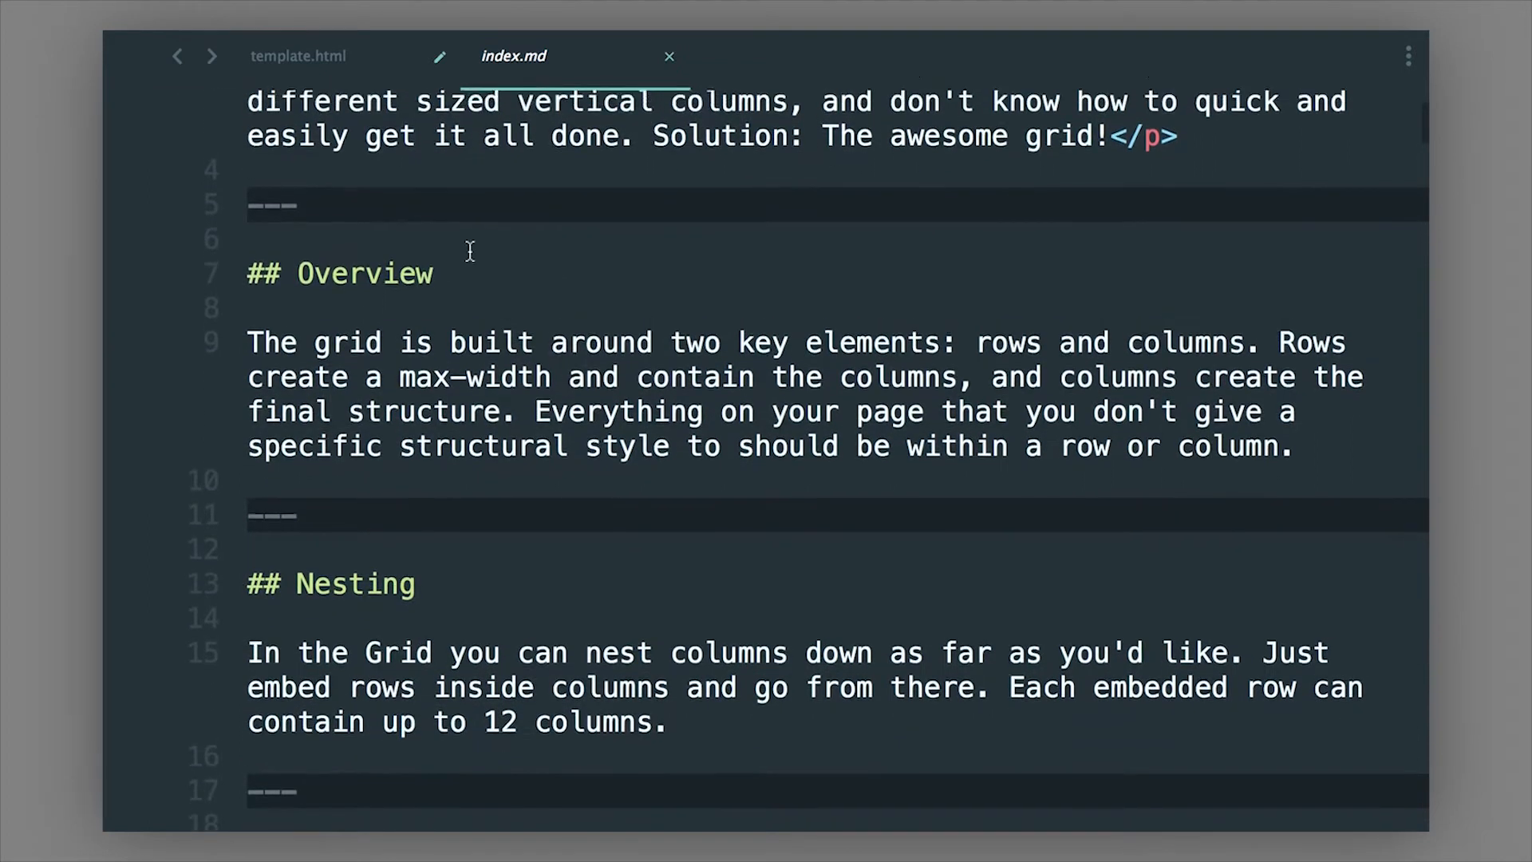
scroll("up", 3)
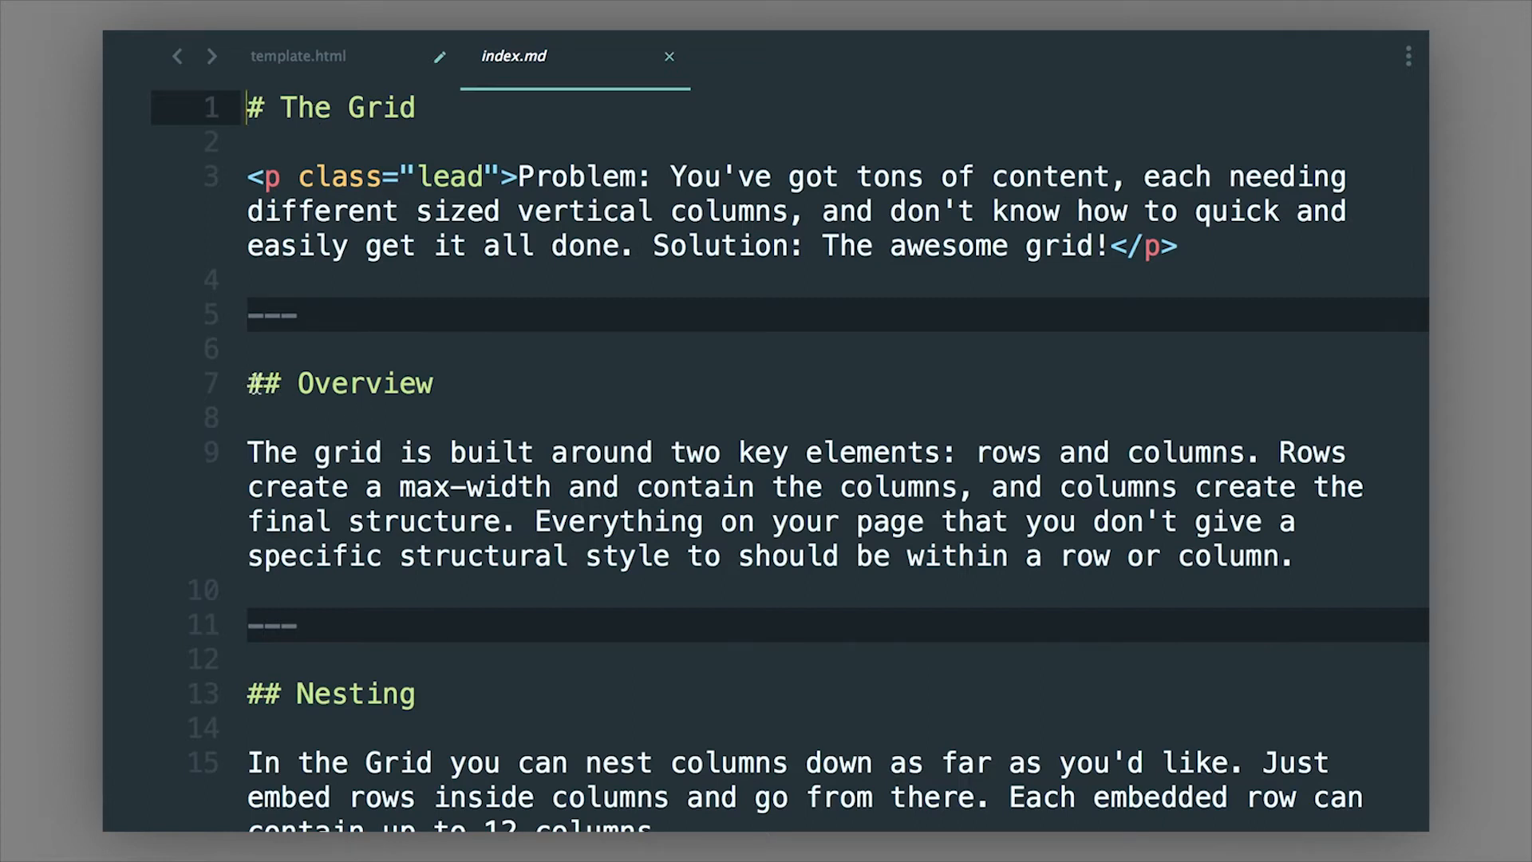
scroll("down", 3)
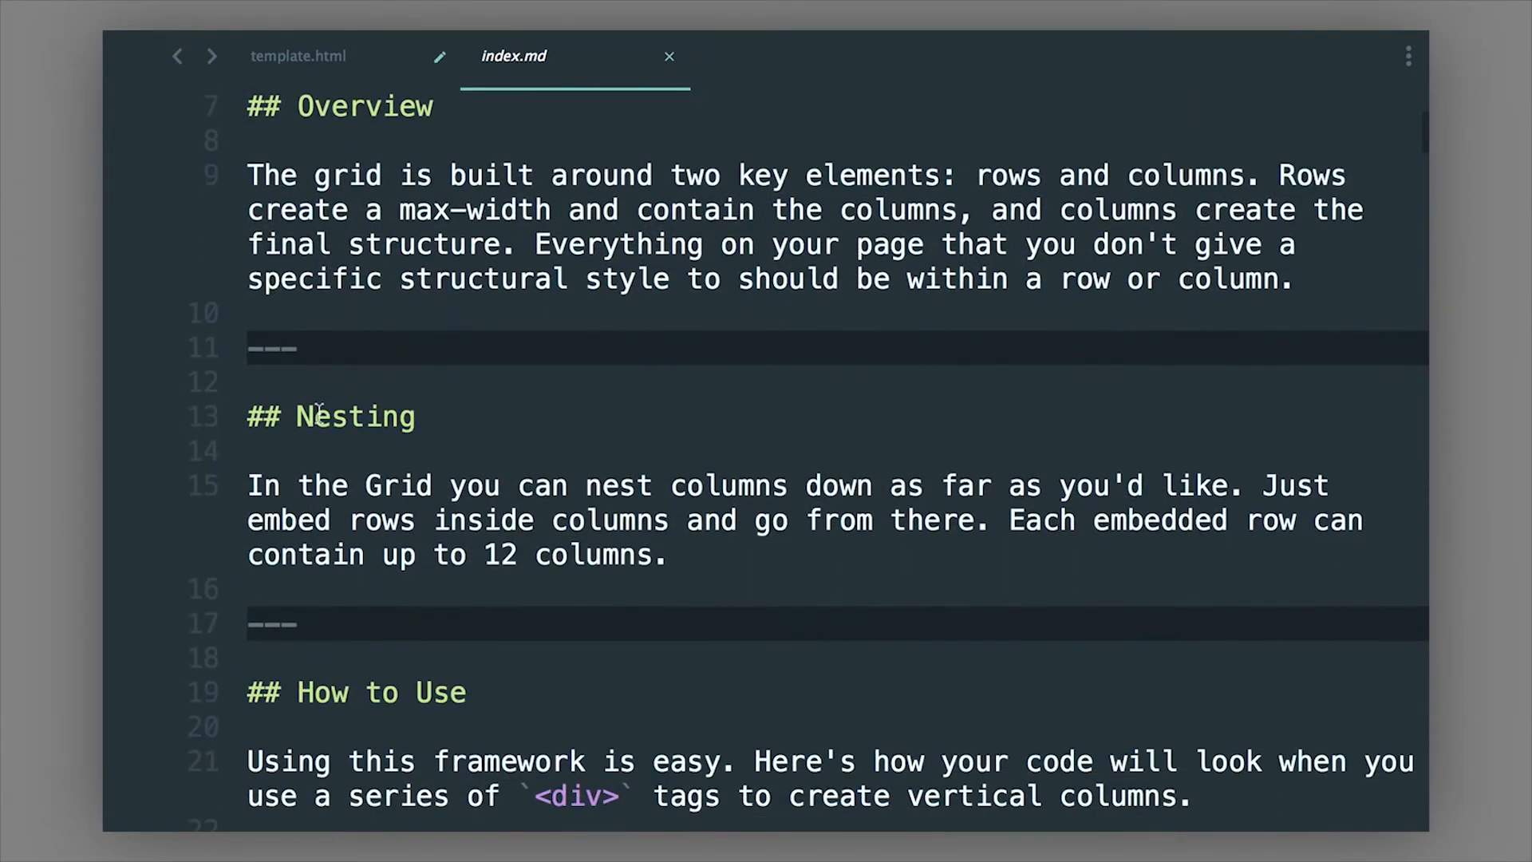
scroll("down", 3)
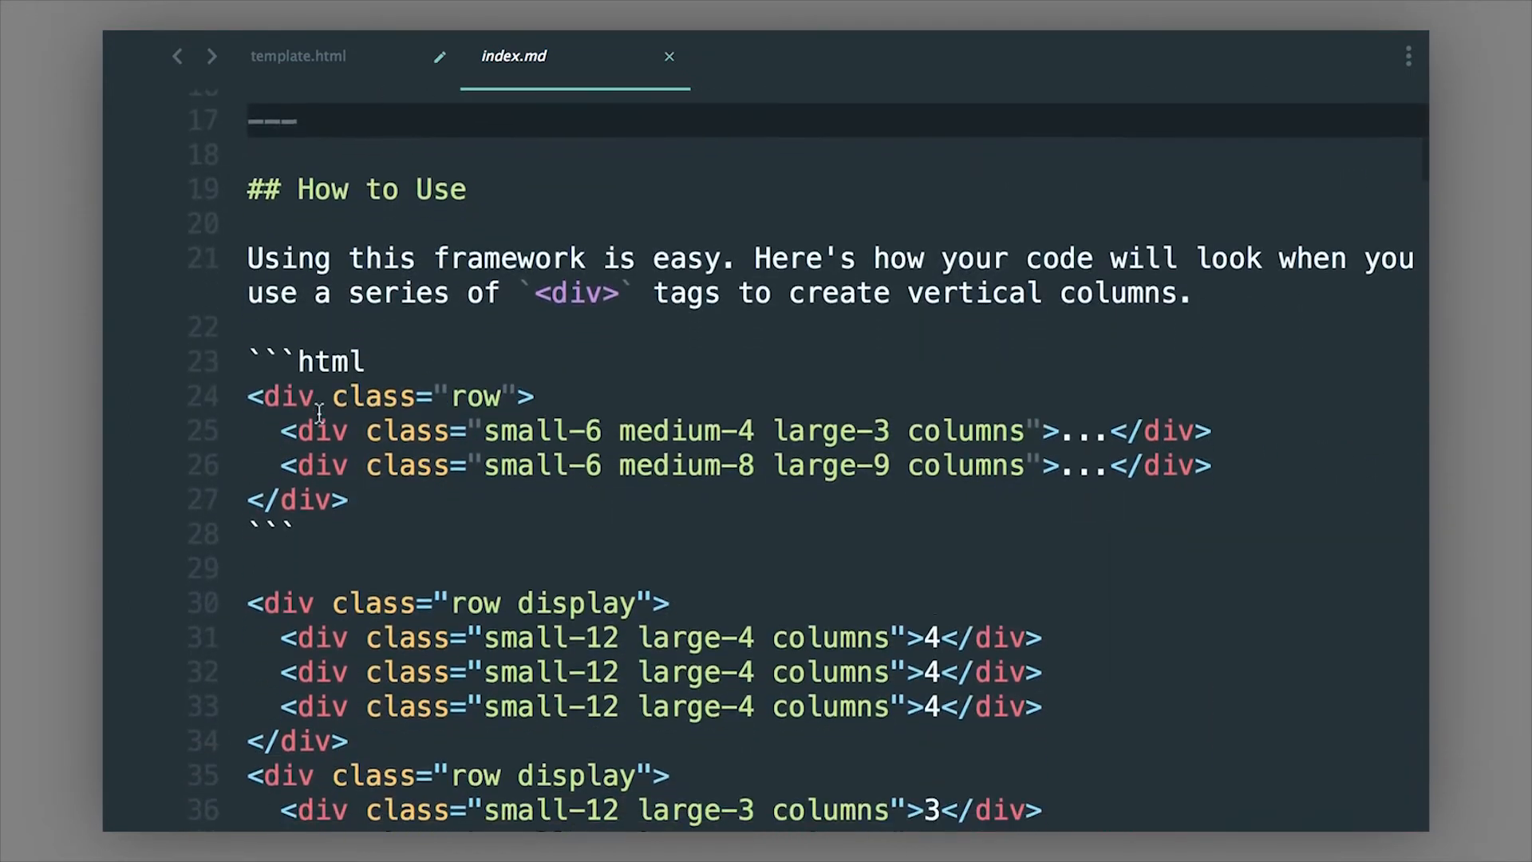
scroll("up", 3)
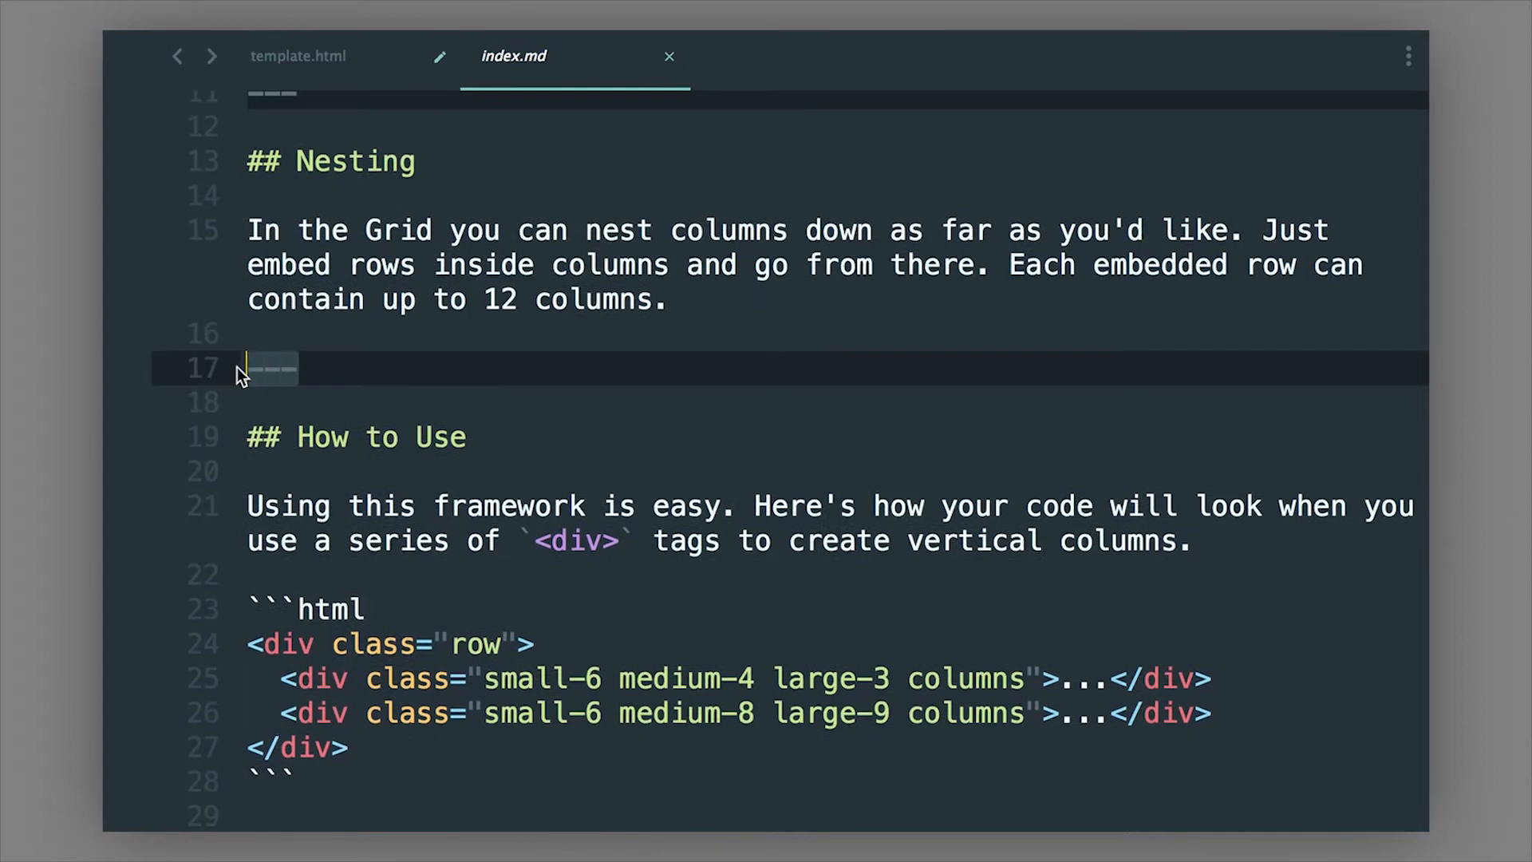
mouse_move(310, 376)
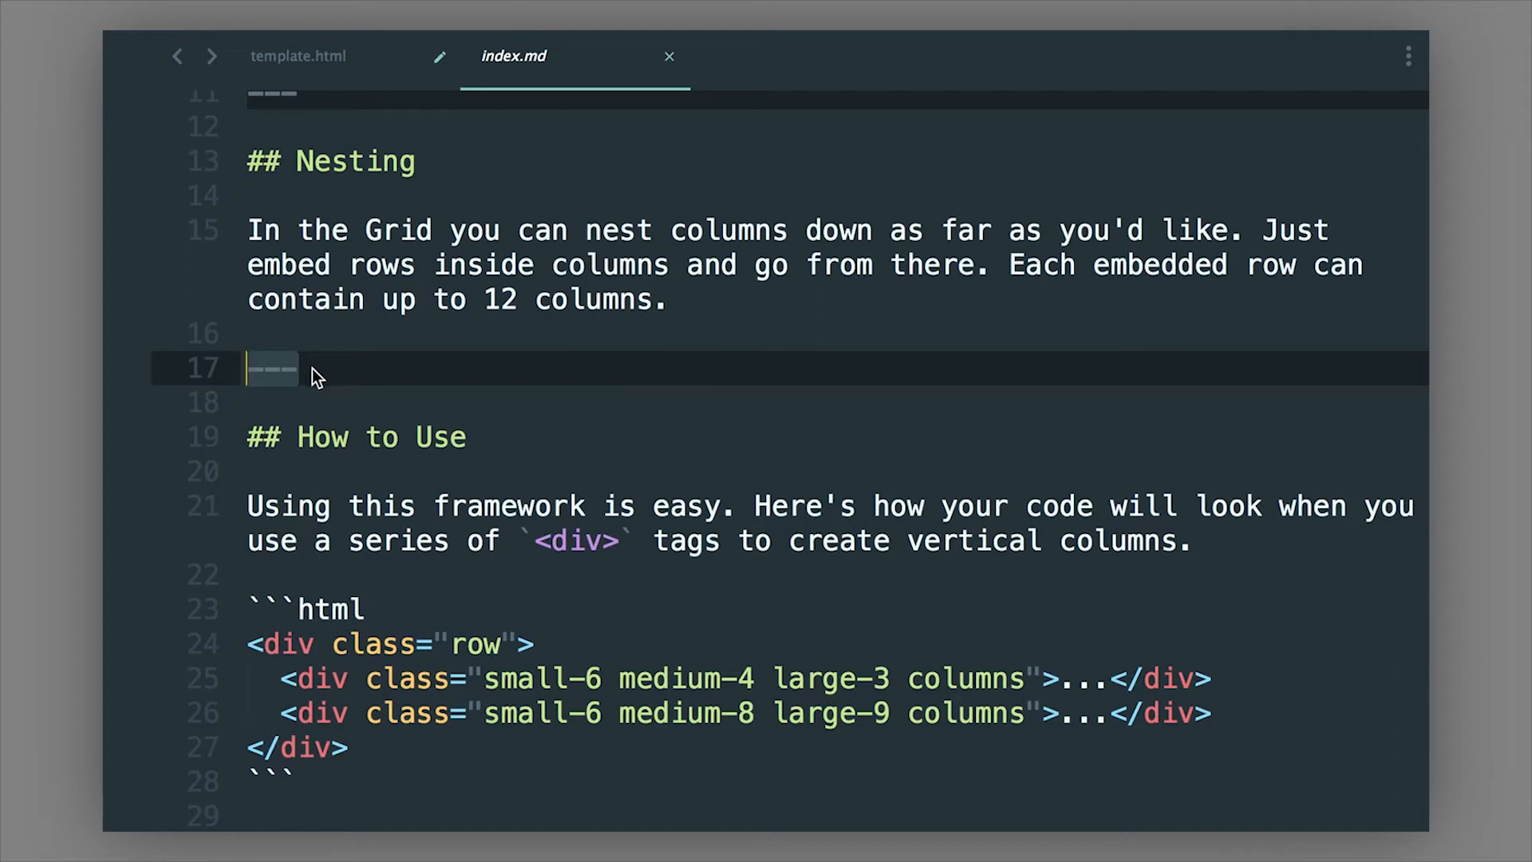
mouse_move(308, 402)
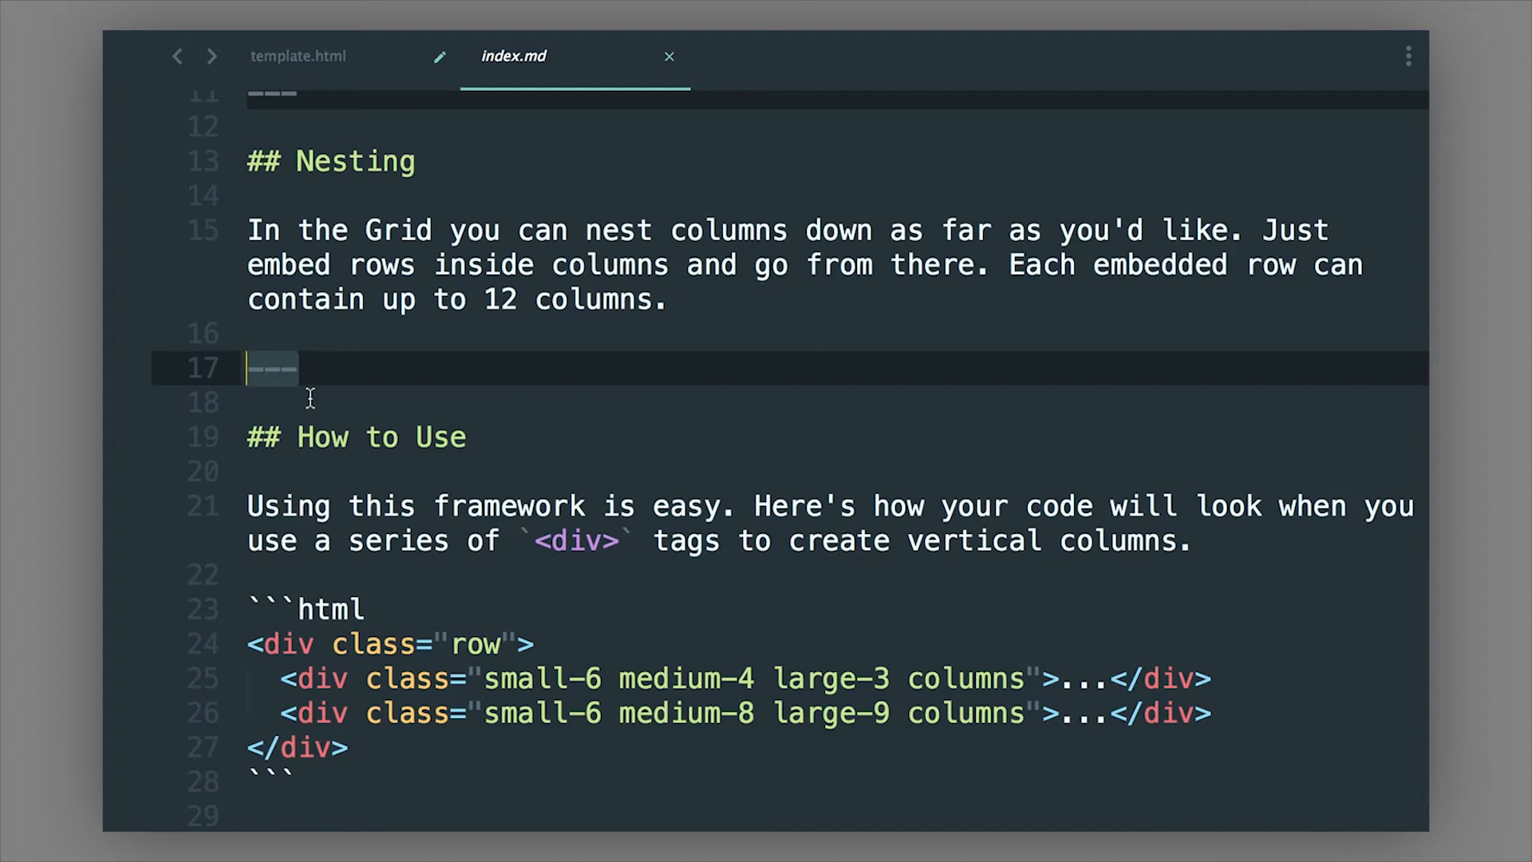
scroll("down", 3)
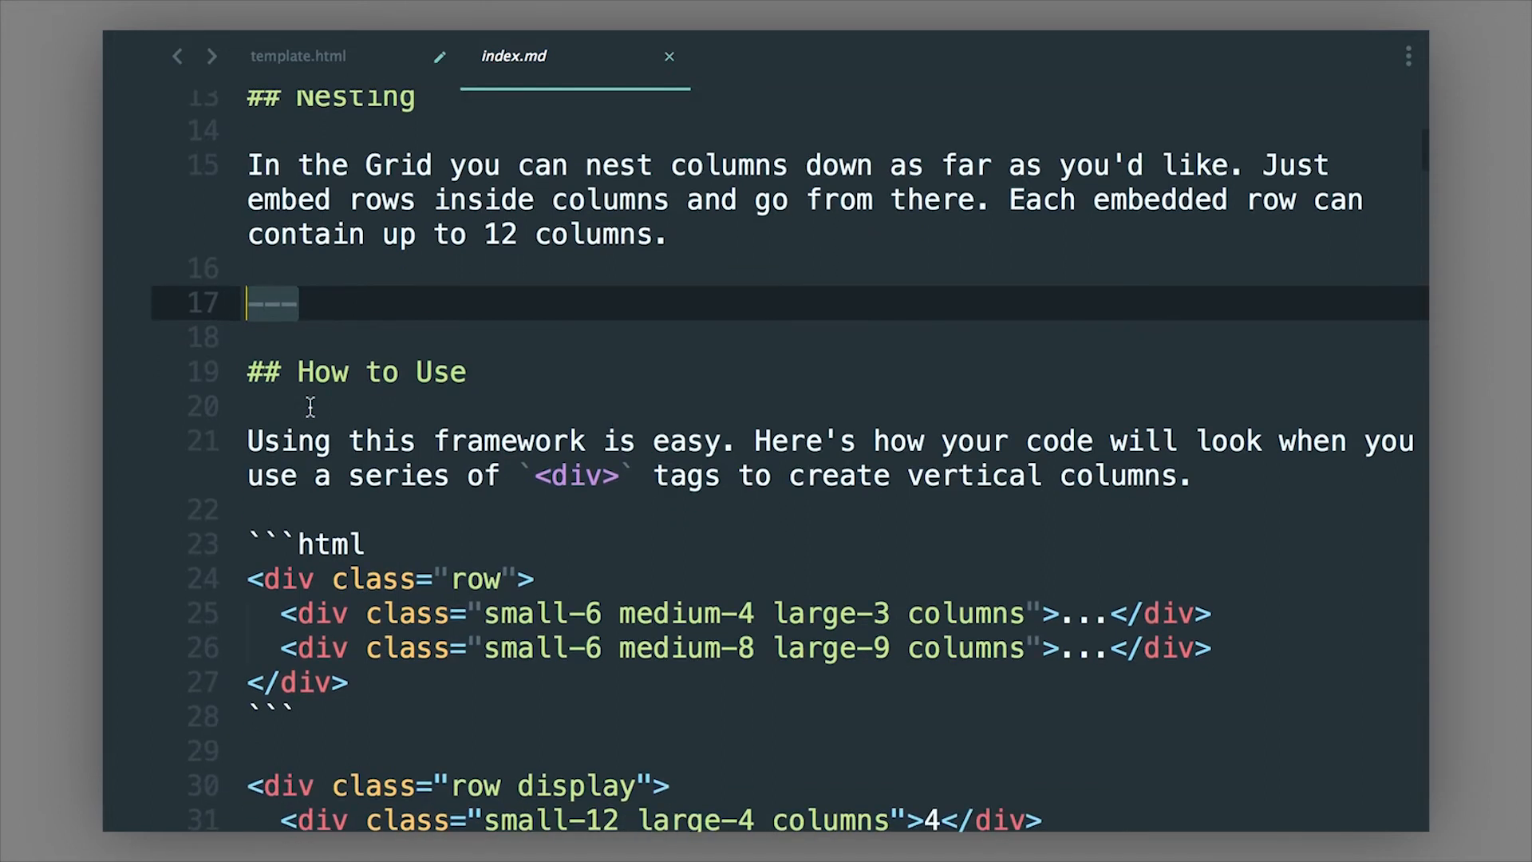
scroll("down", 3)
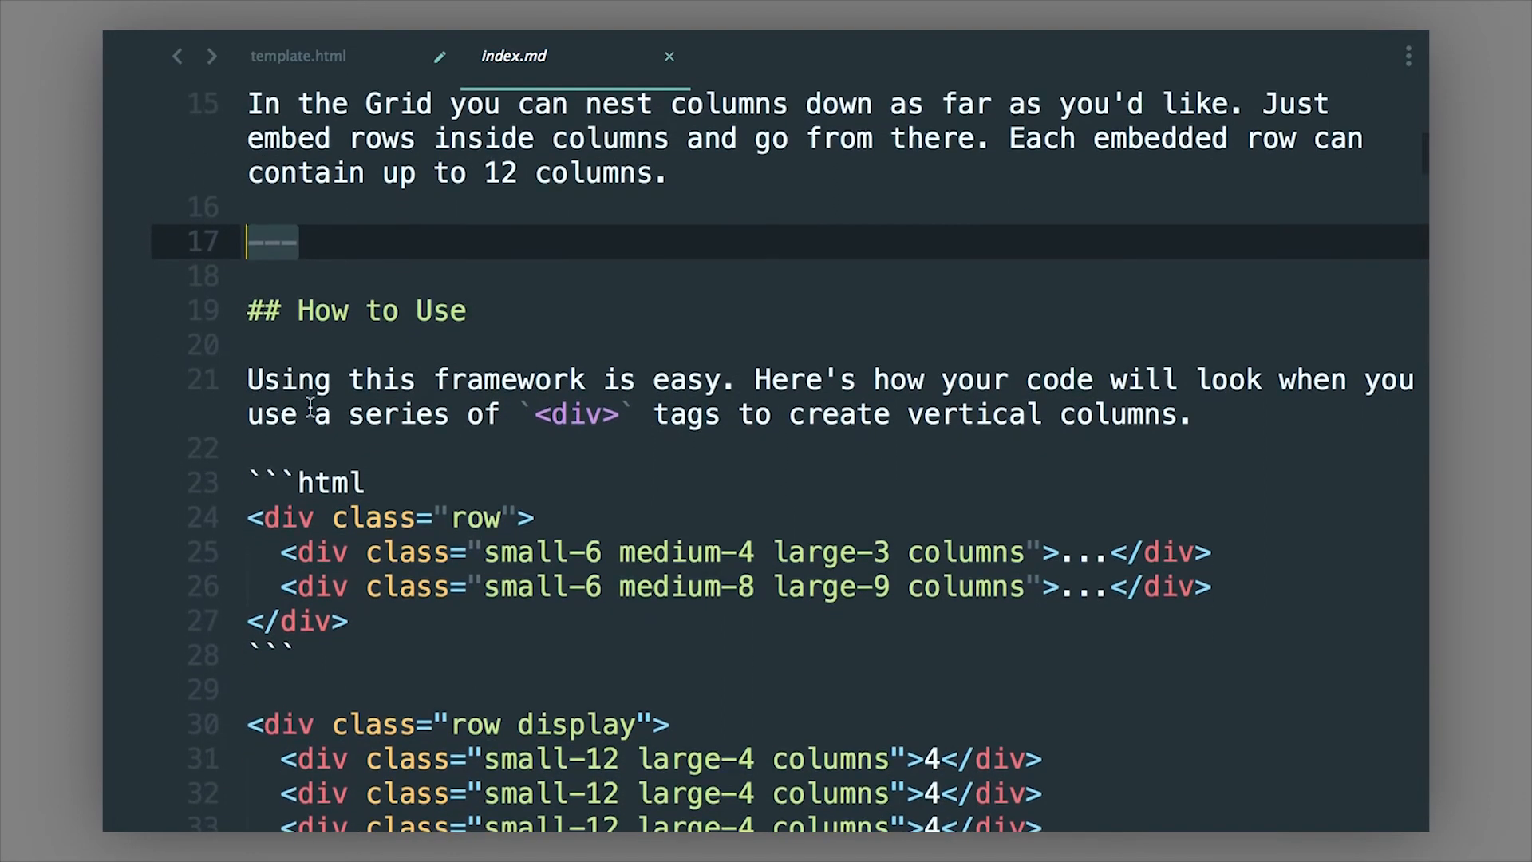
scroll("down", 3)
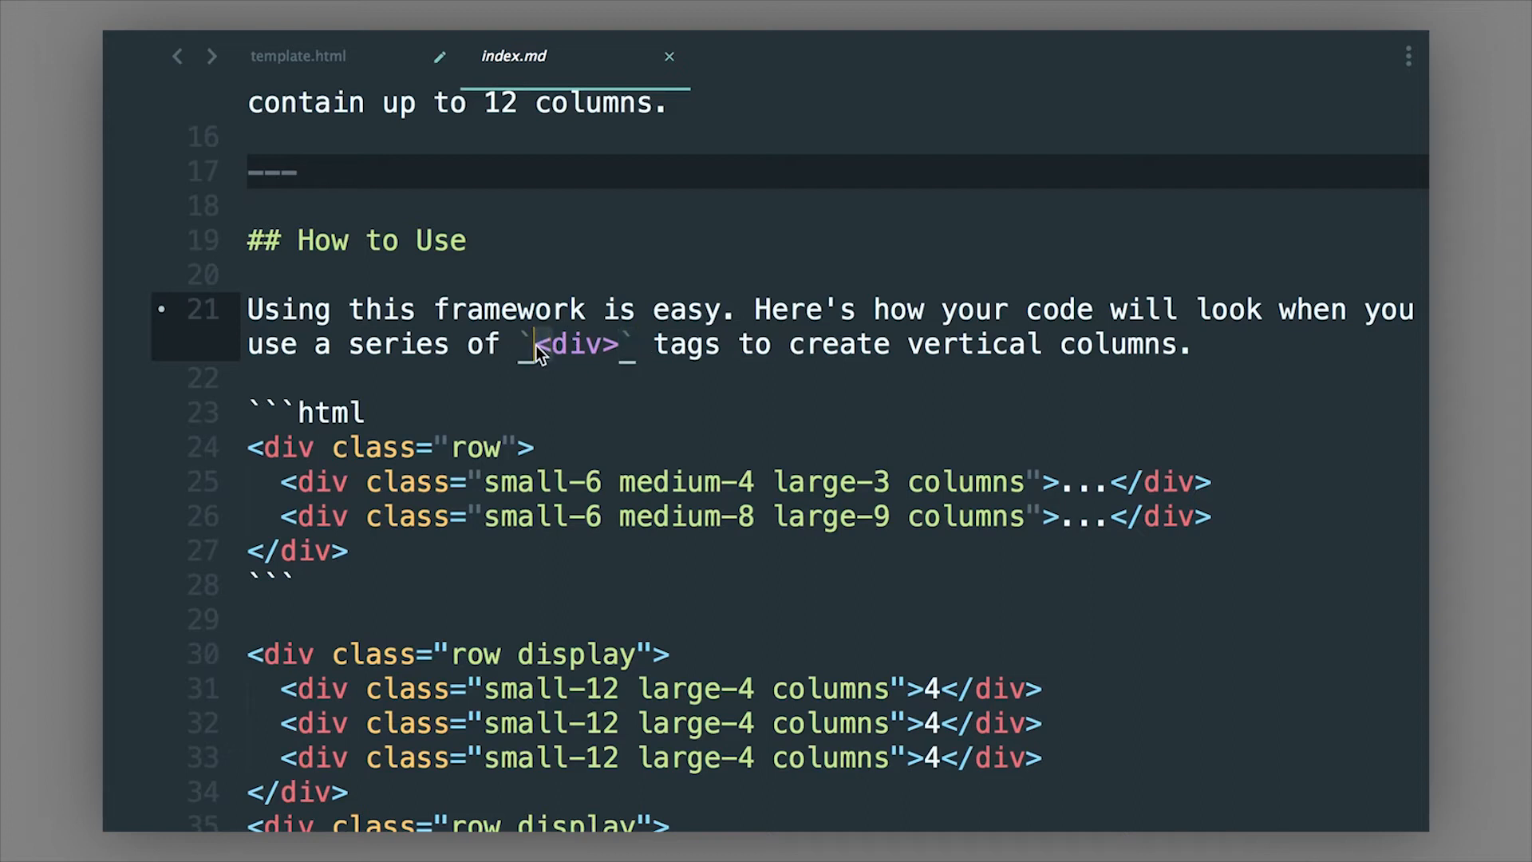
mouse_move(534, 387)
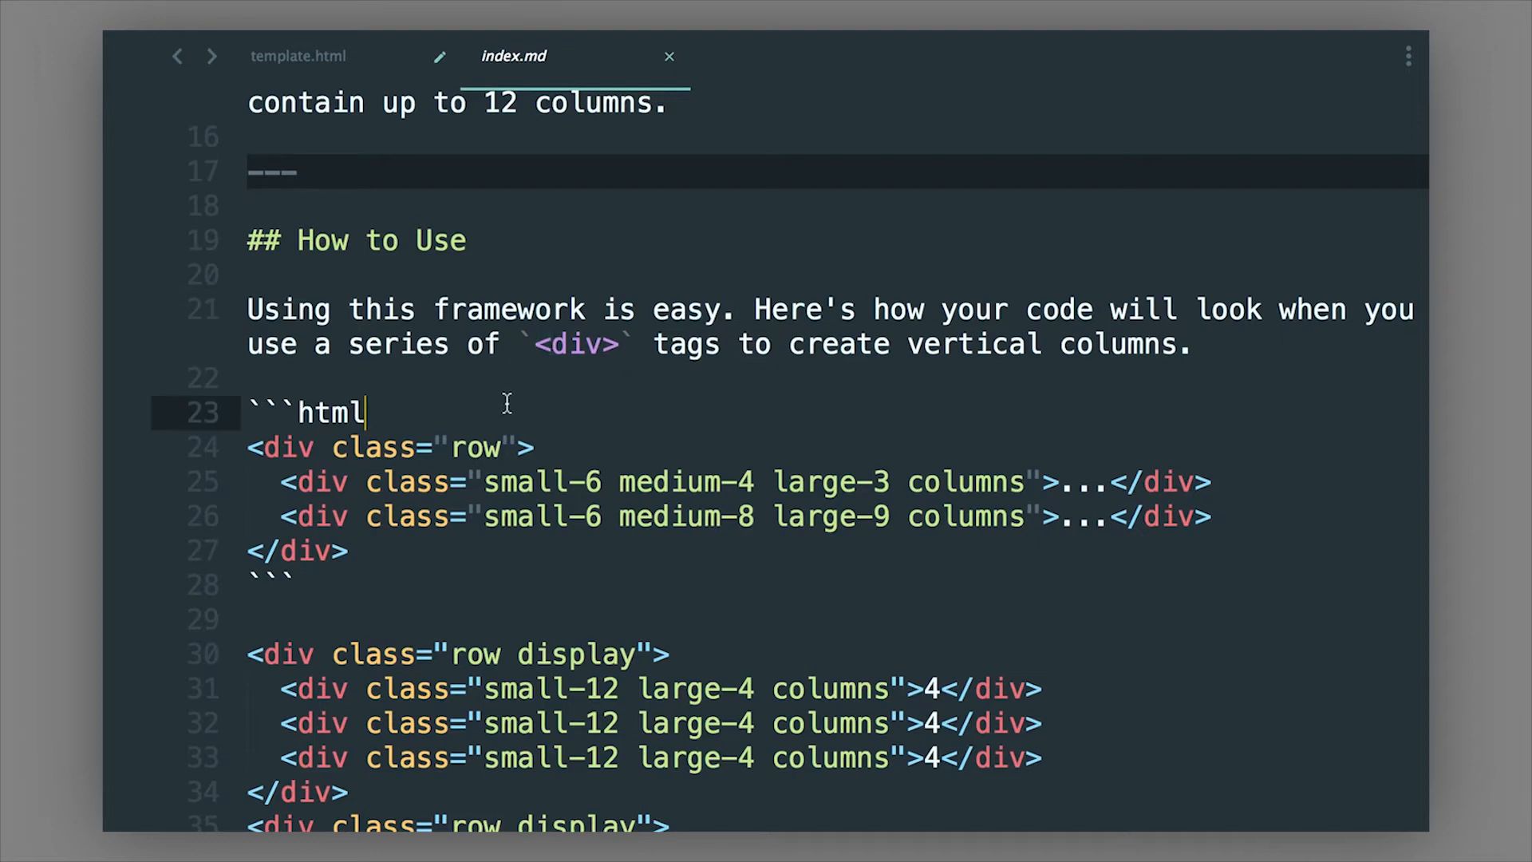
scroll("down", 3)
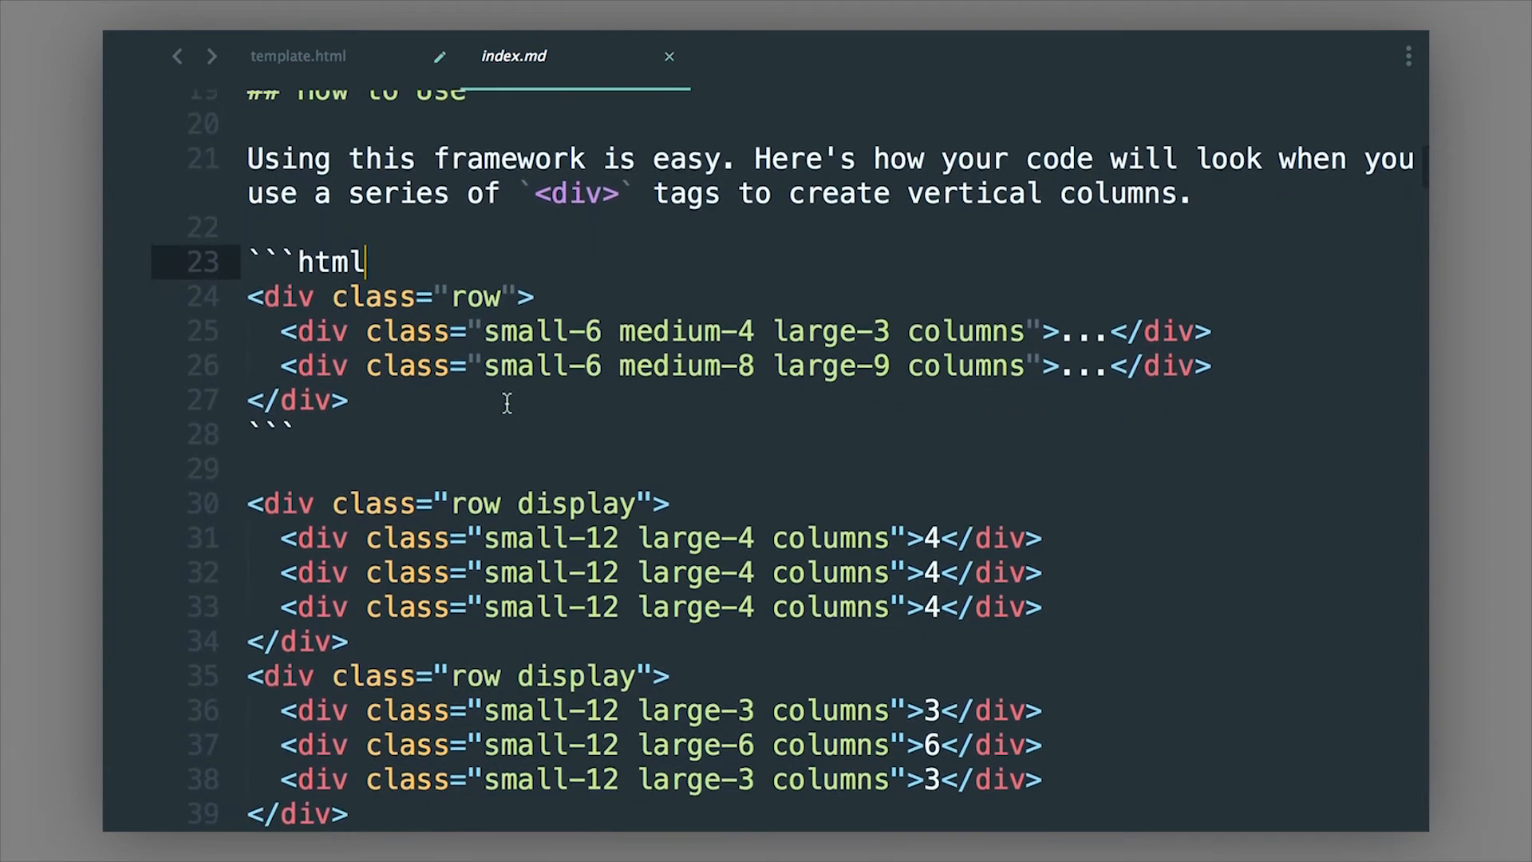
scroll("down", 3)
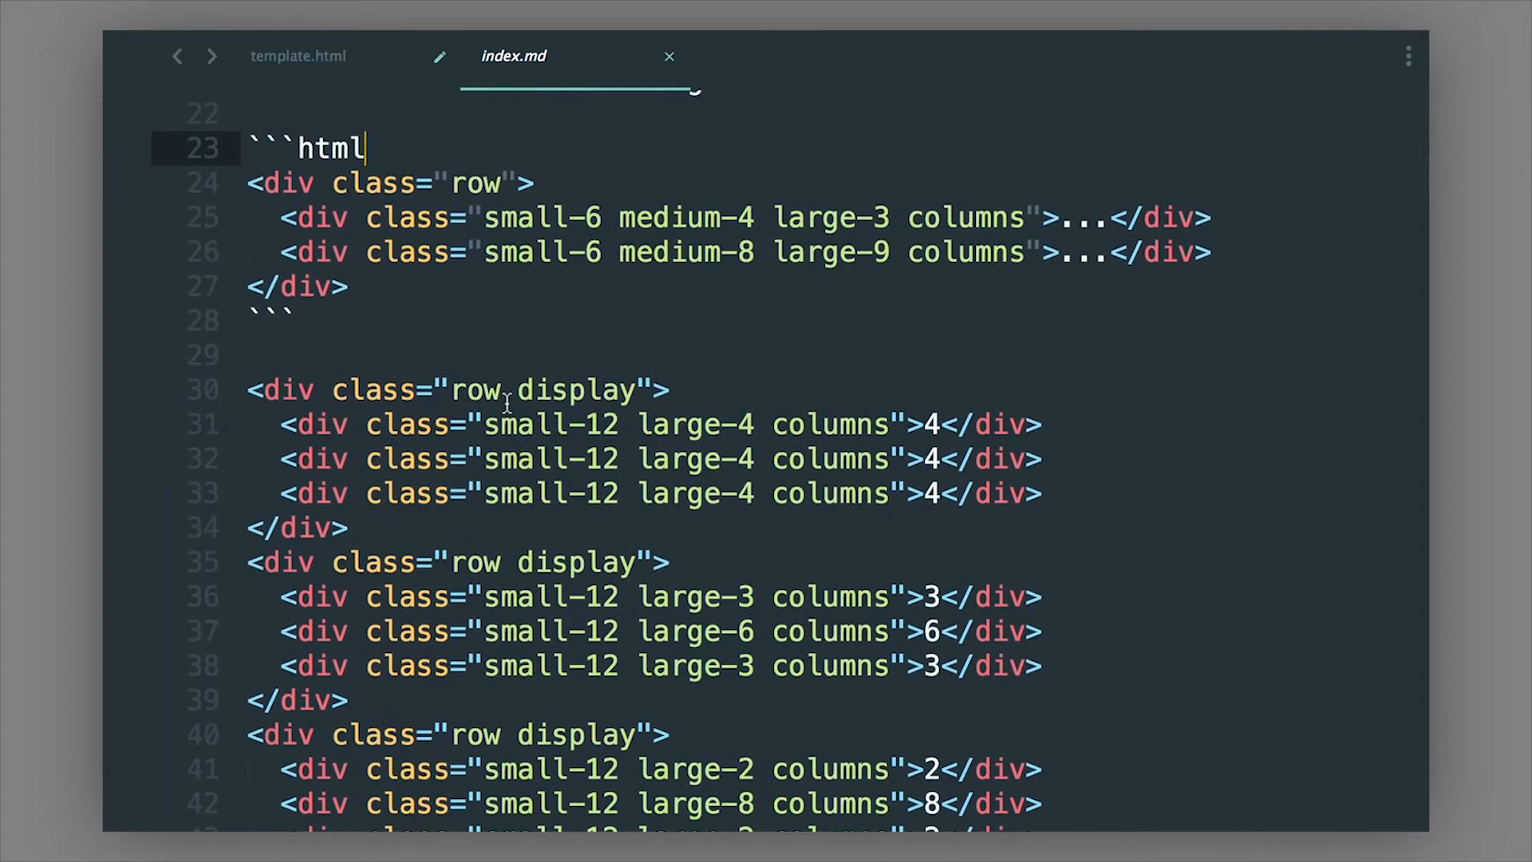
scroll("up", 3)
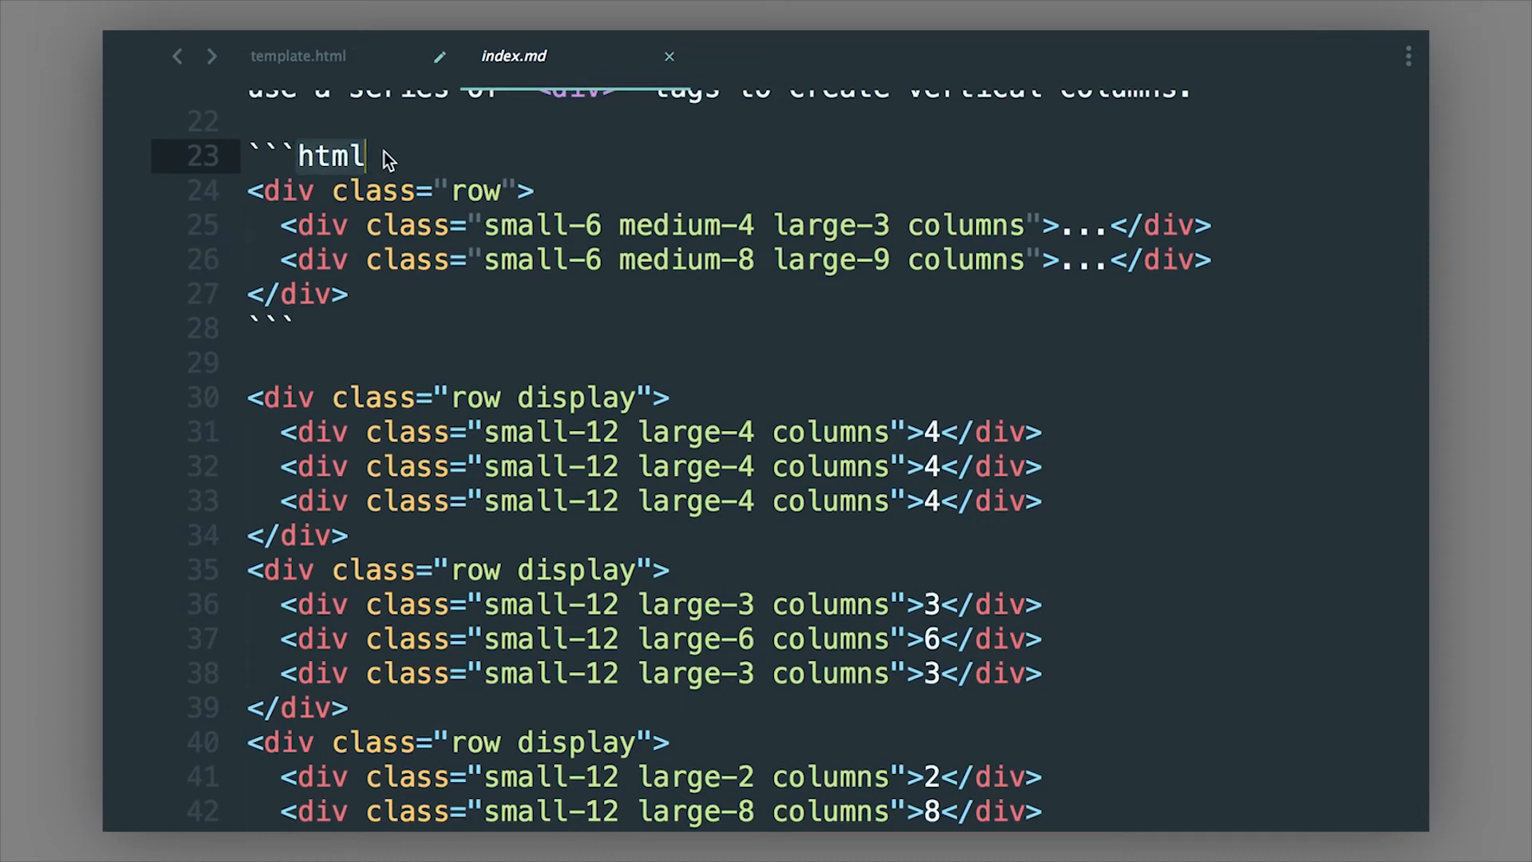
mouse_move(382, 156)
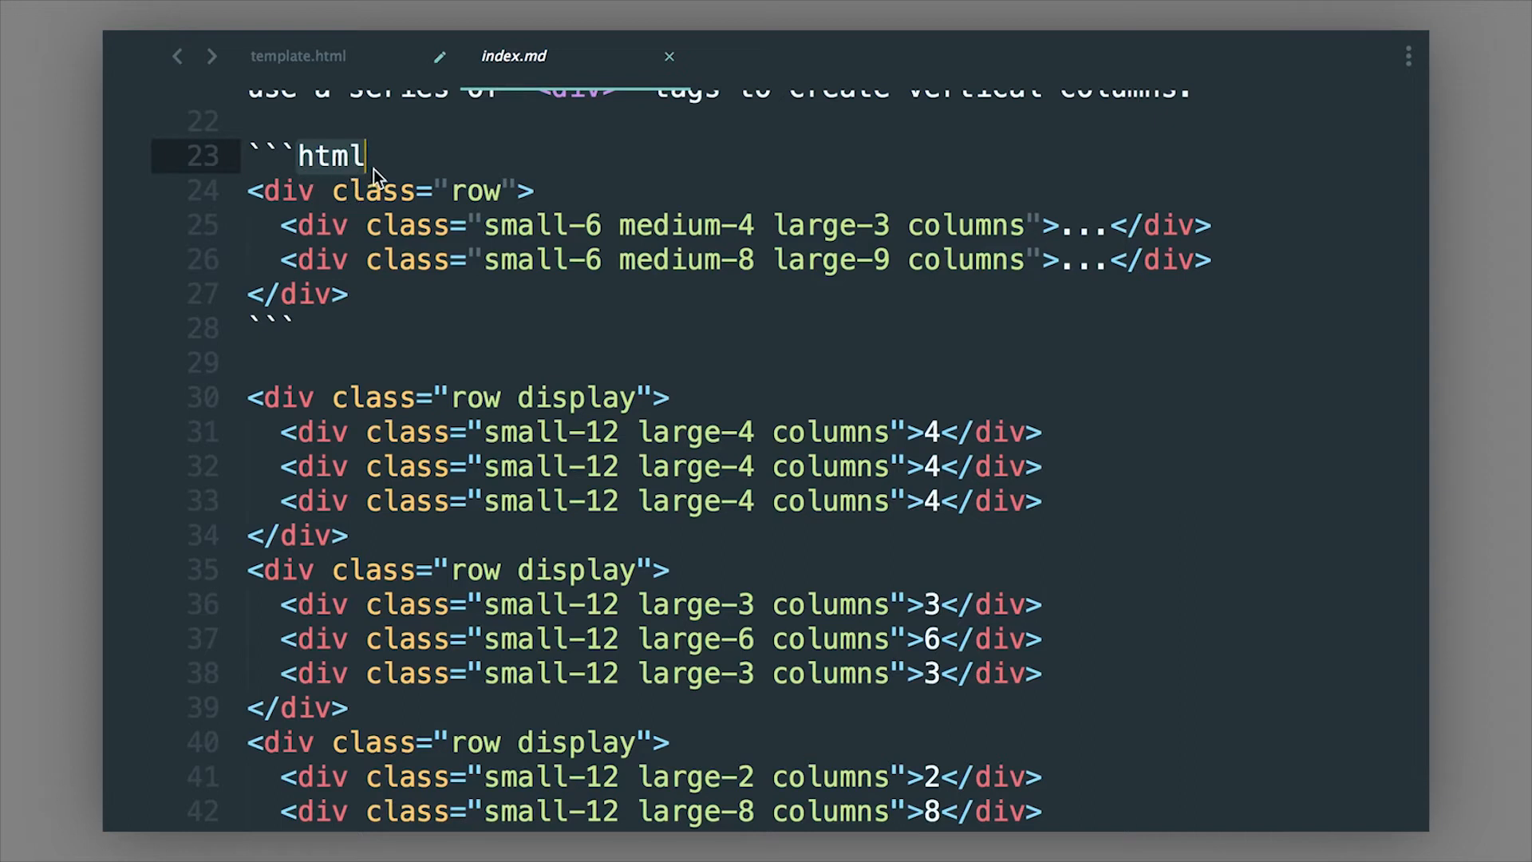
type("c")
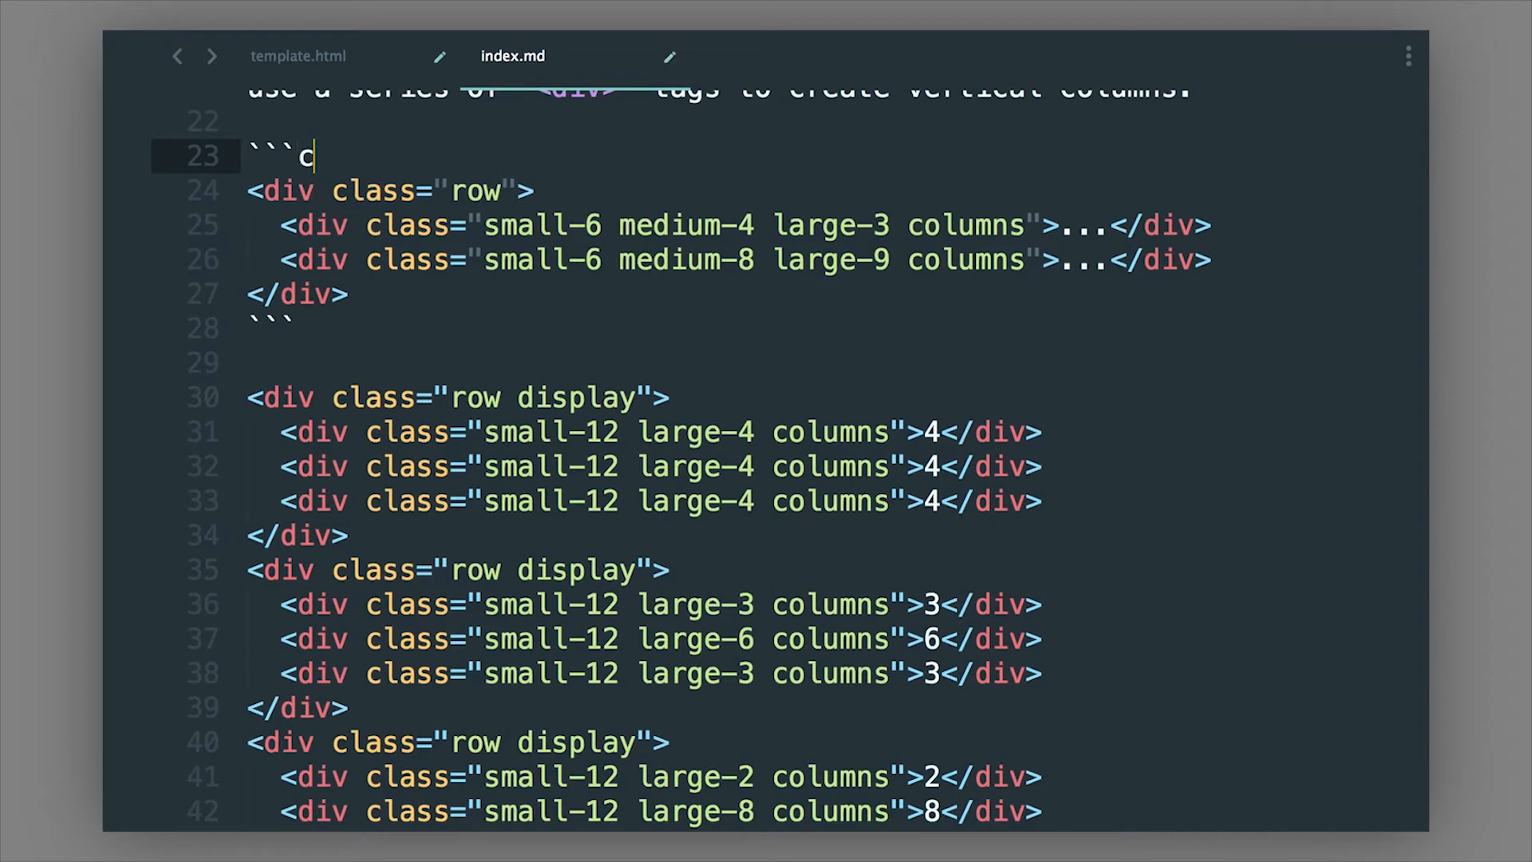
type("ss")
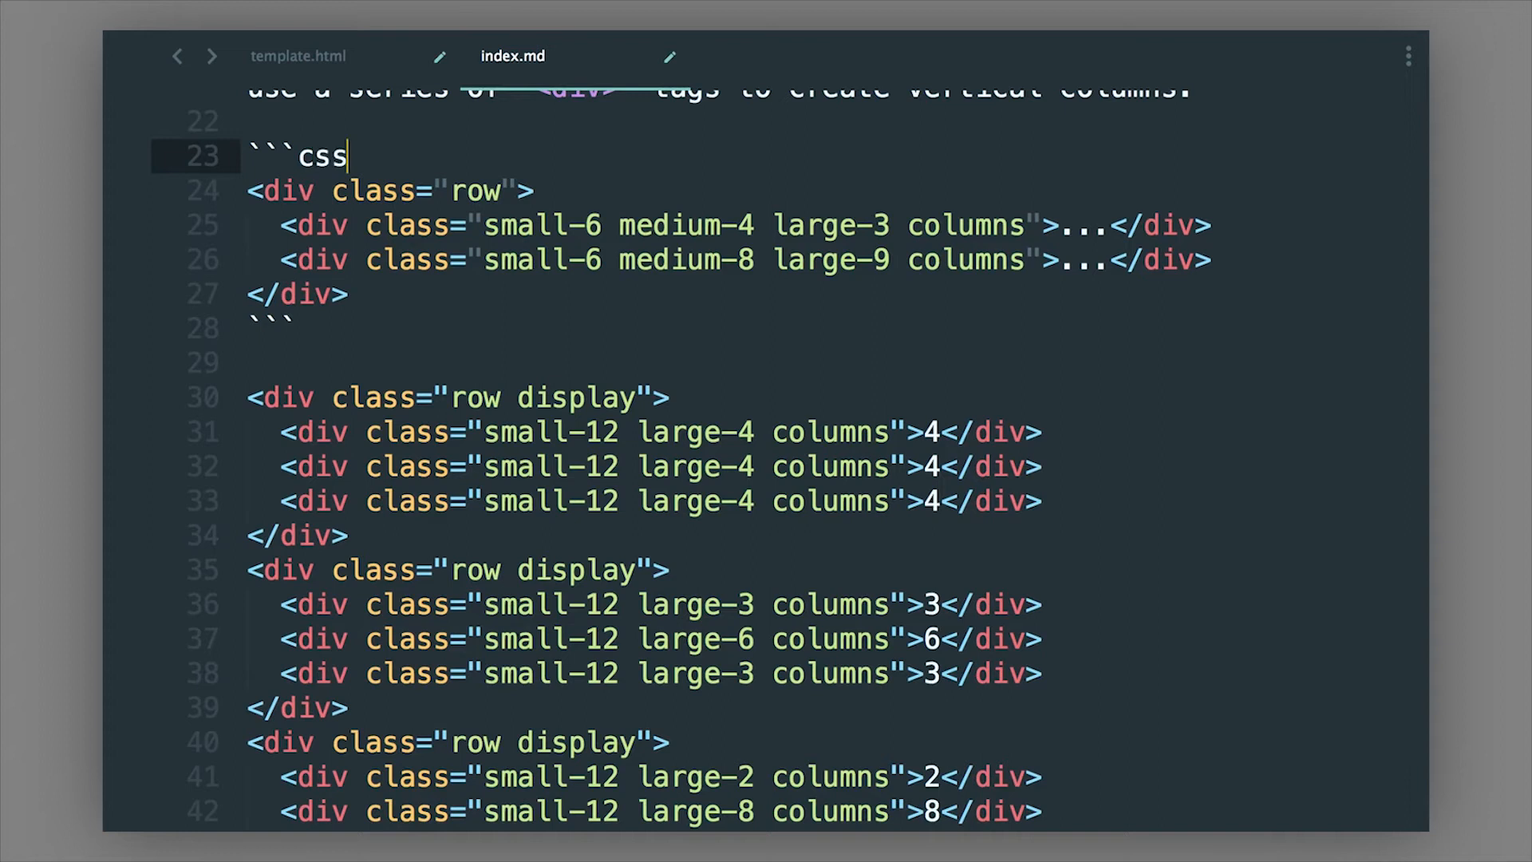
type("html")
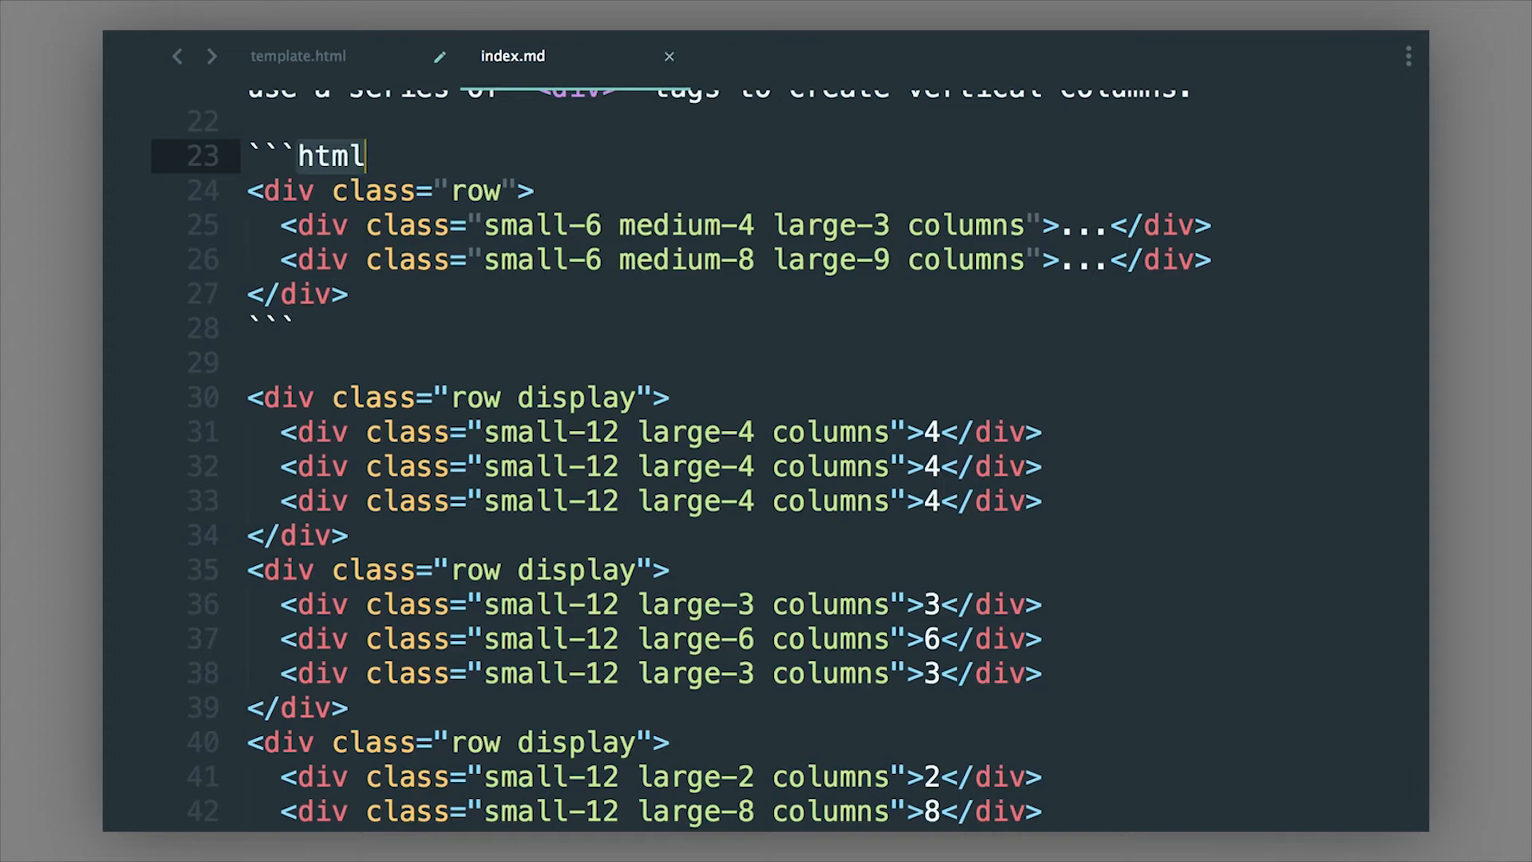
type("css")
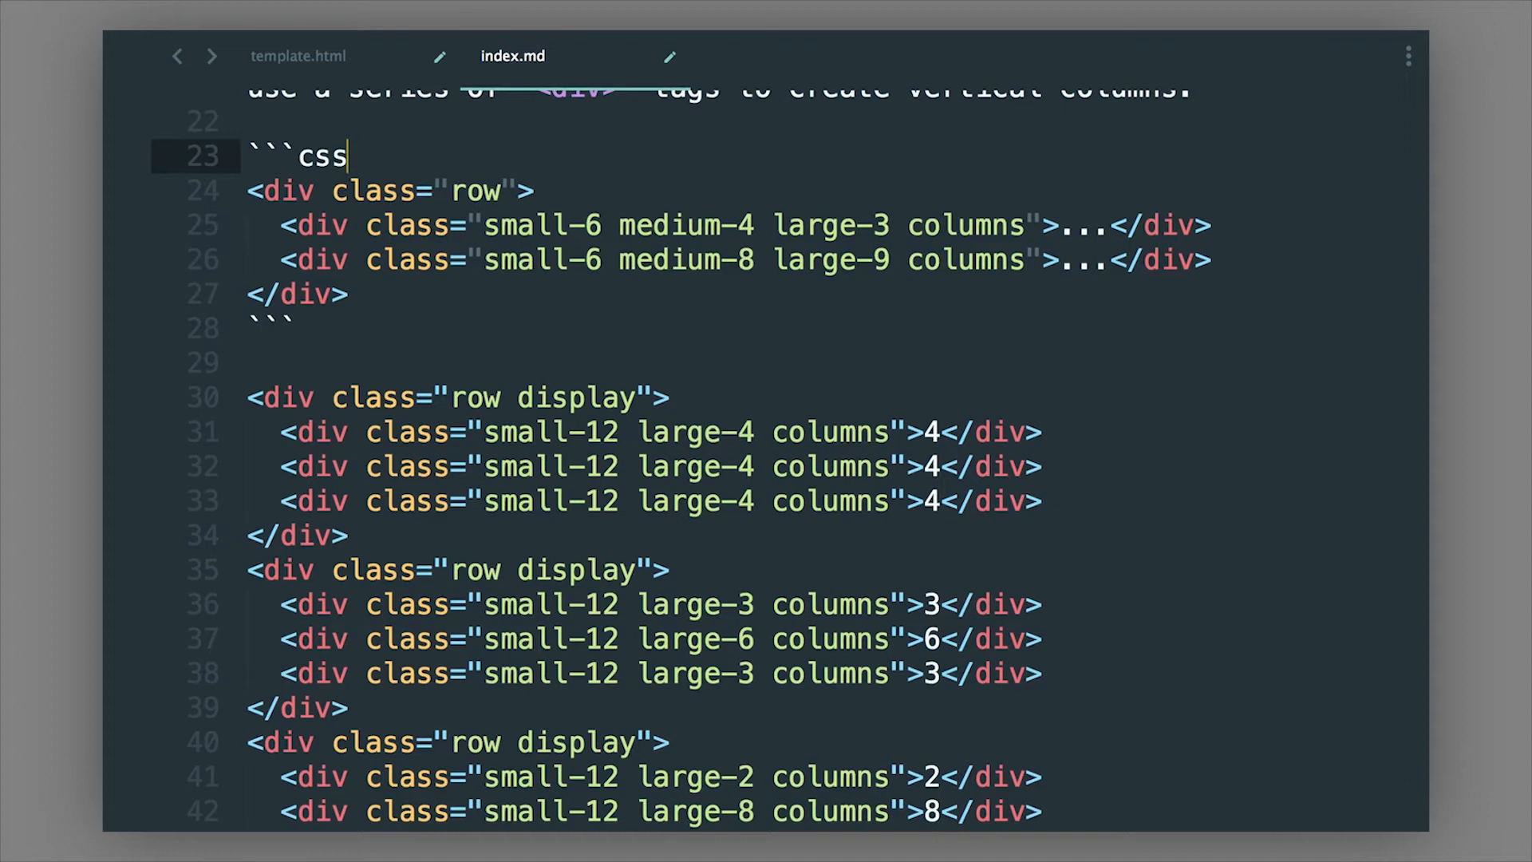
type("html")
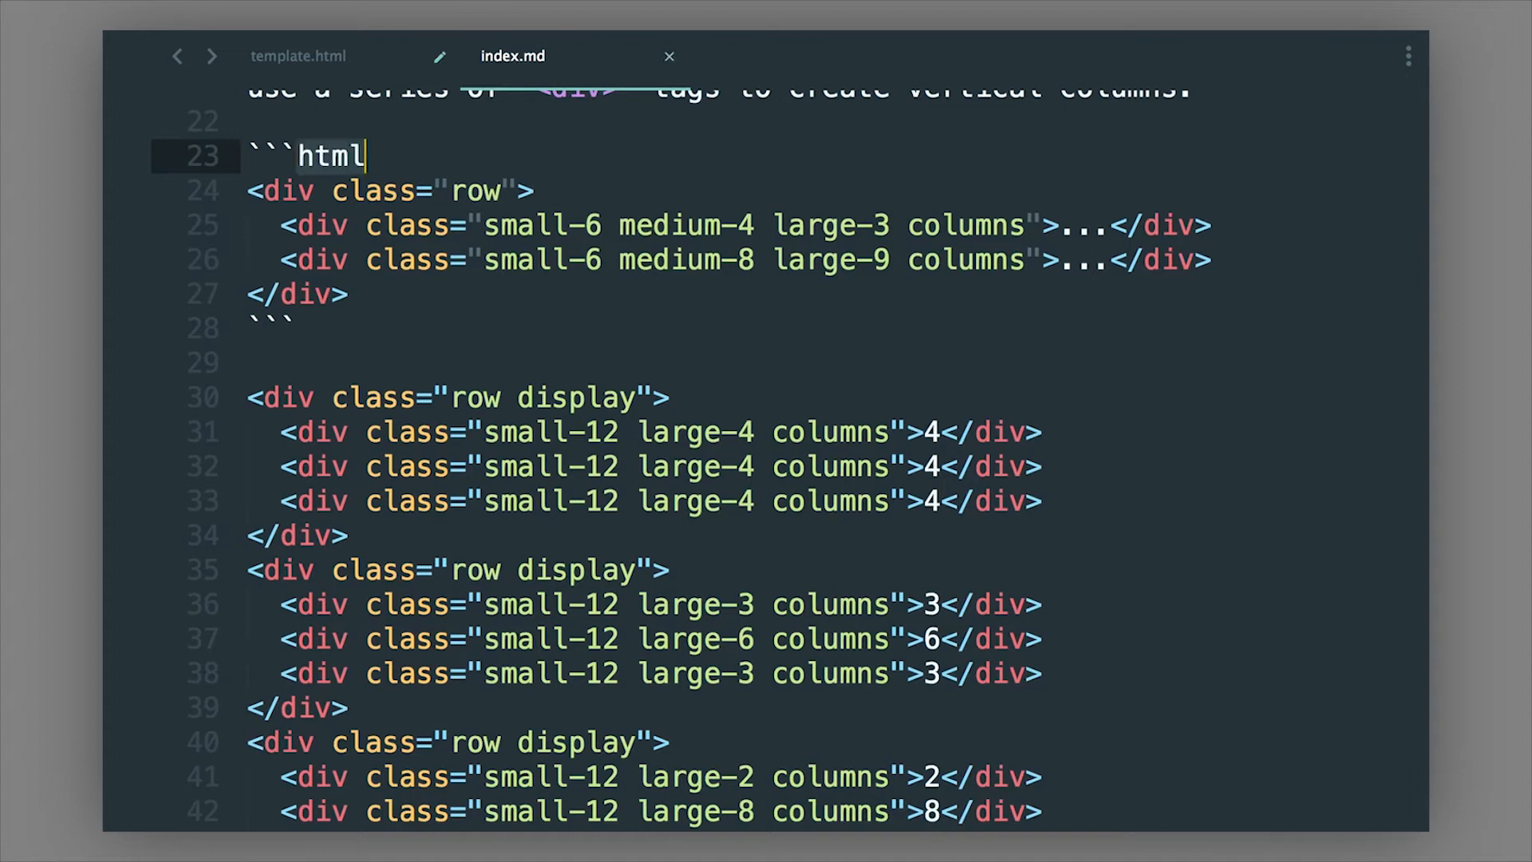
type("js")
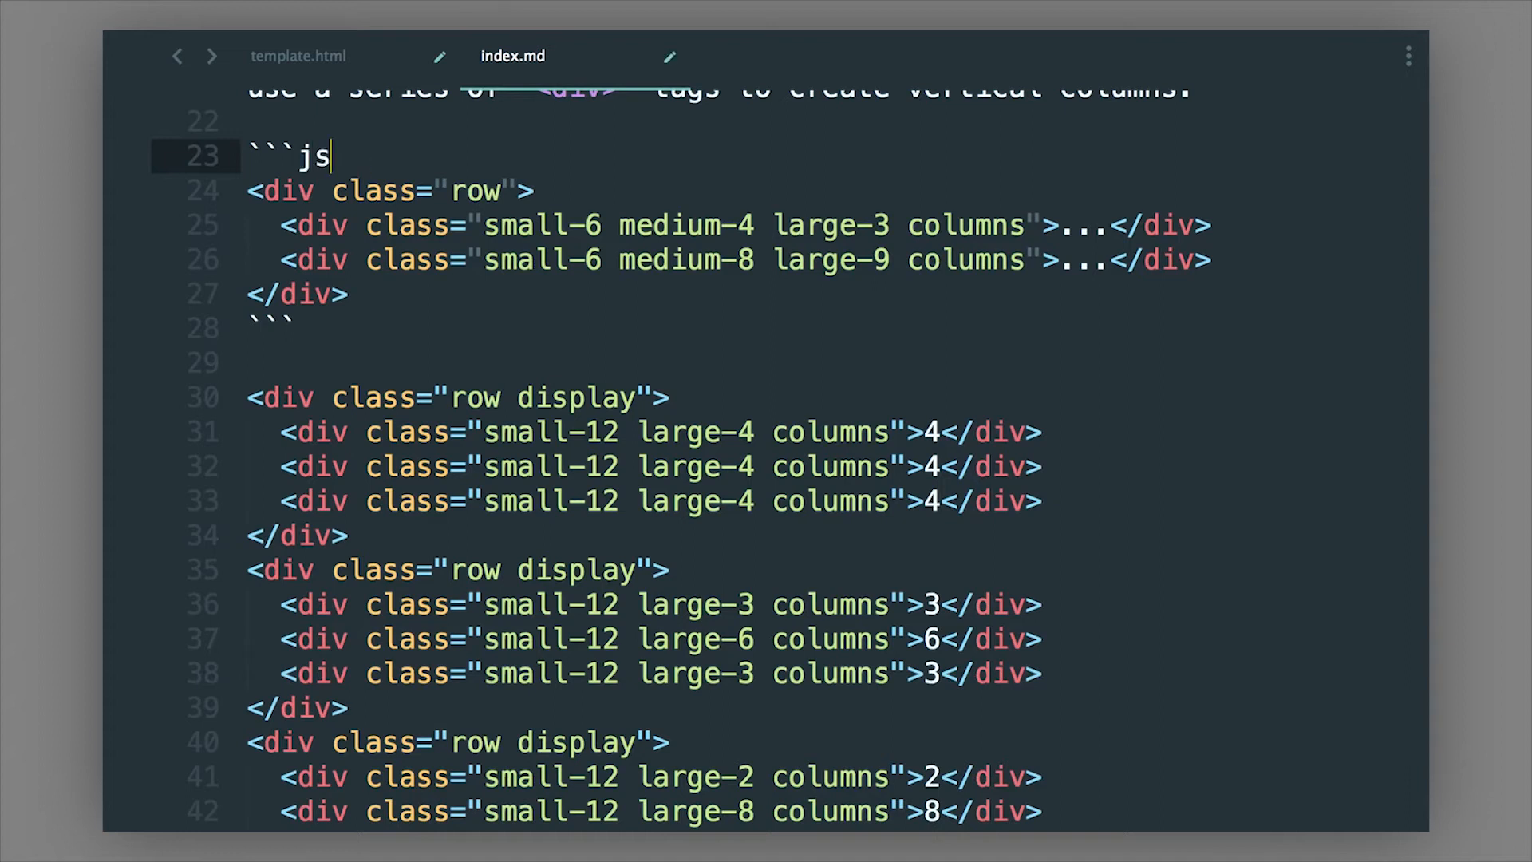
type("html")
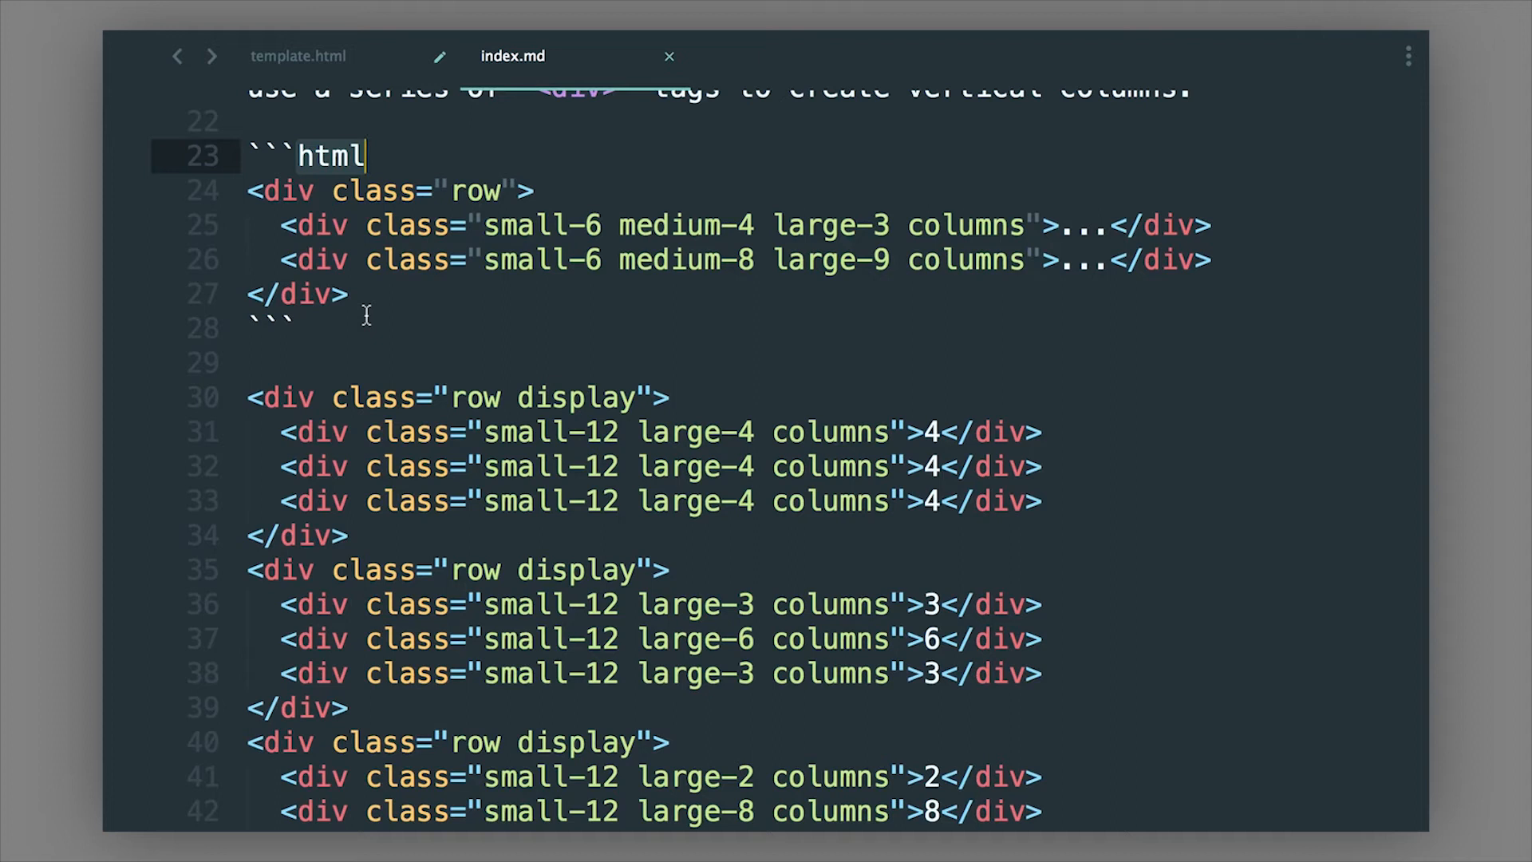
Step: Scroll through index.md's row display blocks and the Nesting Rows html code block
scroll("down", 3)
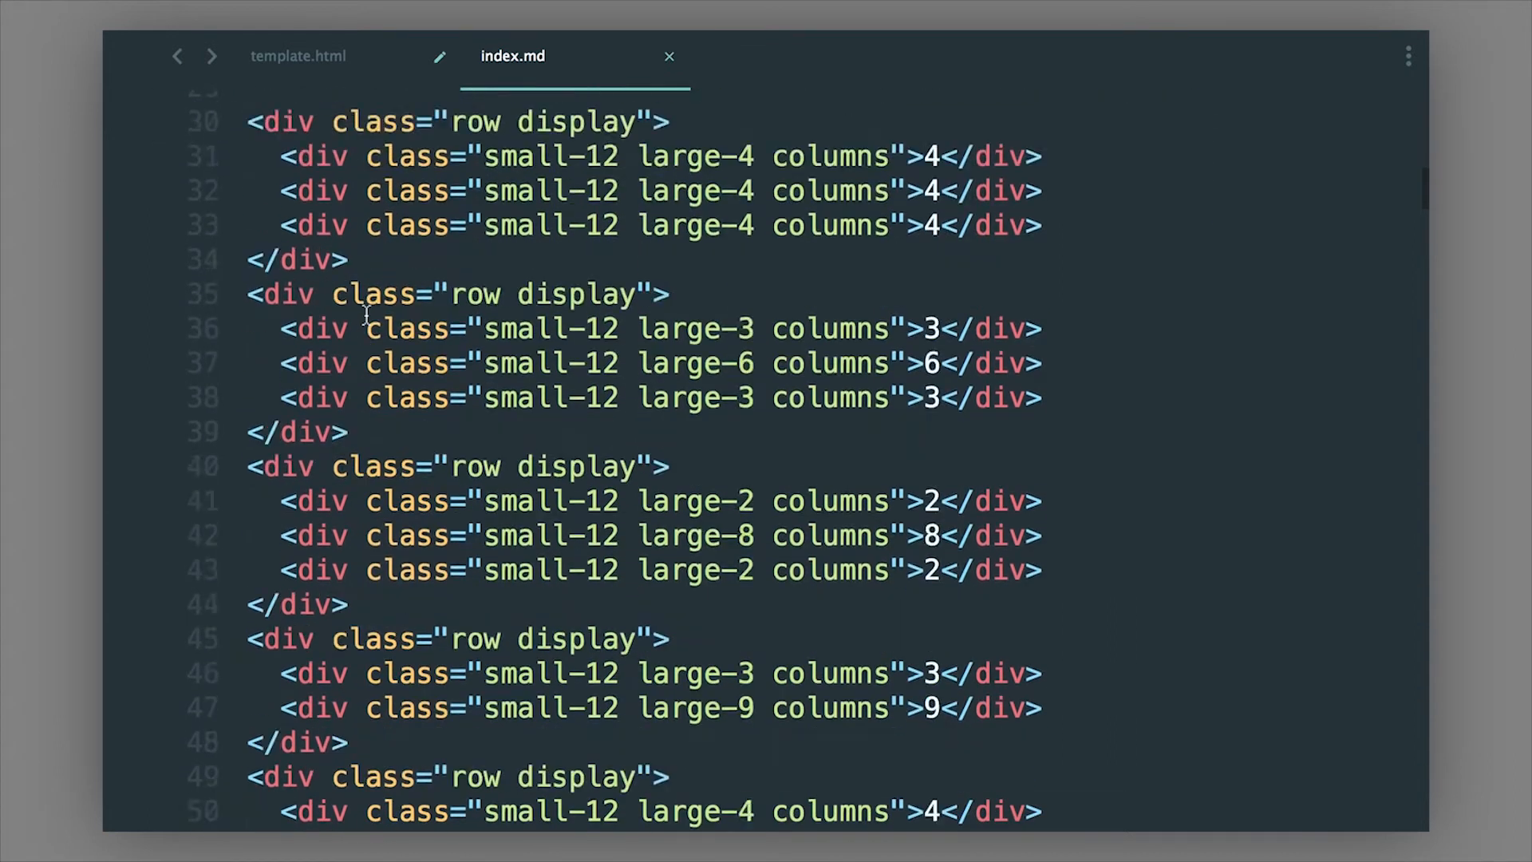
scroll("down", 3)
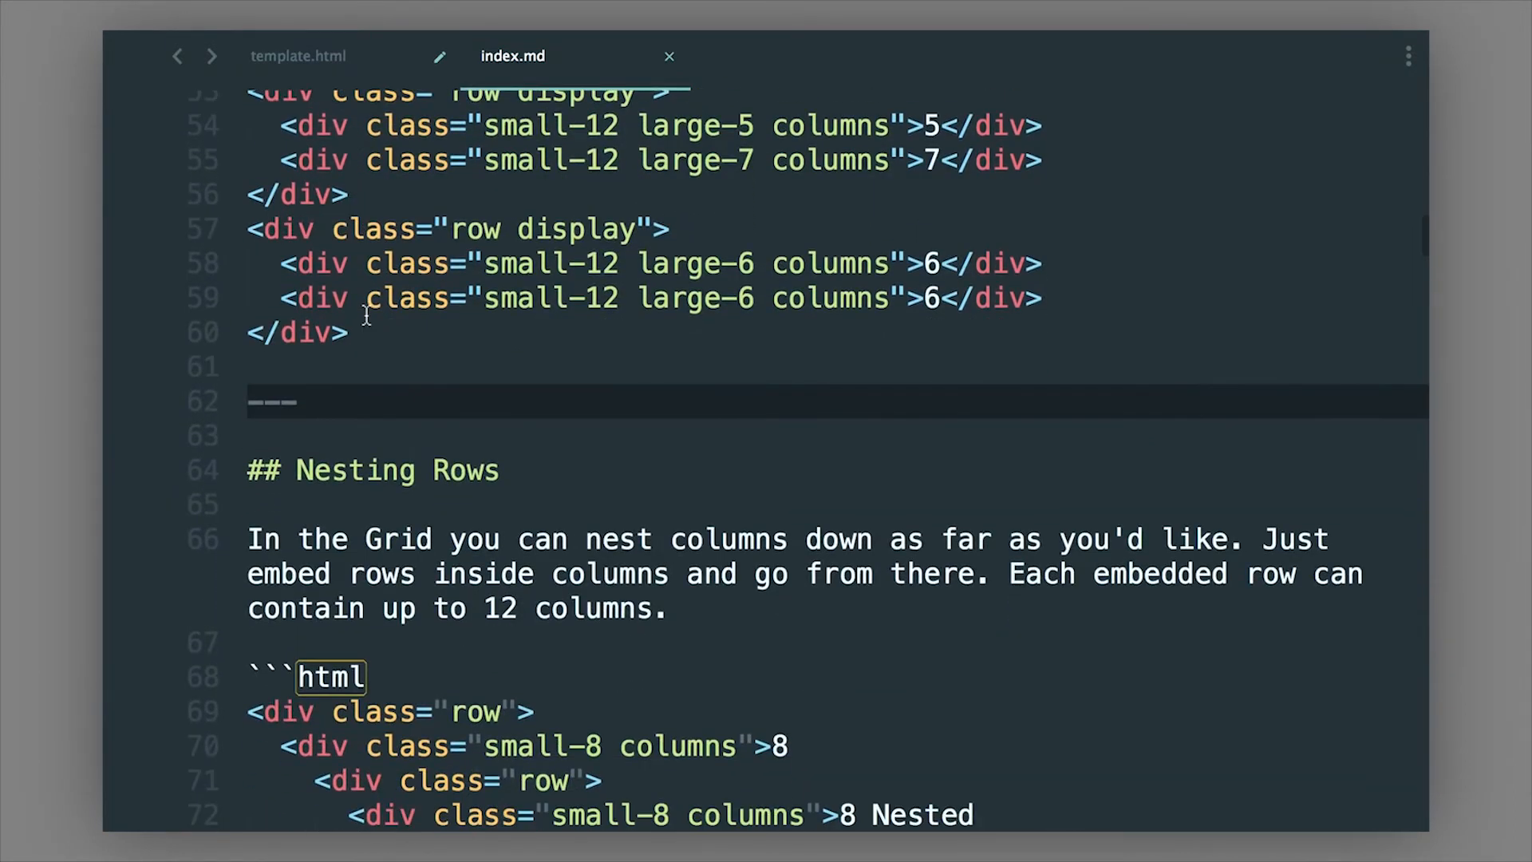
scroll("down", 3)
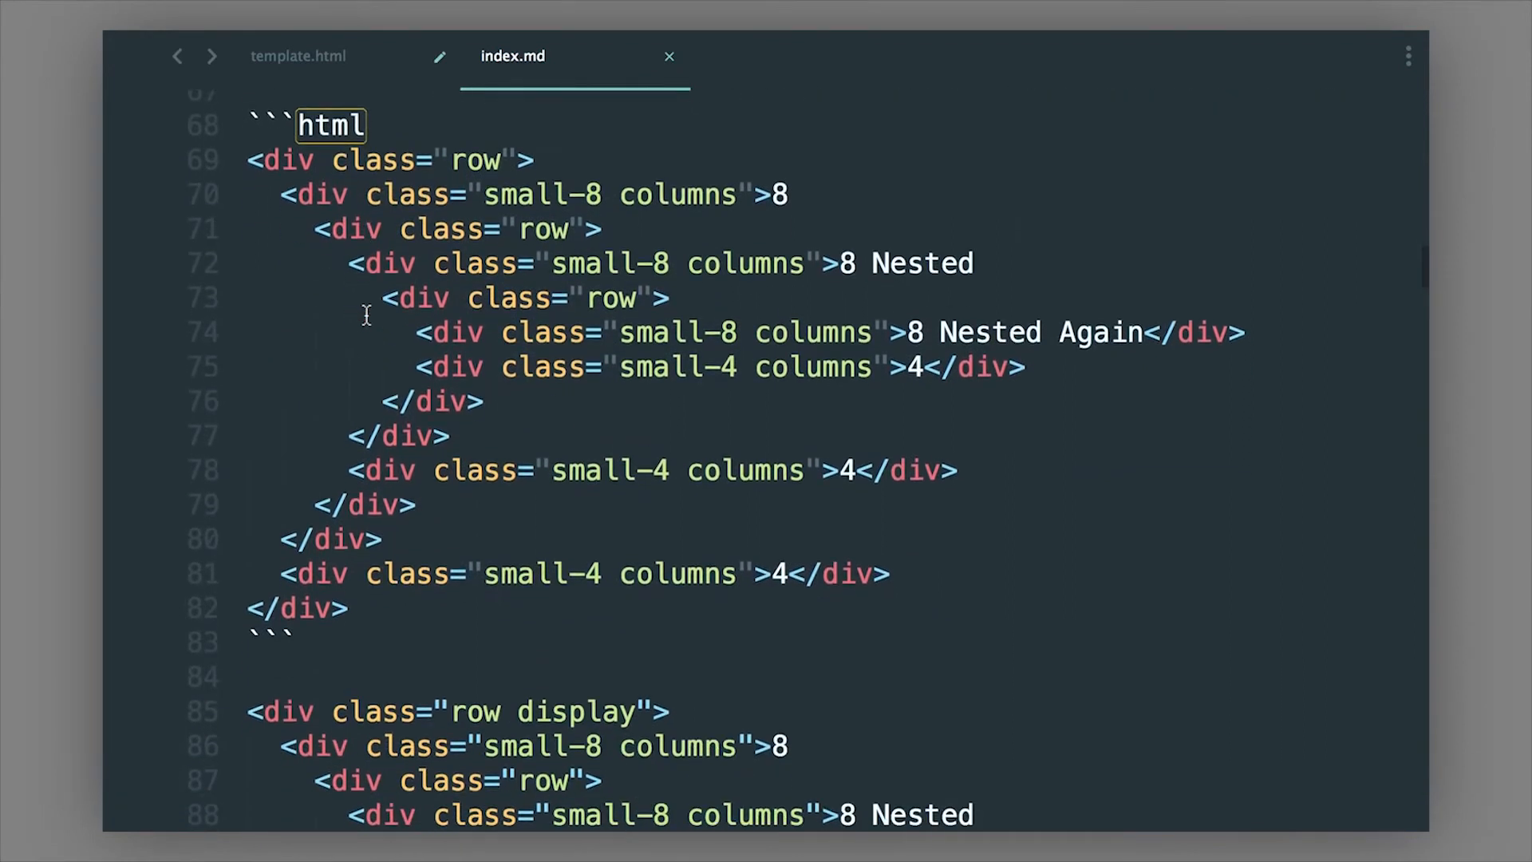
scroll("up", 3)
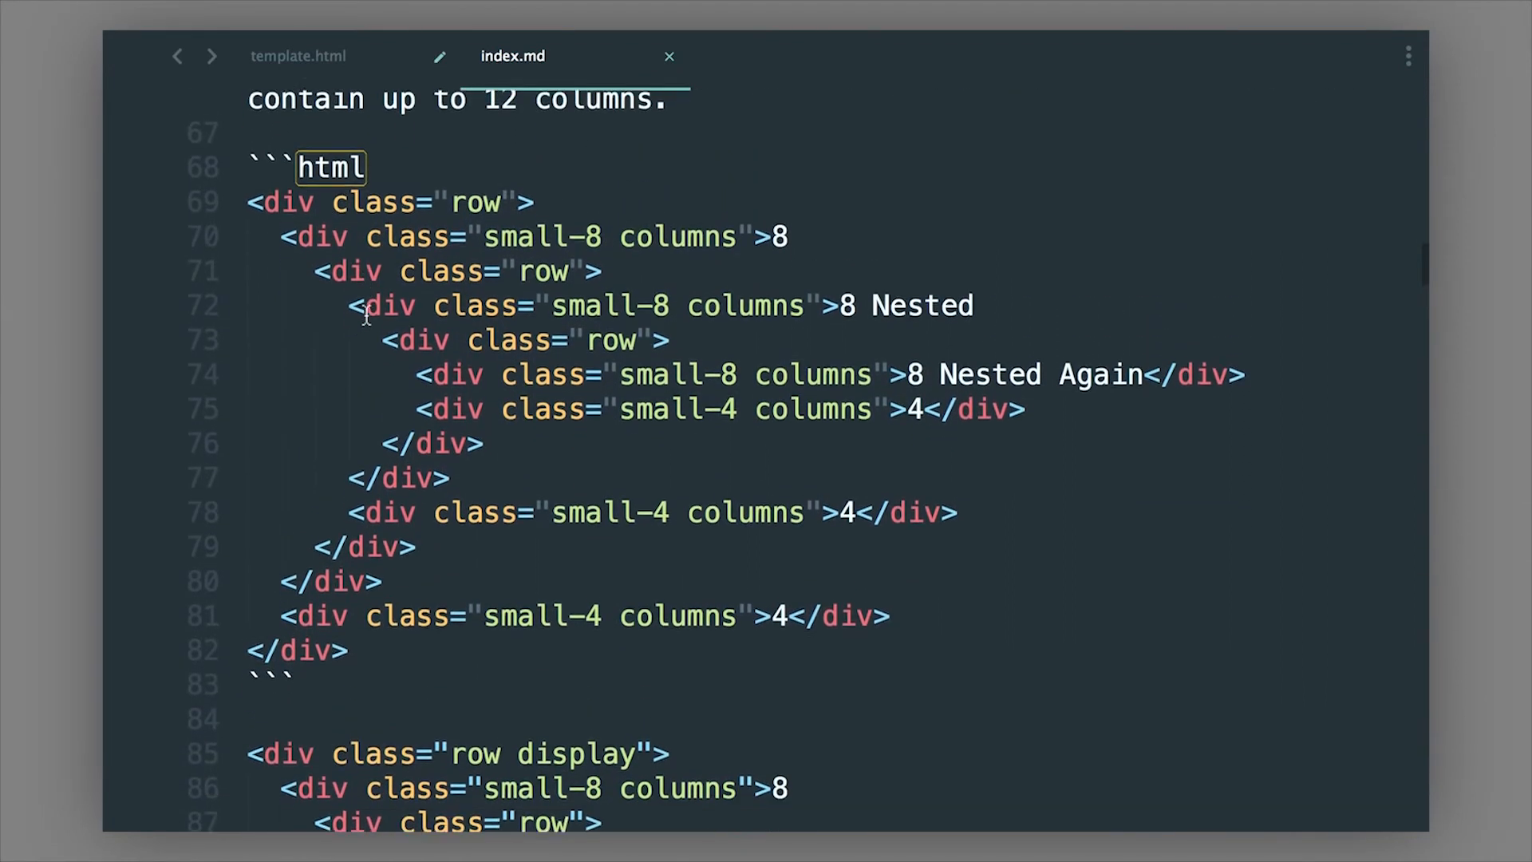
scroll("up", 3)
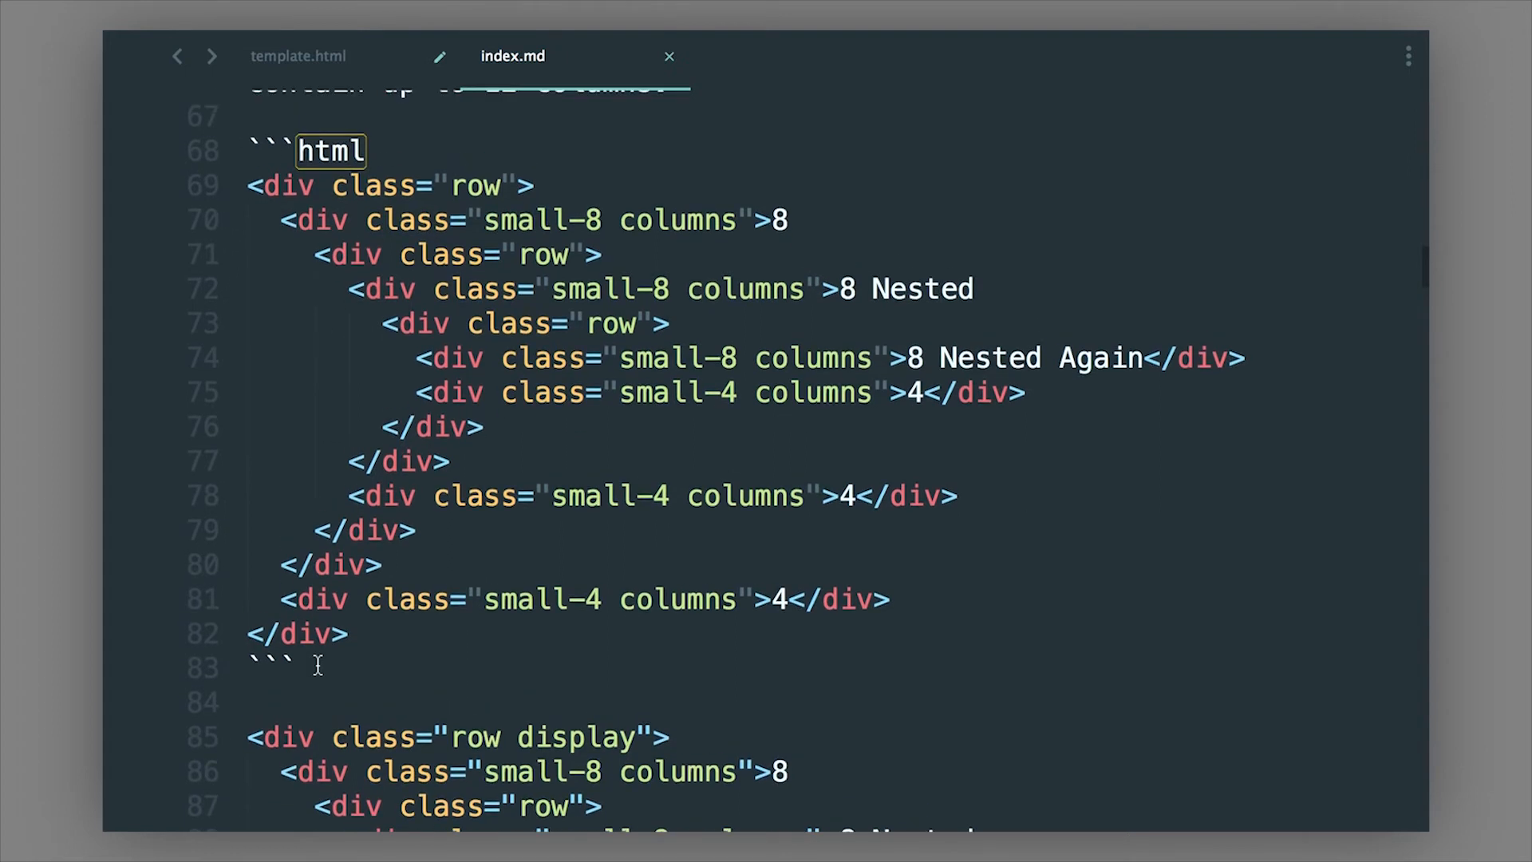
mouse_move(479, 470)
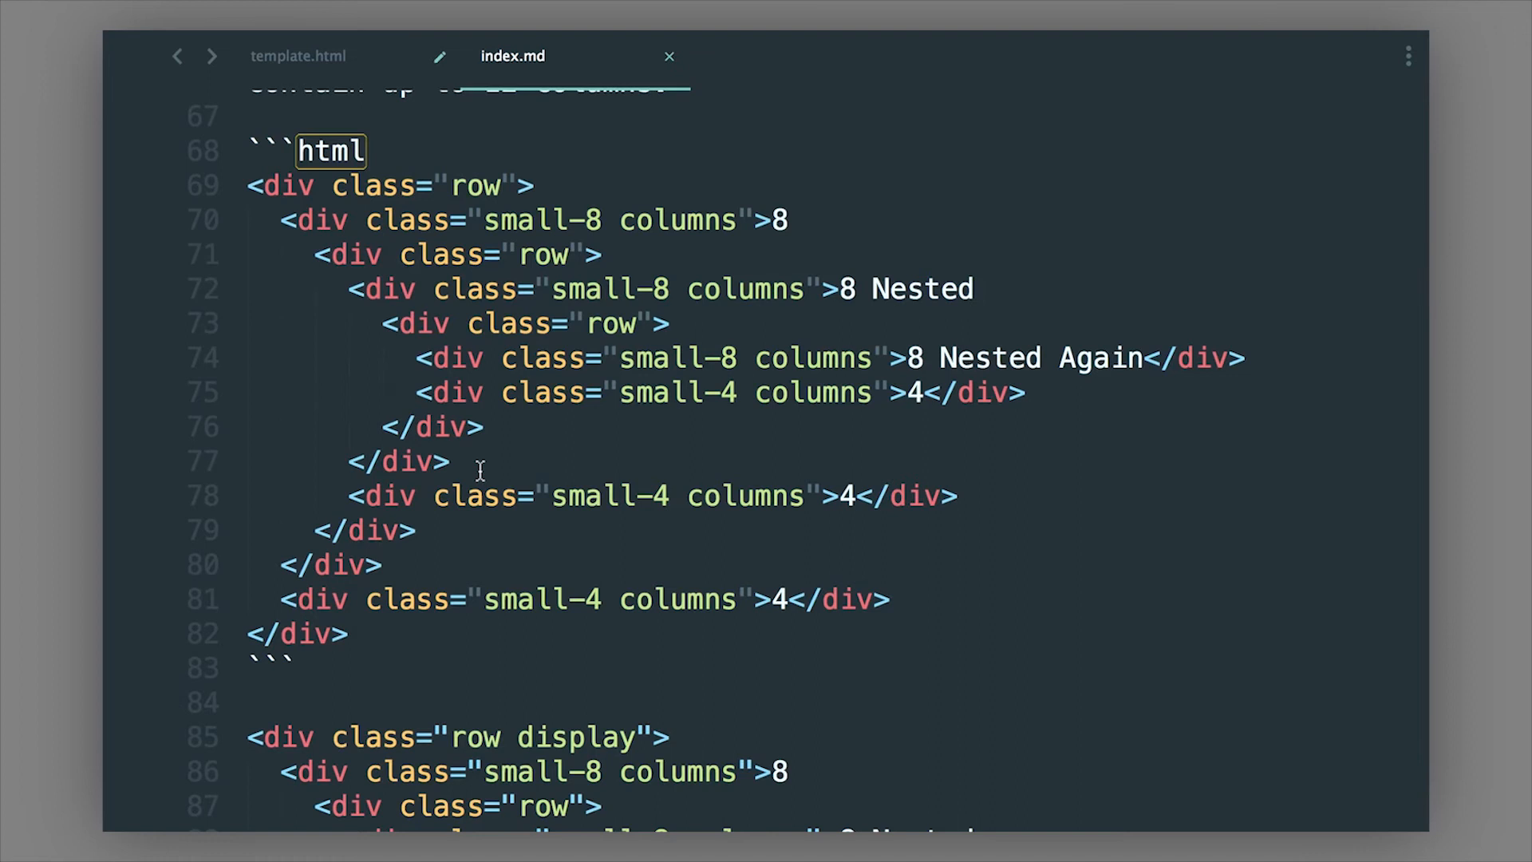
scroll("down", 3)
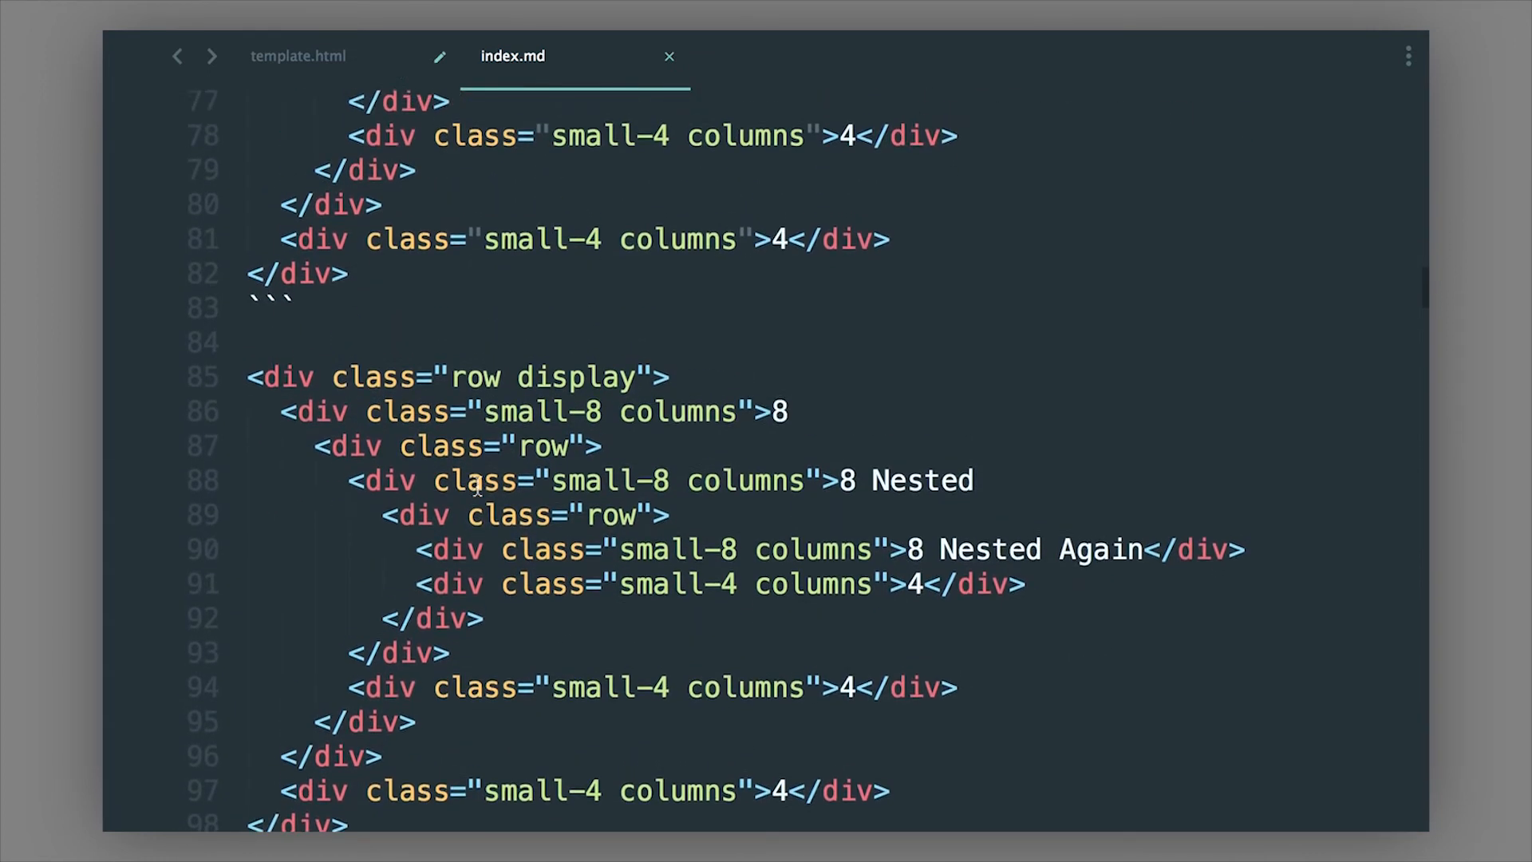
scroll("up", 3)
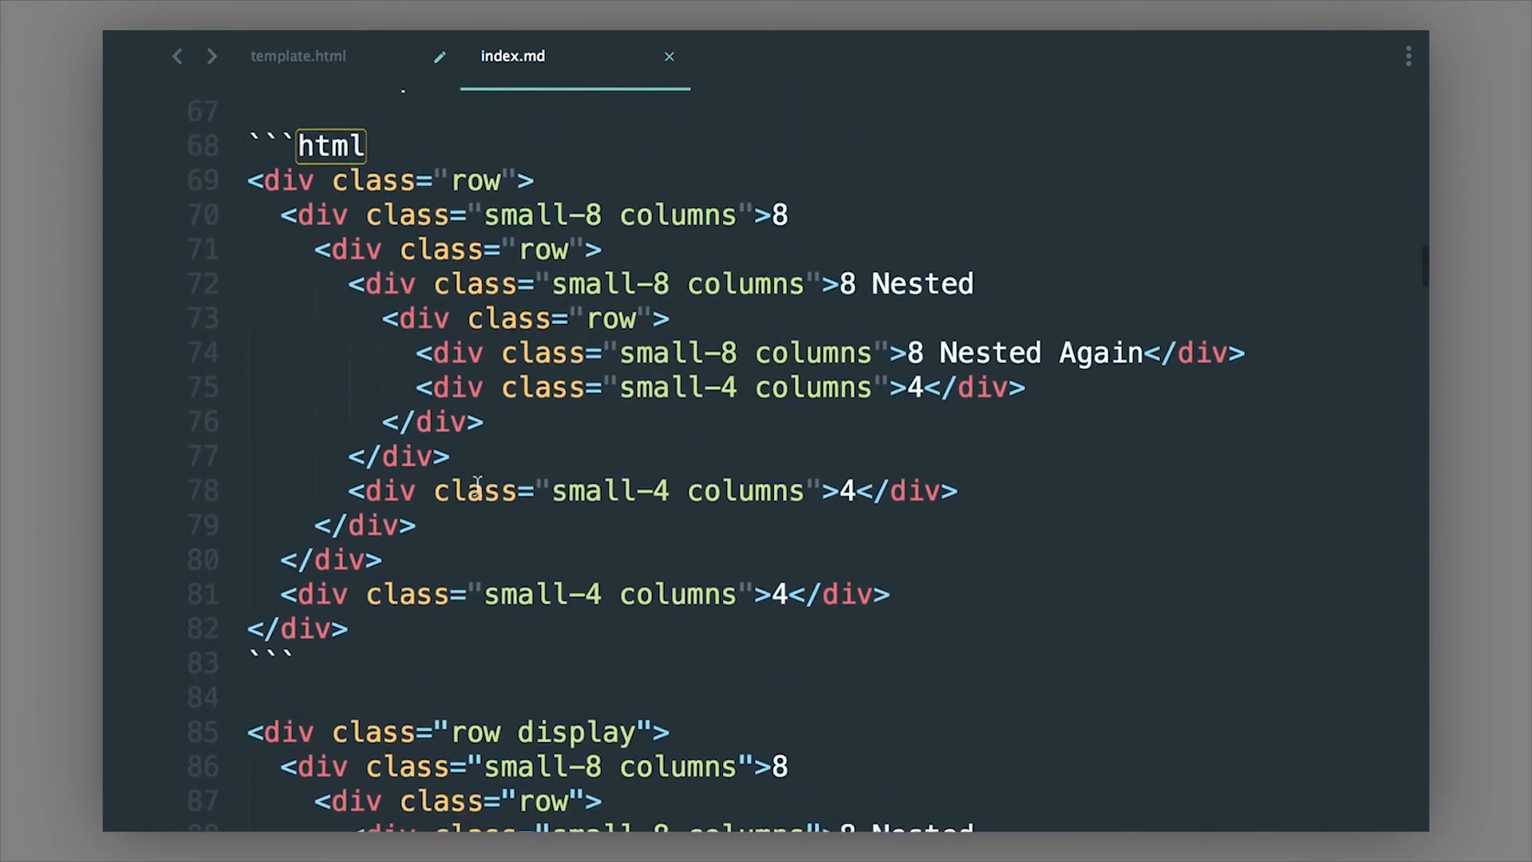
scroll("up", 3)
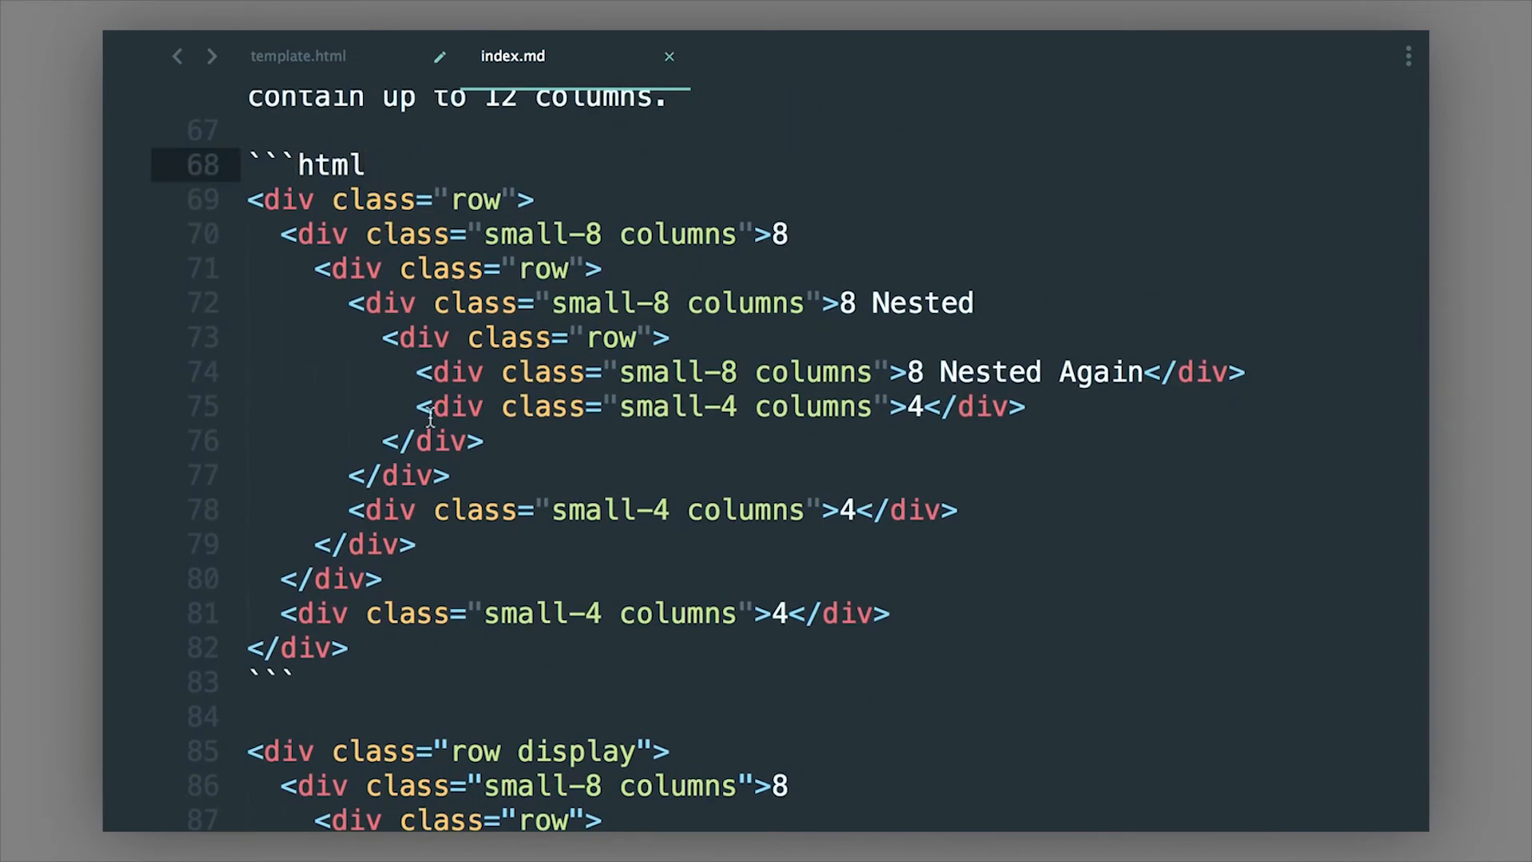
scroll("down", 3)
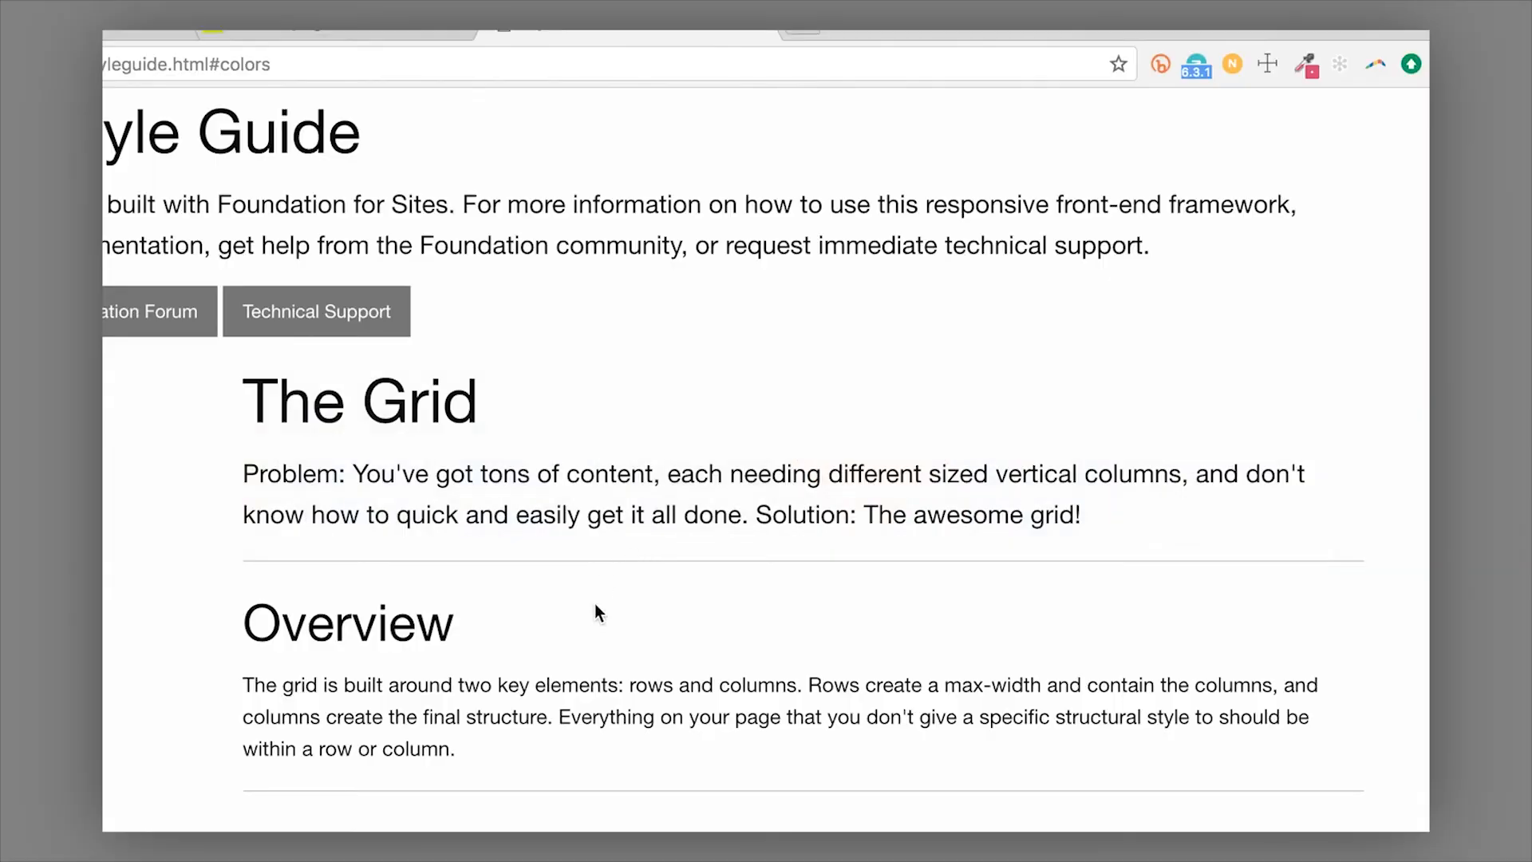
Step: Scroll the rendered Style Guide to the How to Use code sample and grid rows
scroll("down", 3)
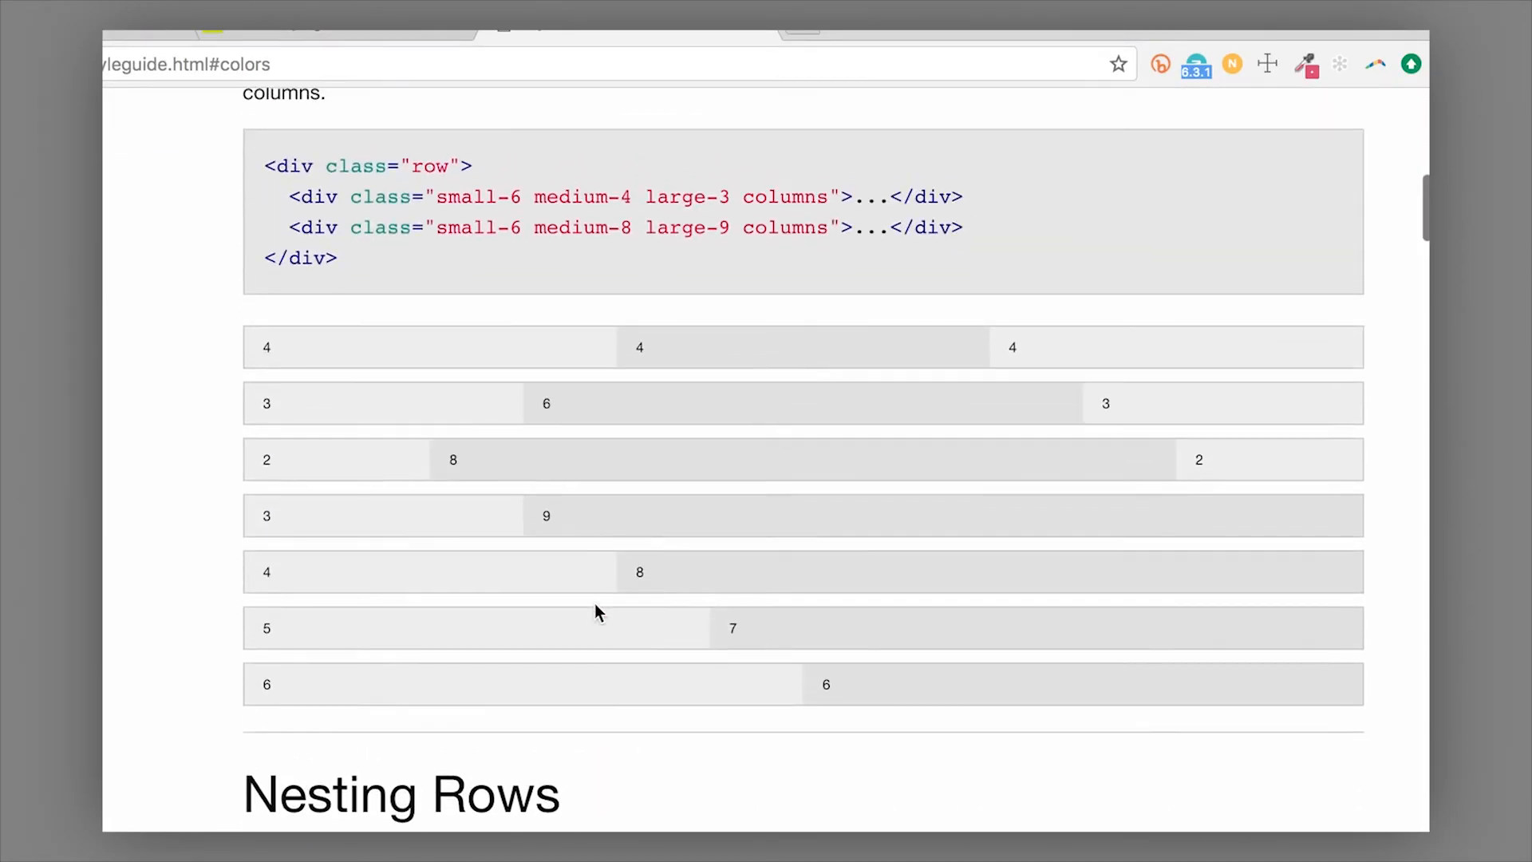
scroll("up", 3)
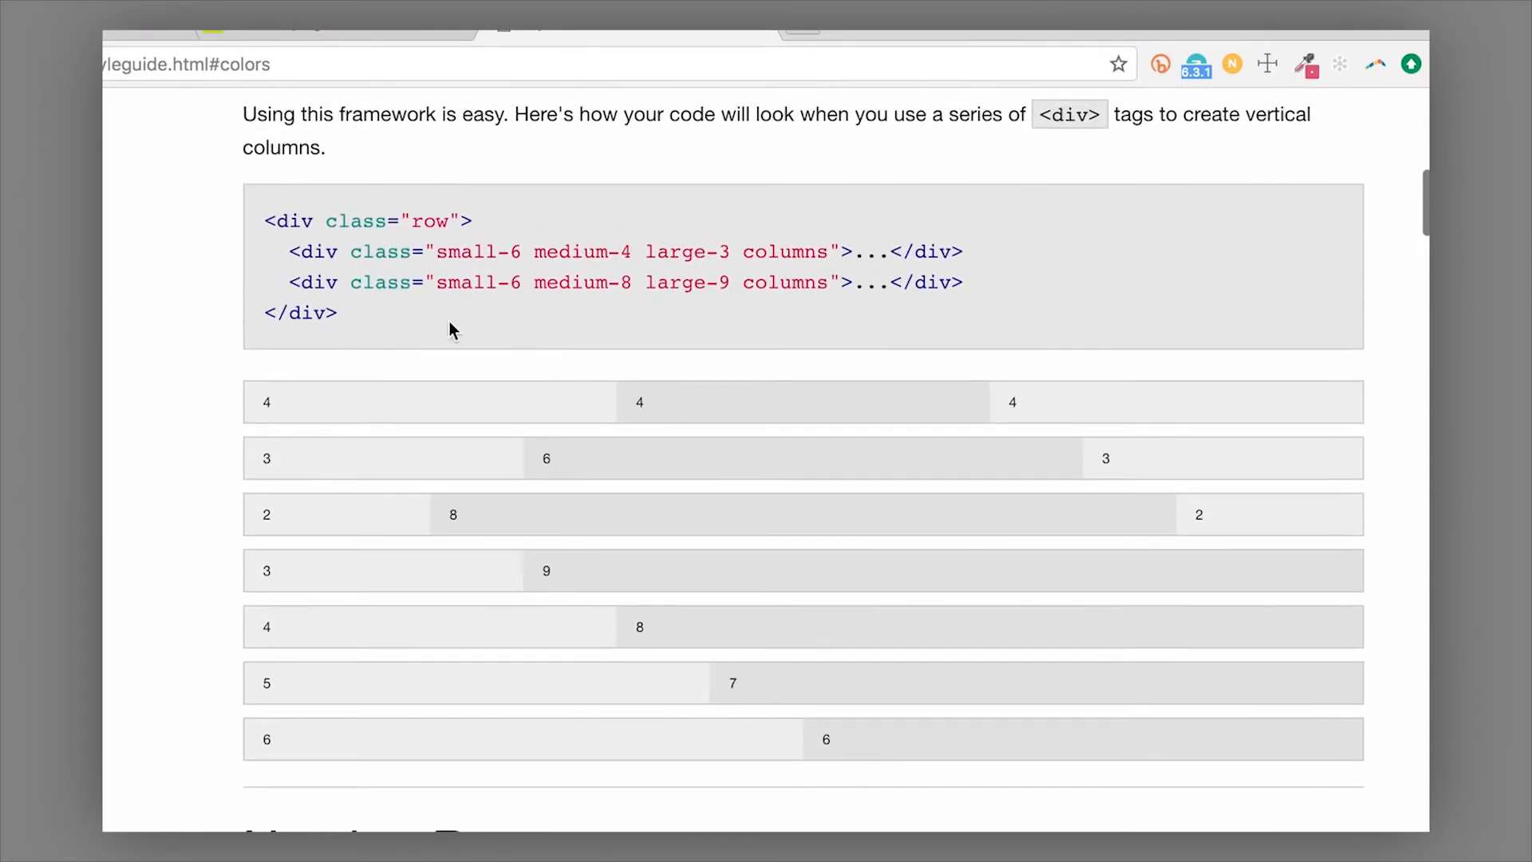
mouse_move(410, 241)
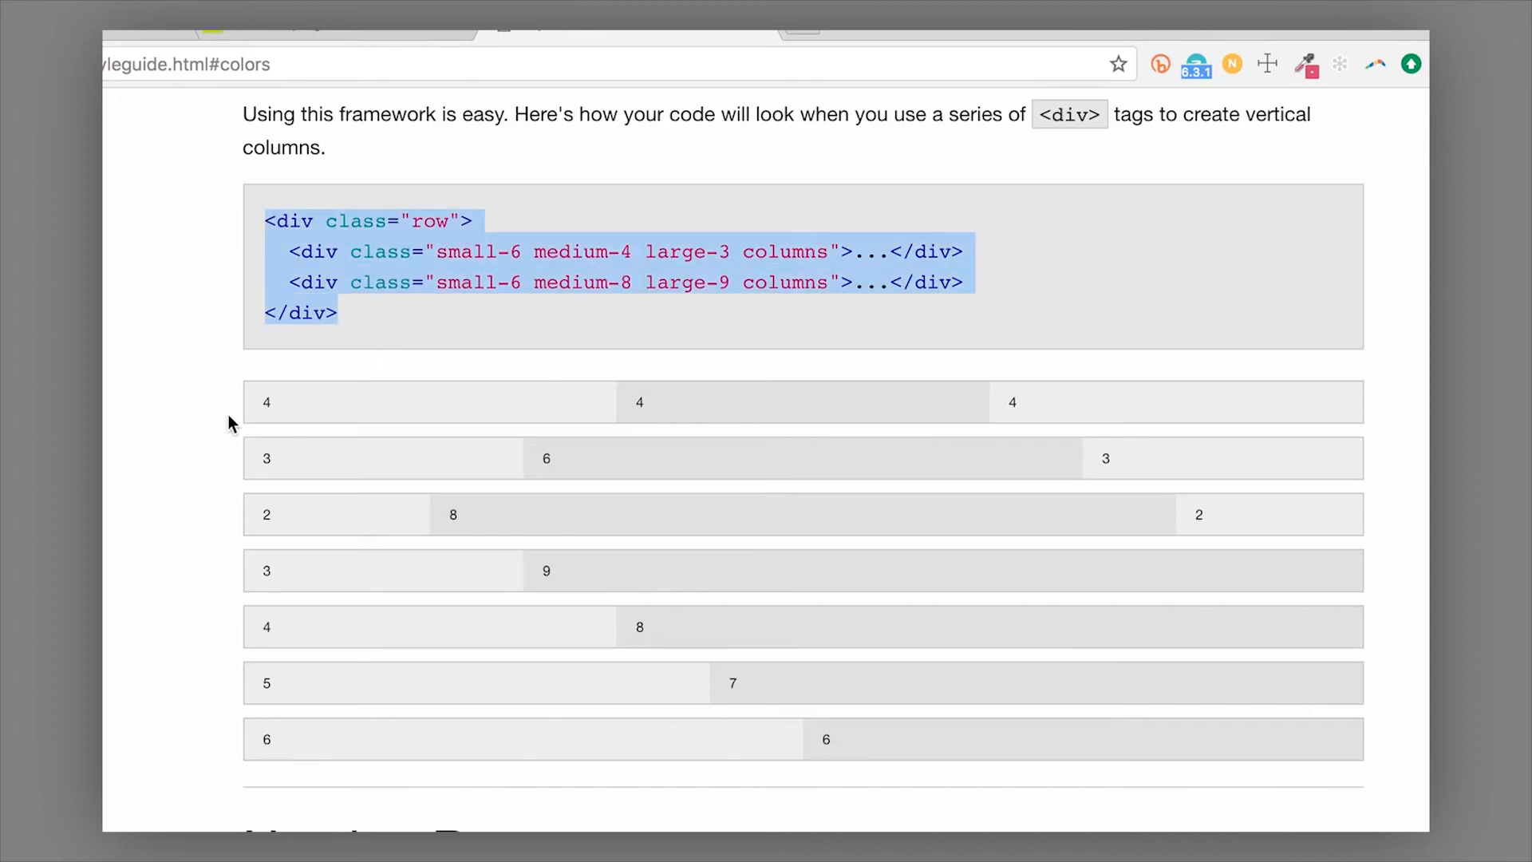
mouse_move(1375, 767)
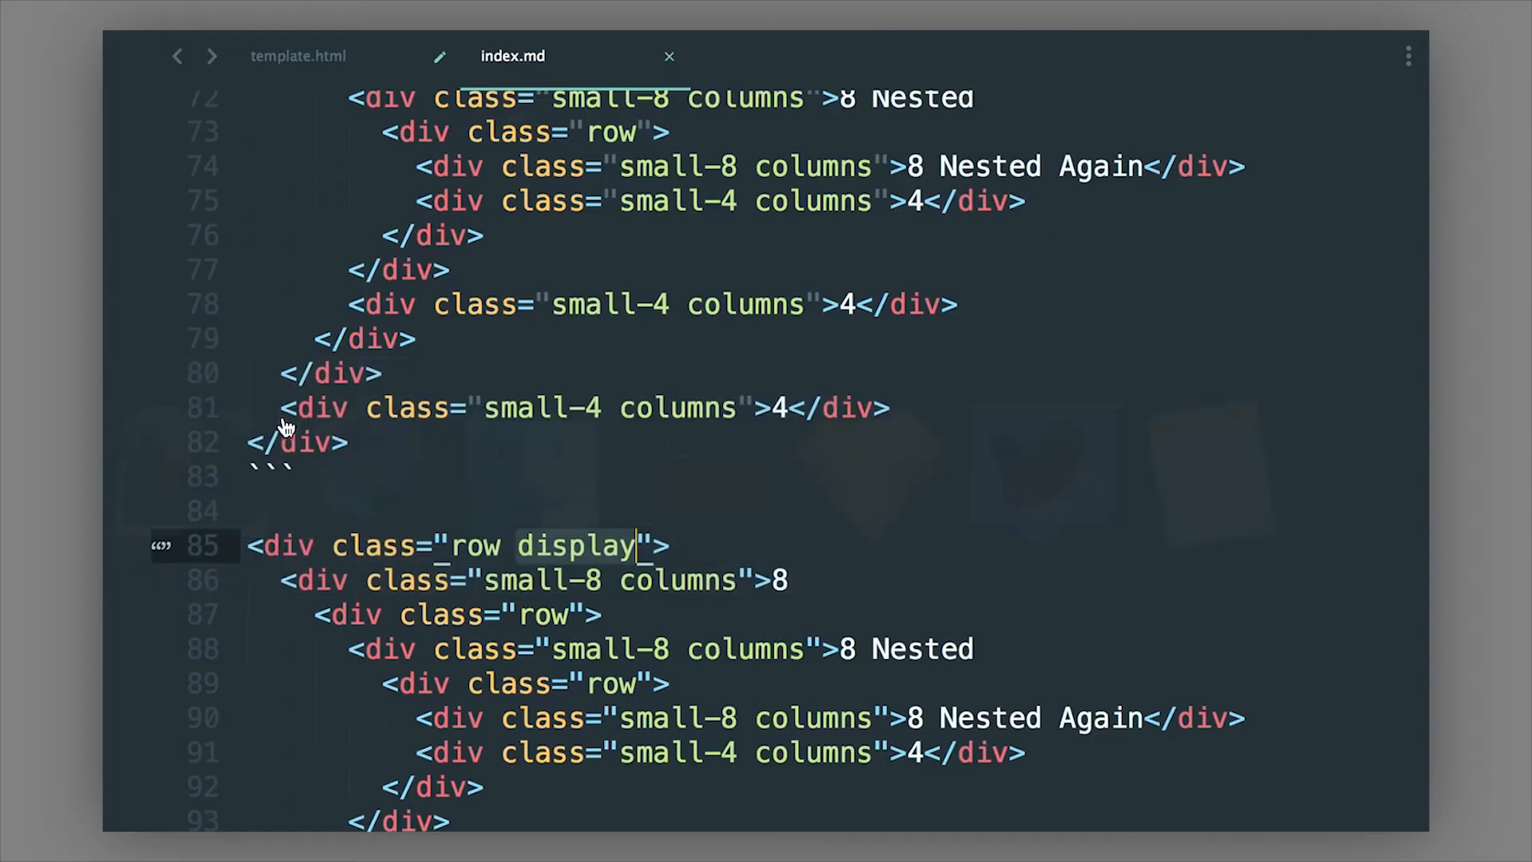
Step: Check the Nesting Rows fence label, then scroll down to the Small Grid html block
scroll("up", 3)
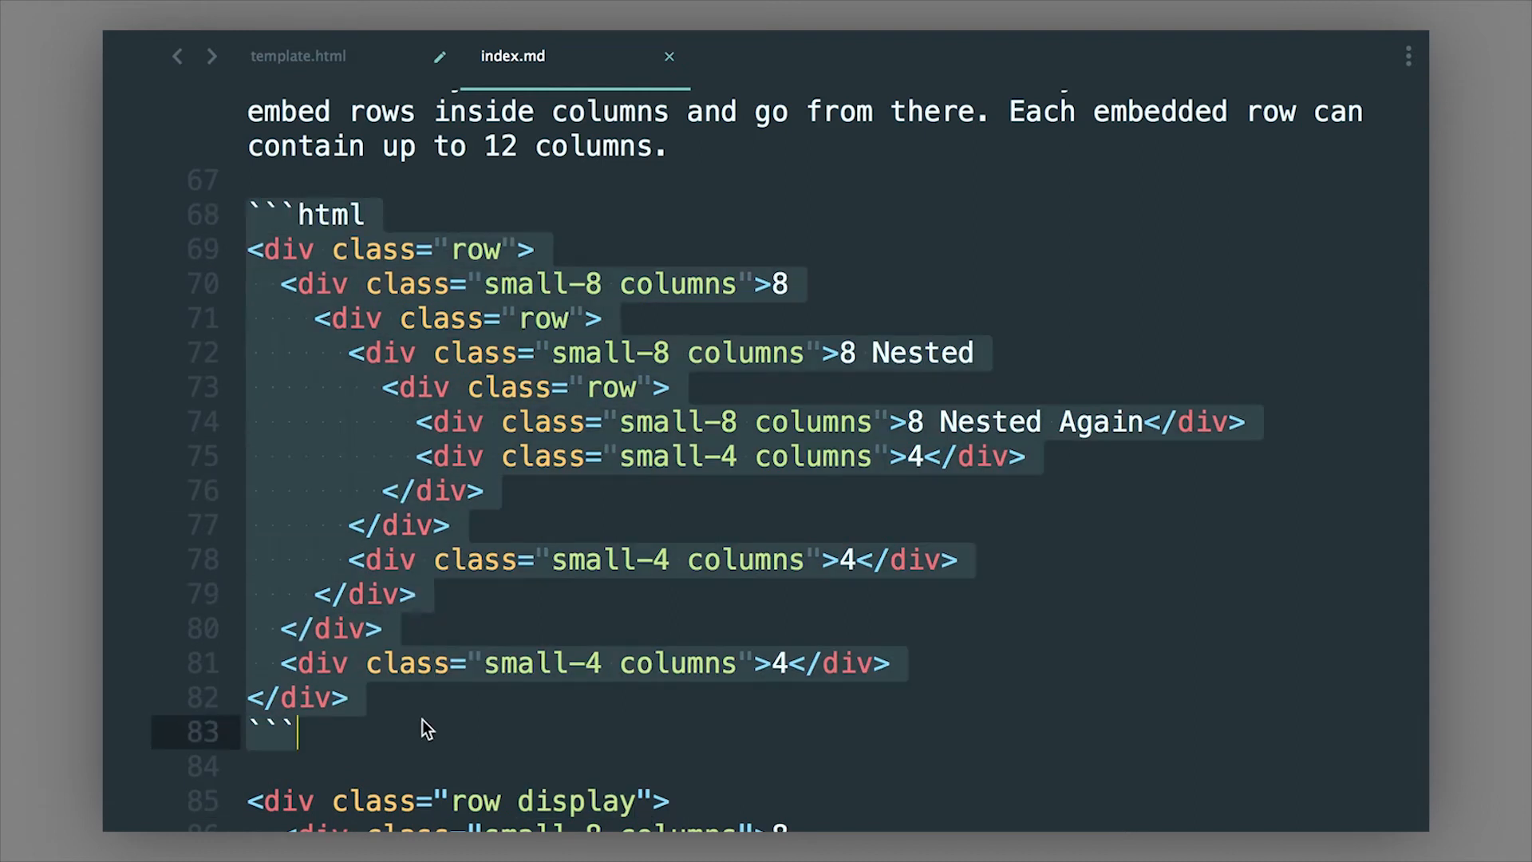
scroll("down", 3)
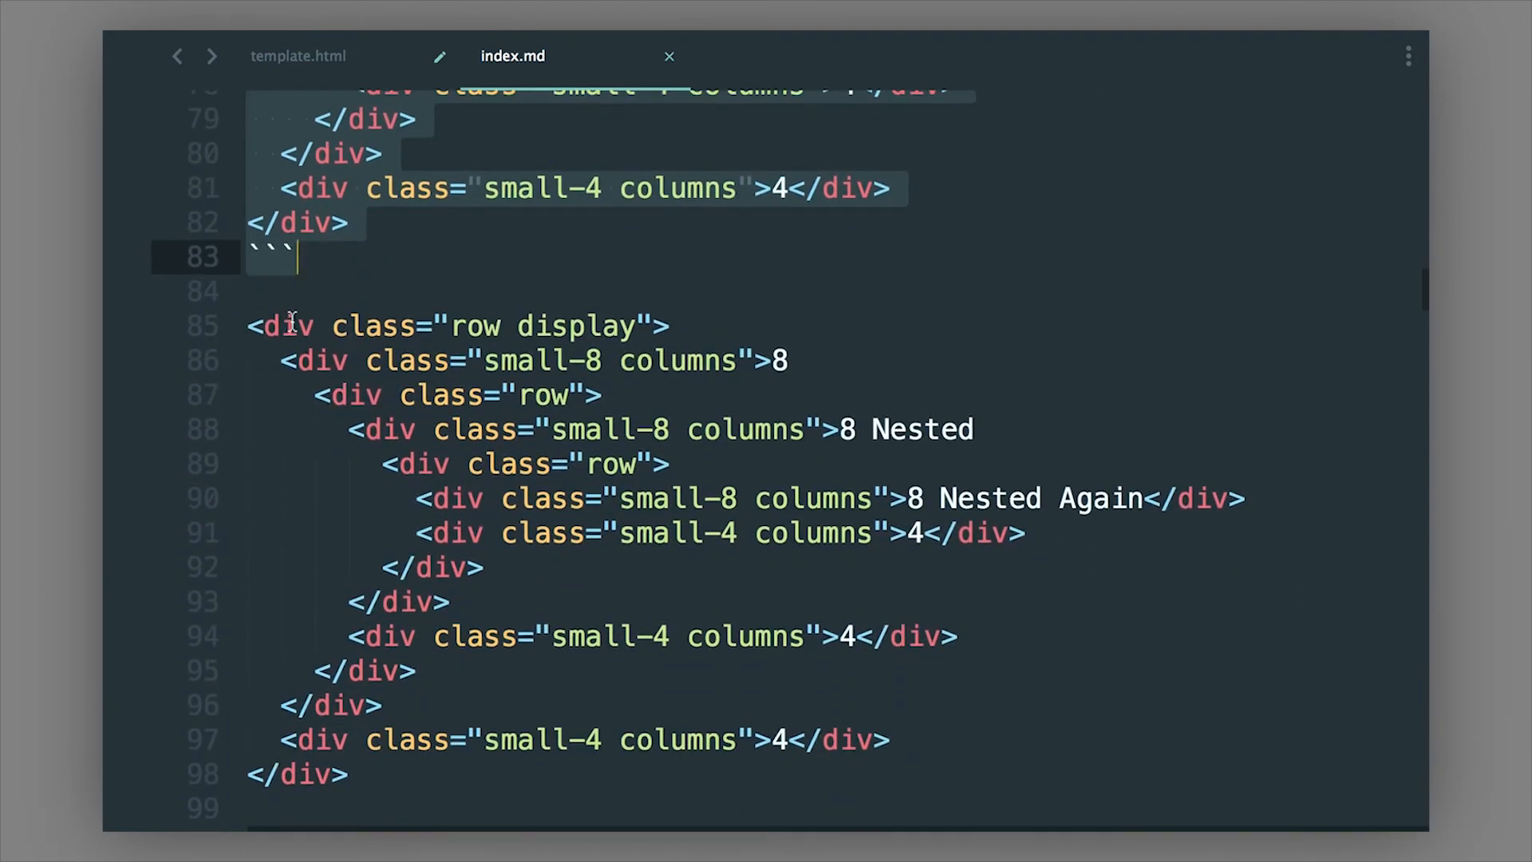
left_click(352, 774)
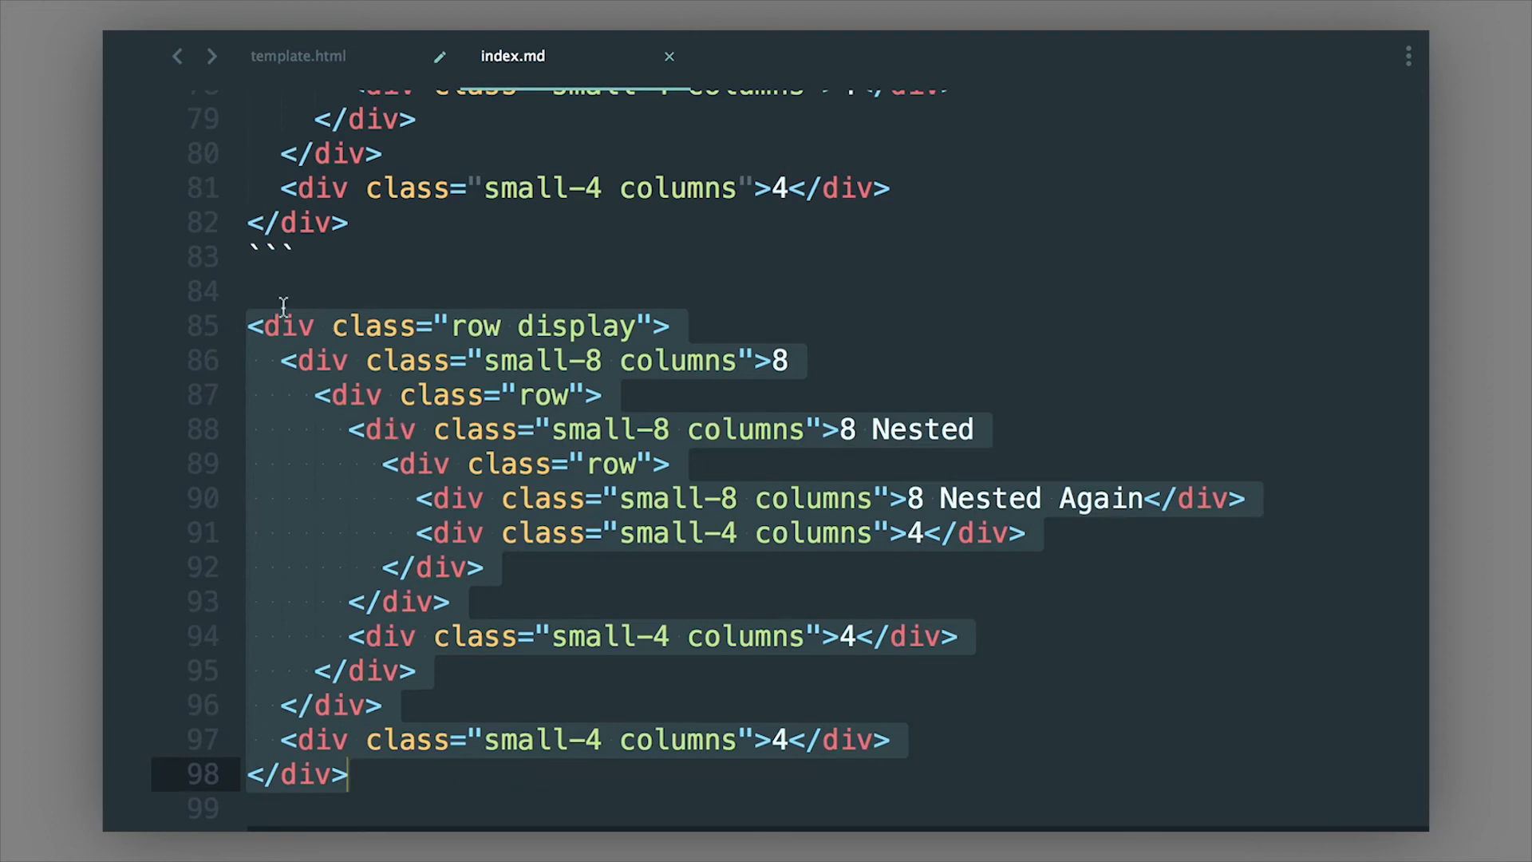
scroll("up", 3)
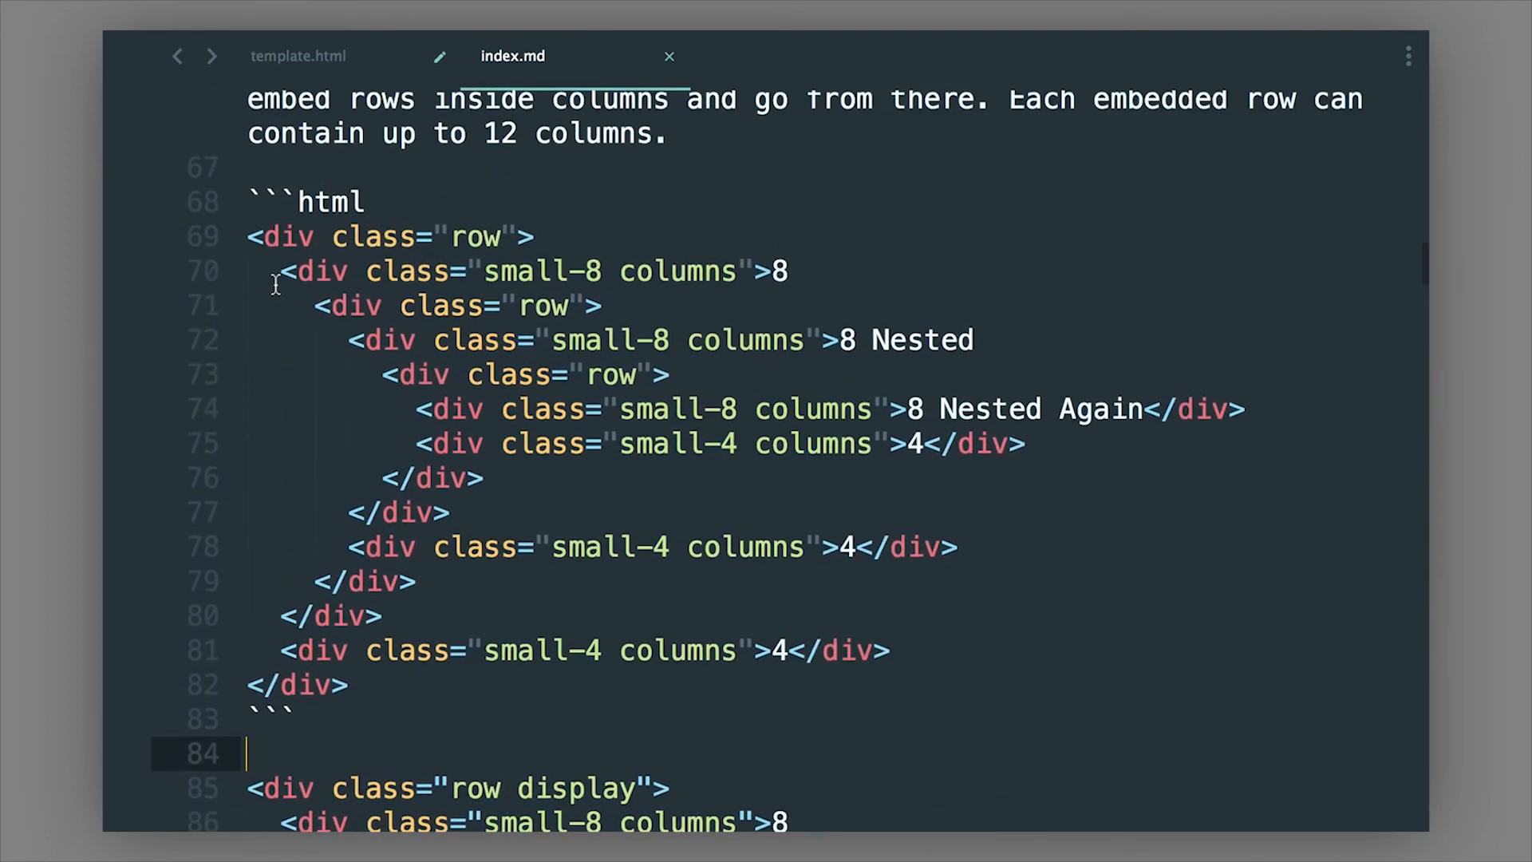
left_click(369, 202)
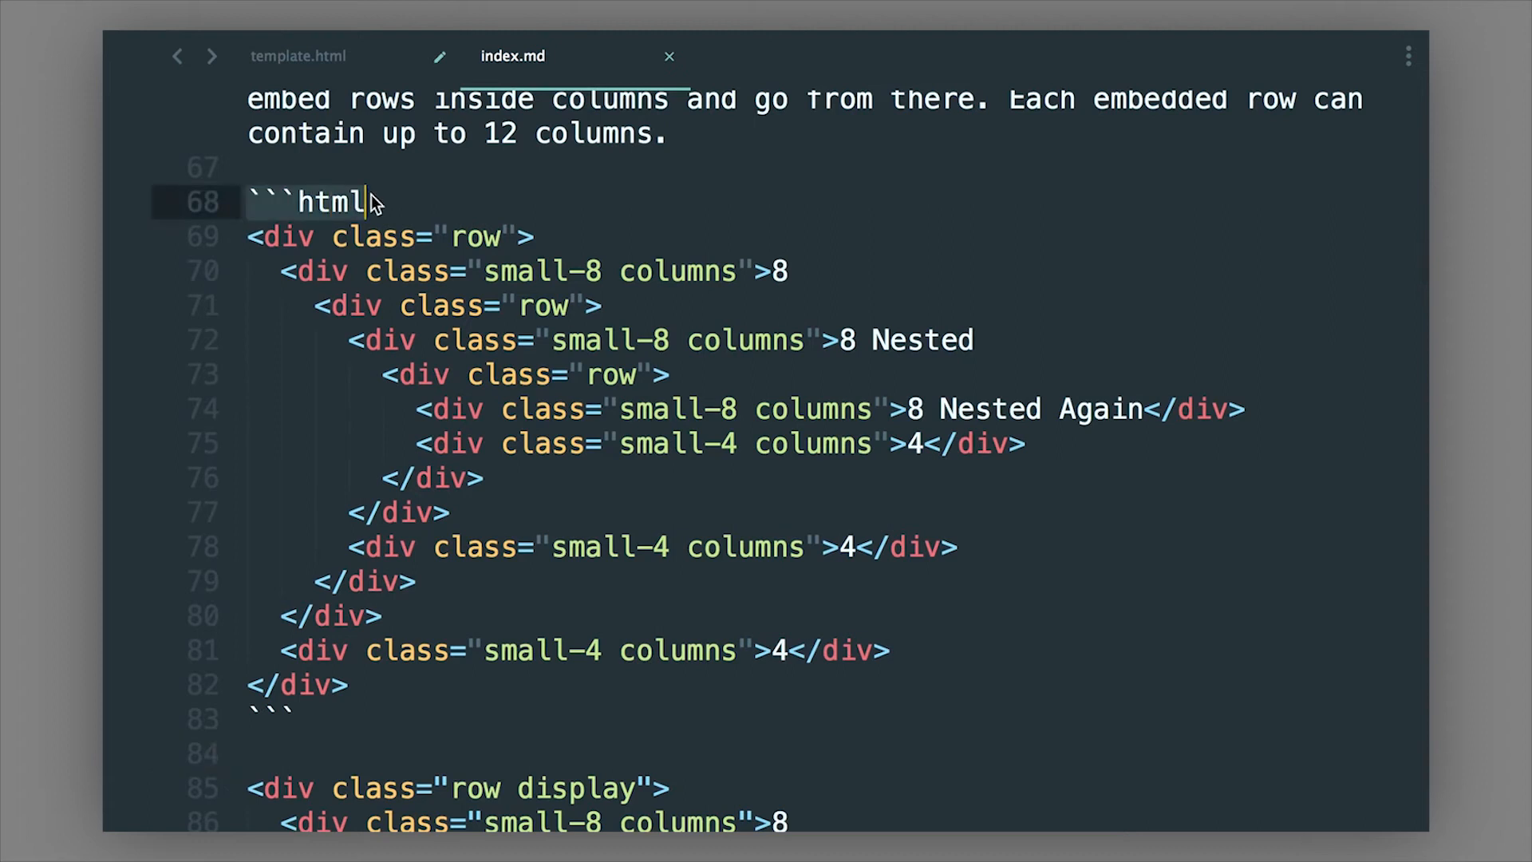
mouse_move(396, 363)
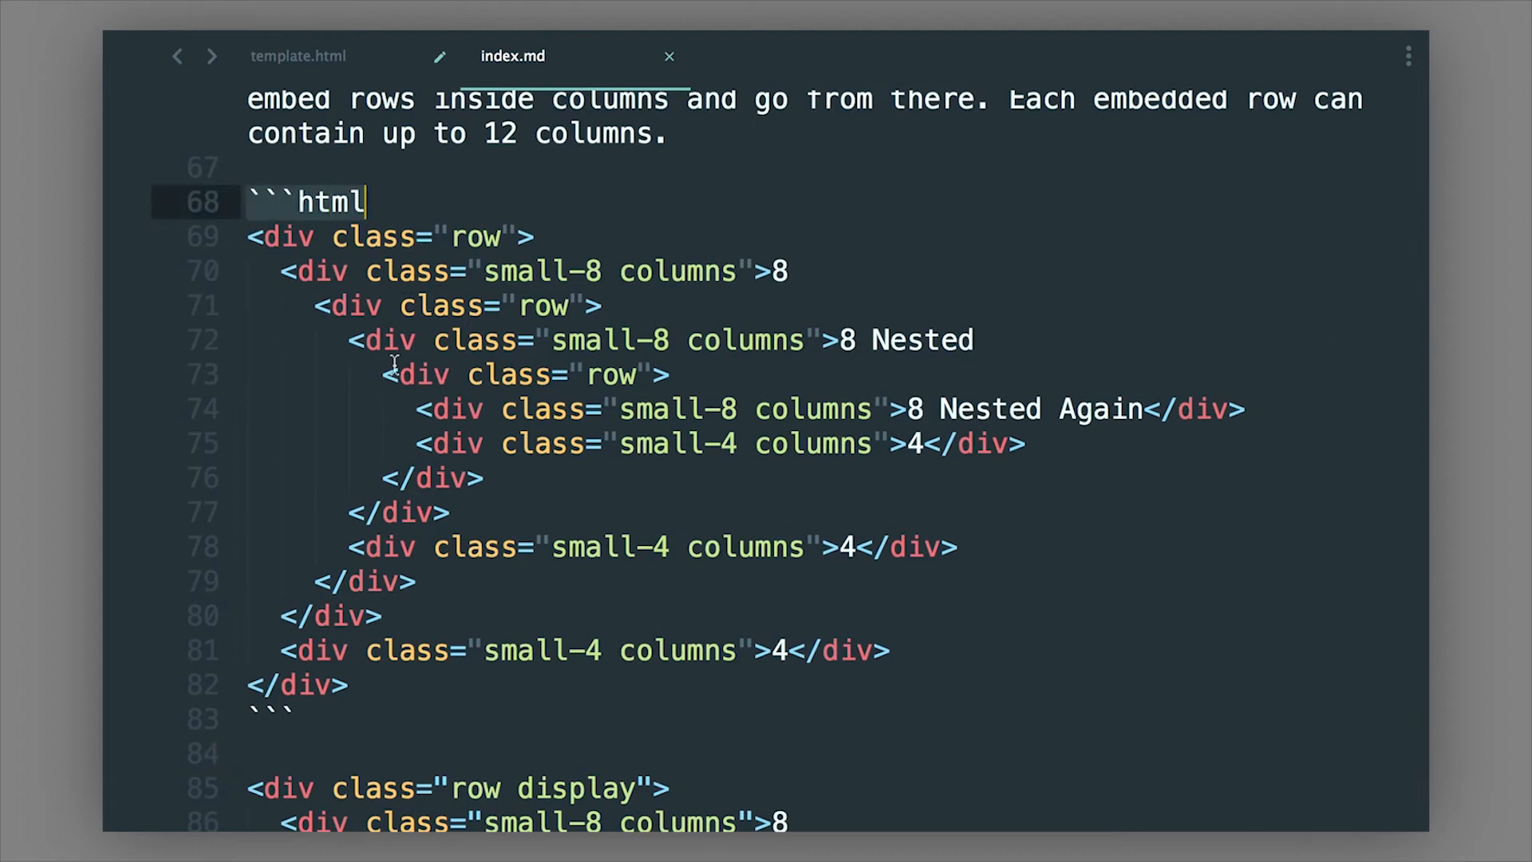
scroll("down", 3)
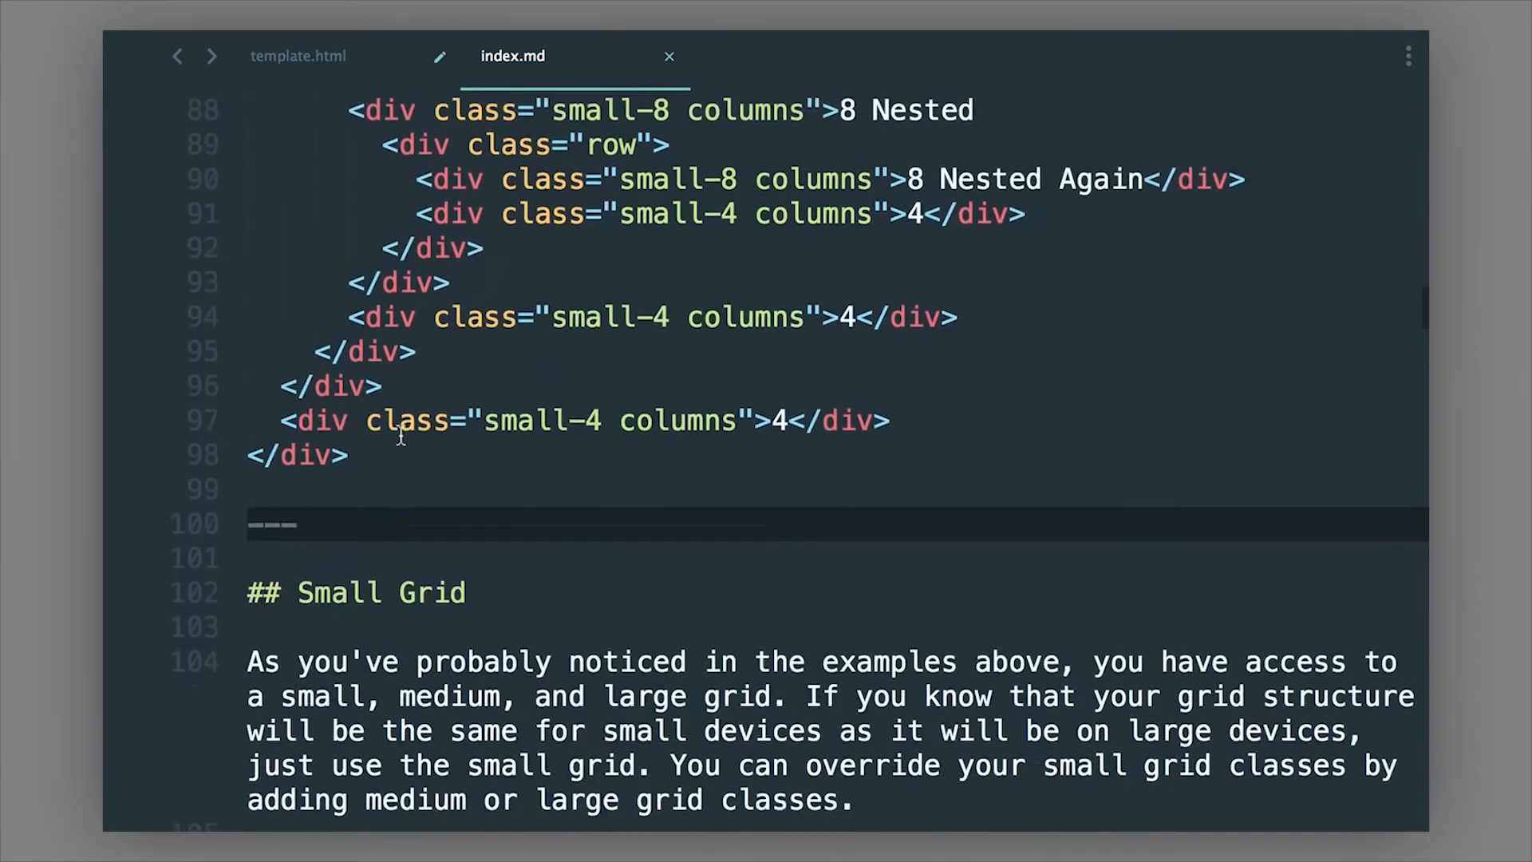
scroll("down", 3)
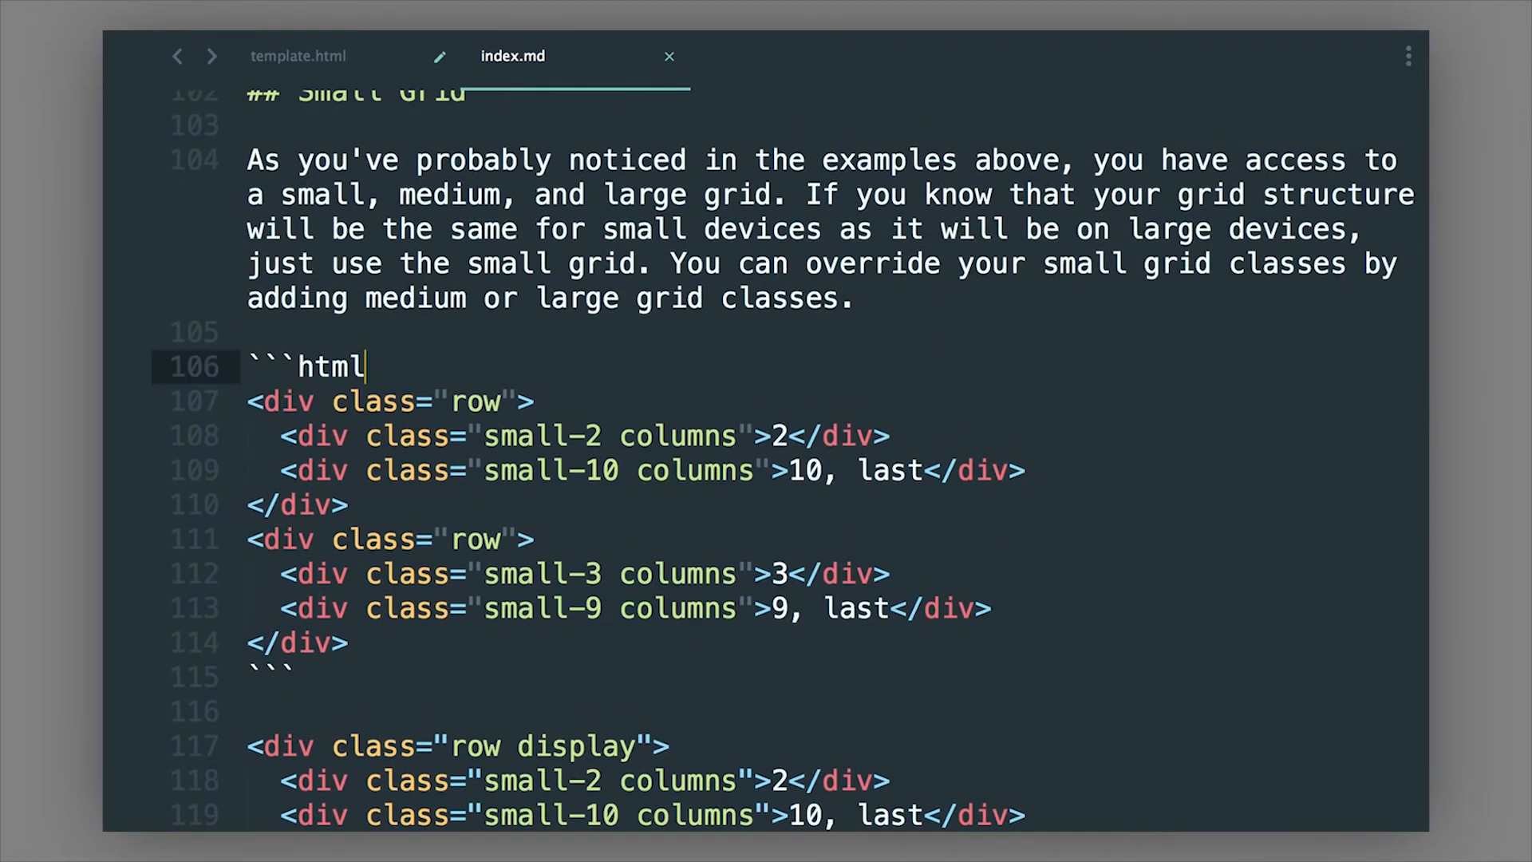
Step: Change the Small Grid fence to ```html_example and delete the row display markup after it
type("_exampl")
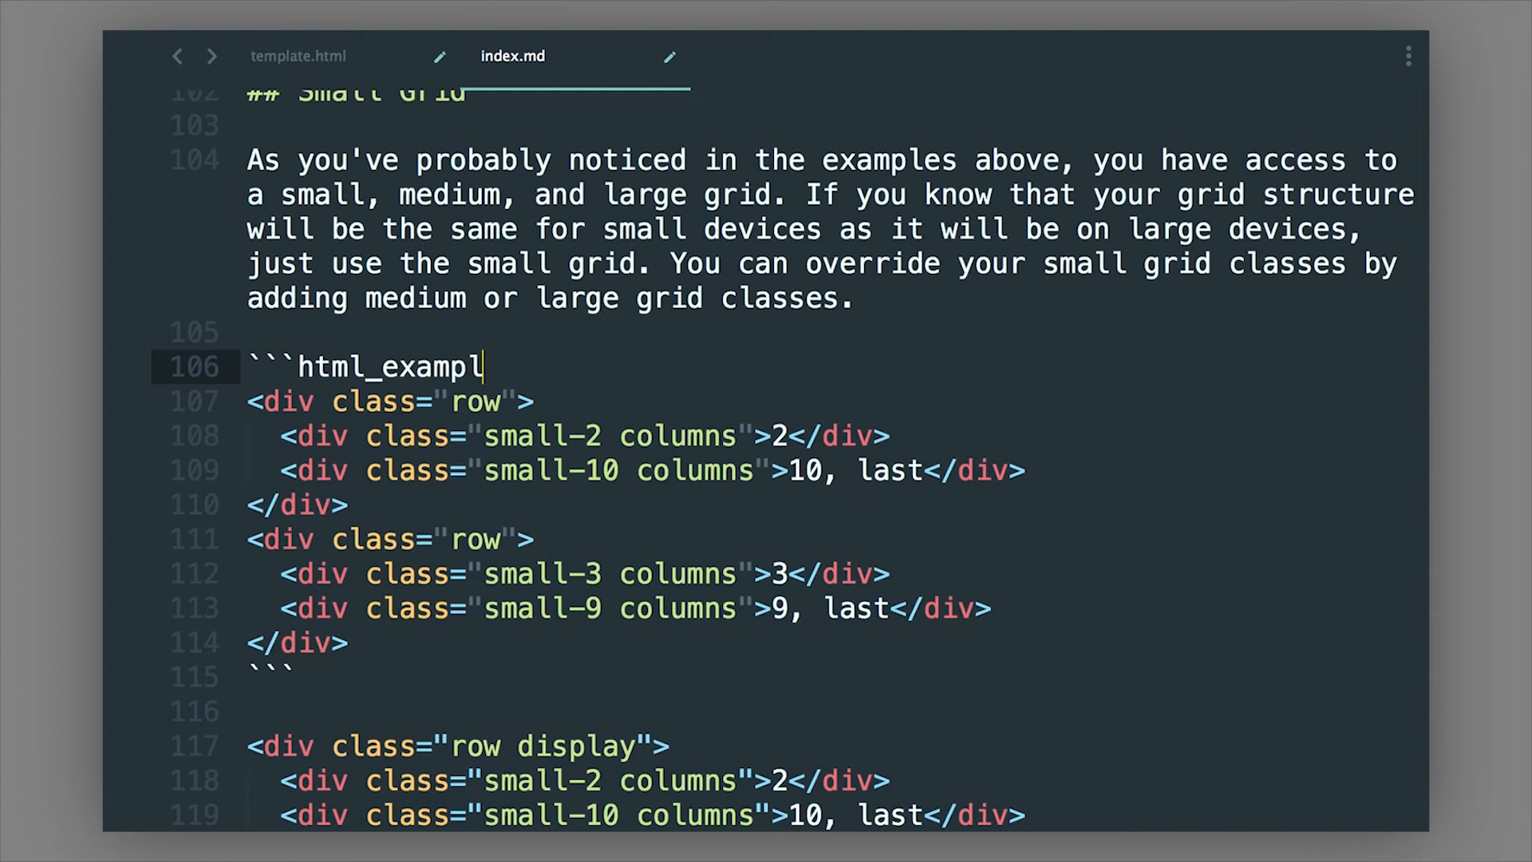
type("e")
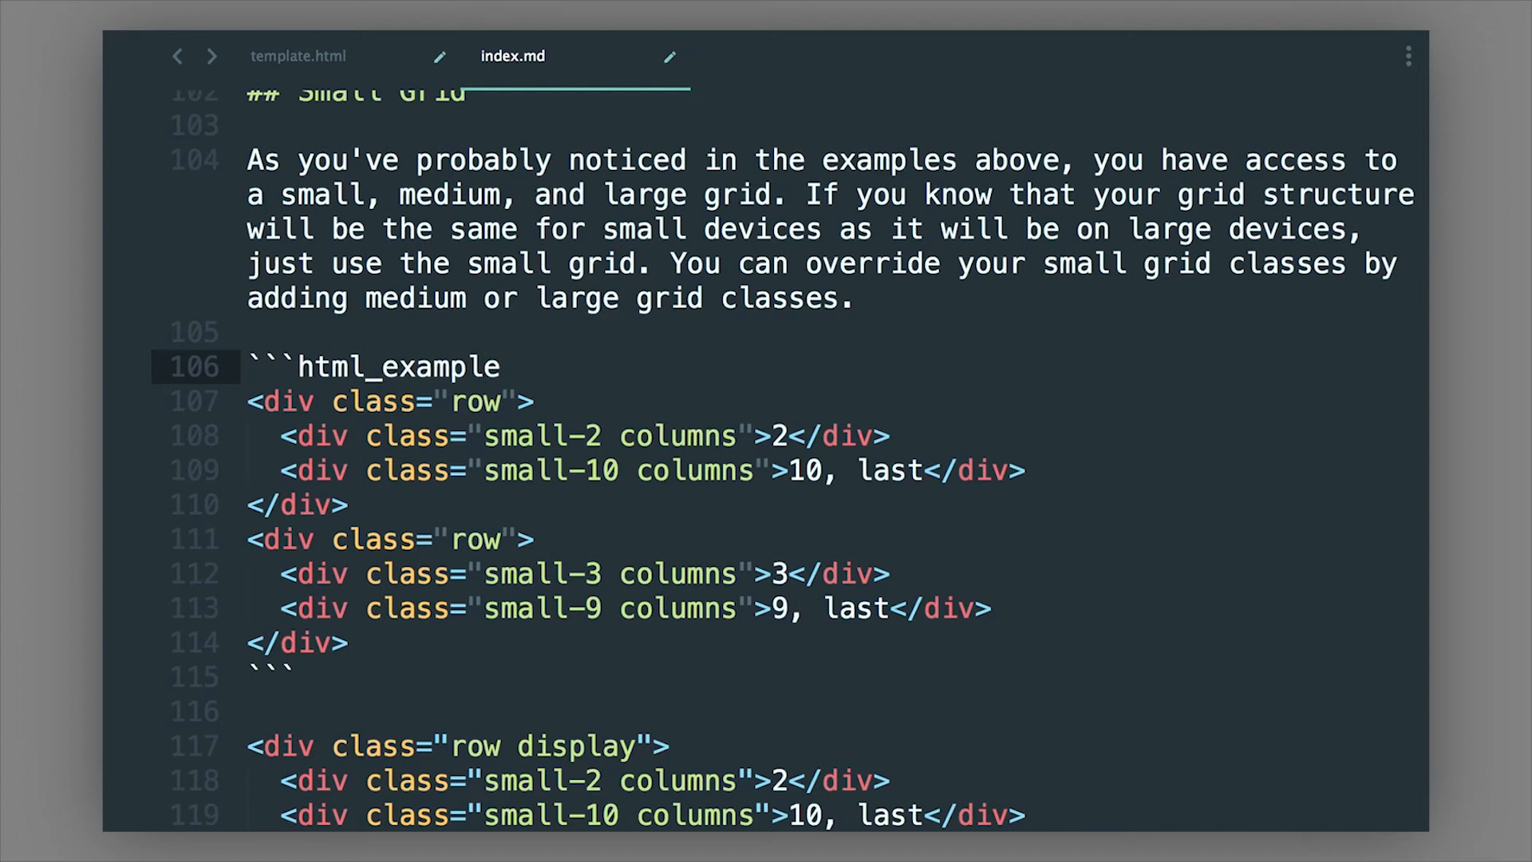
scroll("down", 3)
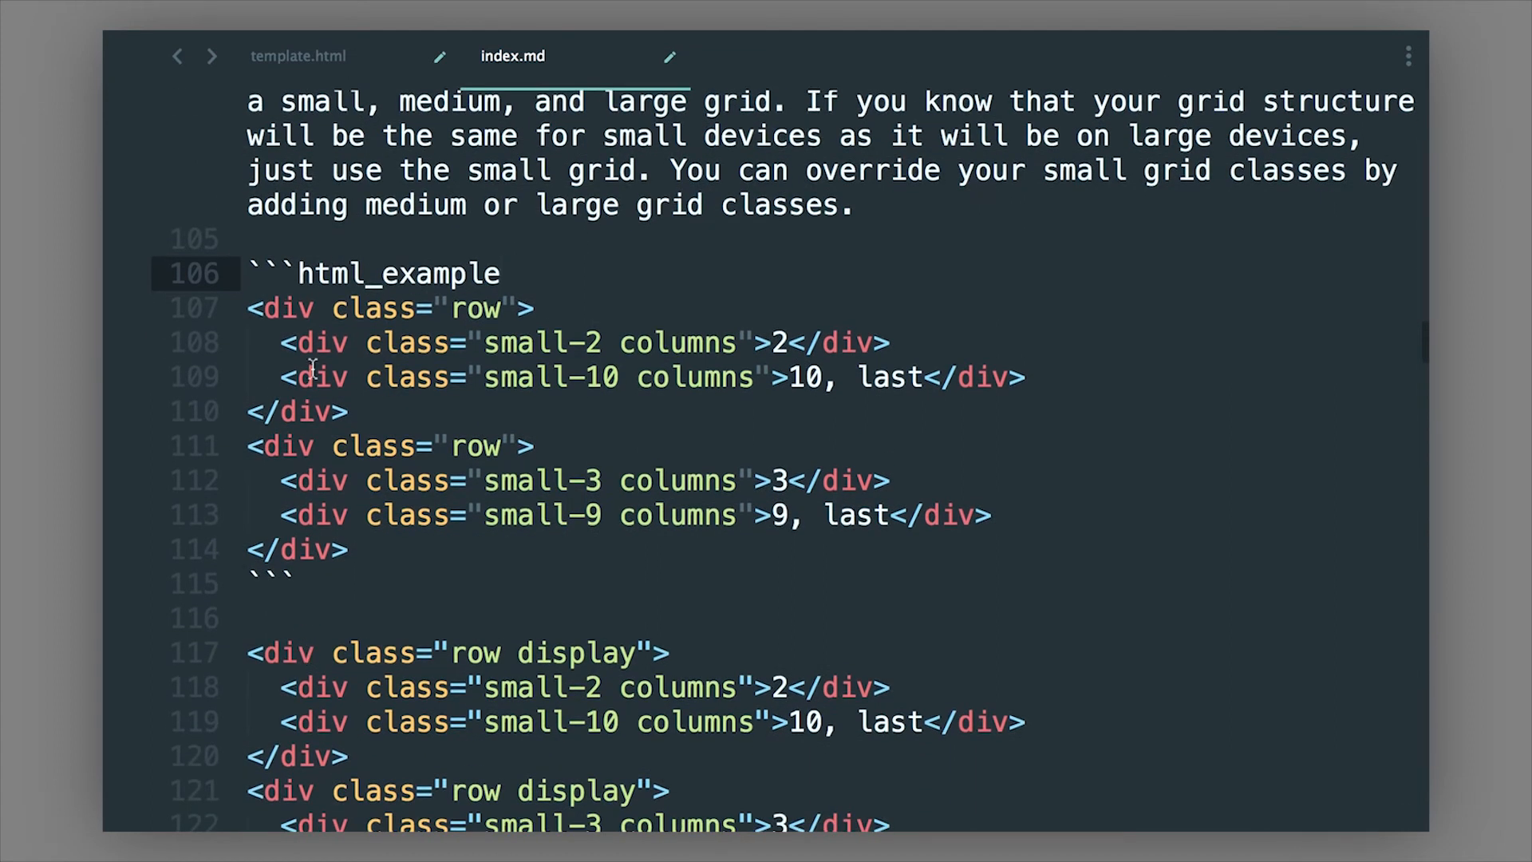
mouse_move(252, 271)
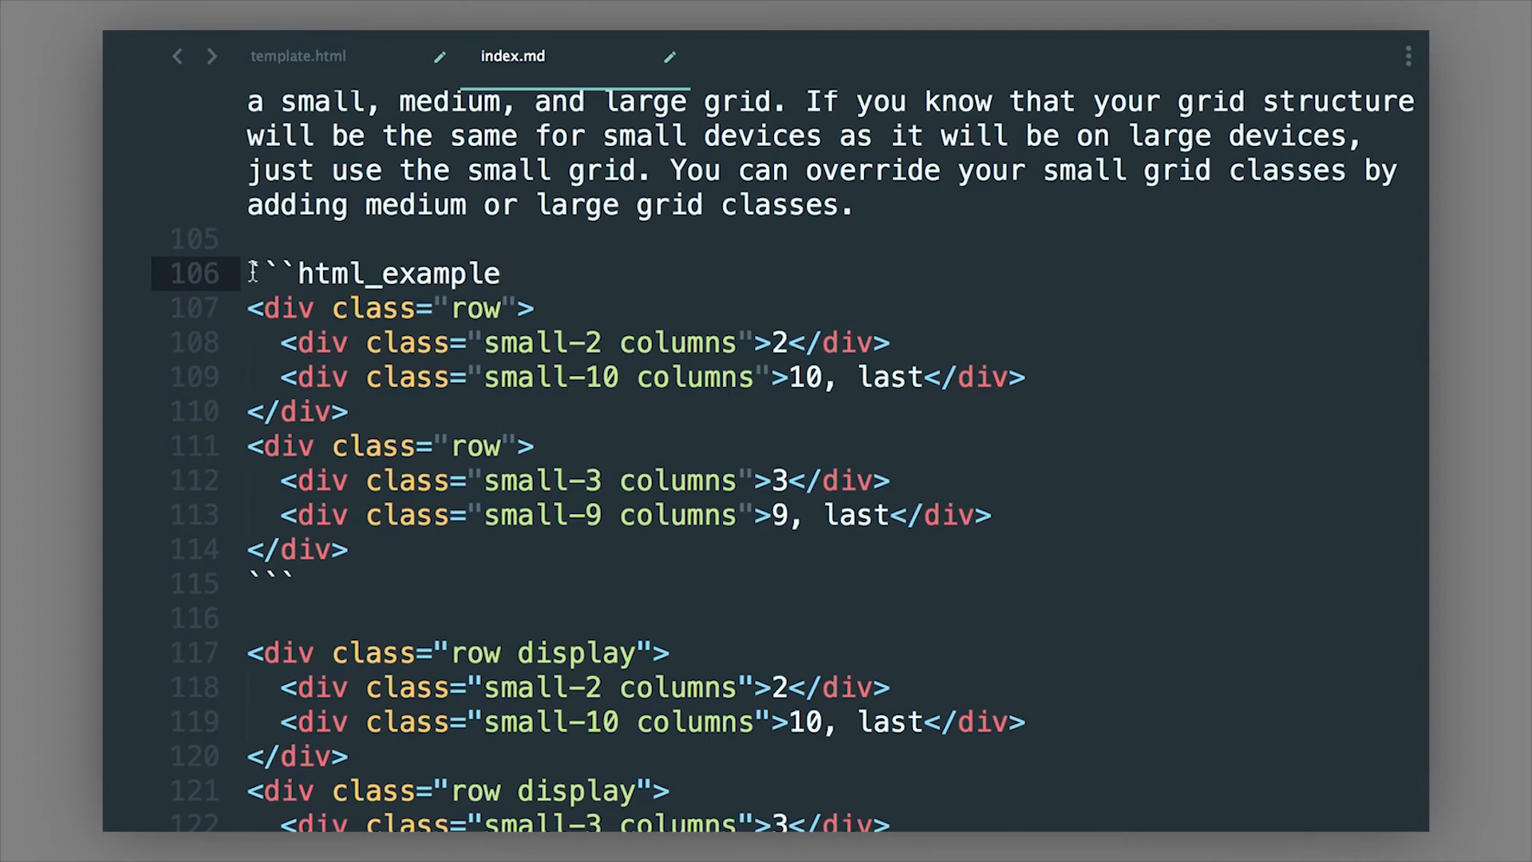
left_click(254, 652)
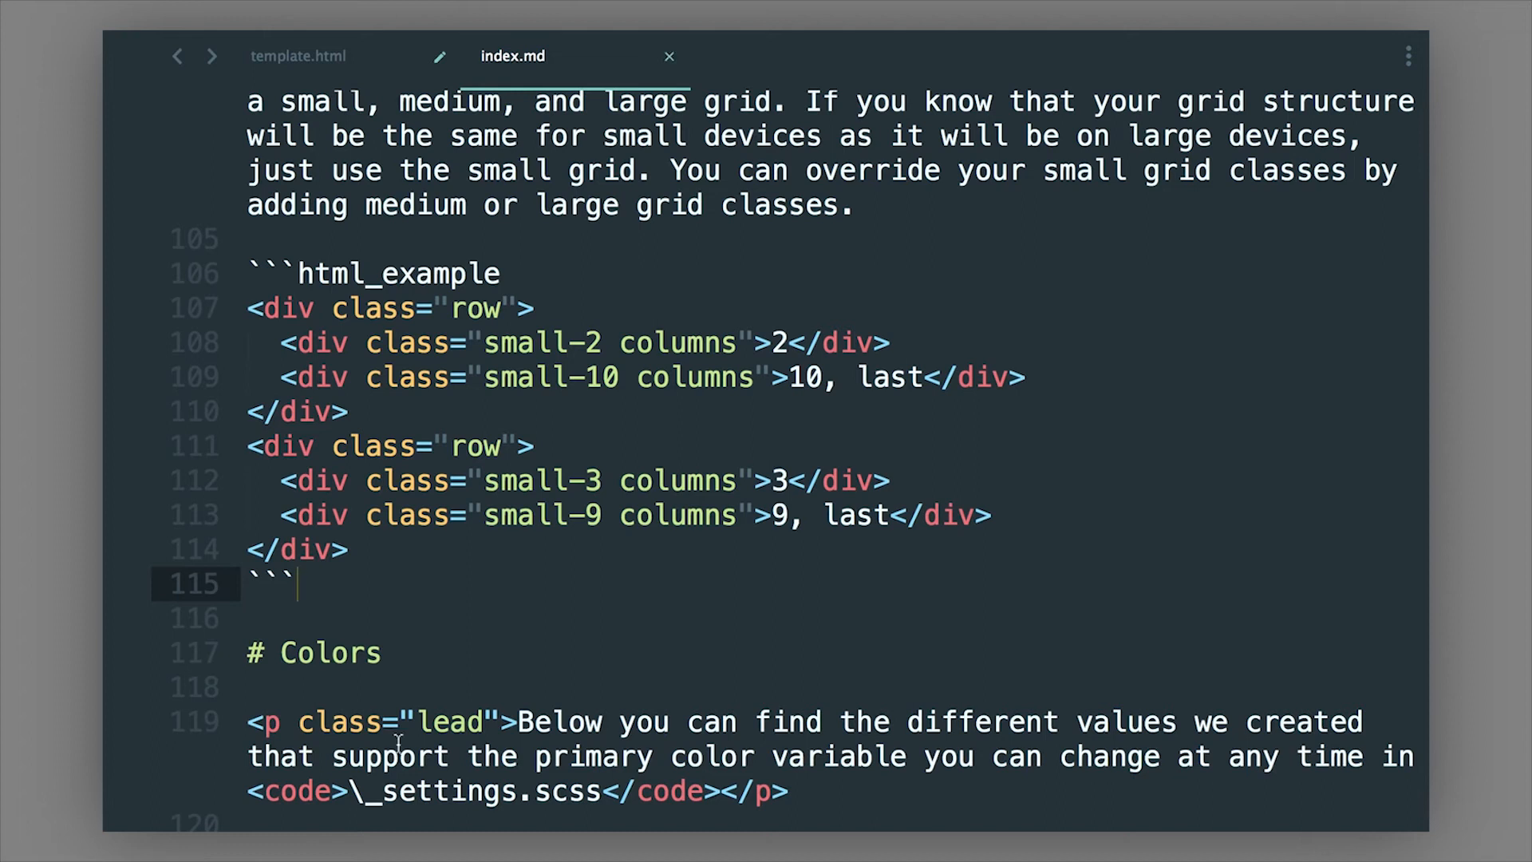
scroll("up", 3)
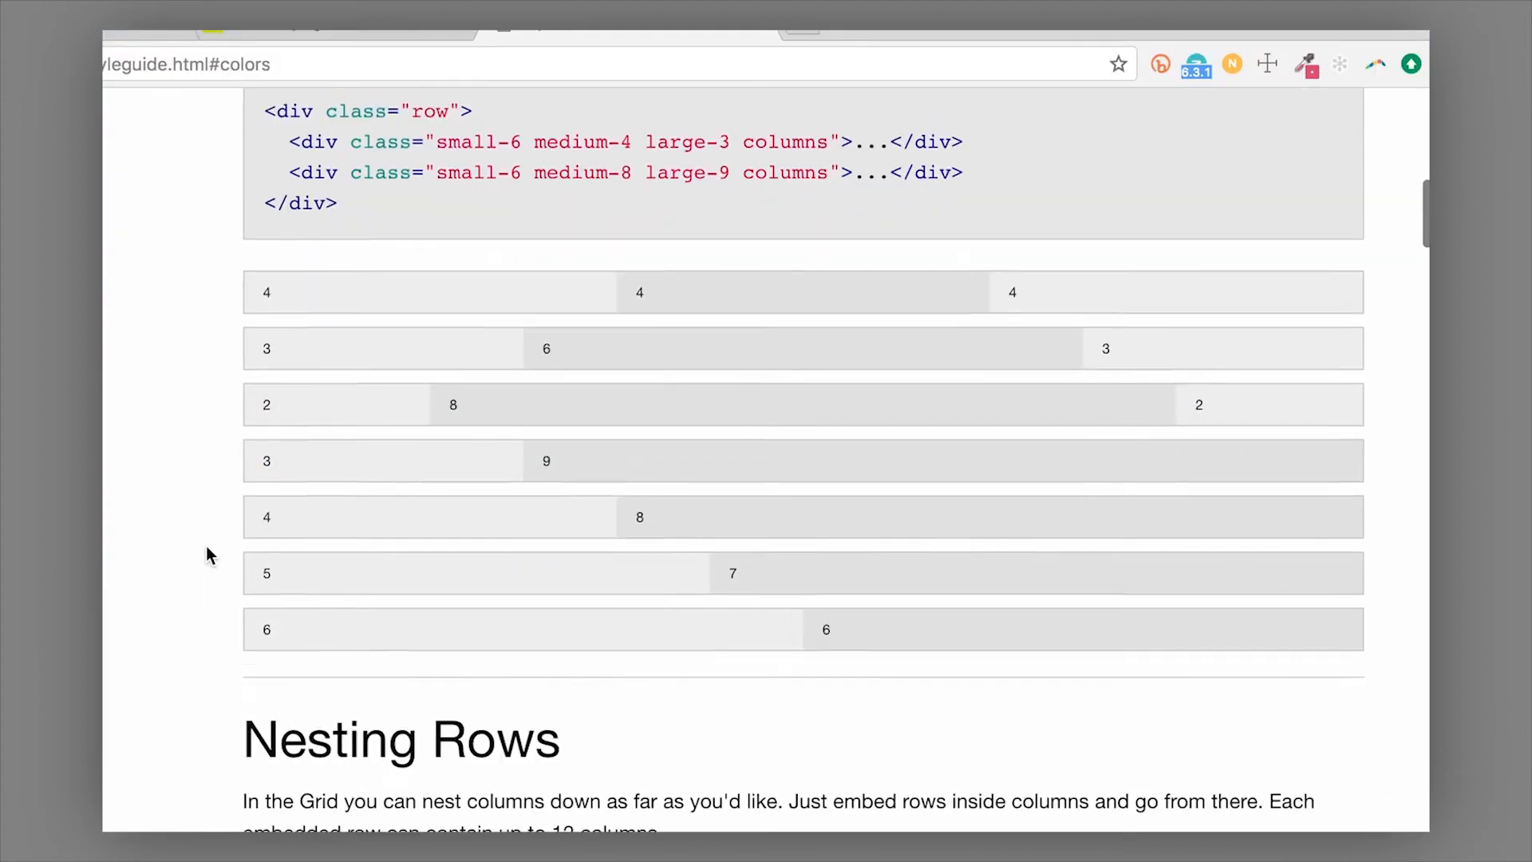
Step: Scroll to the Small Grid section showing code followed by unstyled 2/10 and 3/9 rows
scroll("down", 3)
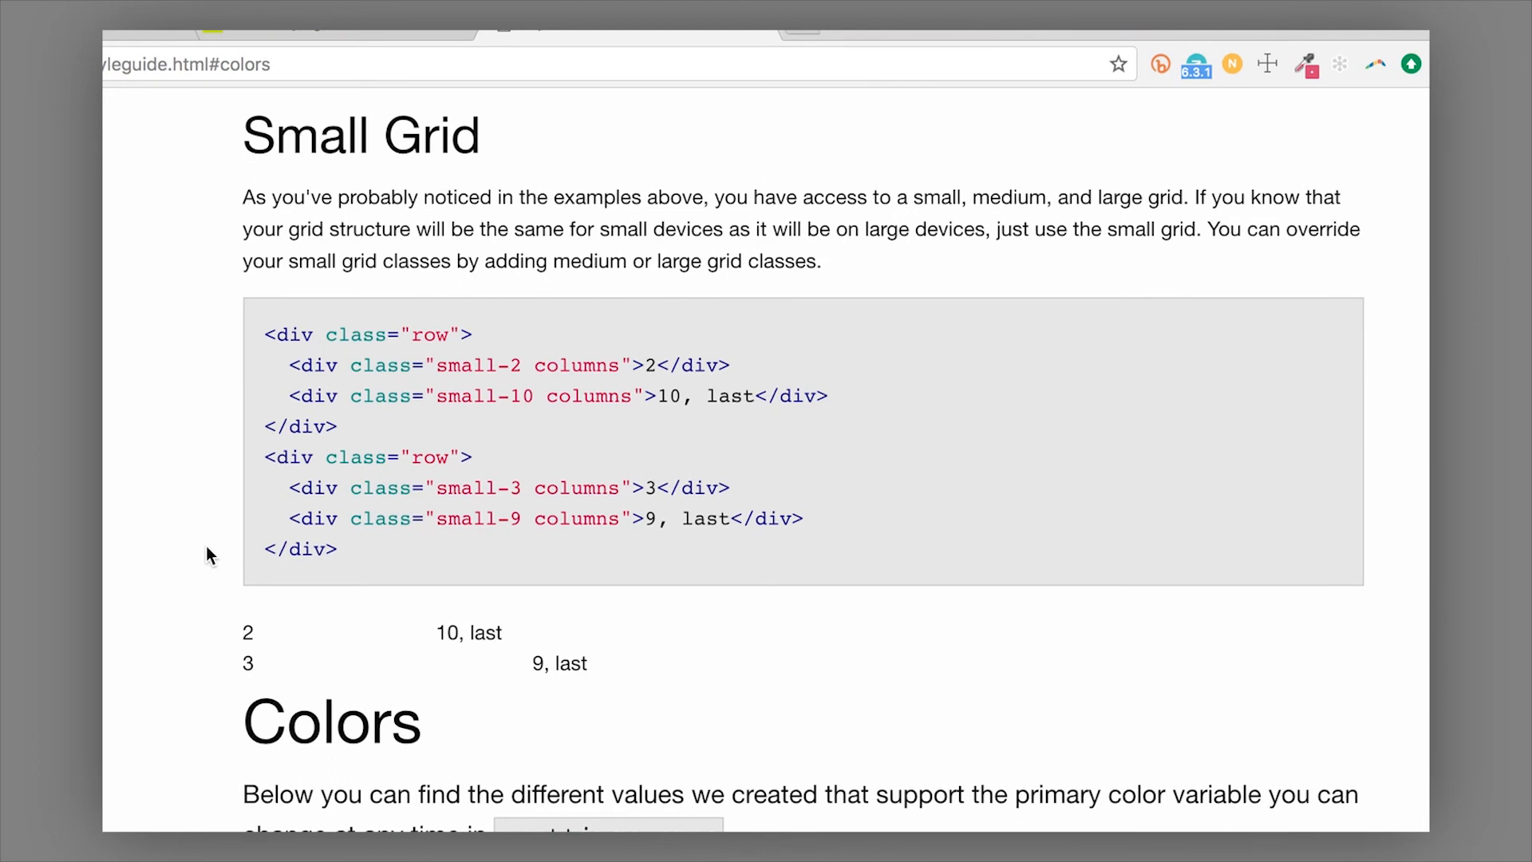
mouse_move(268, 385)
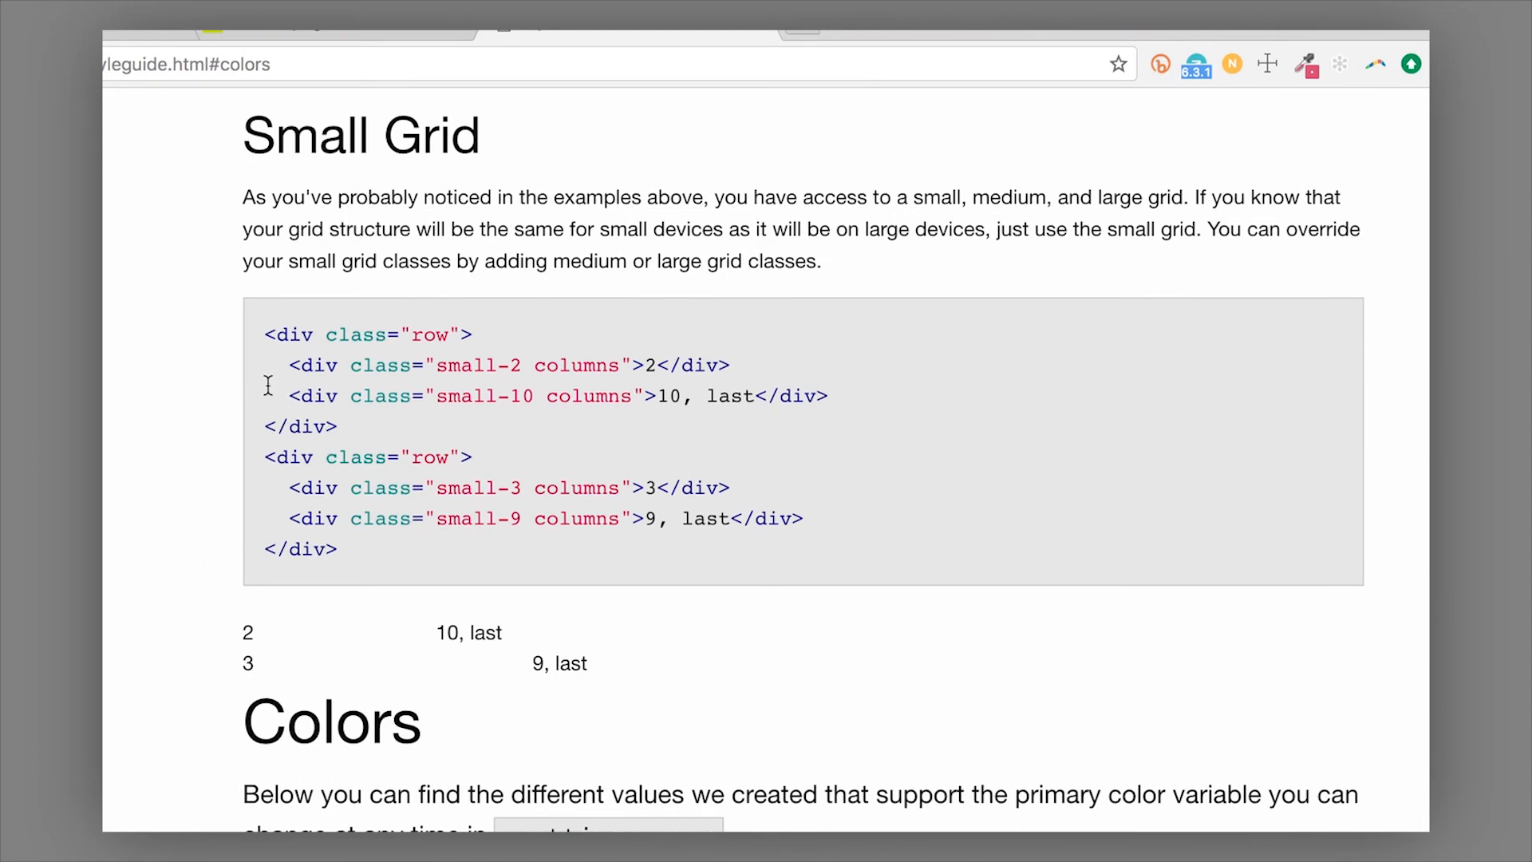
mouse_move(364, 448)
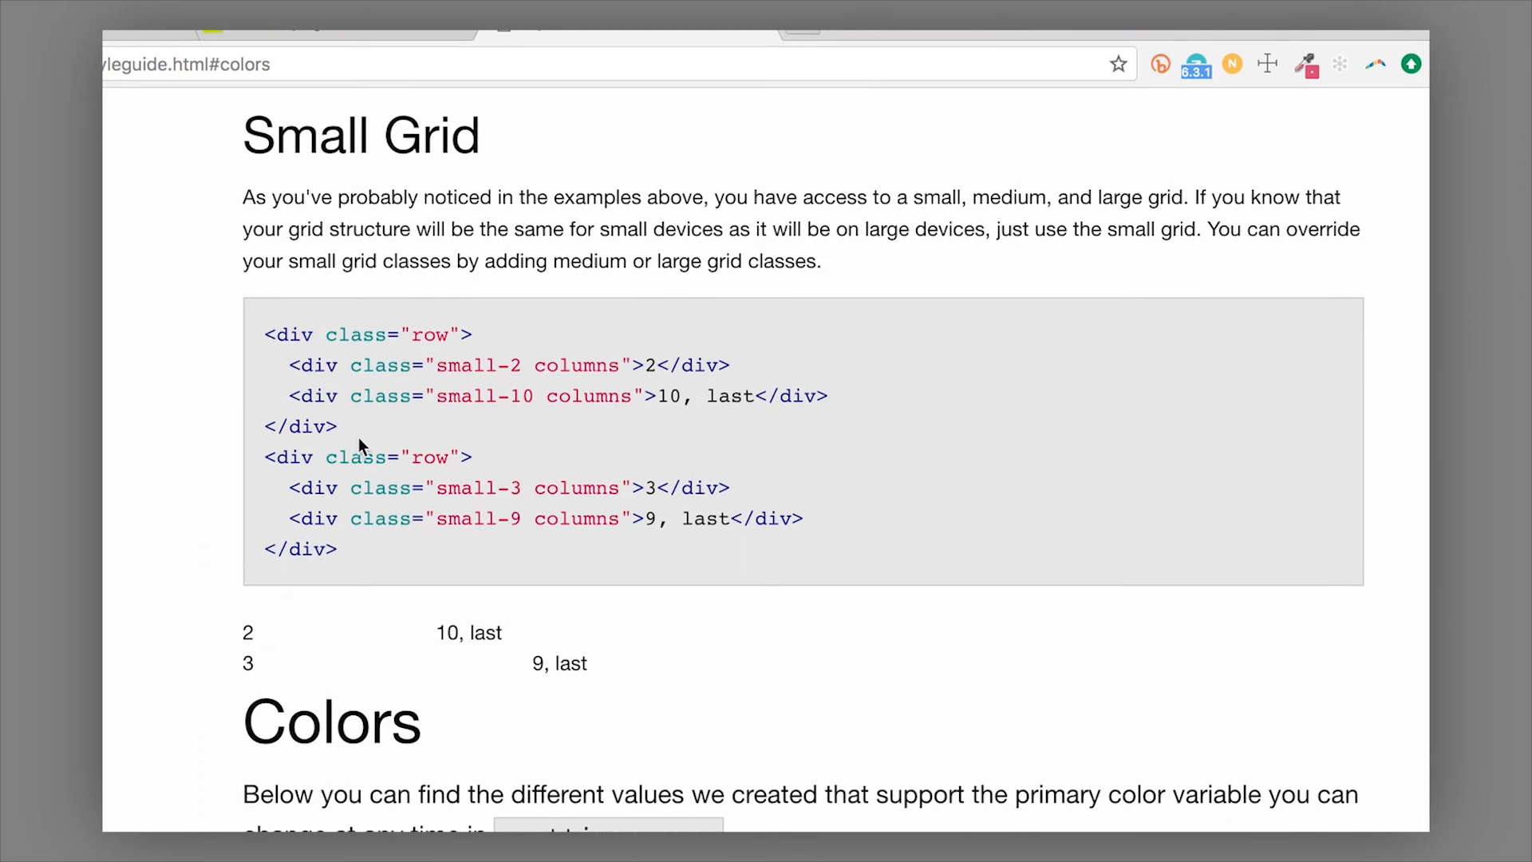
mouse_move(361, 663)
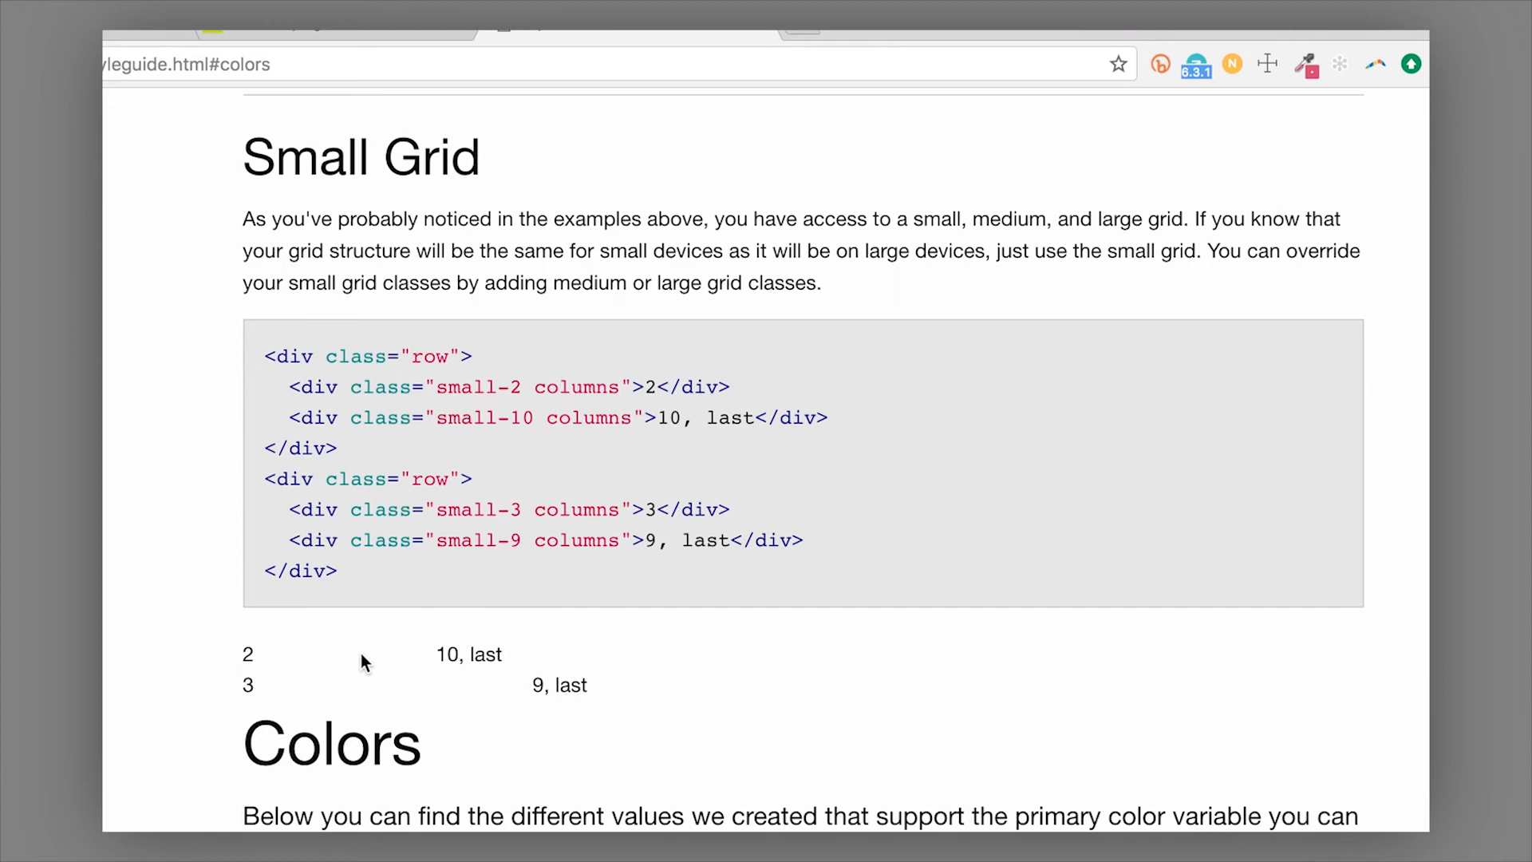
mouse_move(463, 679)
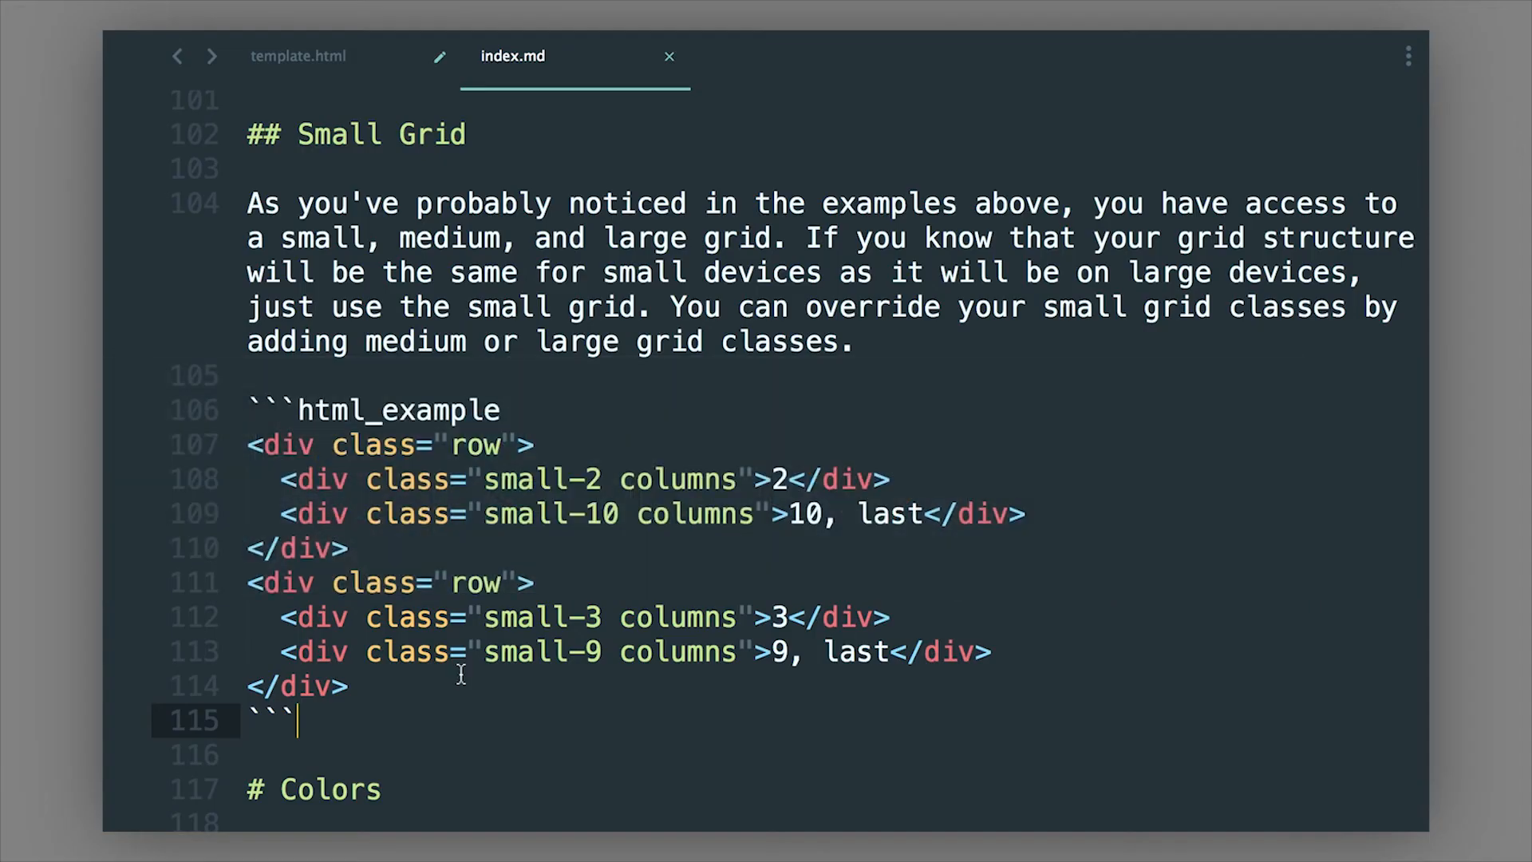
Step: Restore the html fence and row display markup in index.md, then scroll through Colors
scroll("down", 3)
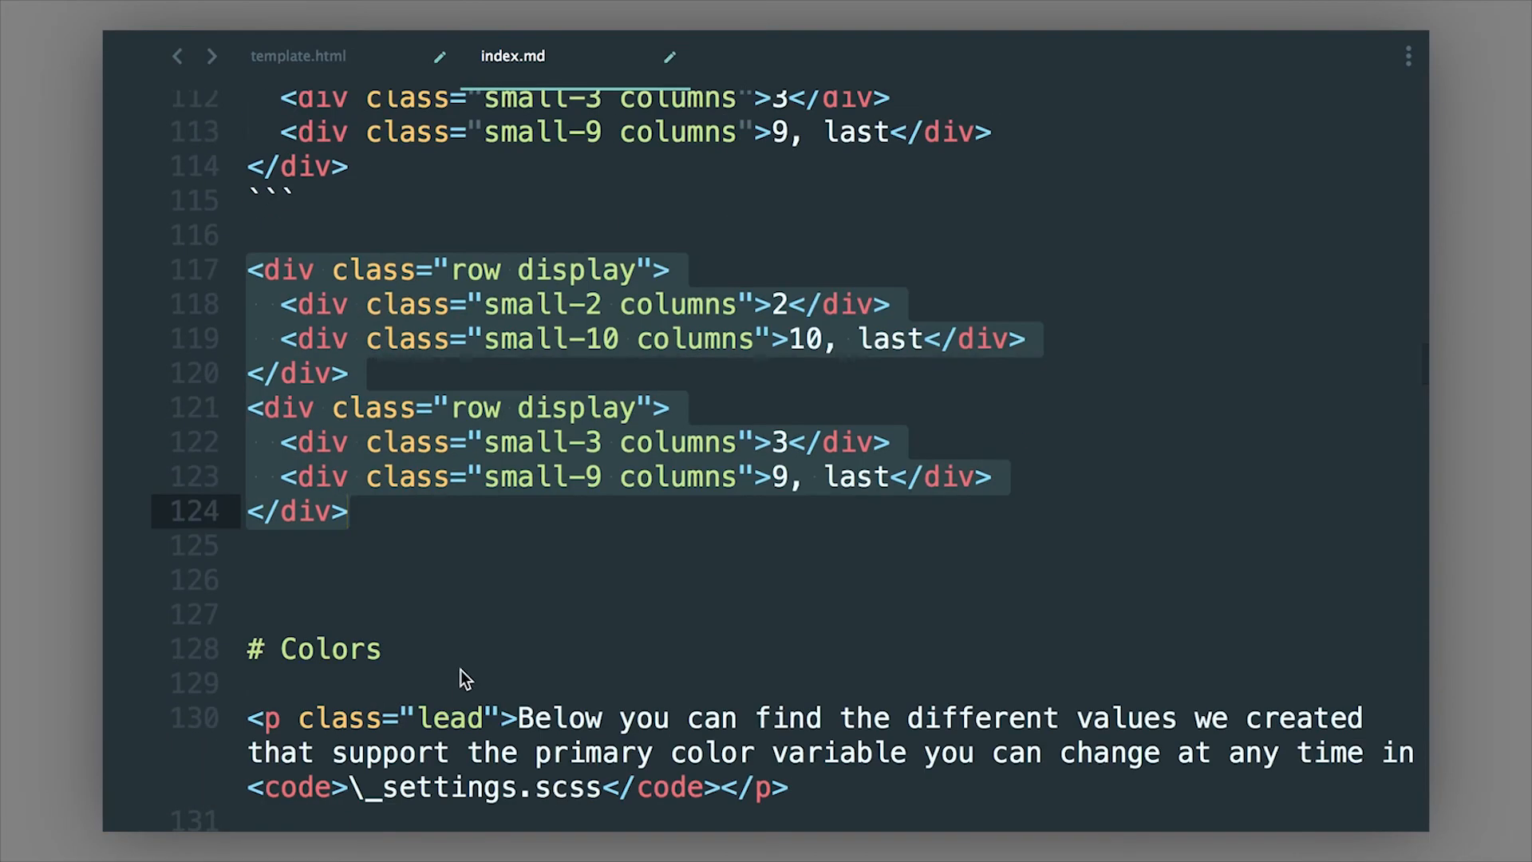
scroll("up", 3)
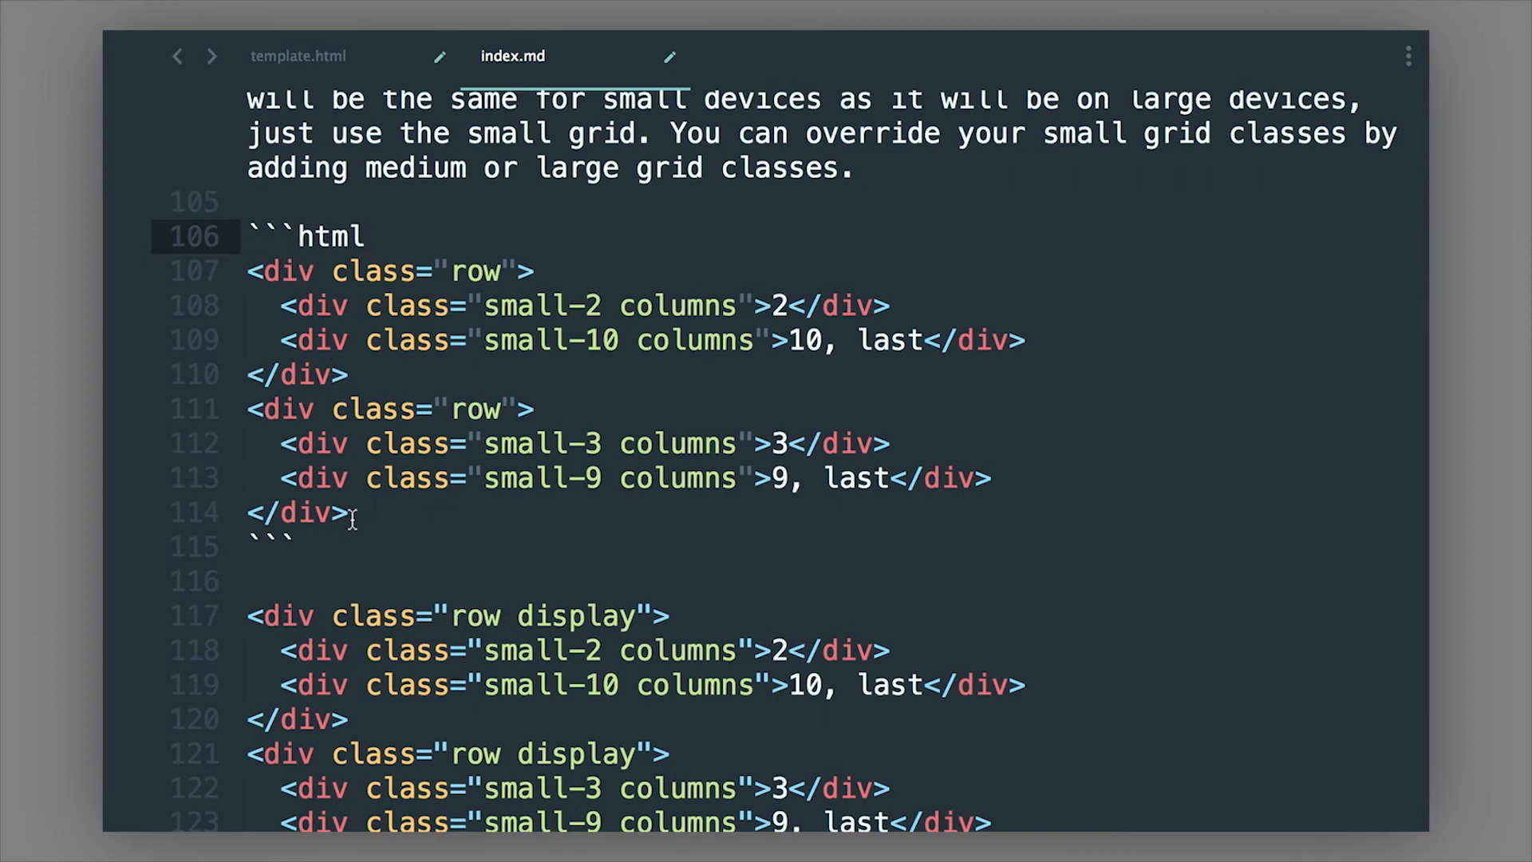
scroll("down", 3)
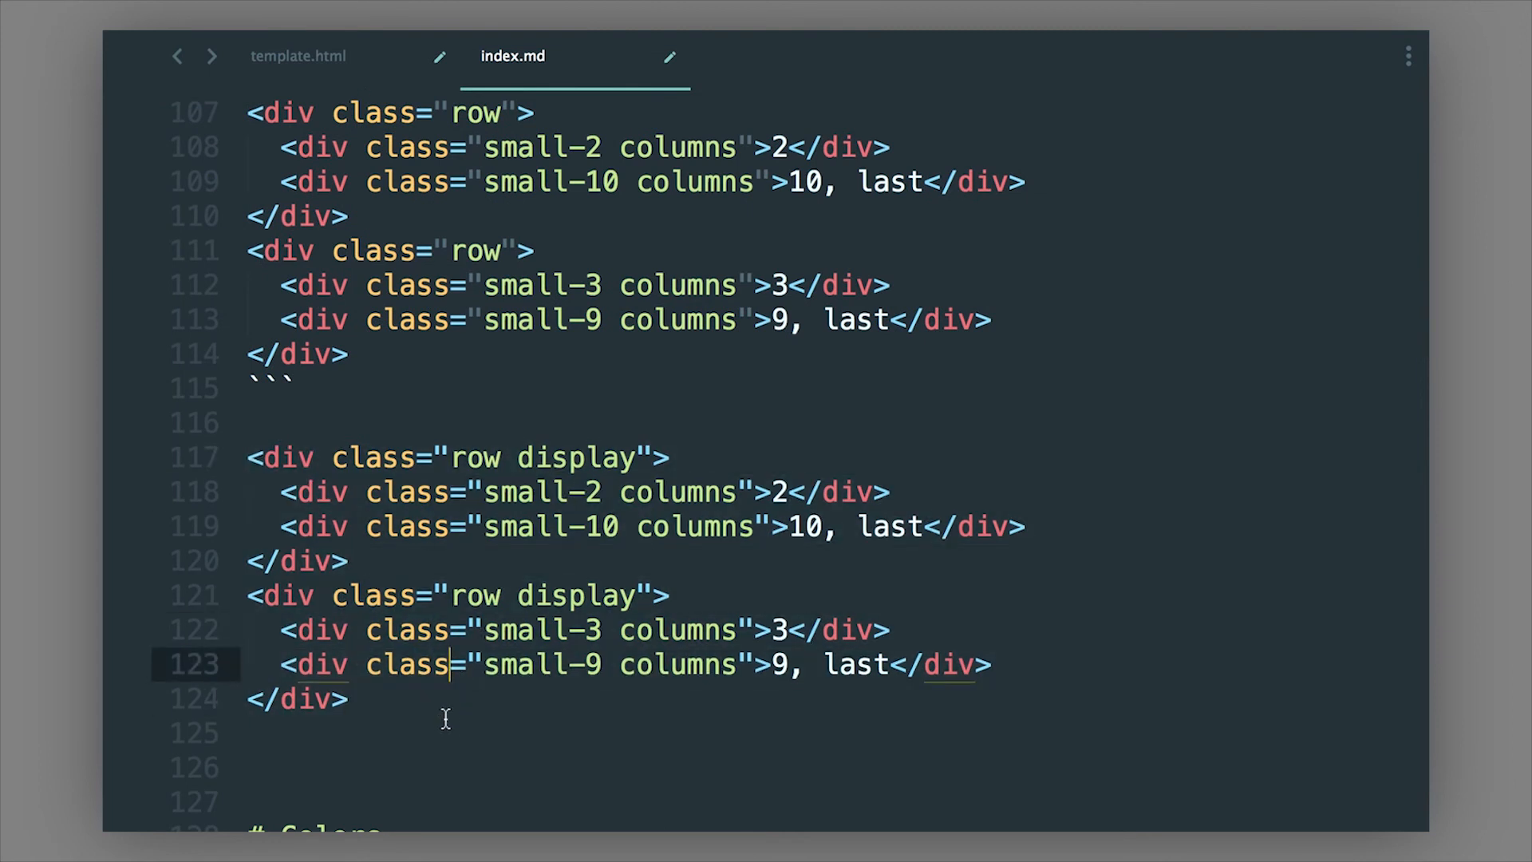
scroll("down", 3)
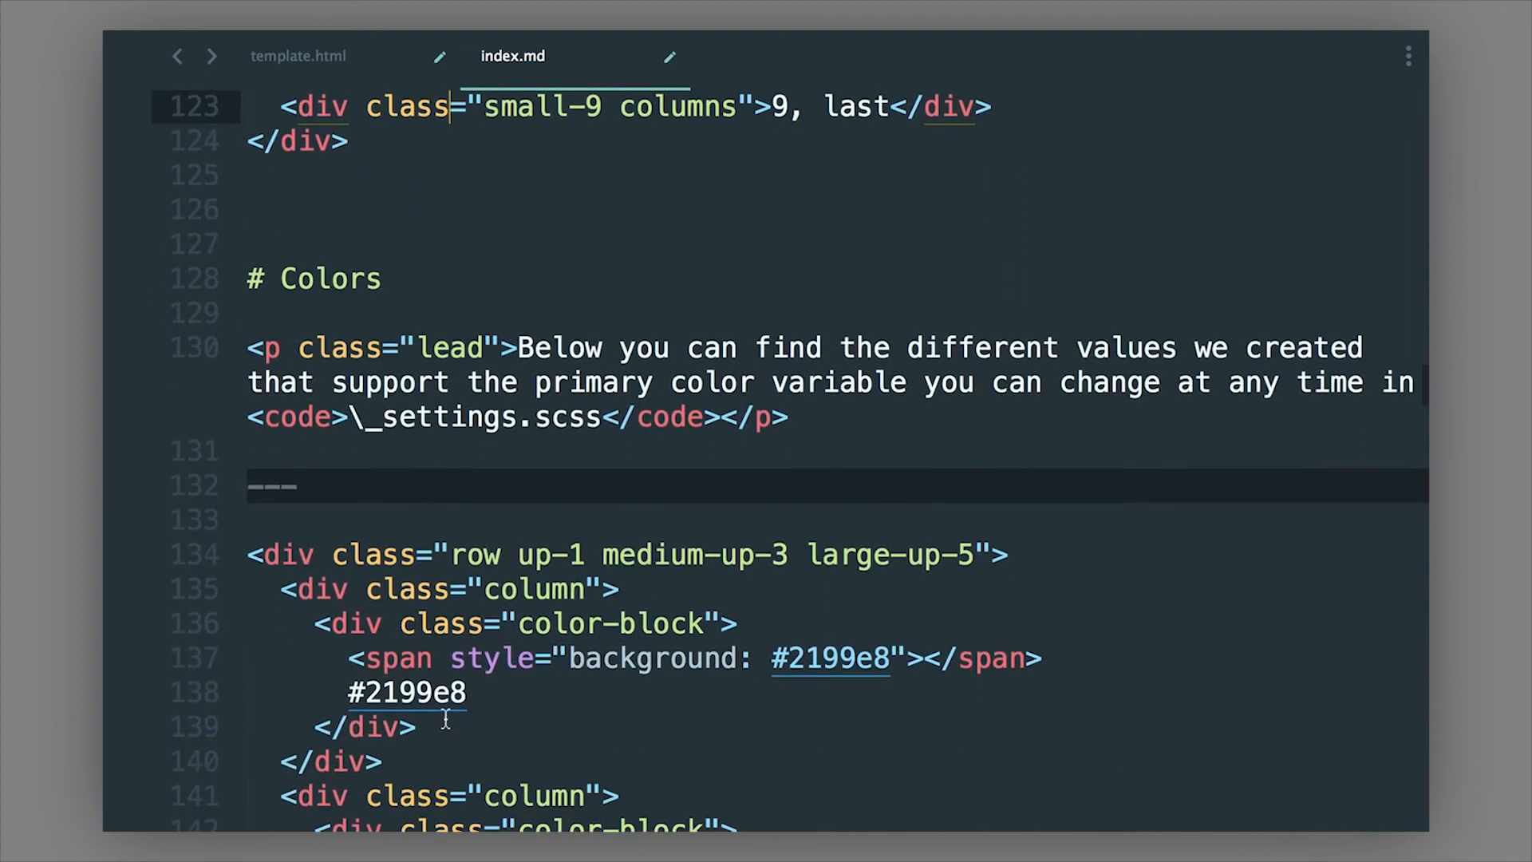
scroll("down", 3)
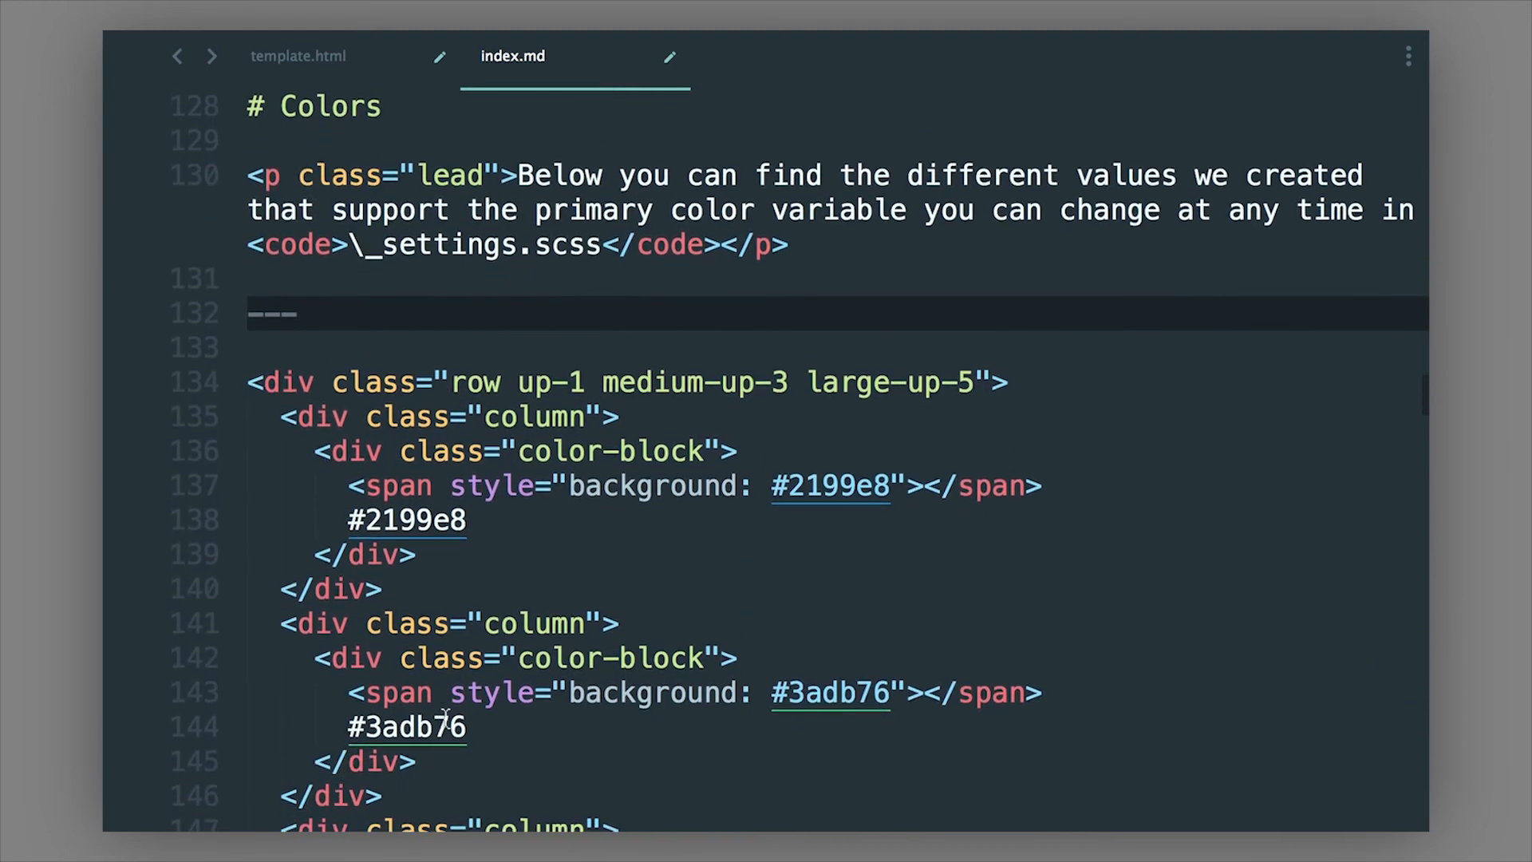
scroll("up", 3)
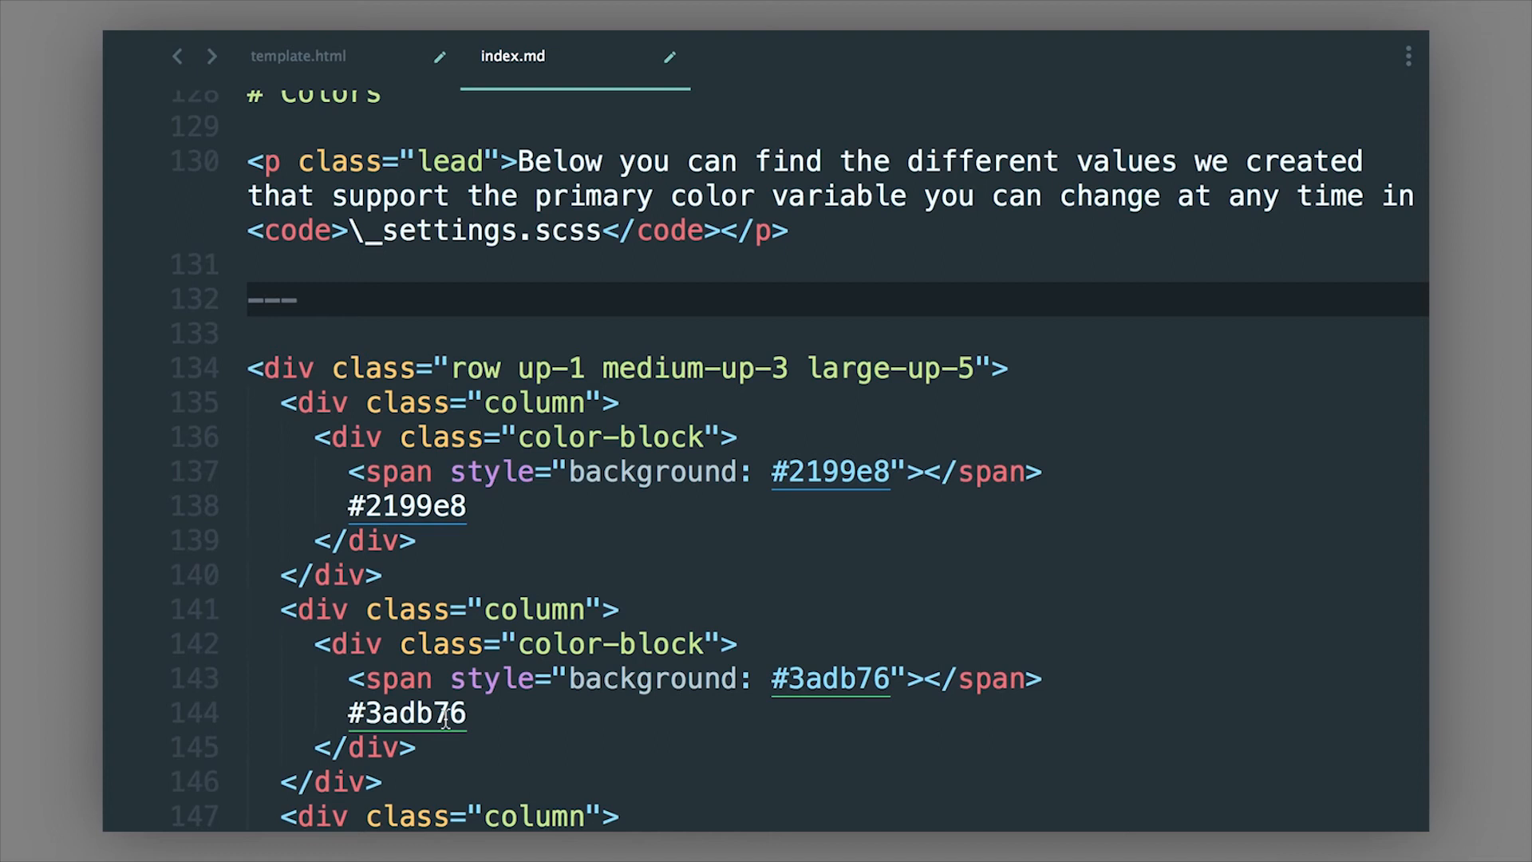
mouse_move(495, 540)
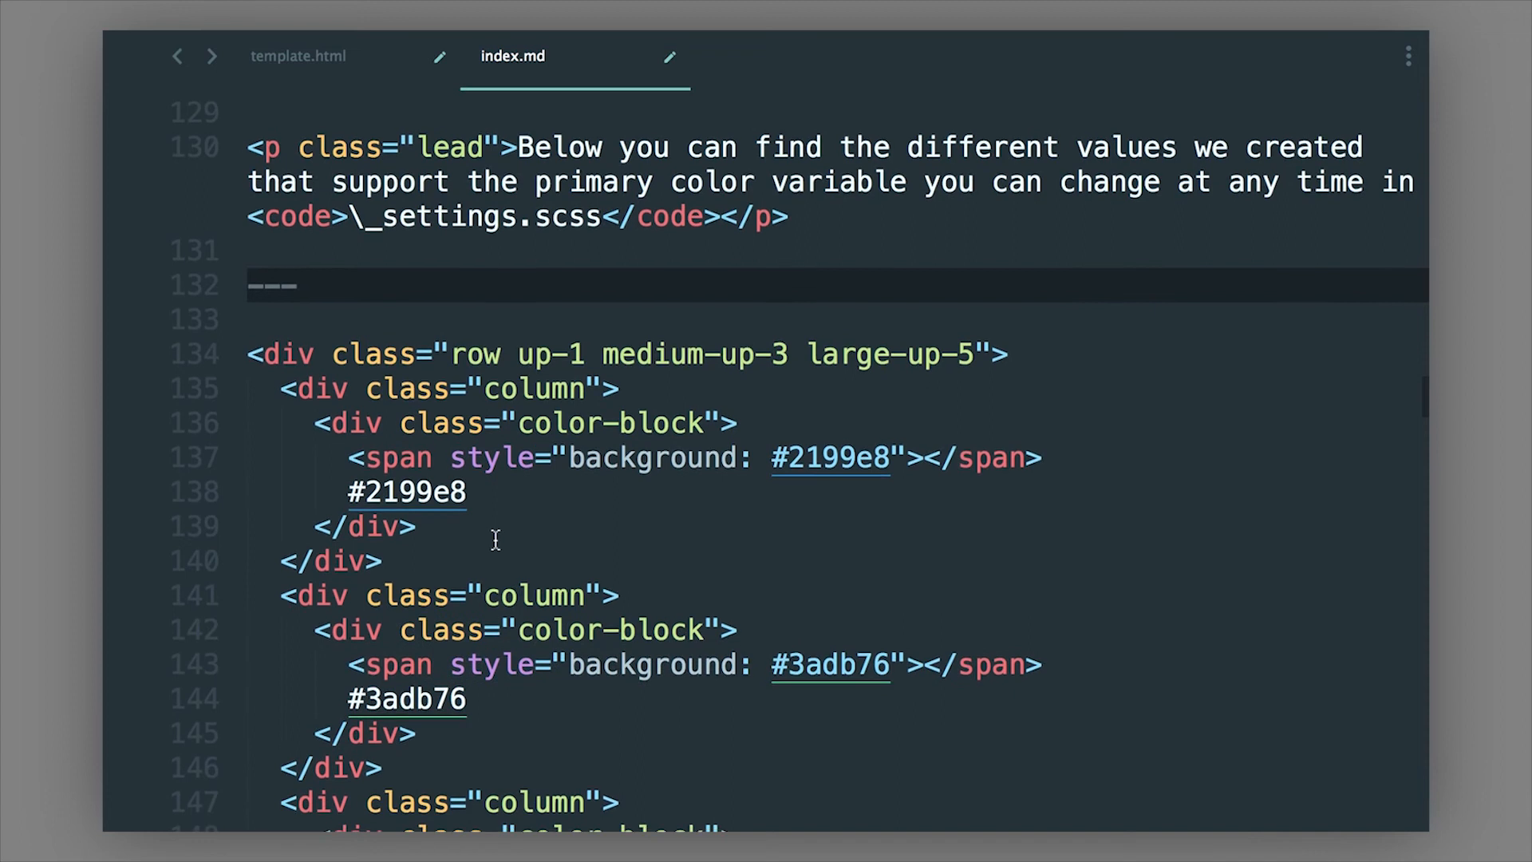
scroll("down", 3)
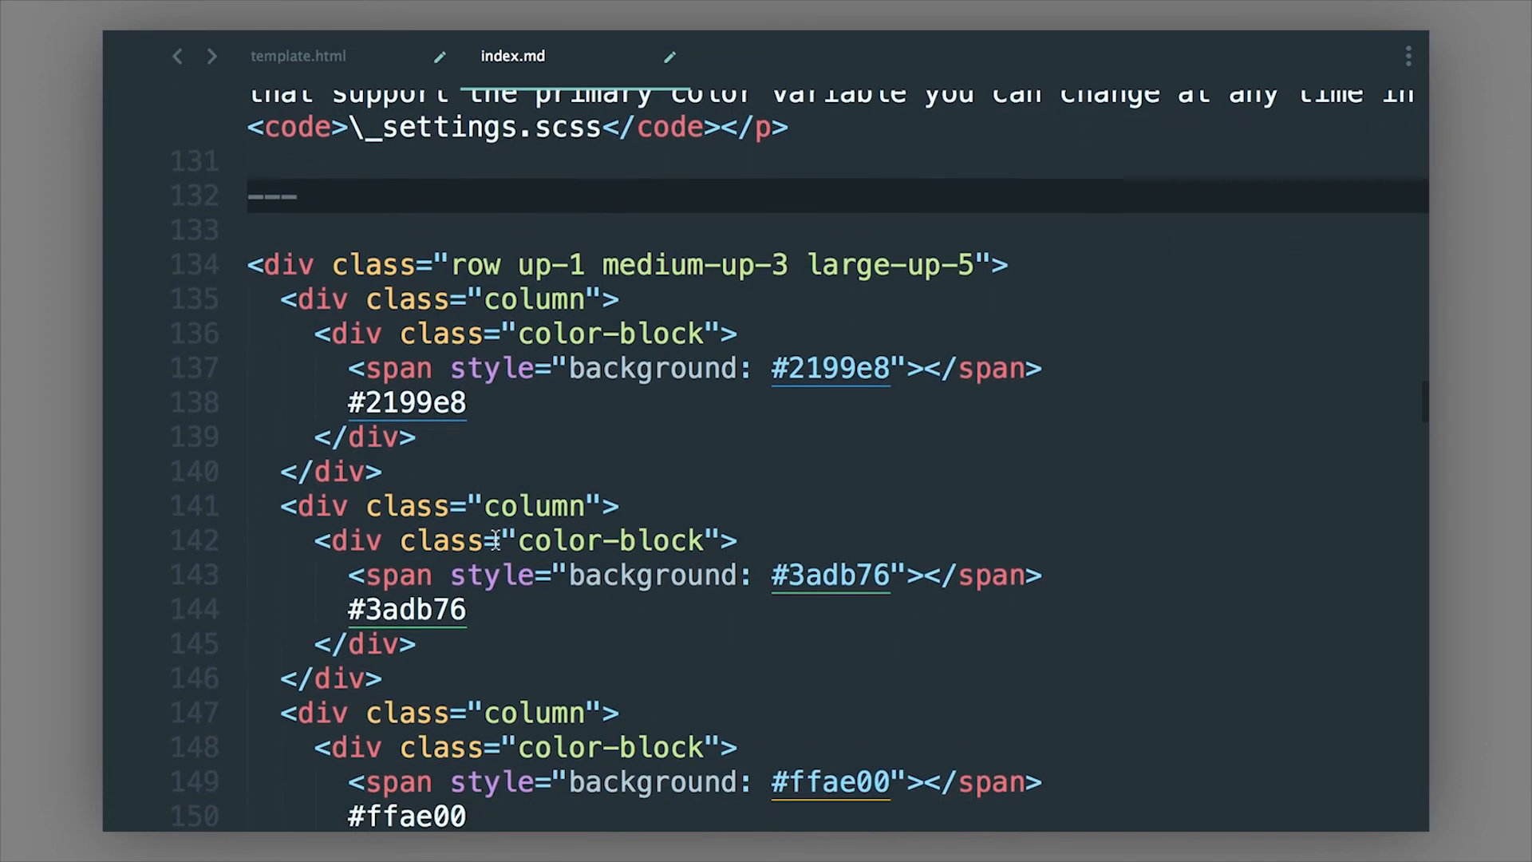
scroll("down", 3)
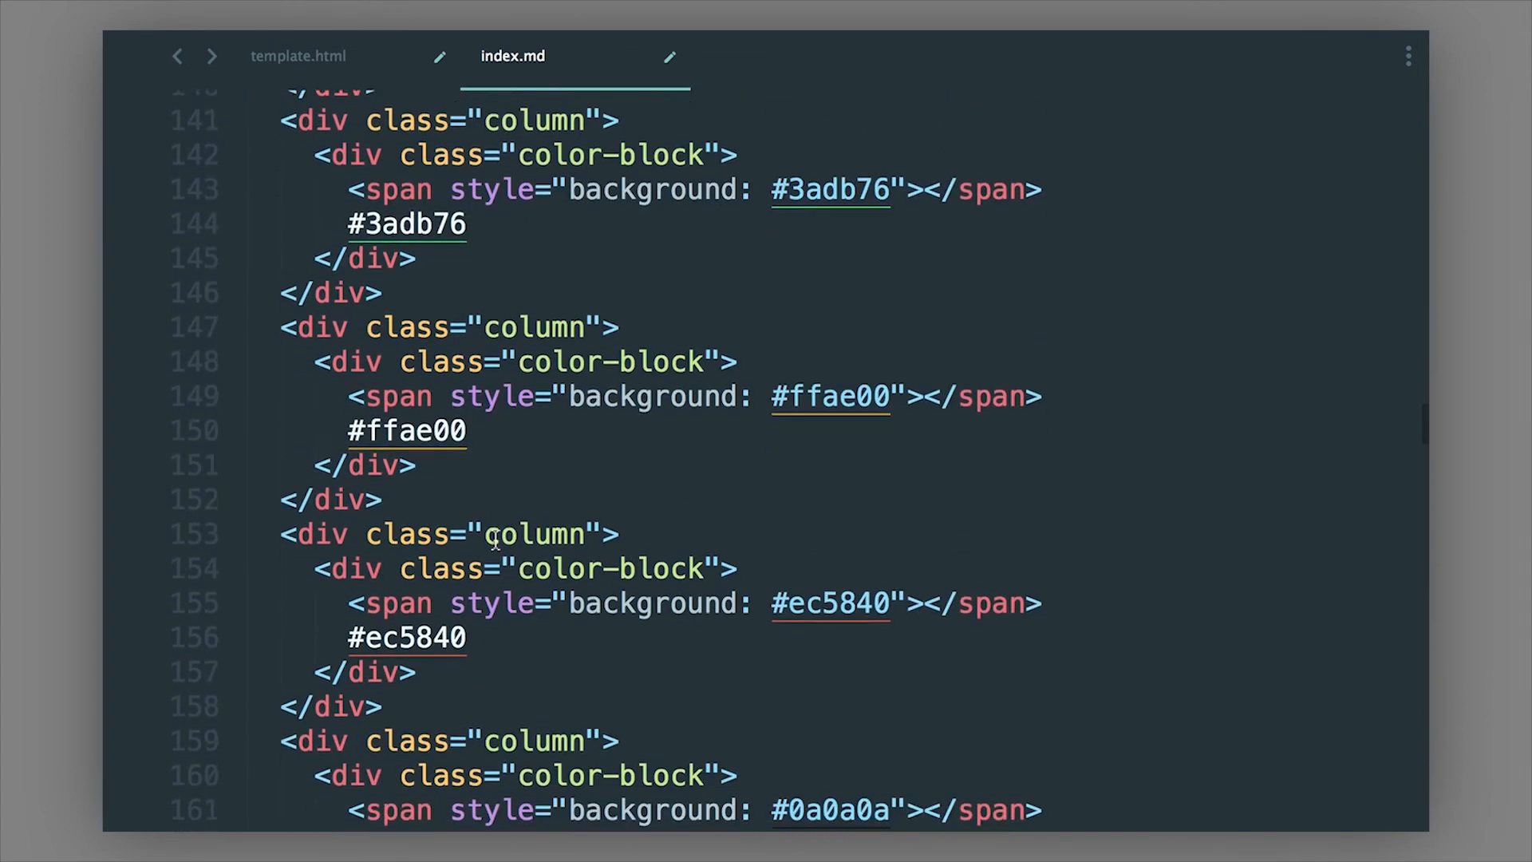
scroll("down", 3)
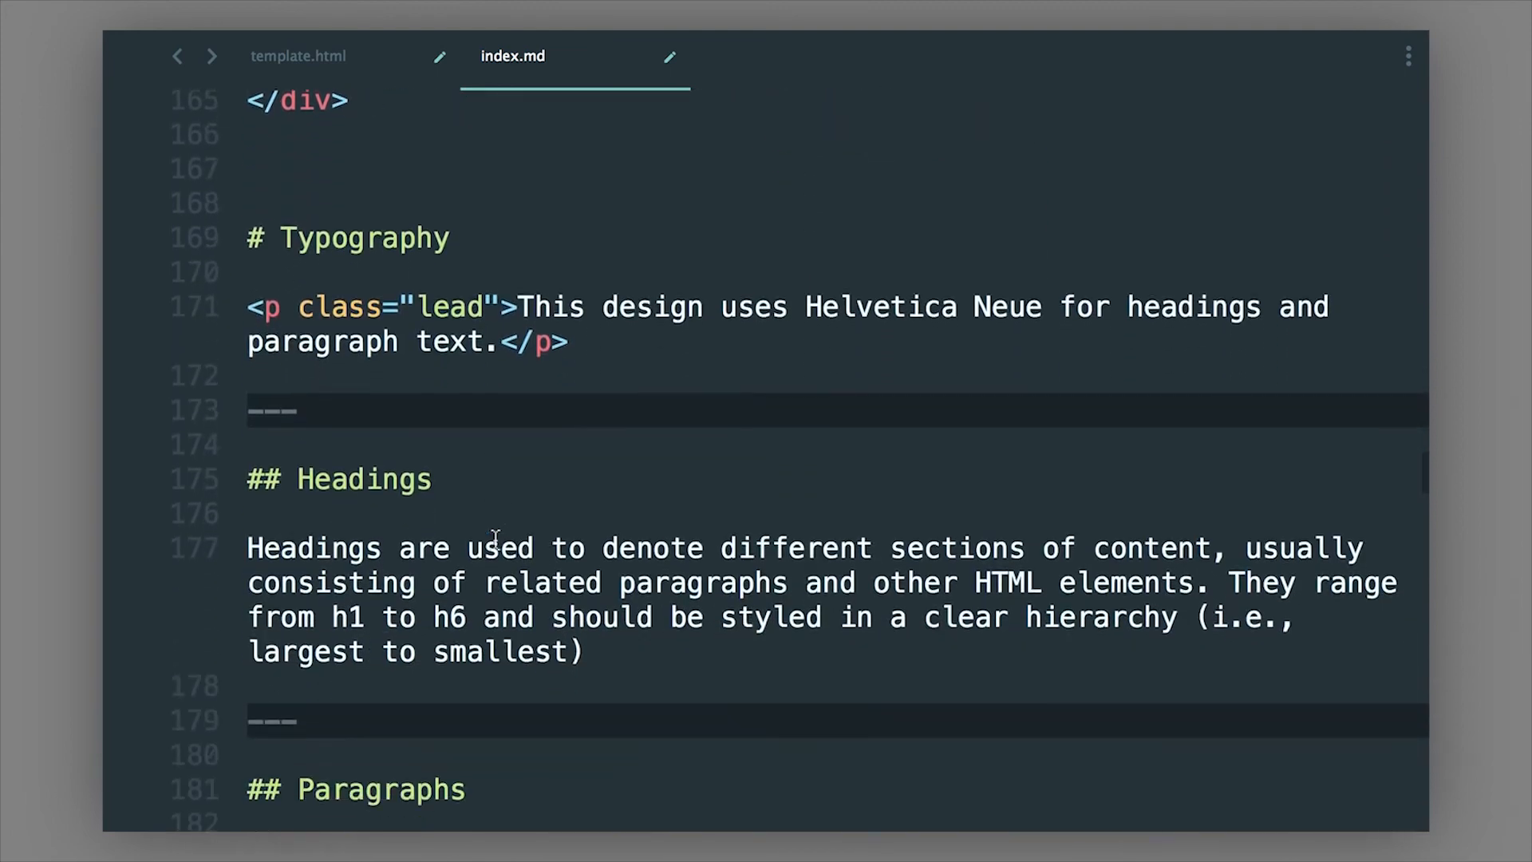
scroll("down", 3)
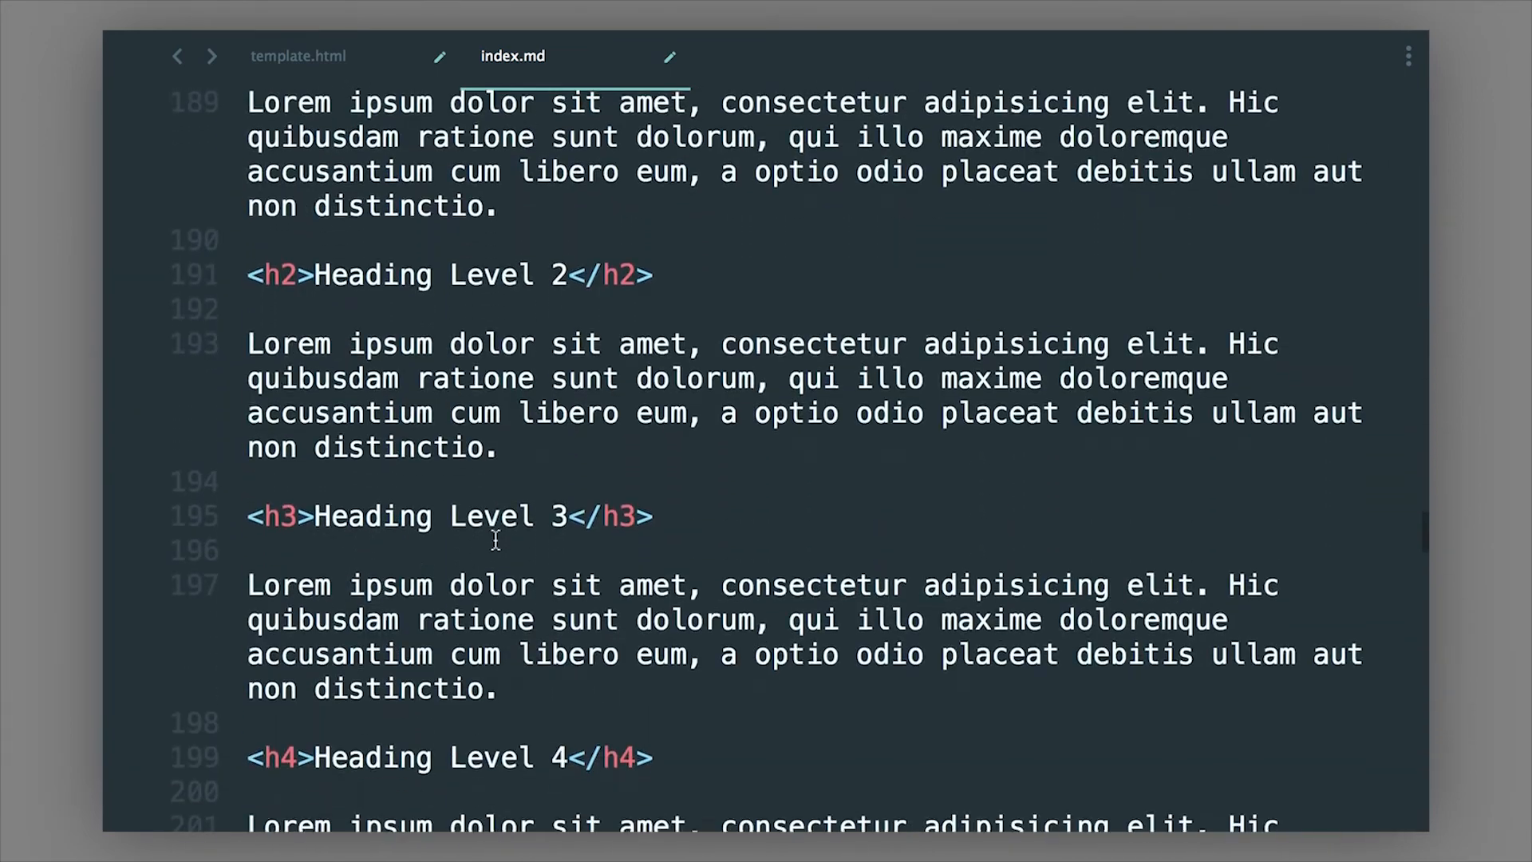
scroll("down", 3)
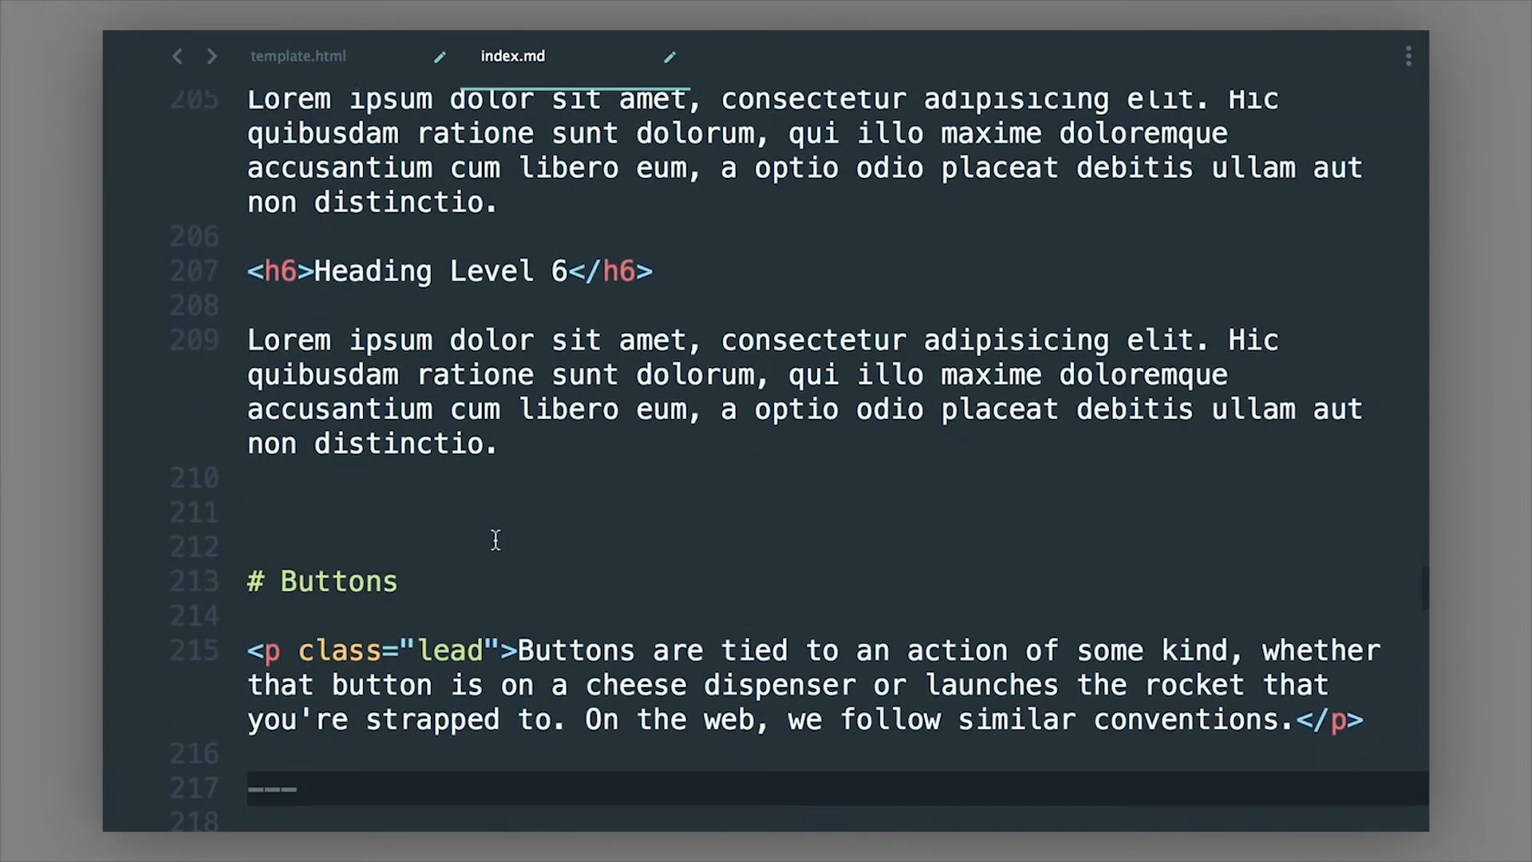
scroll("down", 3)
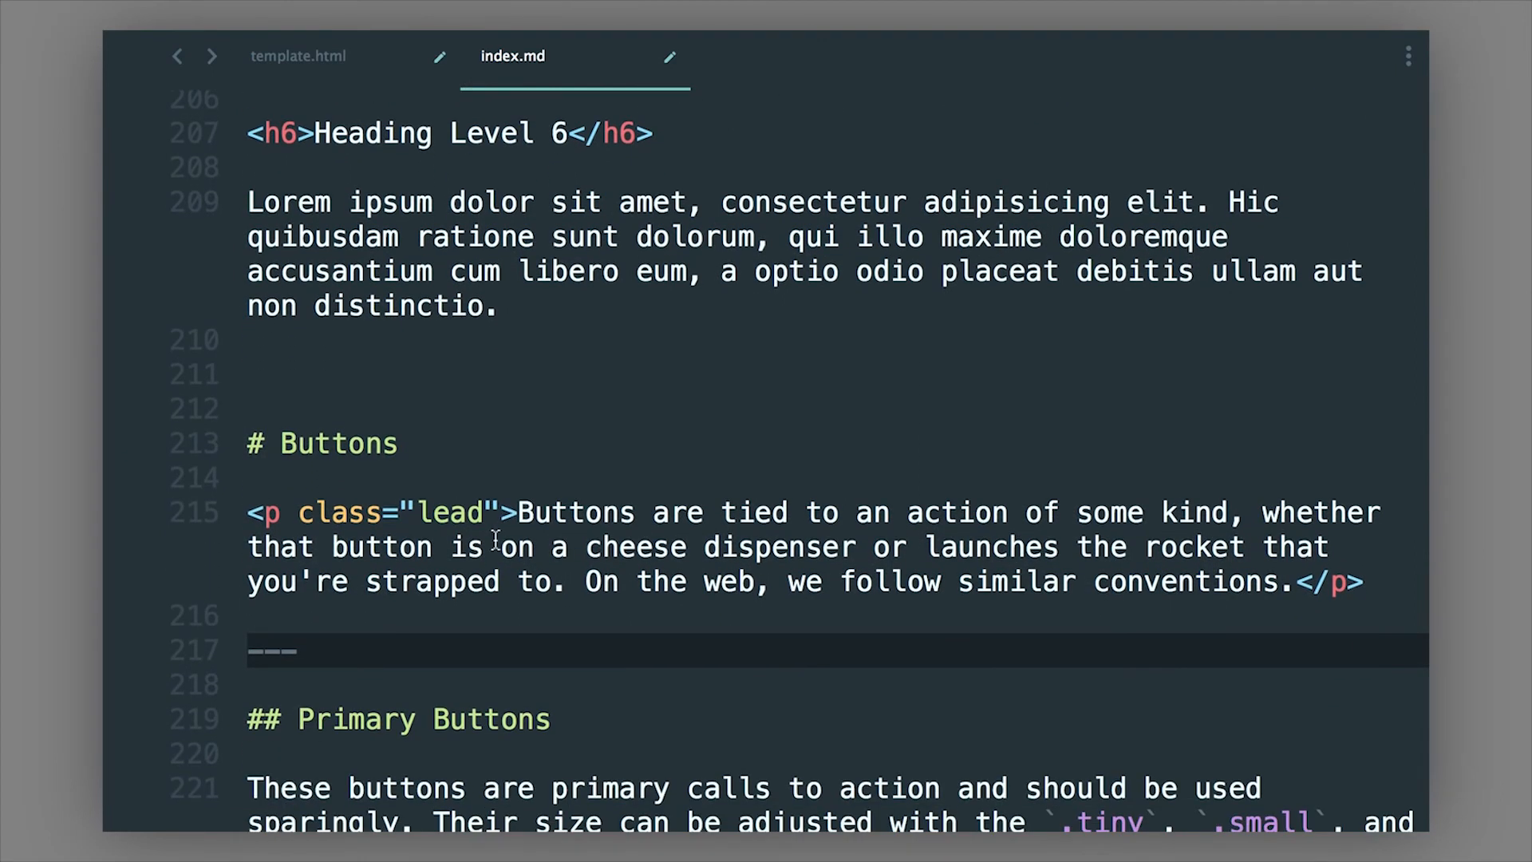
scroll("down", 3)
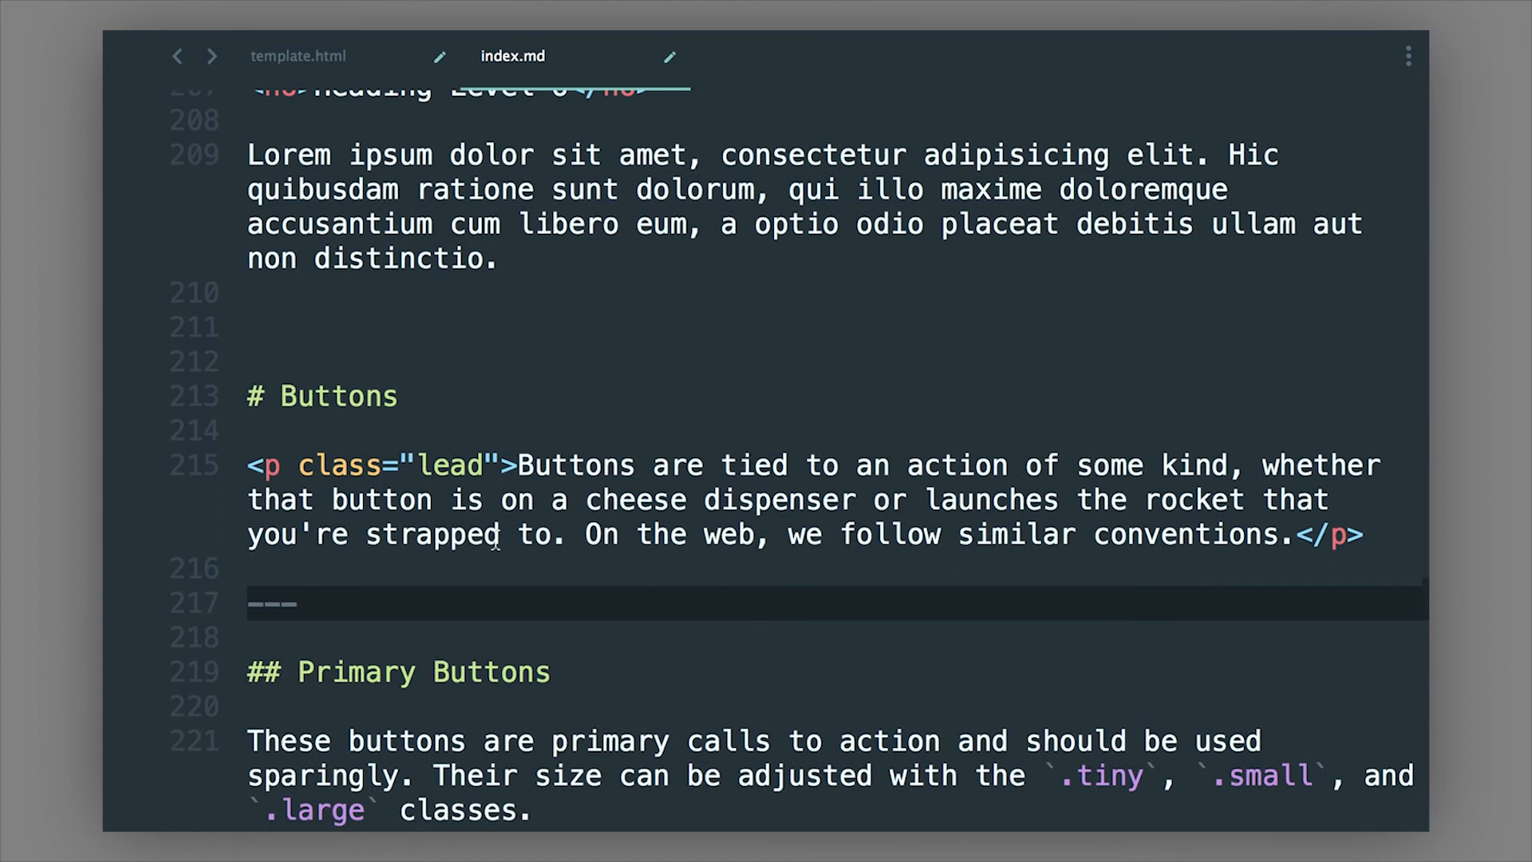
scroll("down", 3)
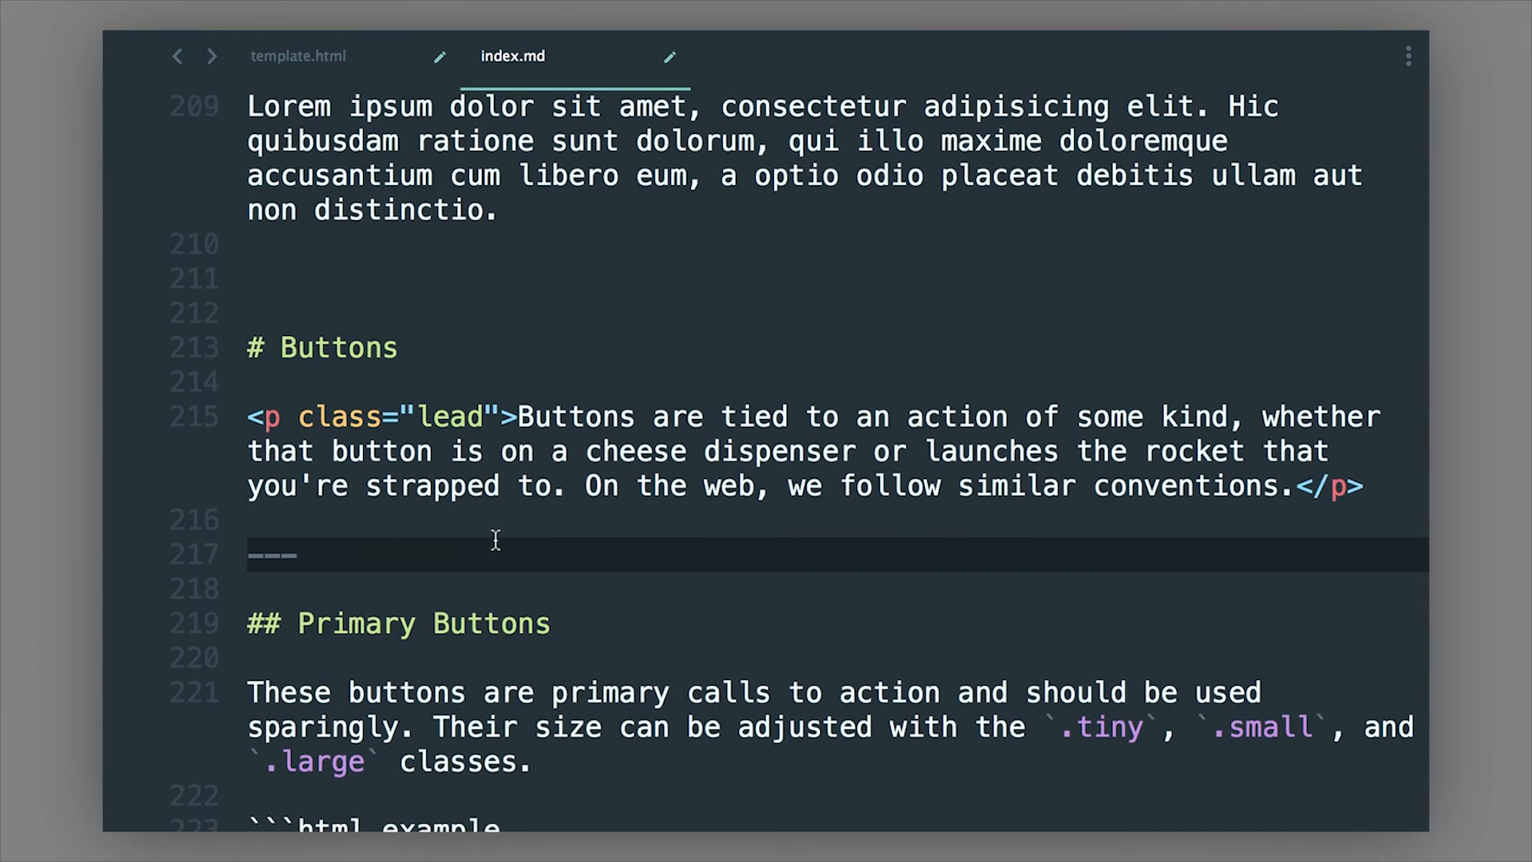
scroll("down", 3)
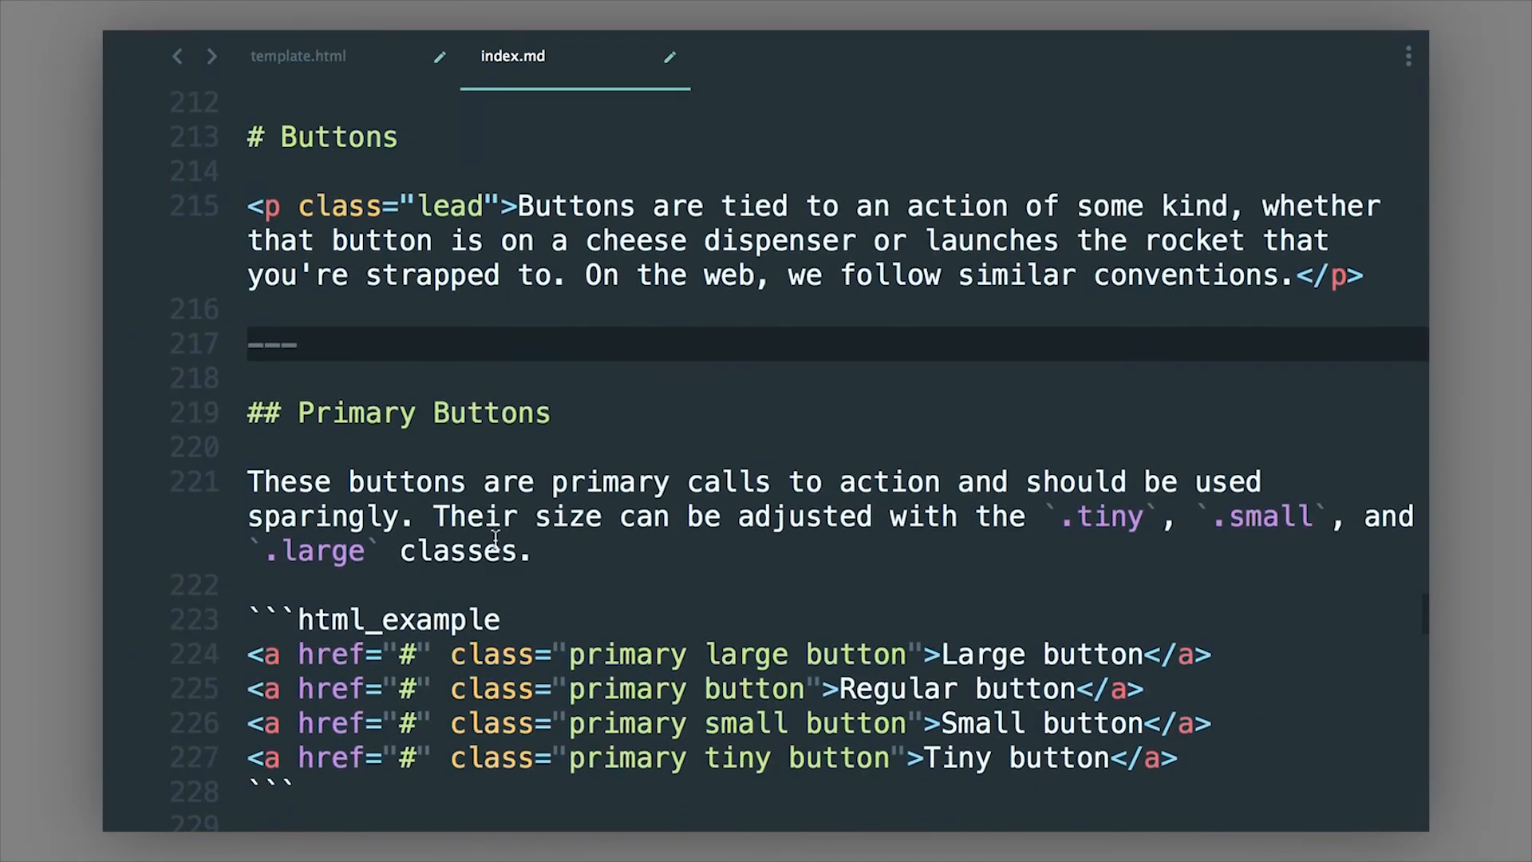
scroll("down", 3)
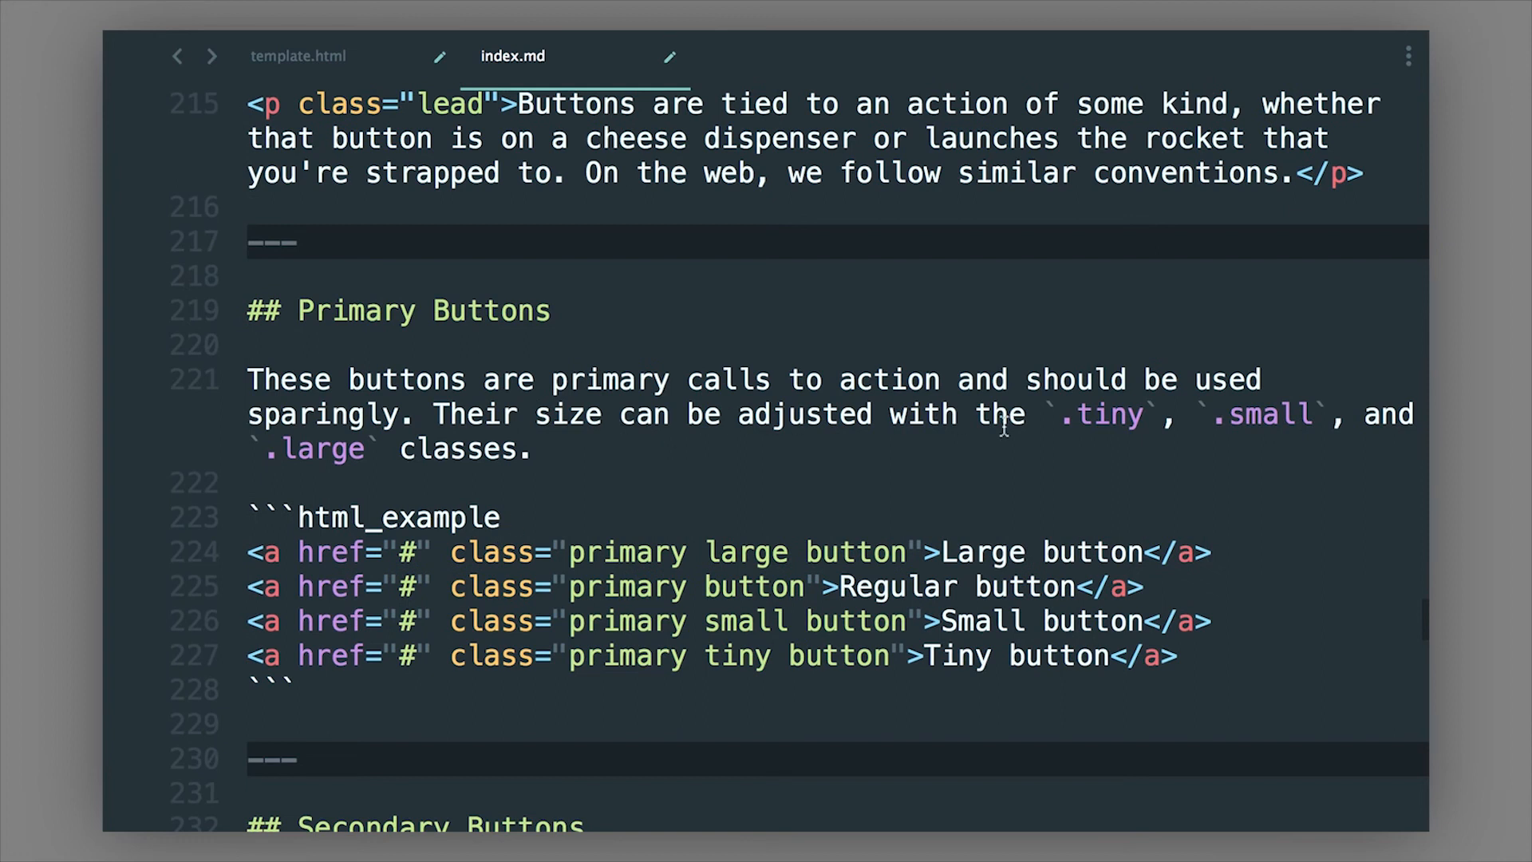
left_click(536, 448)
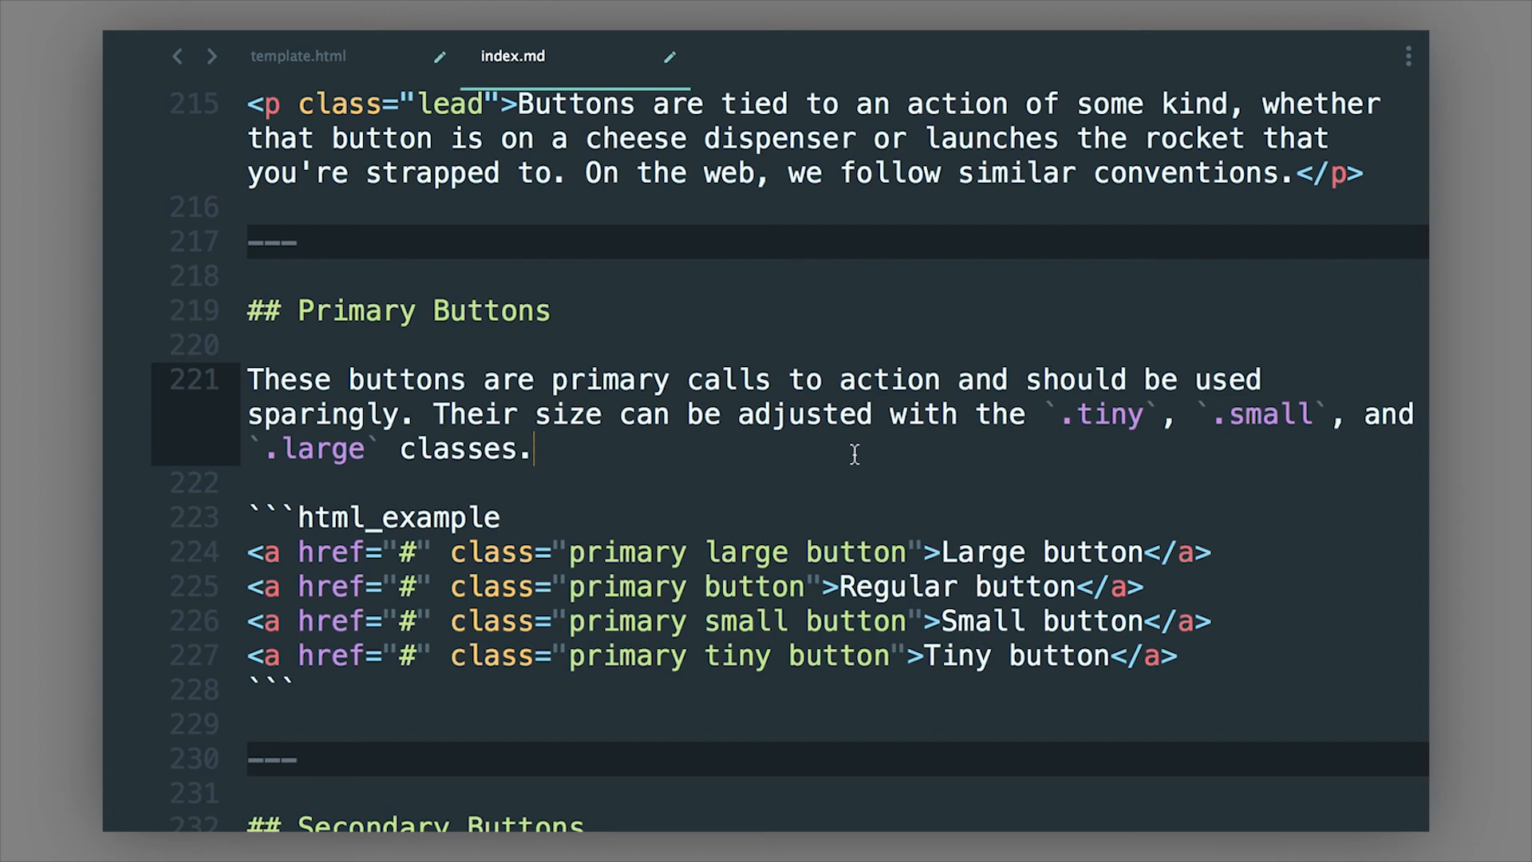
scroll("down", 3)
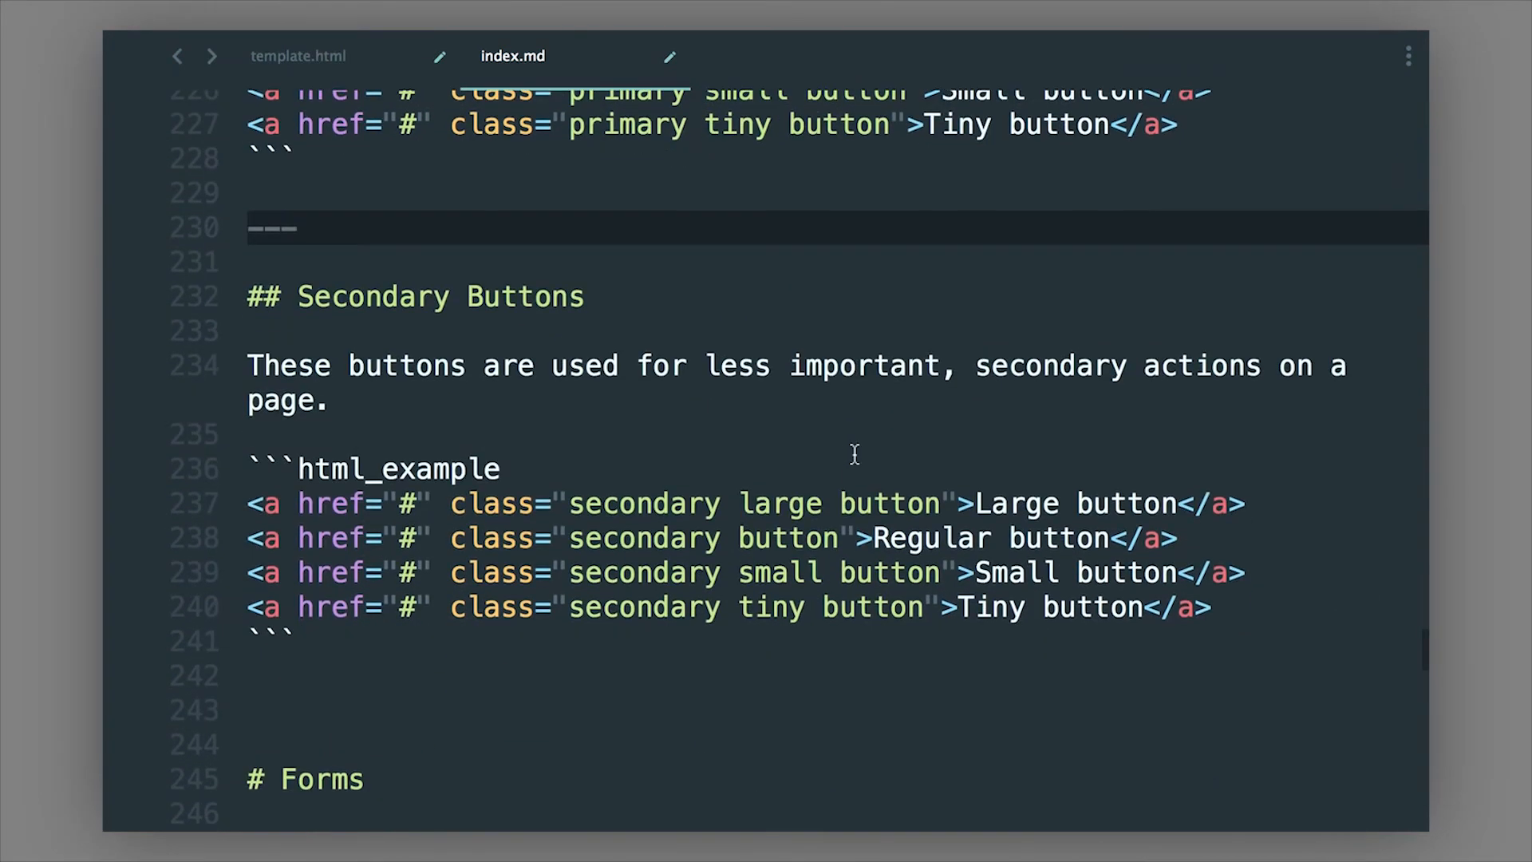
scroll("down", 3)
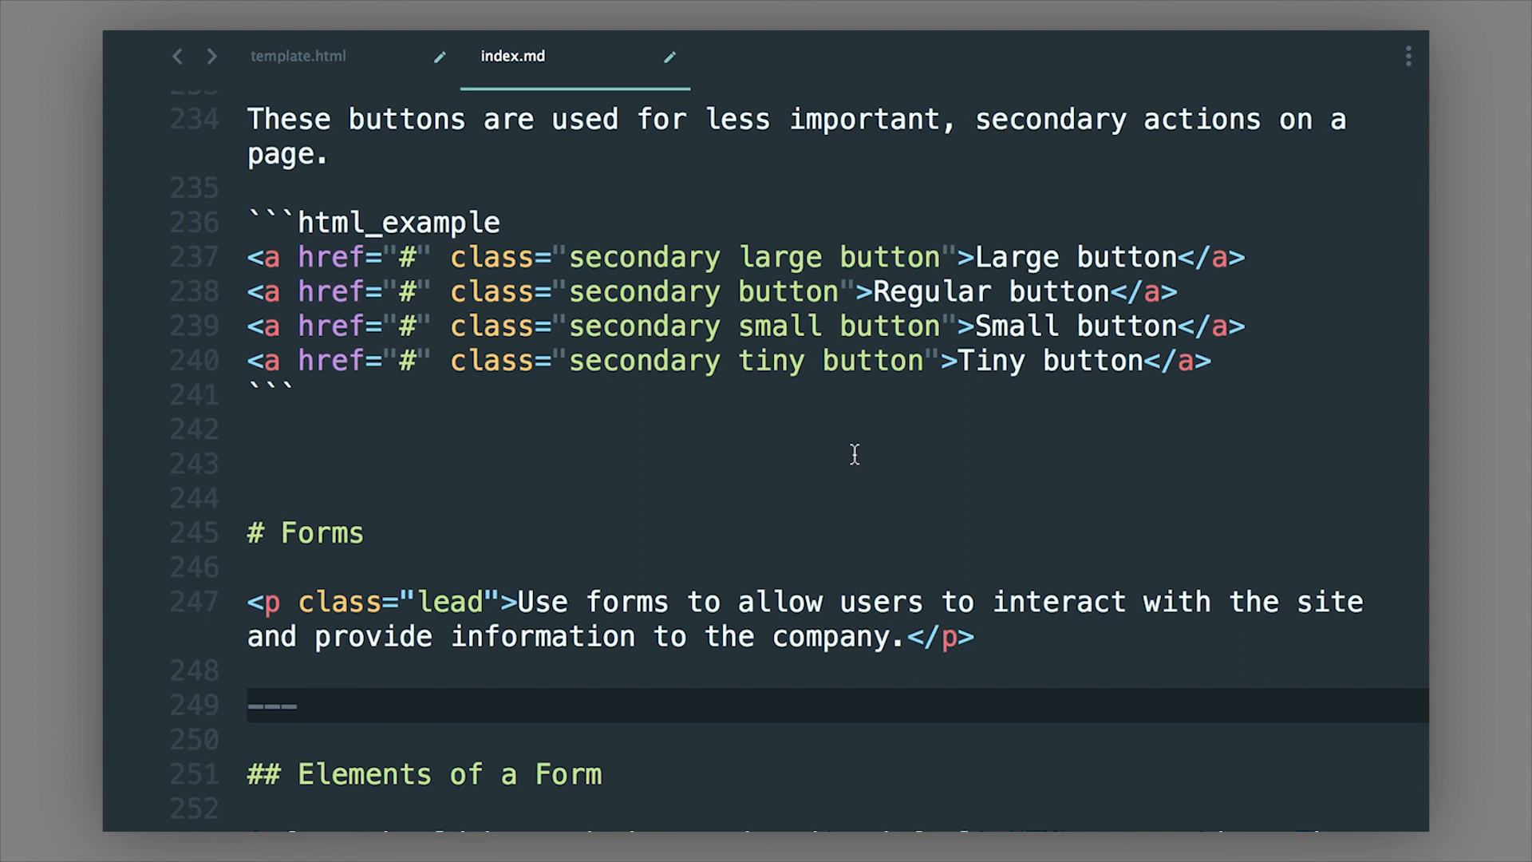
mouse_move(496, 456)
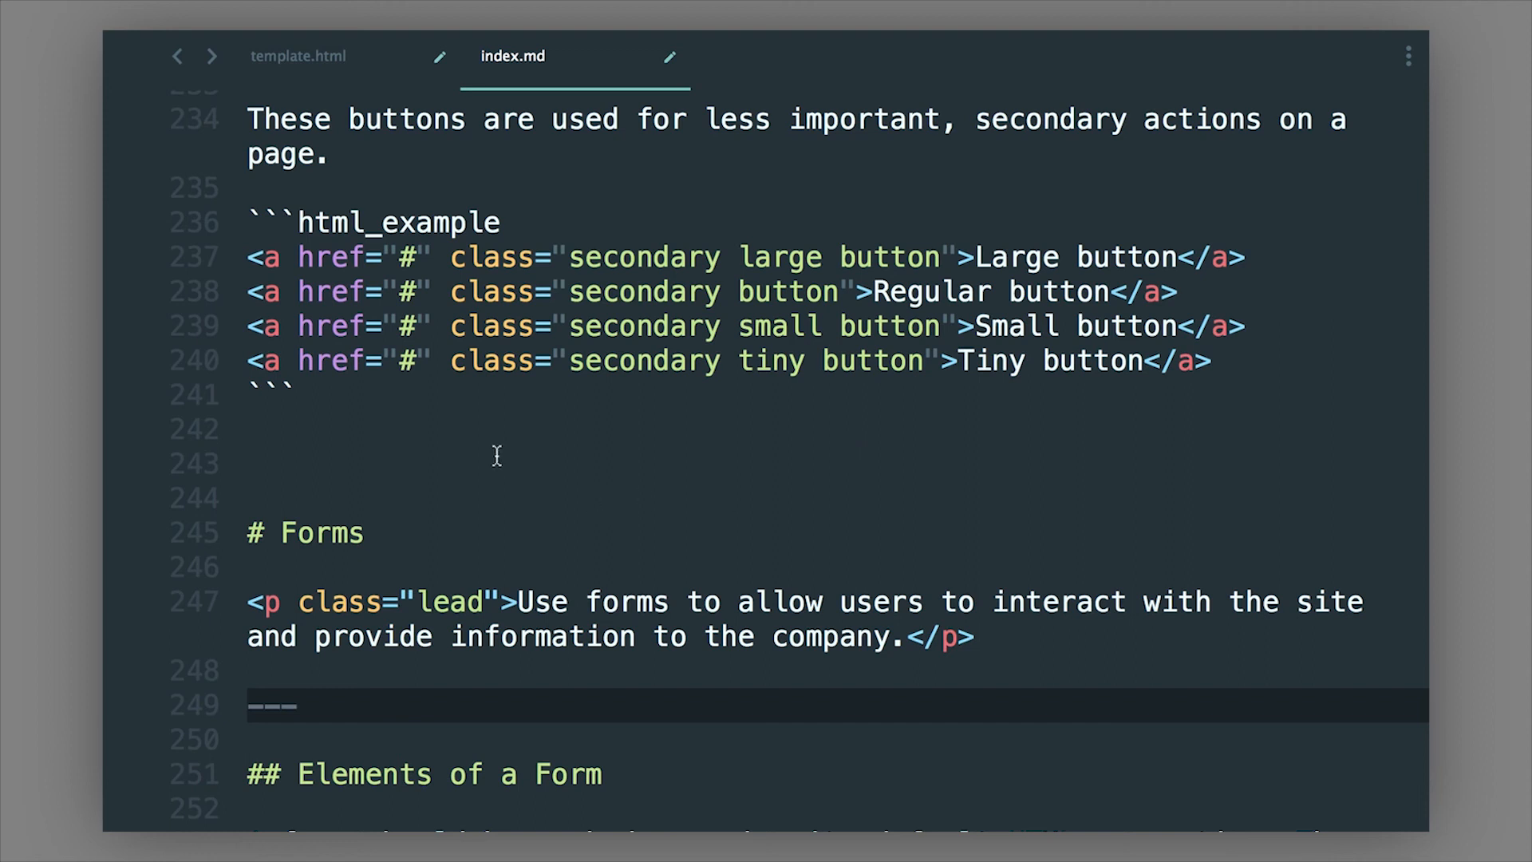
scroll("down", 3)
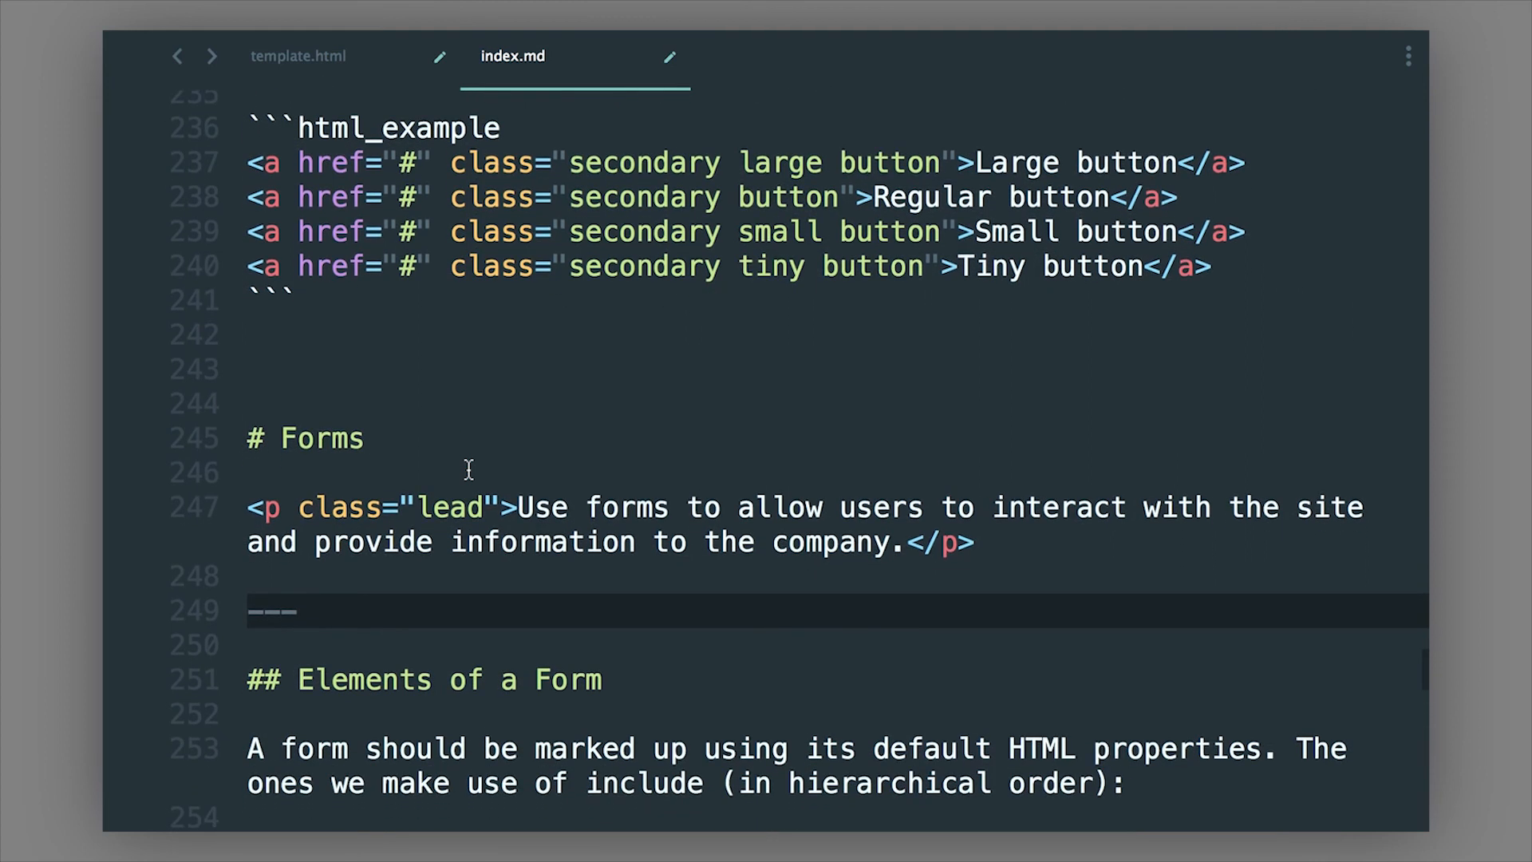
mouse_move(334, 304)
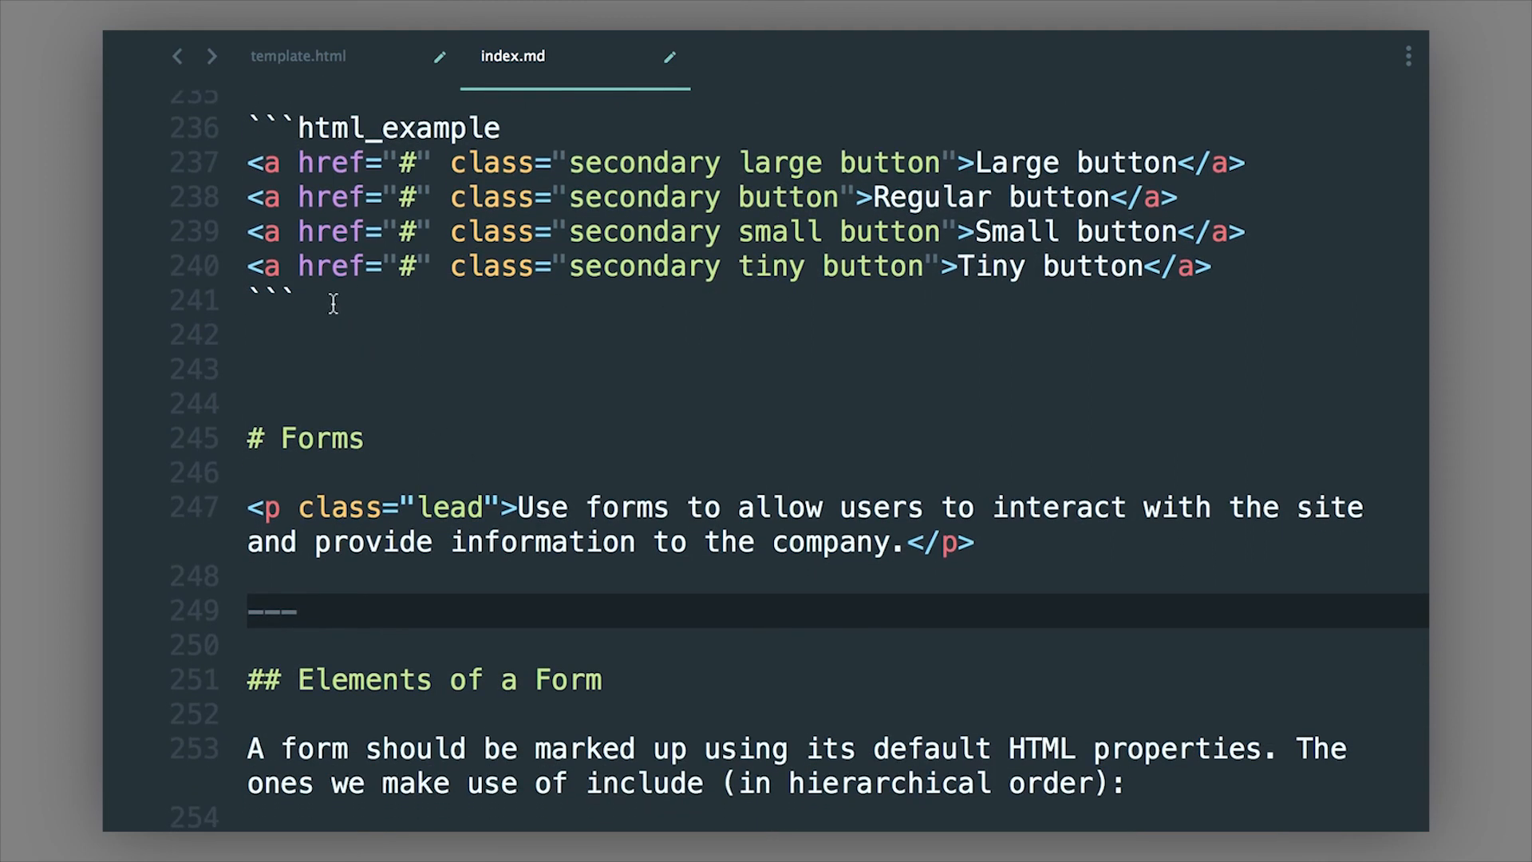
mouse_move(261, 316)
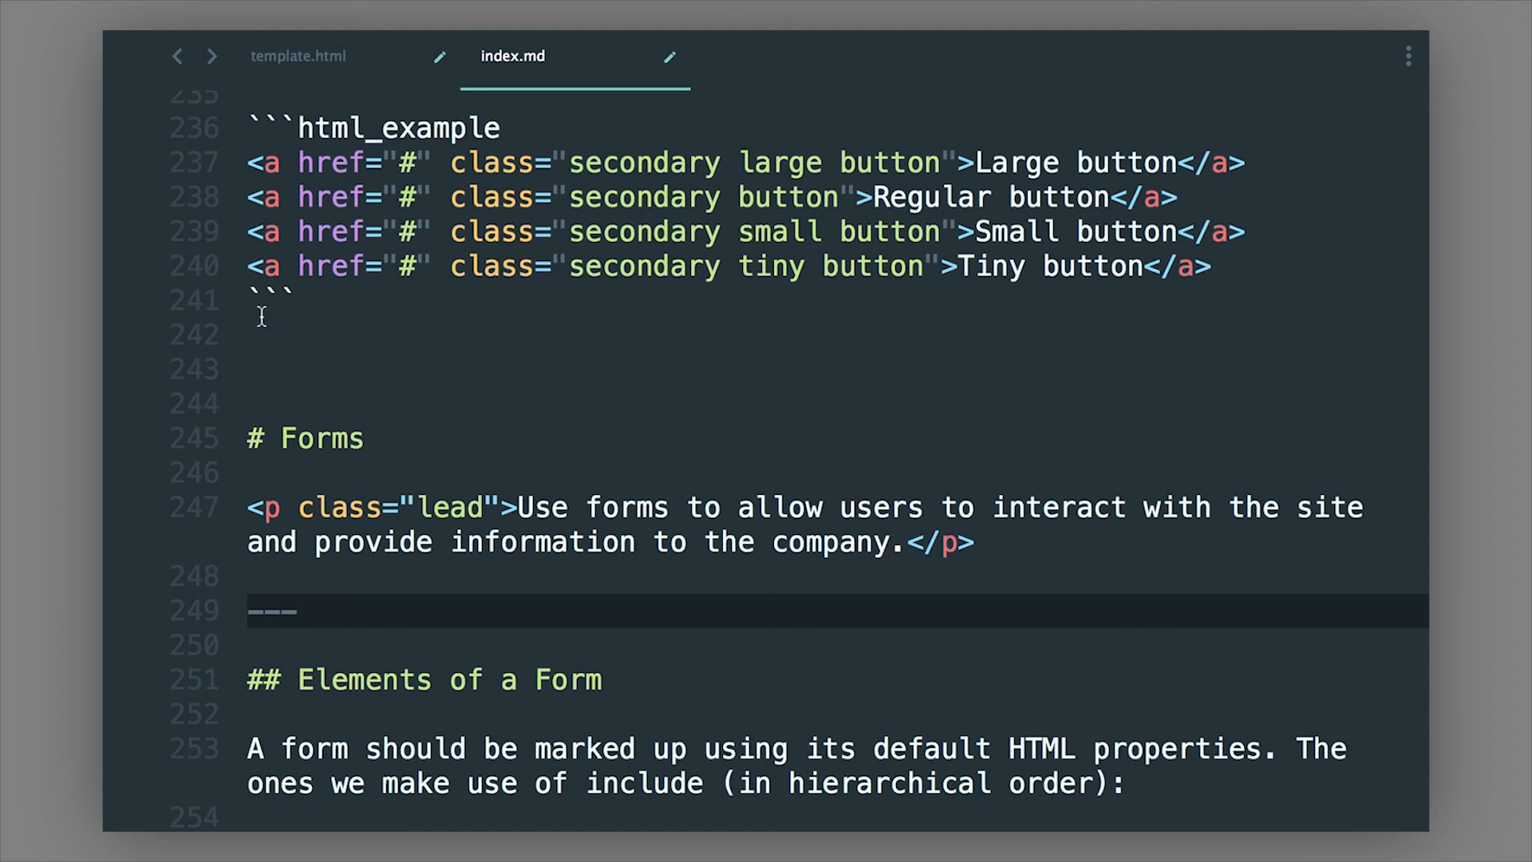
left_click(250, 438)
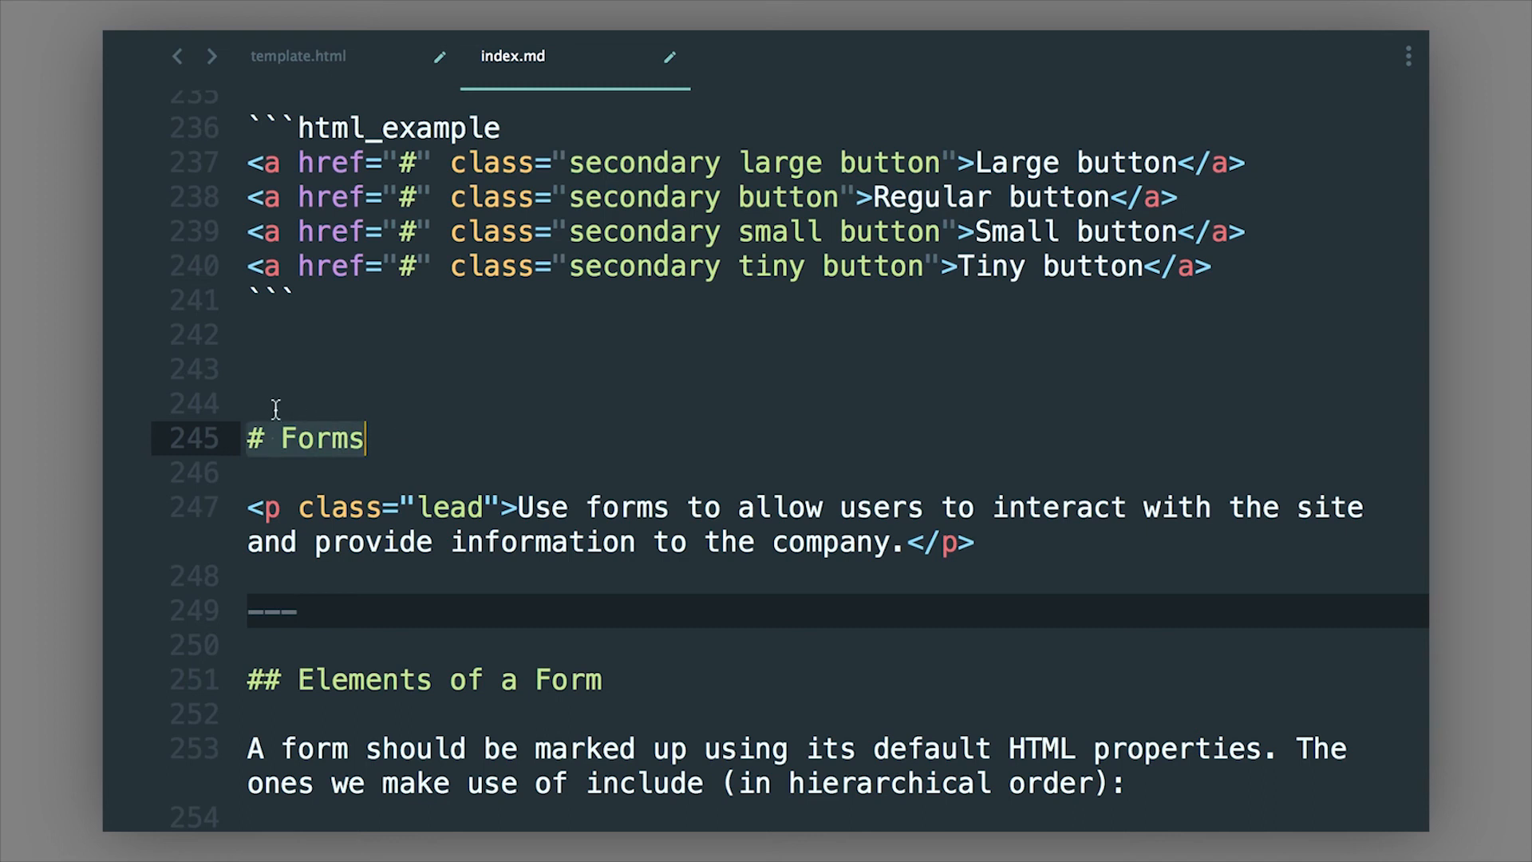
left_click(264, 335)
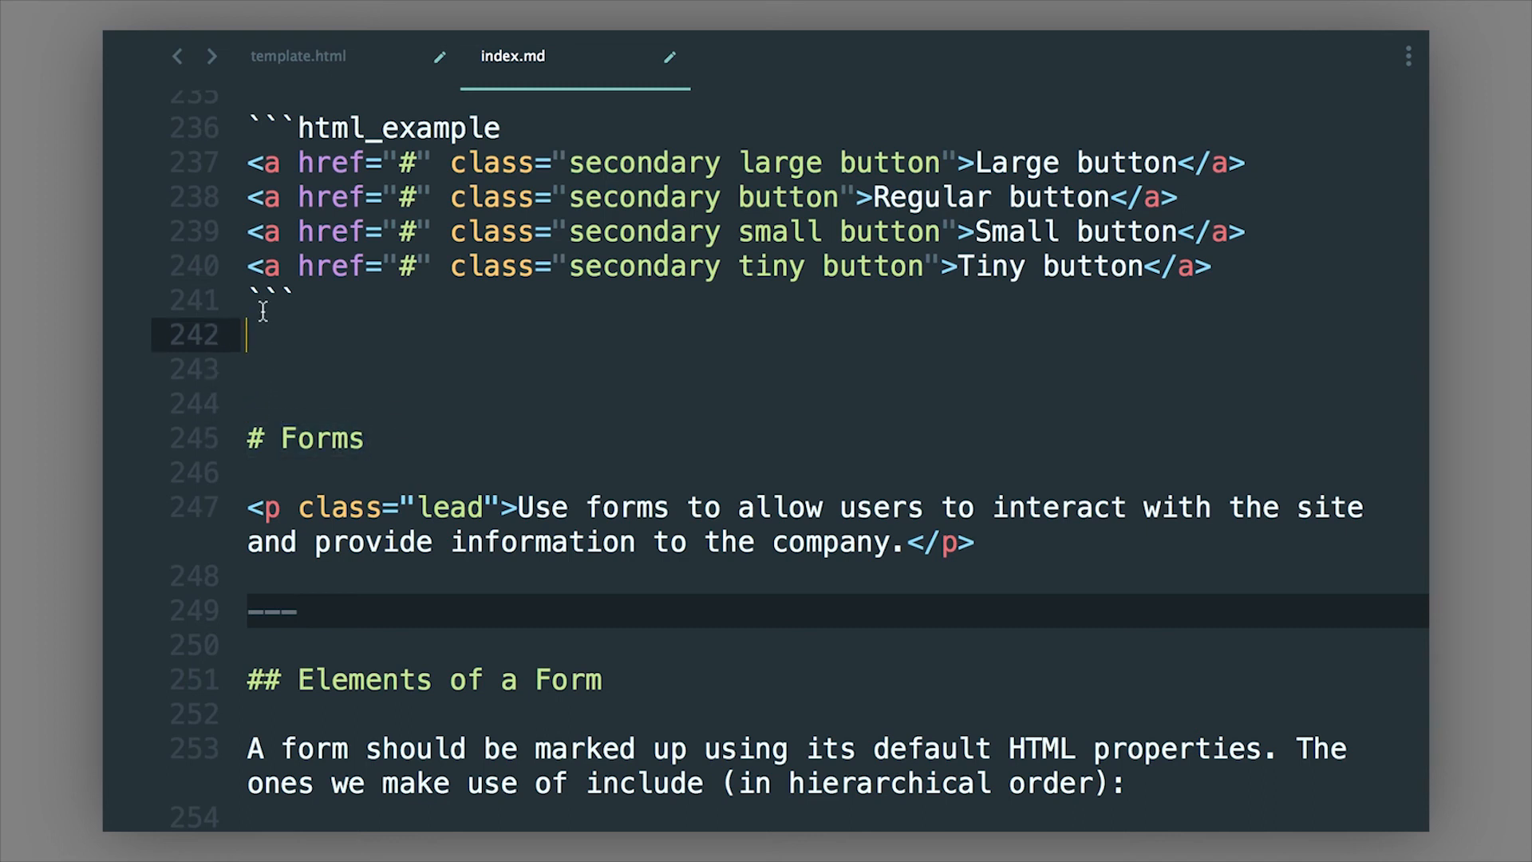
left_click(303, 300)
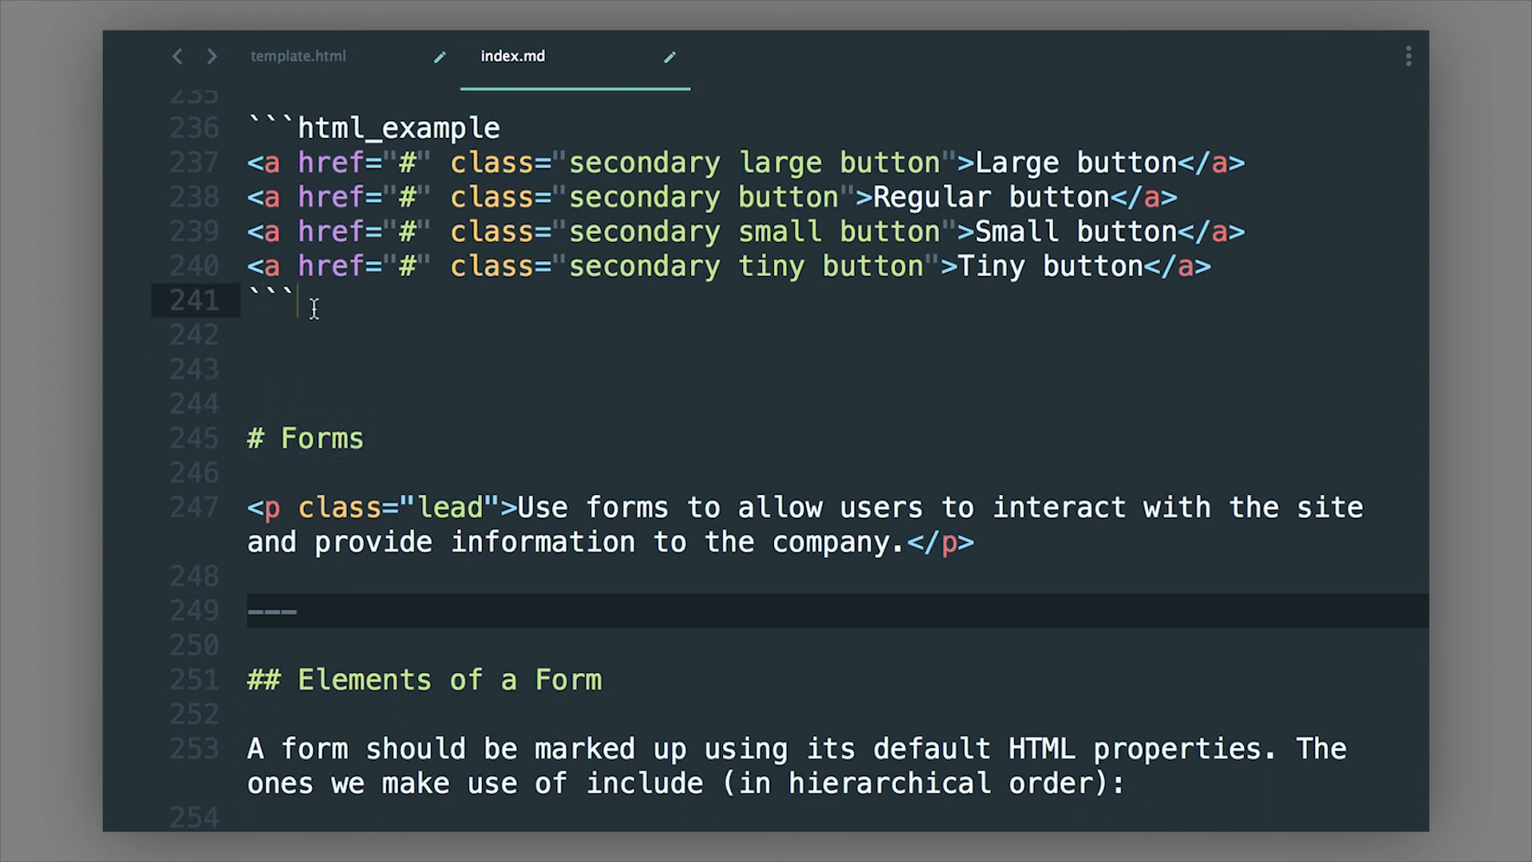
mouse_move(288, 378)
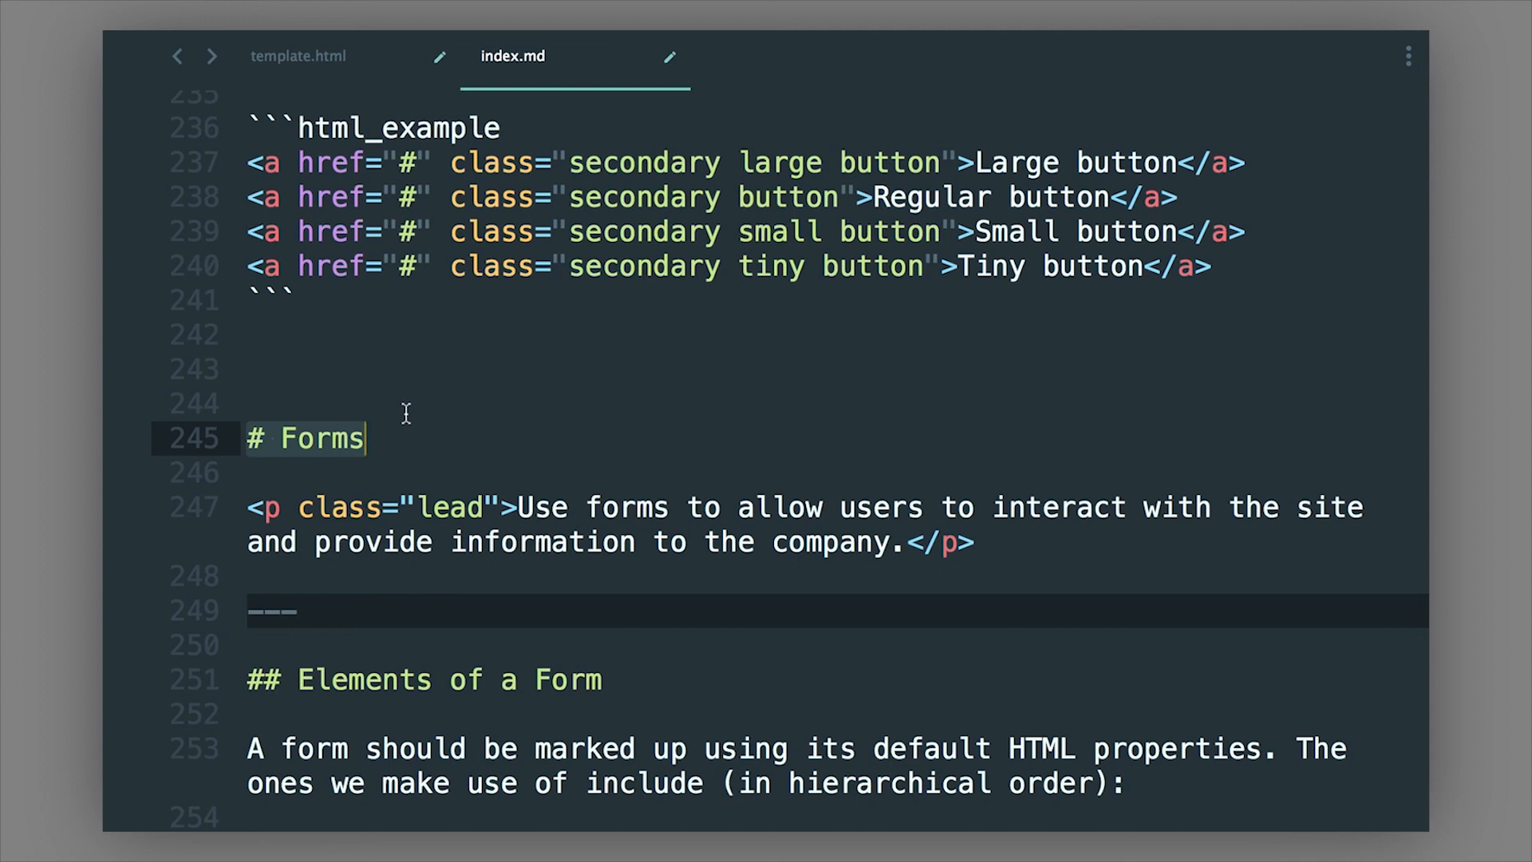
mouse_move(374, 404)
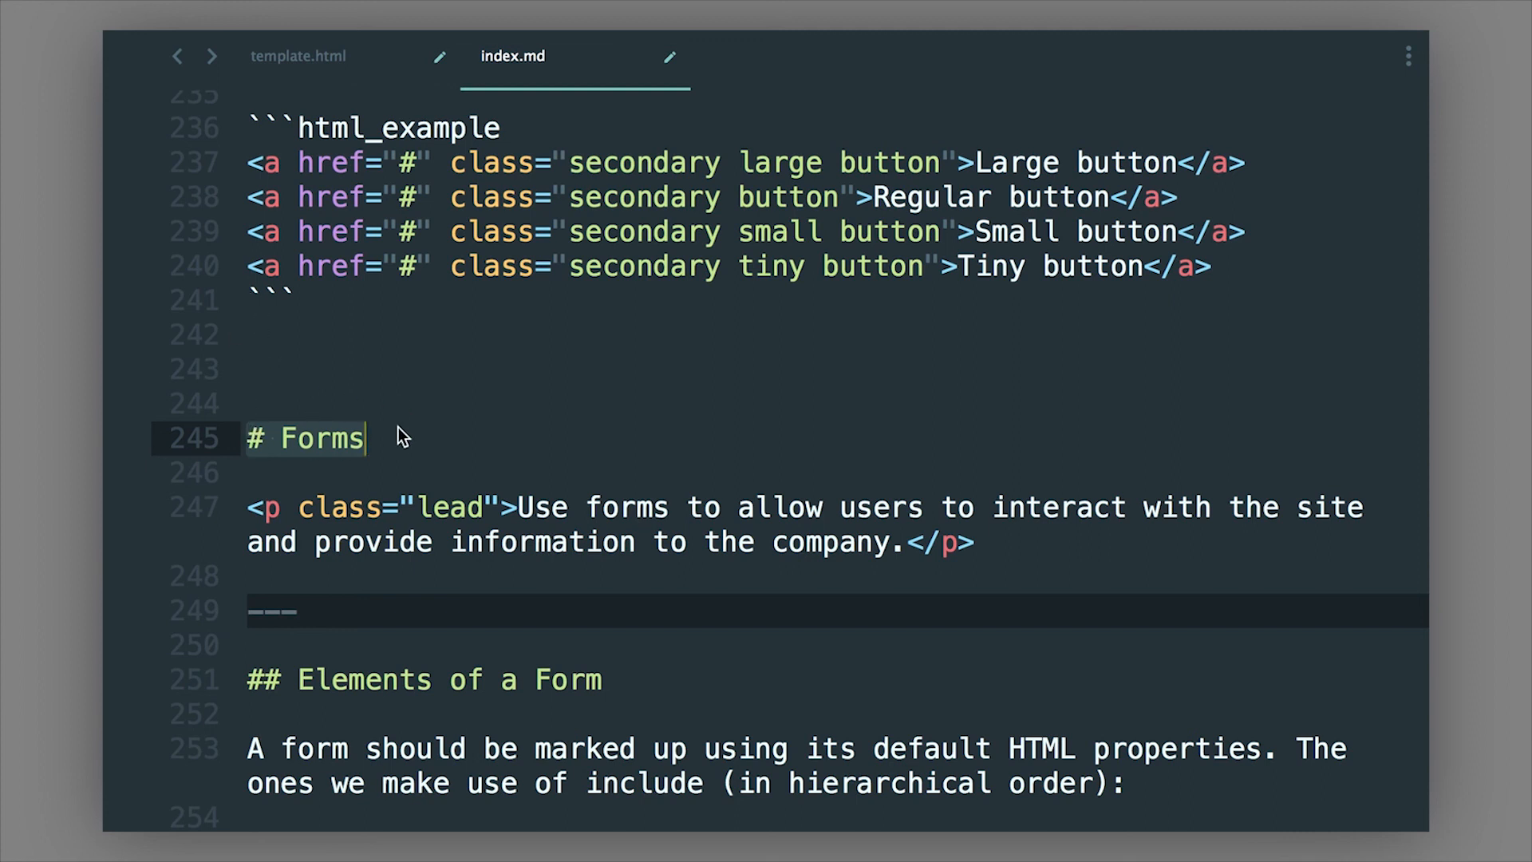
scroll("down", 3)
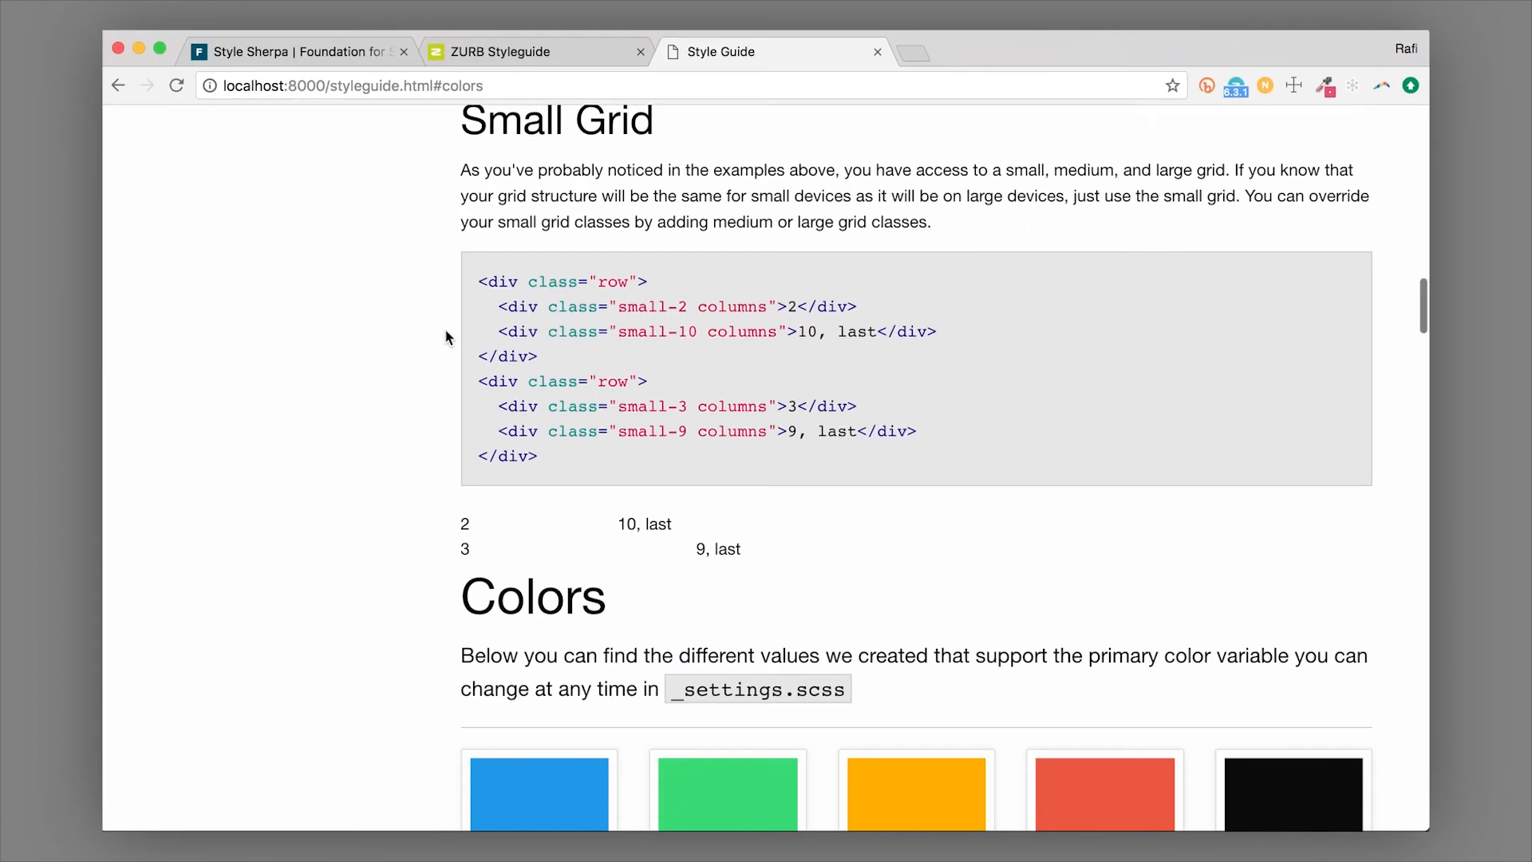
Step: Scroll the localhost:8000 style guide through the Buttons sections down to Forms
scroll("up", 3)
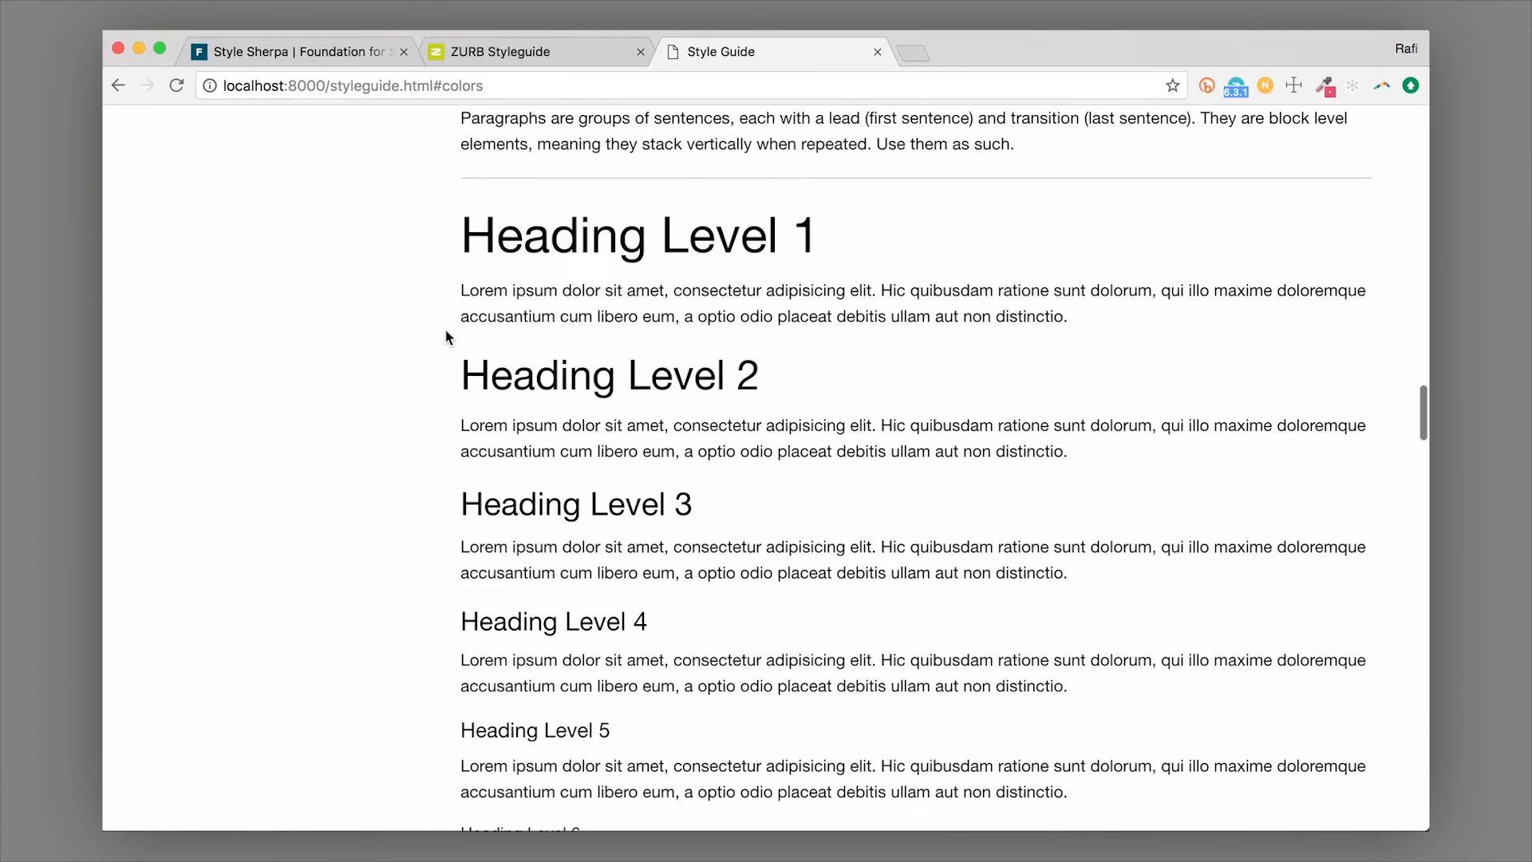
scroll("down", 3)
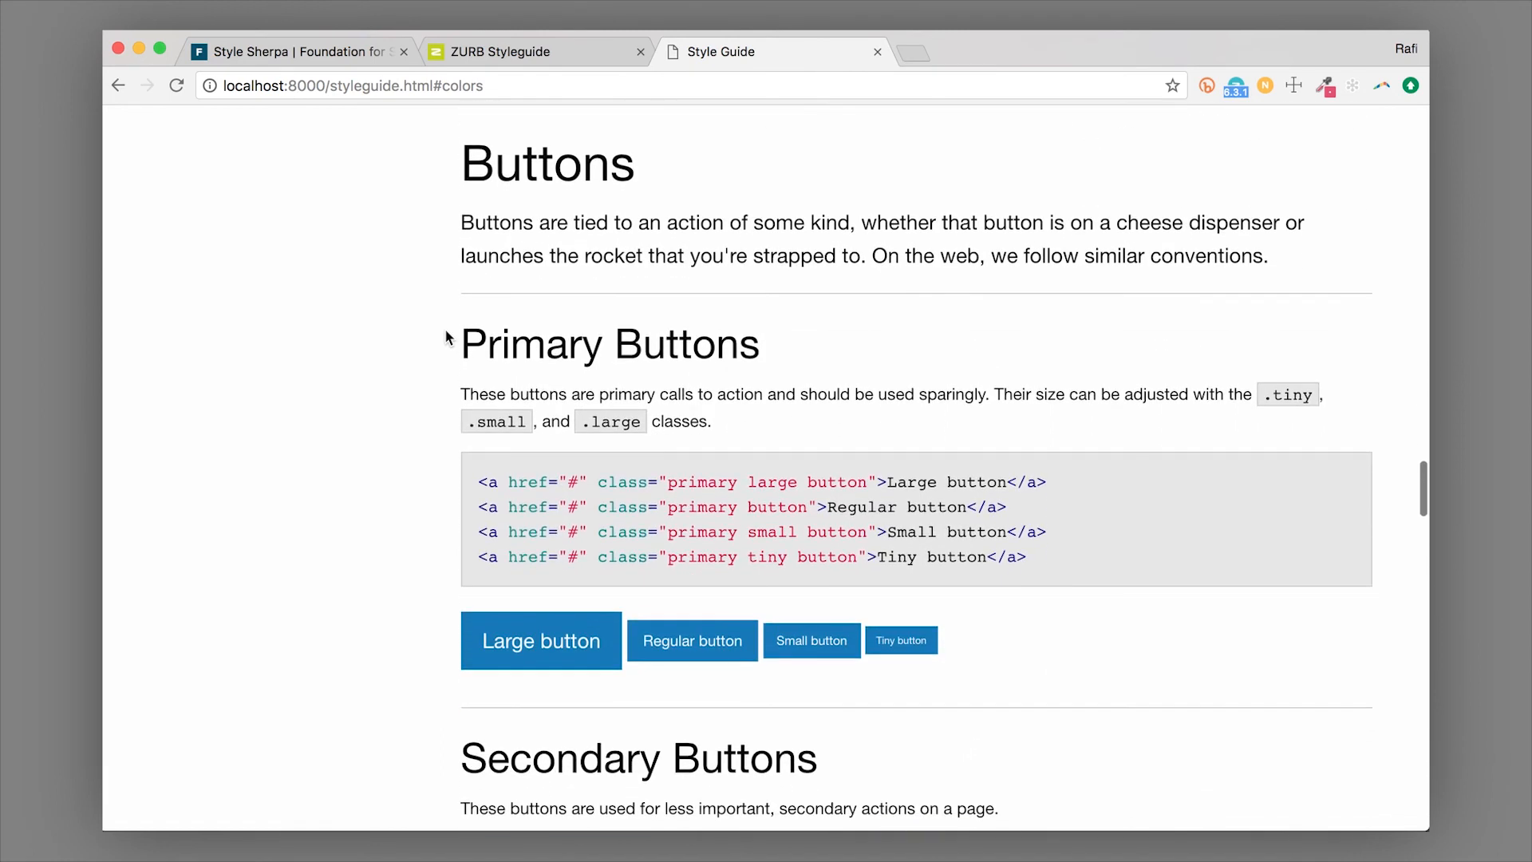
scroll("down", 3)
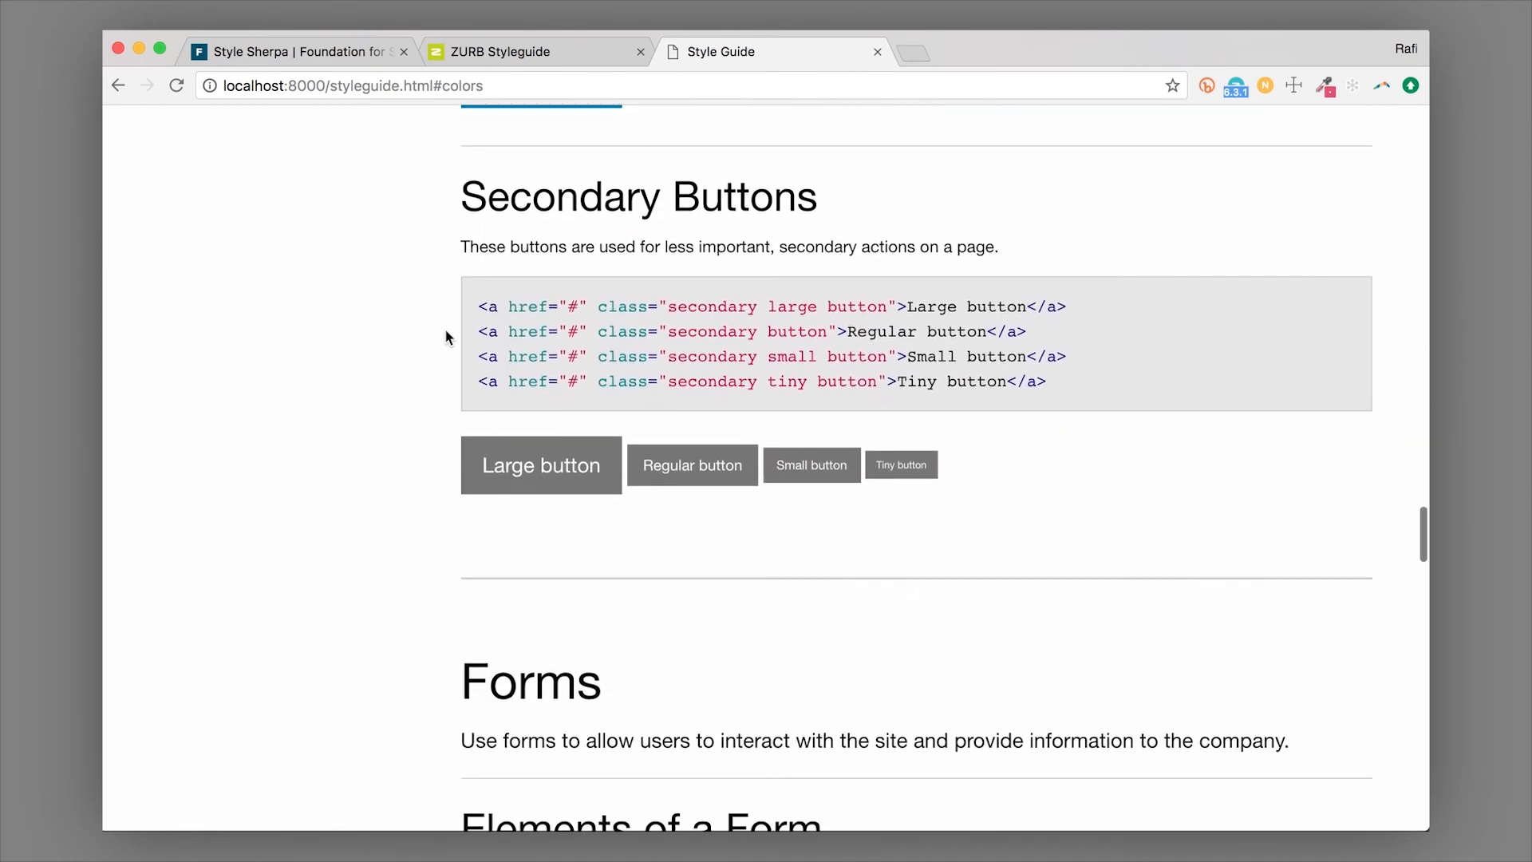
scroll("down", 3)
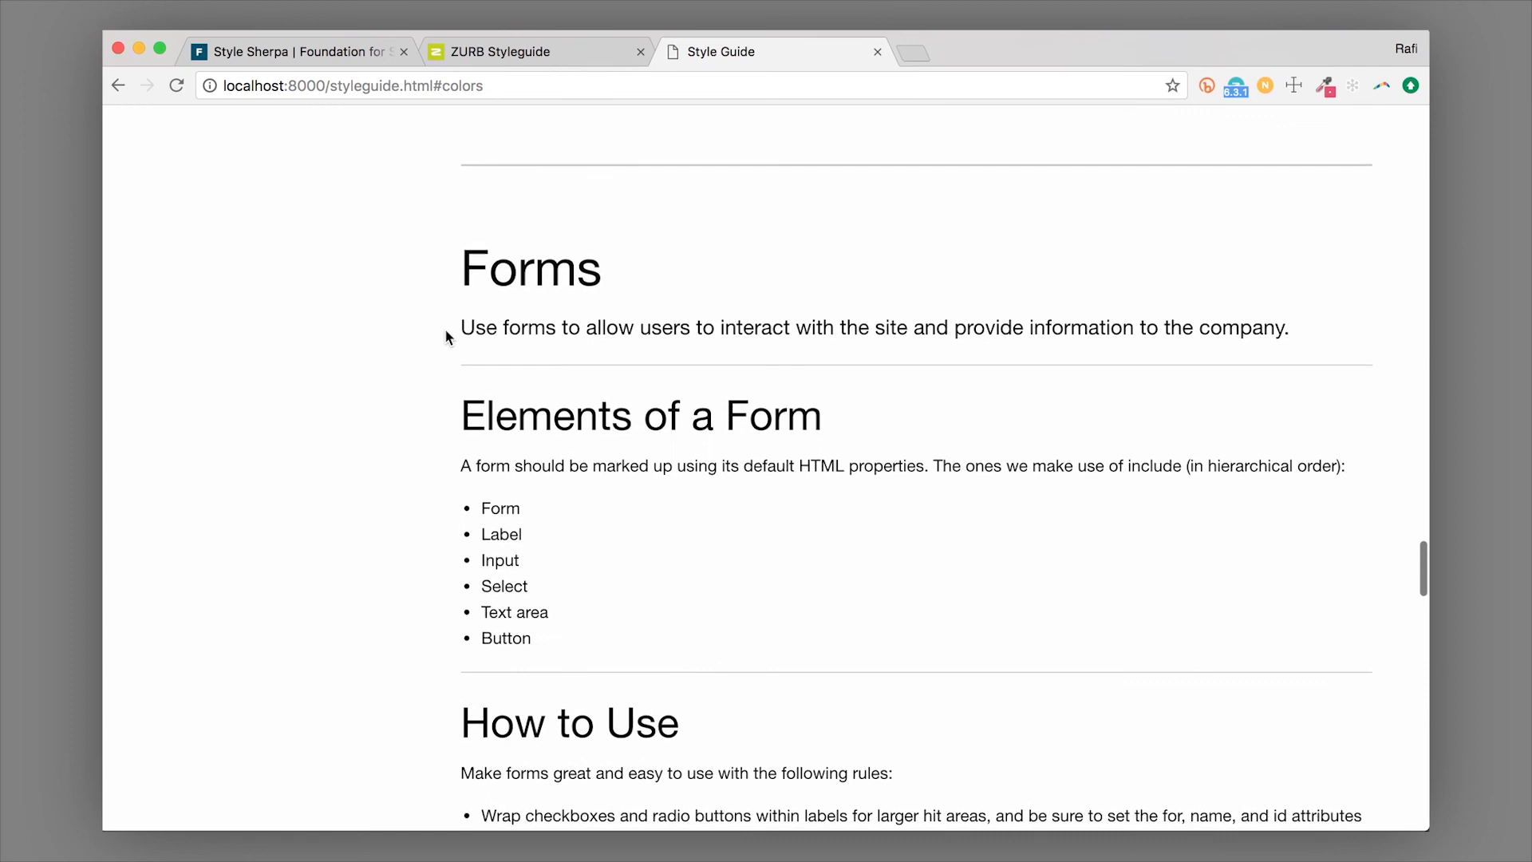
scroll("up", 3)
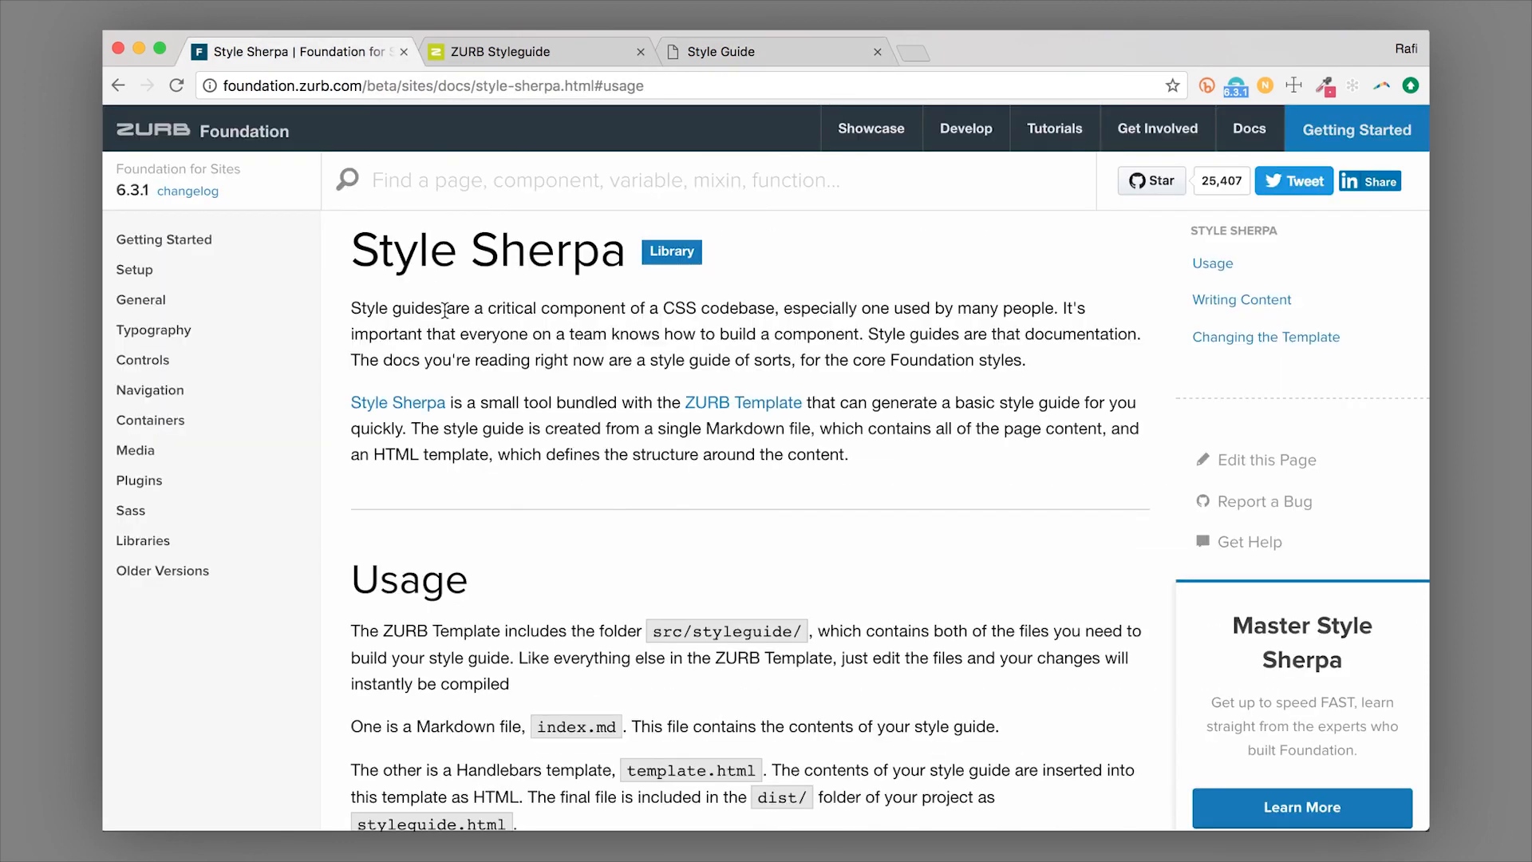
Step: Scroll the Style Sherpa docs down to Writing Content and back to the introduction
scroll("down", 3)
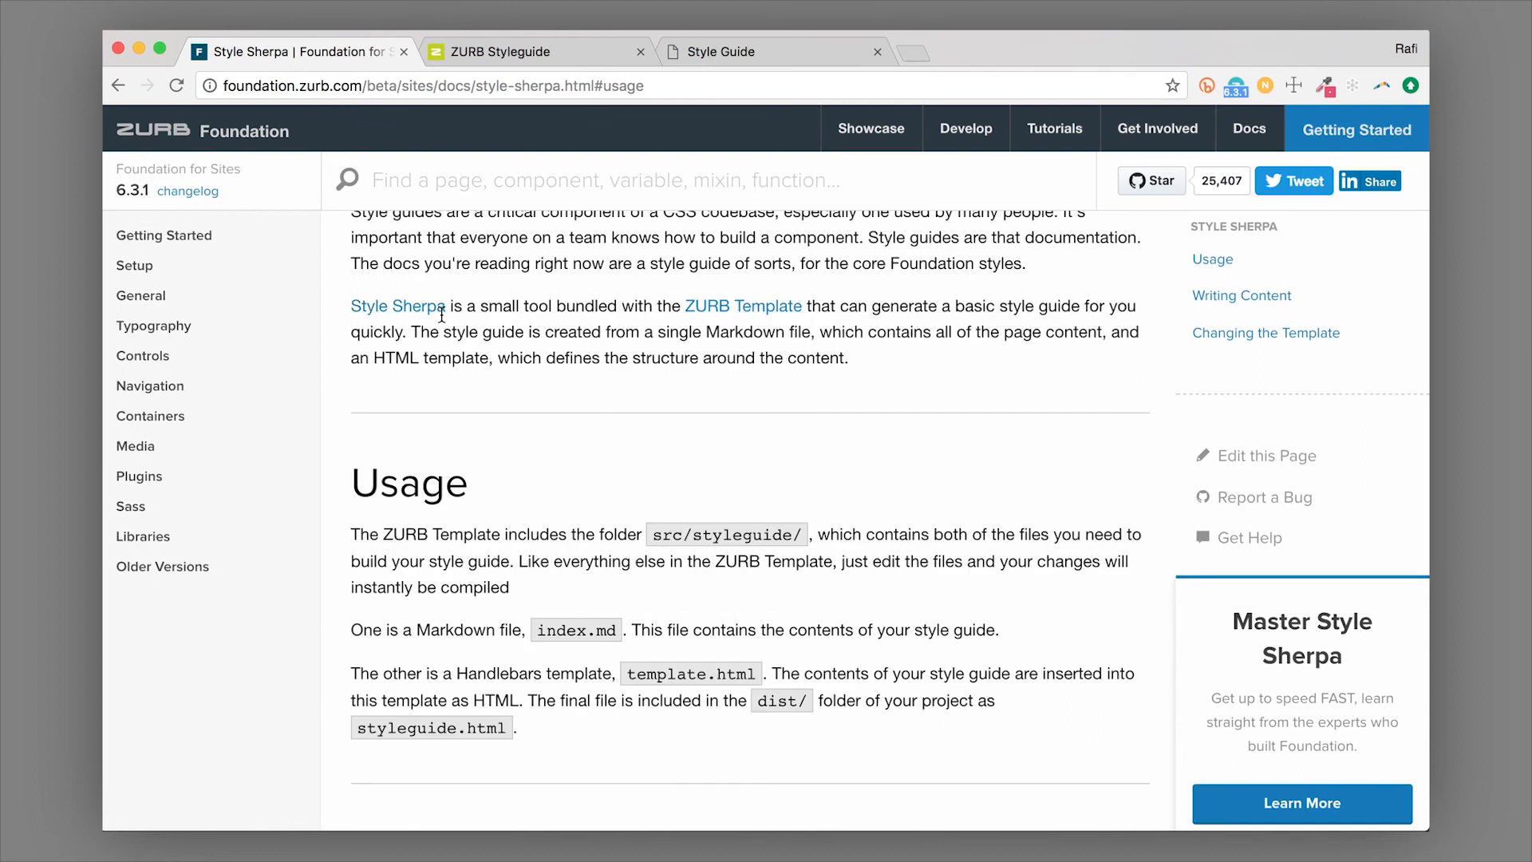
scroll("down", 3)
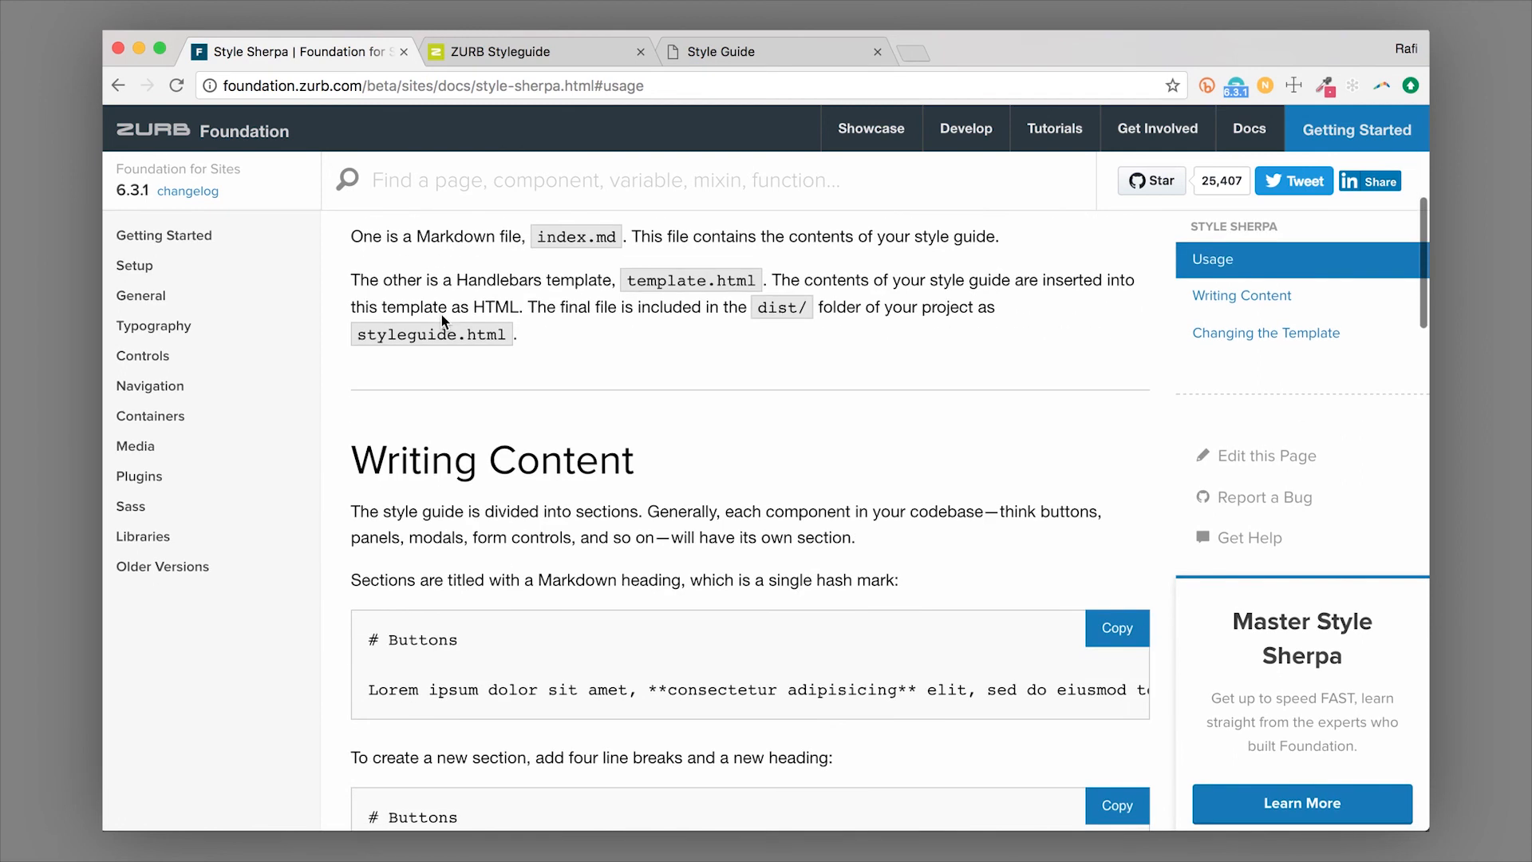
scroll("up", 3)
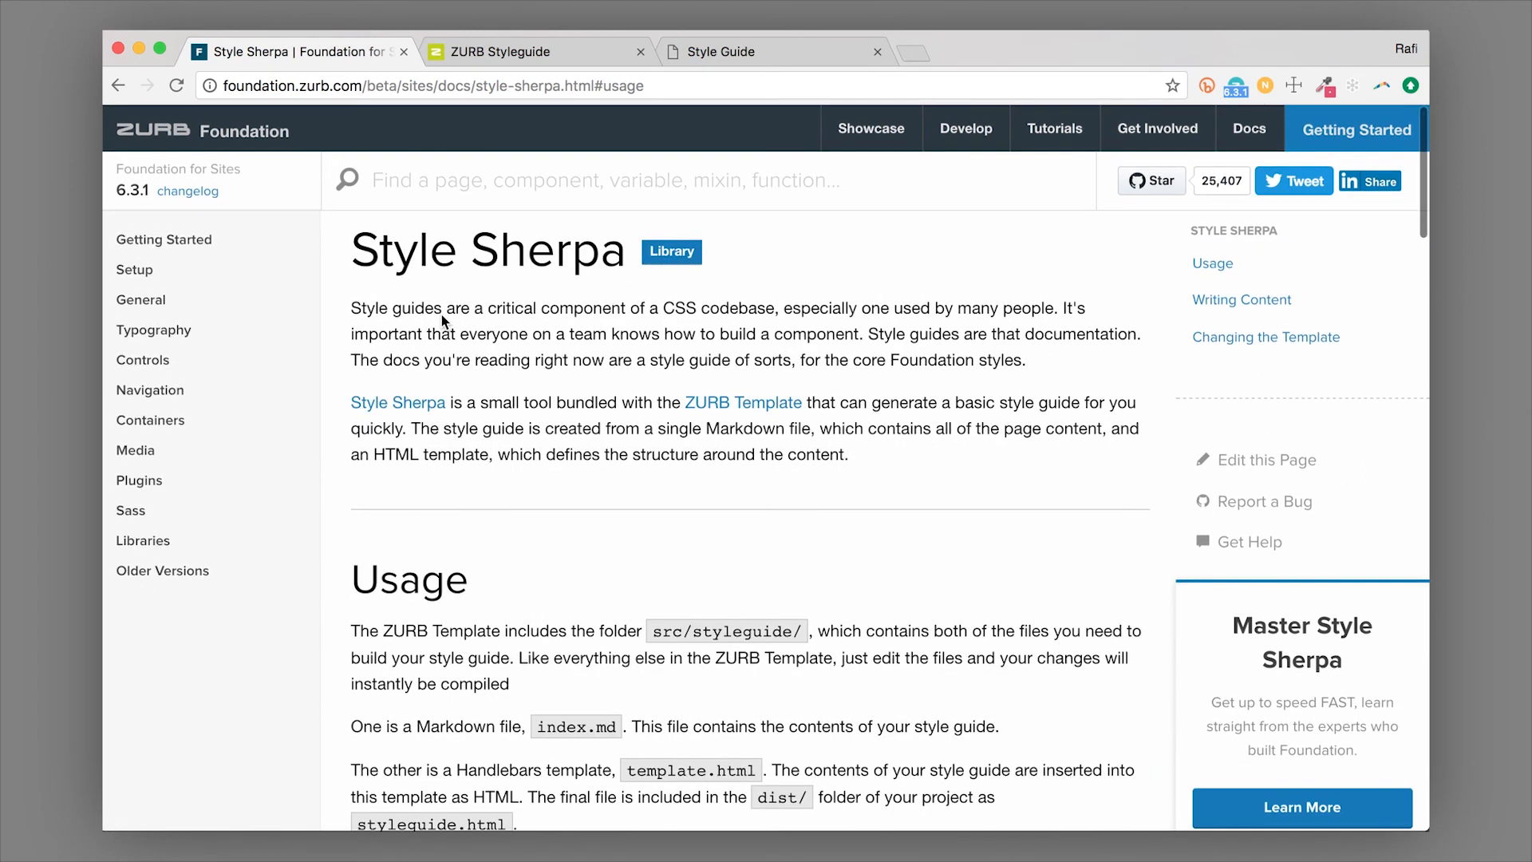